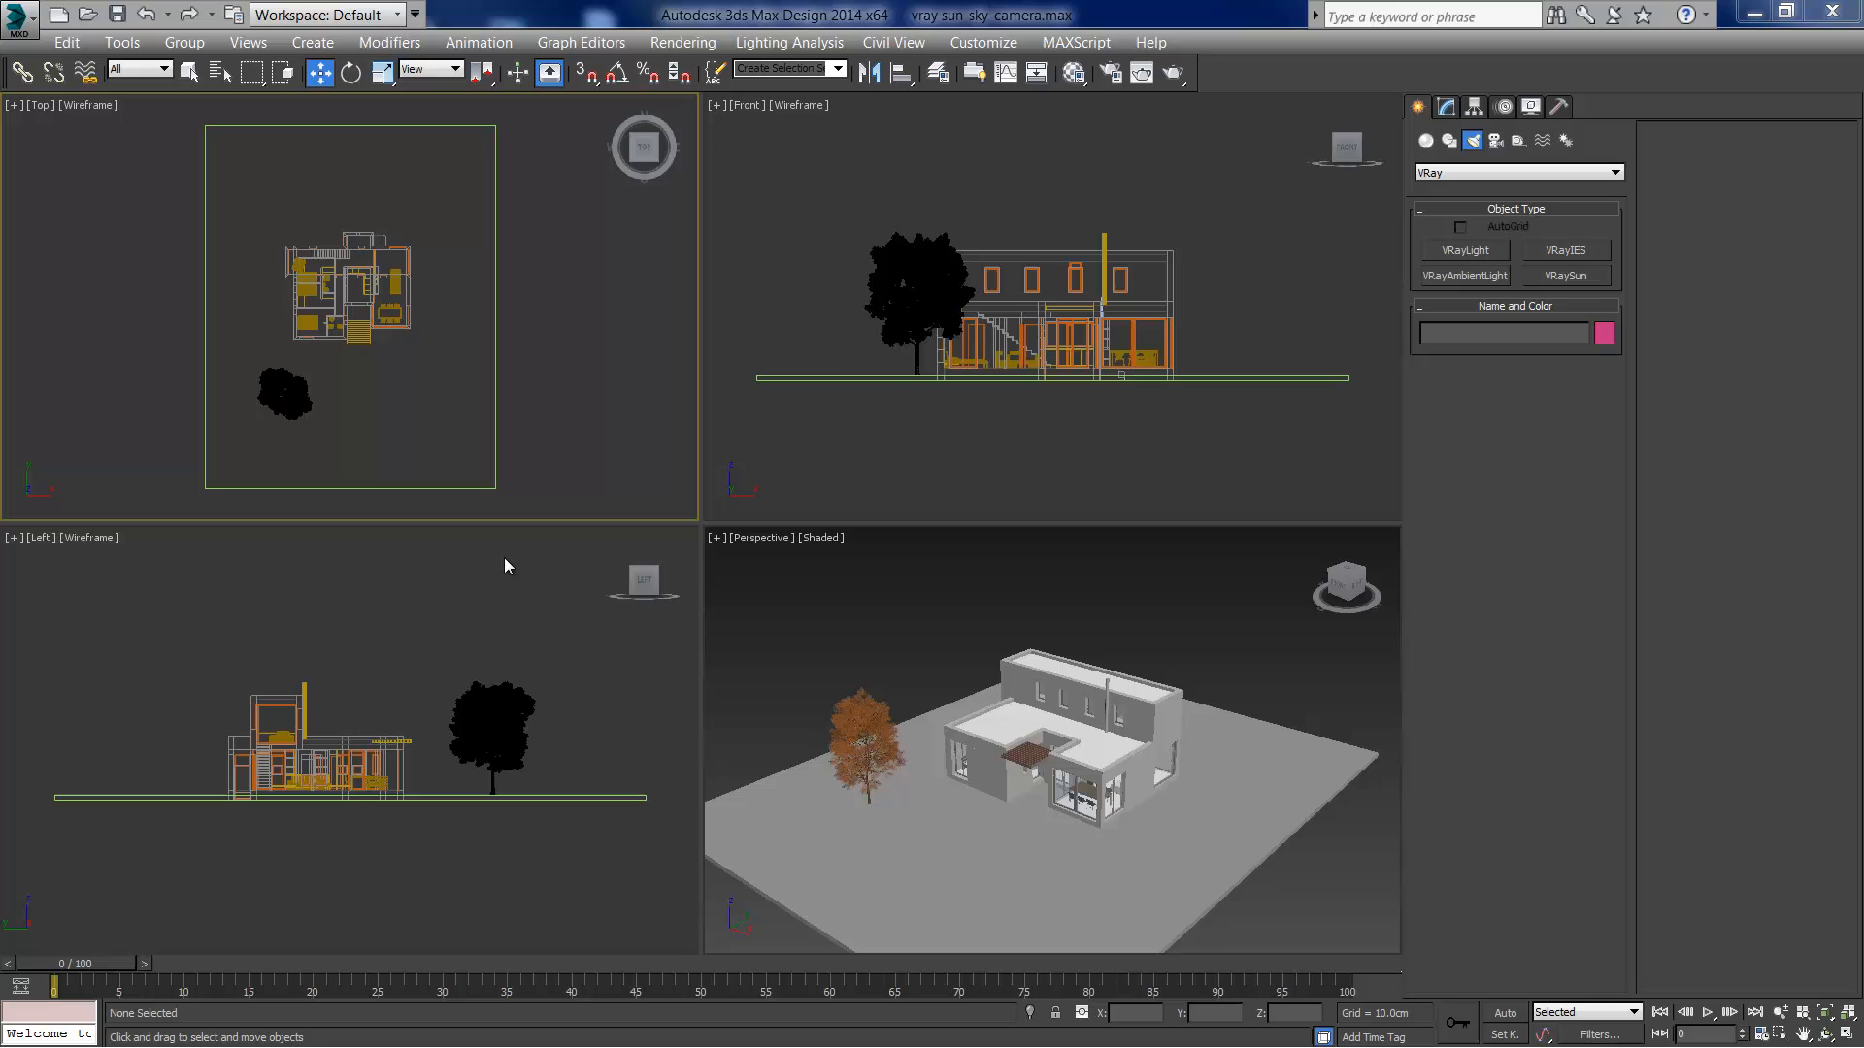
mouse_move(516, 553)
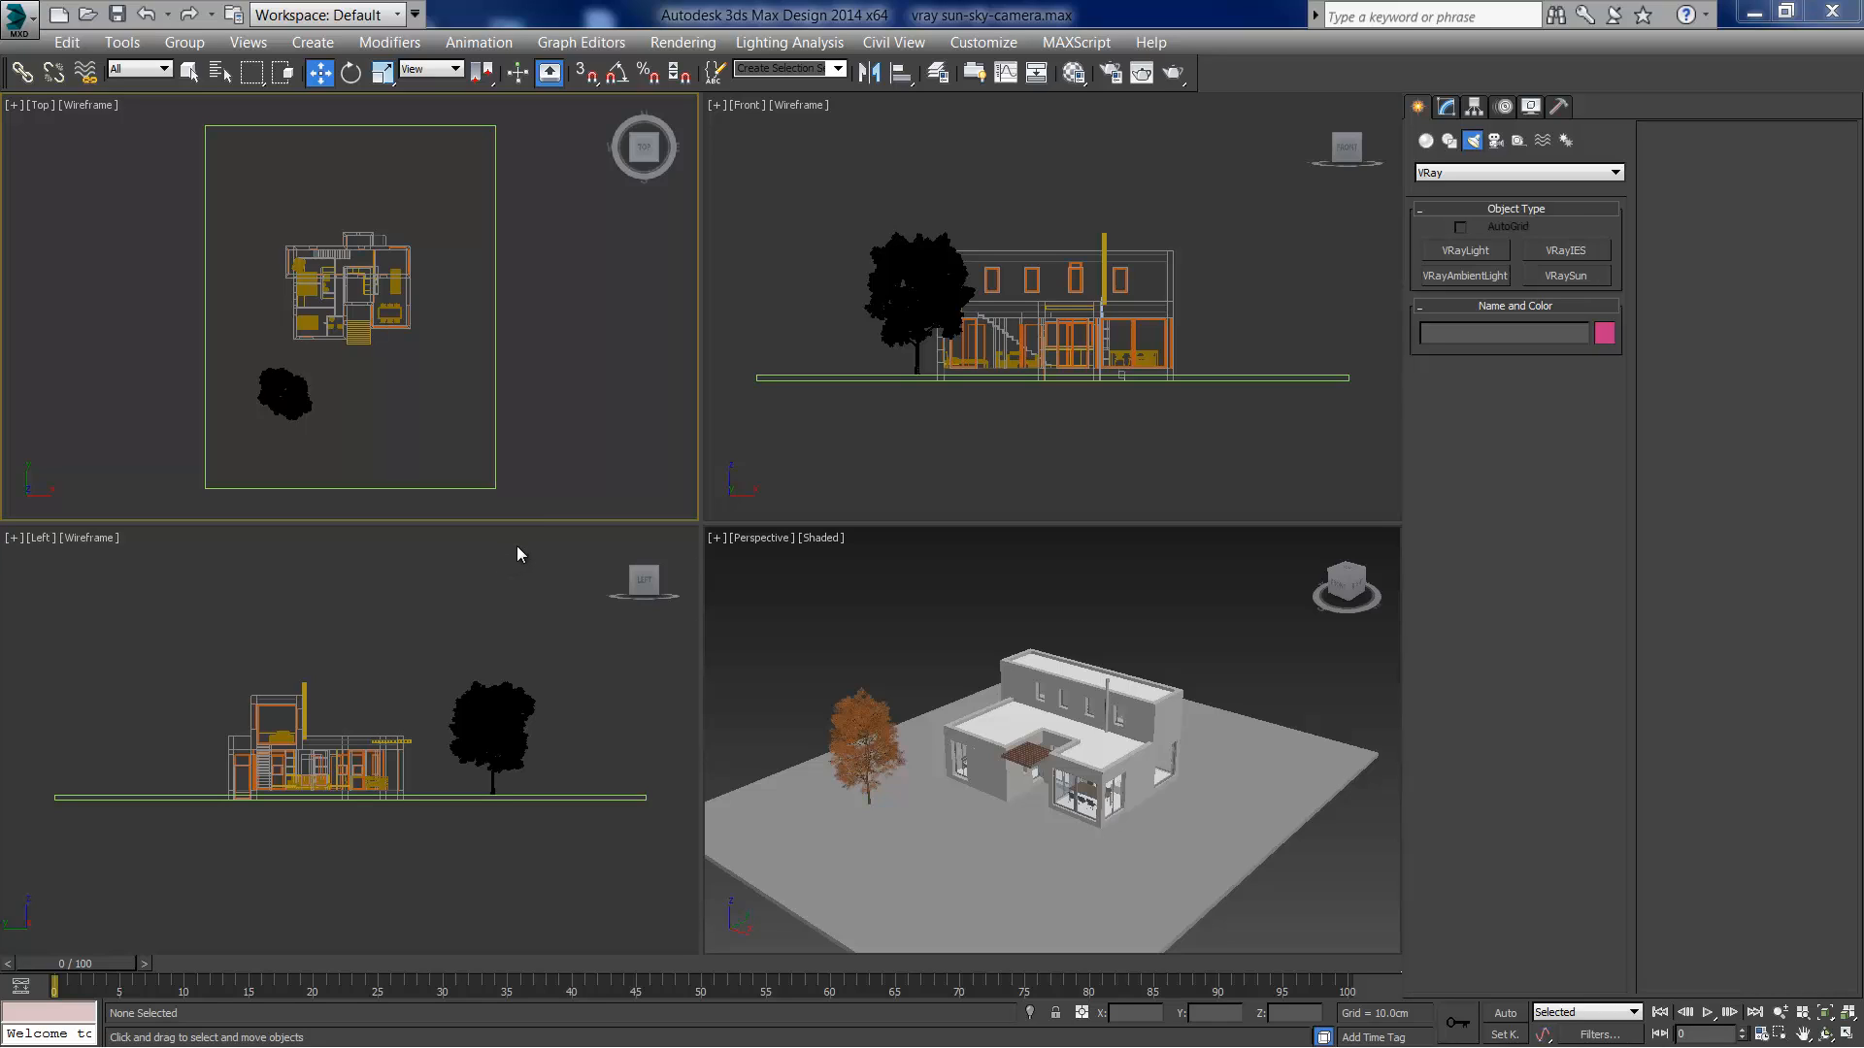
mouse_move(1190, 271)
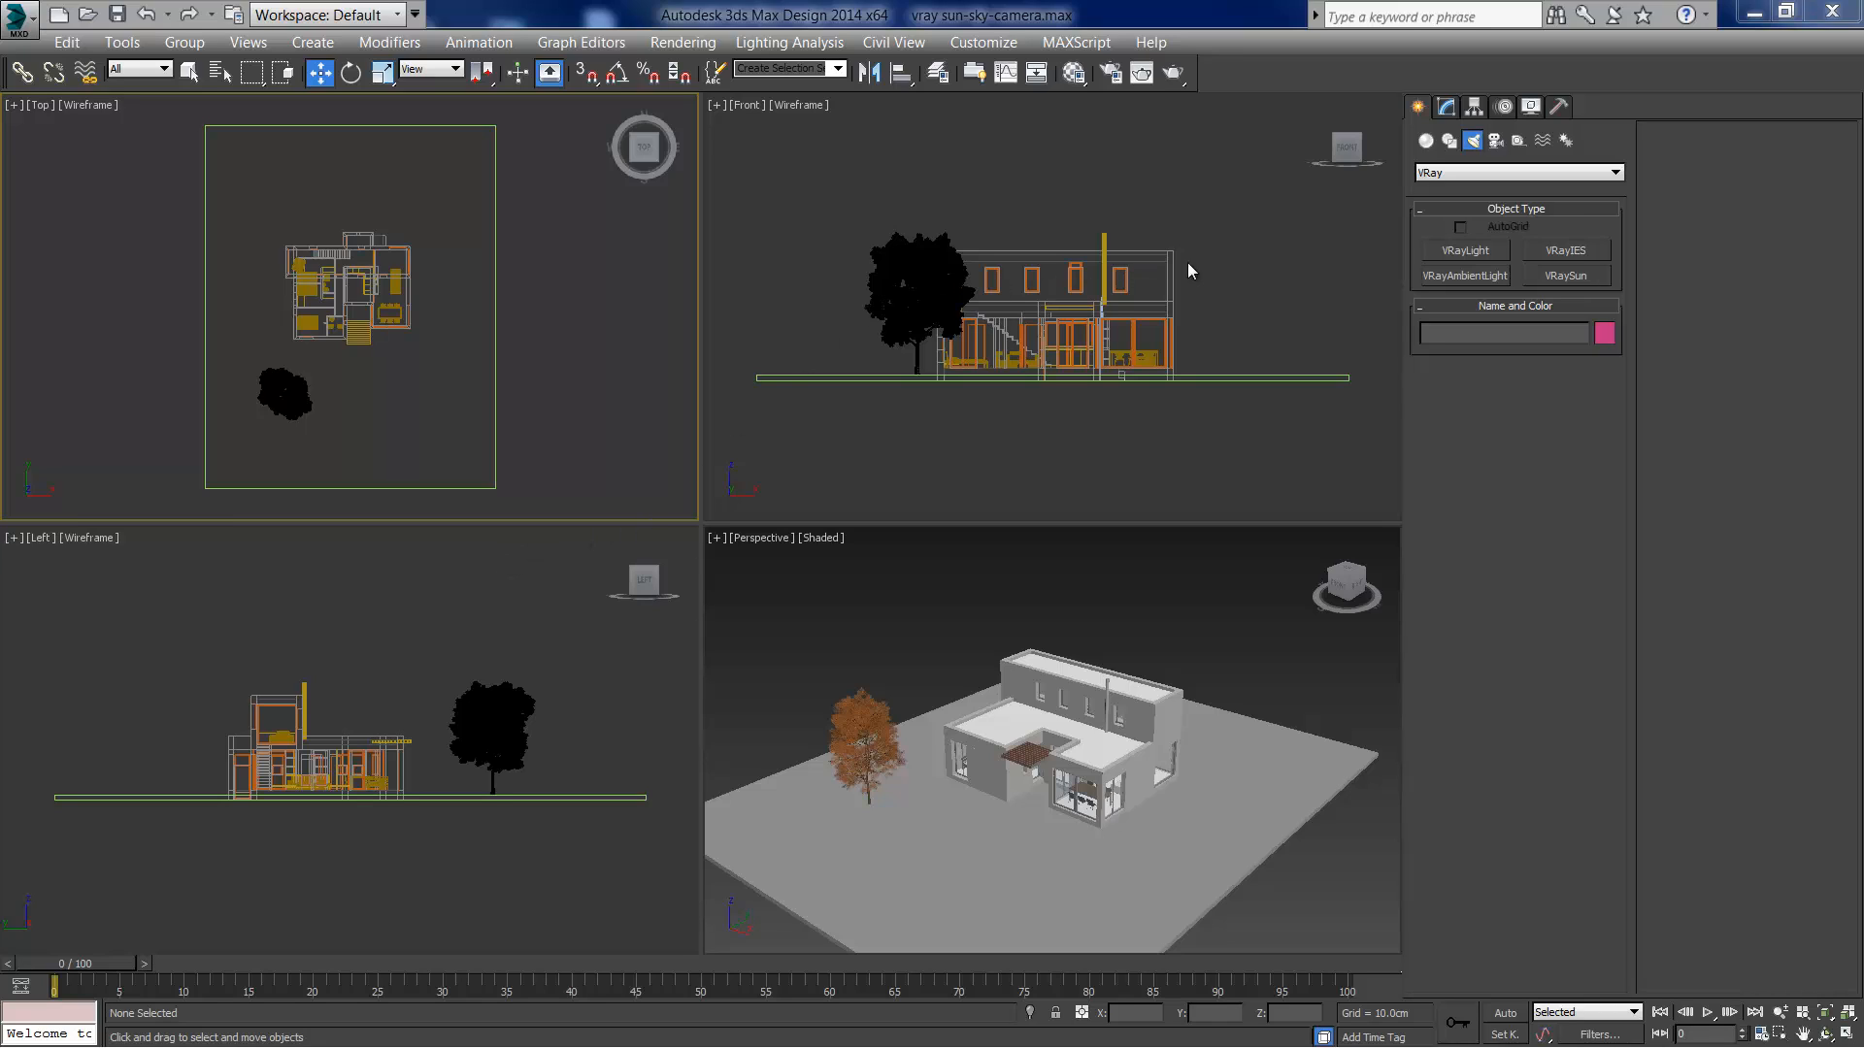
mouse_move(1472, 140)
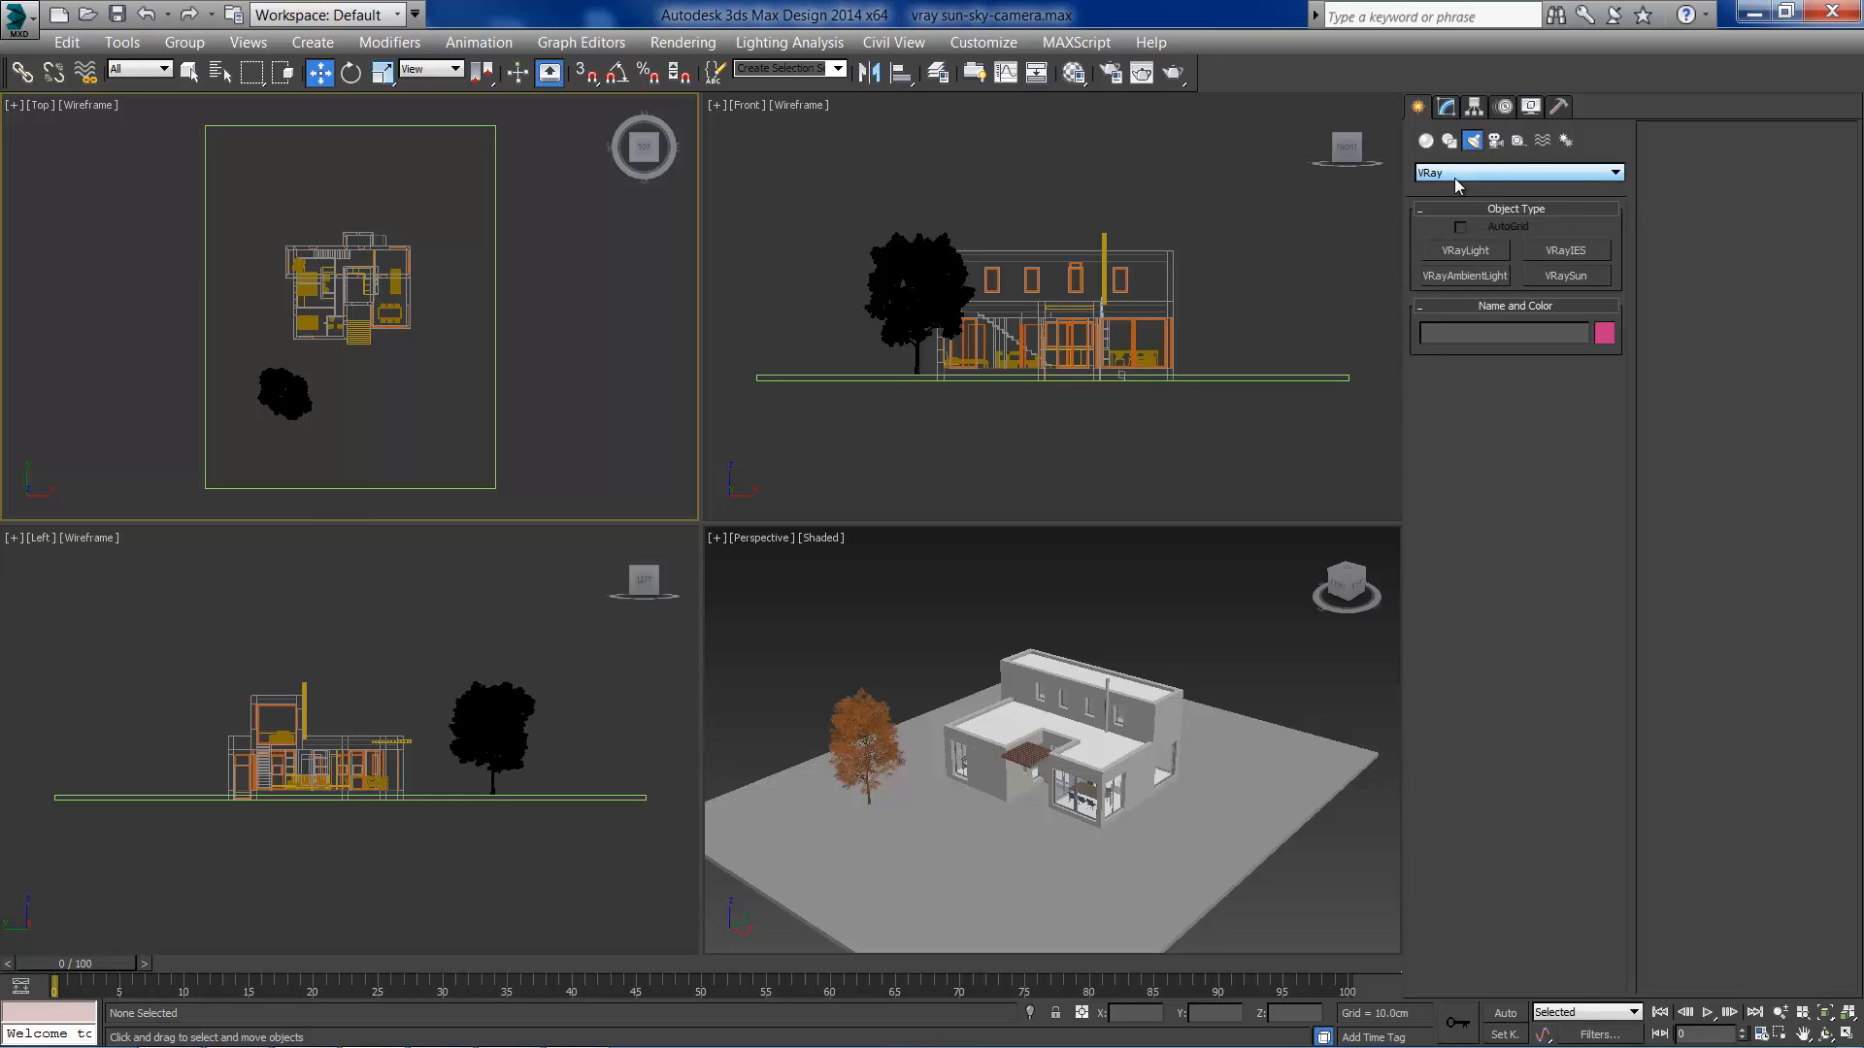
Step: Create a VRaySun in the Top viewport and accept the automatic VRaySky environment map
left_click(1565, 274)
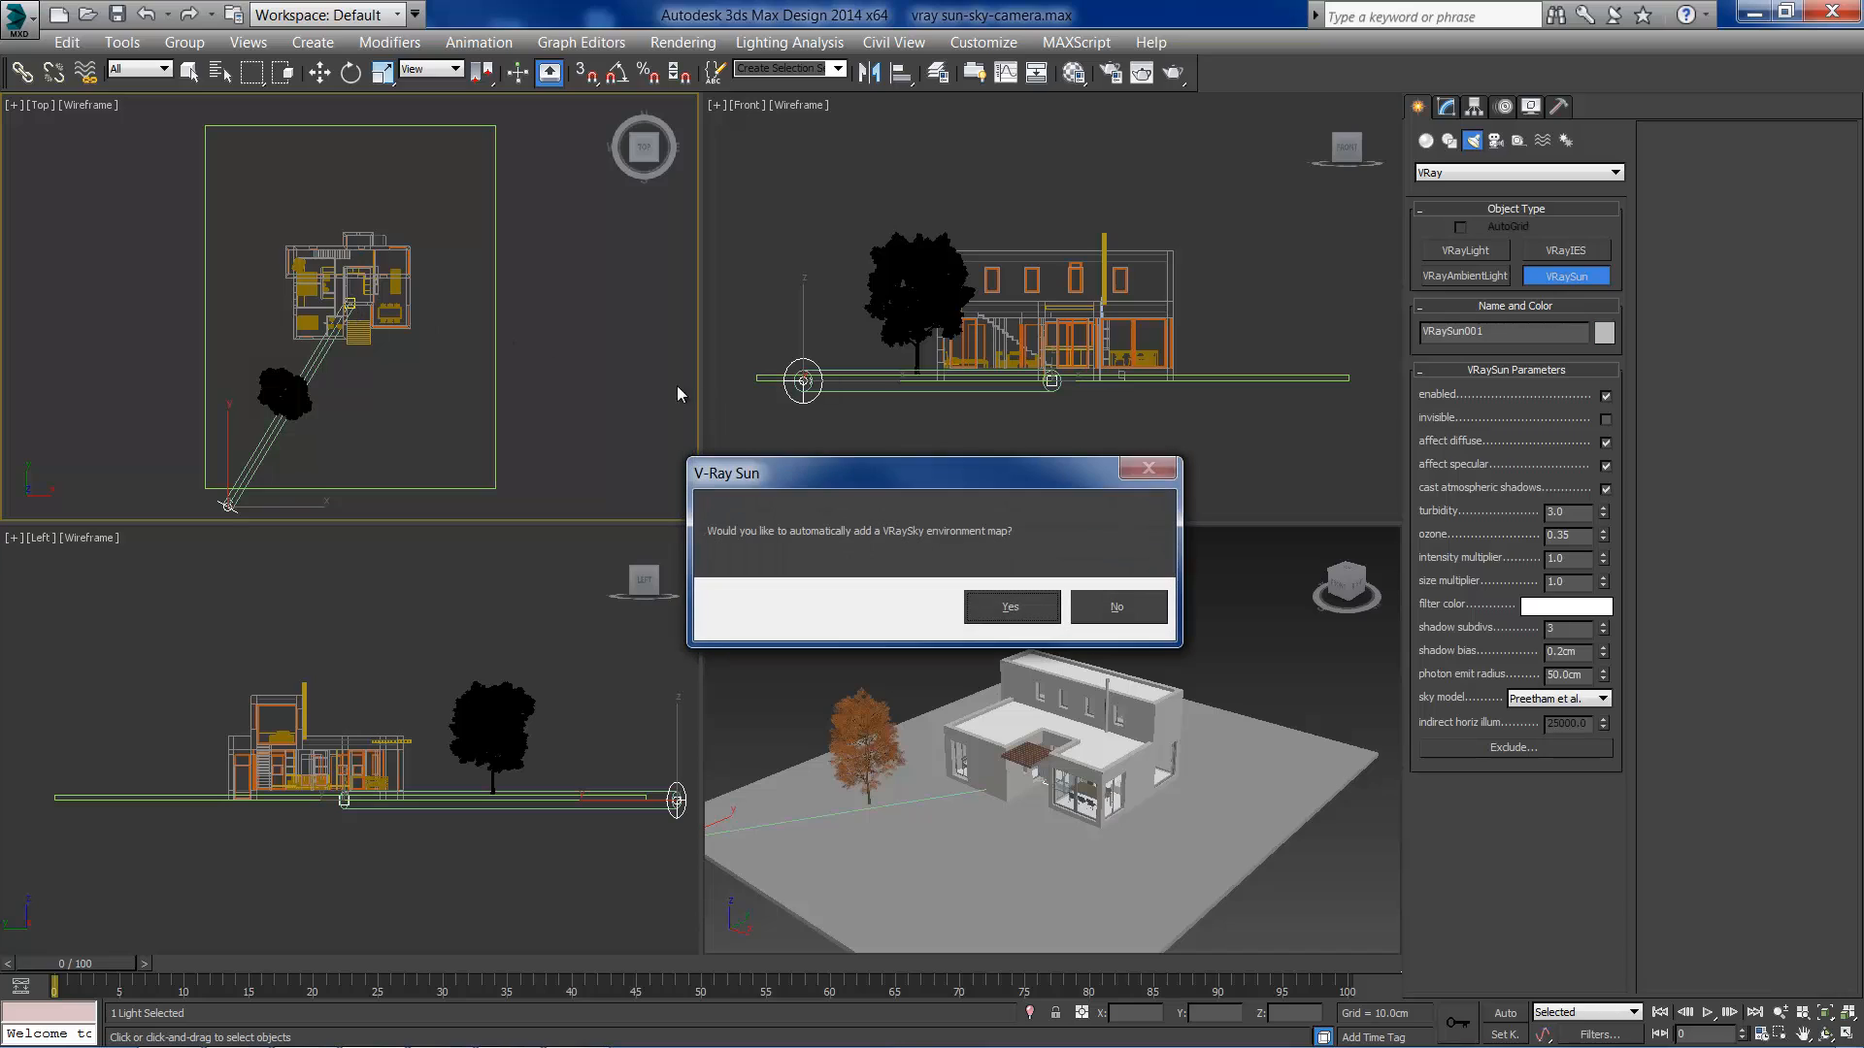
mouse_move(920, 549)
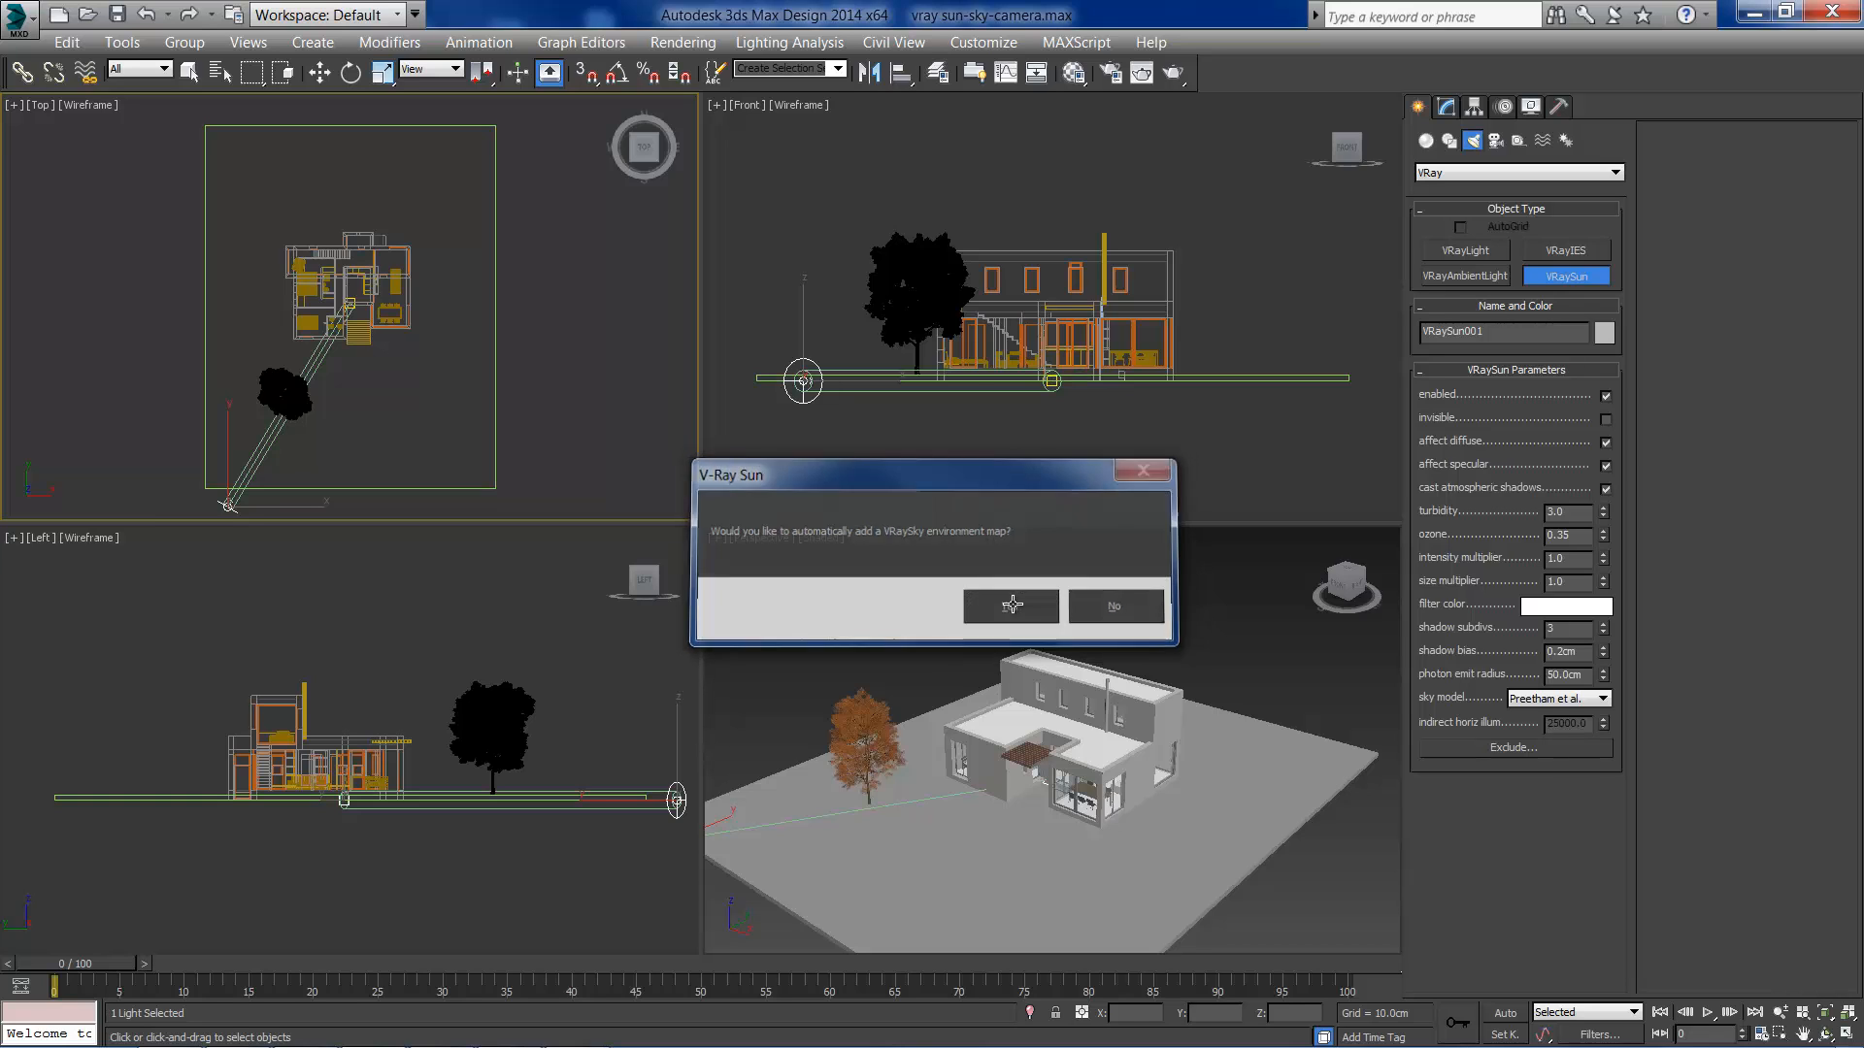
left_click(1009, 606)
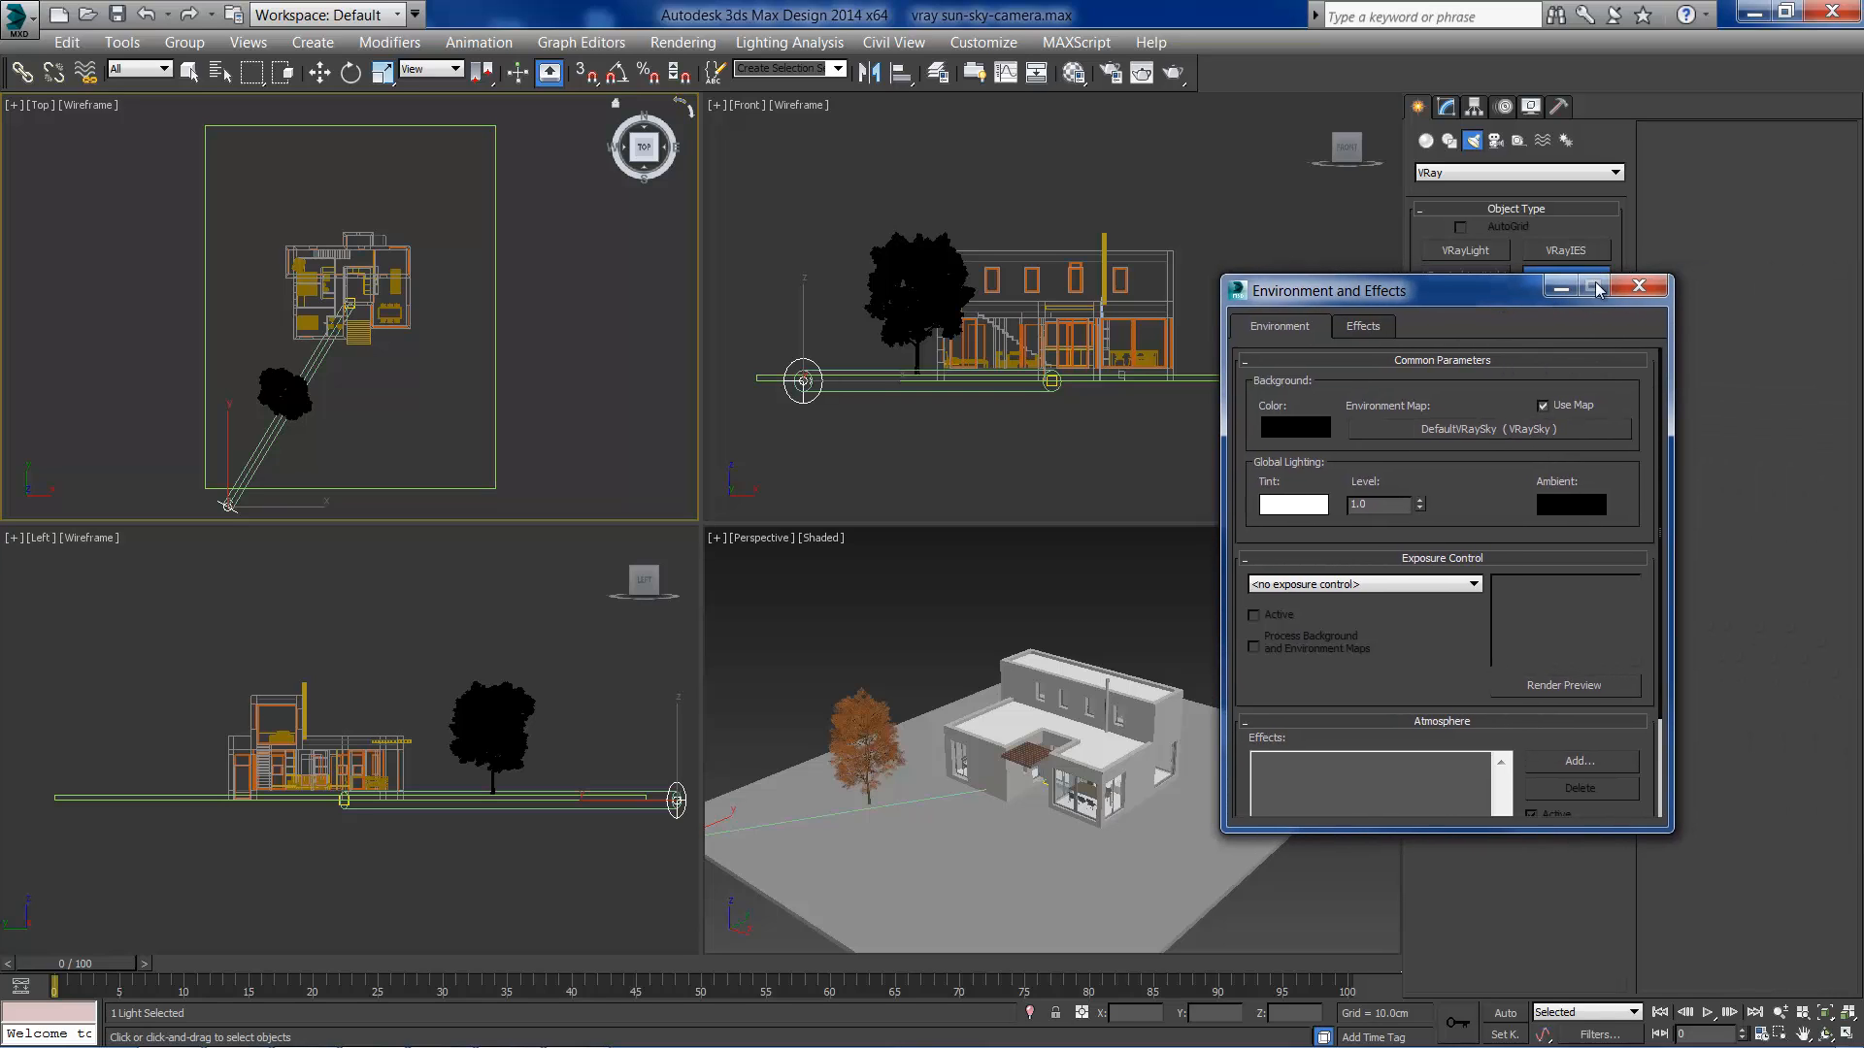
mouse_move(1640, 286)
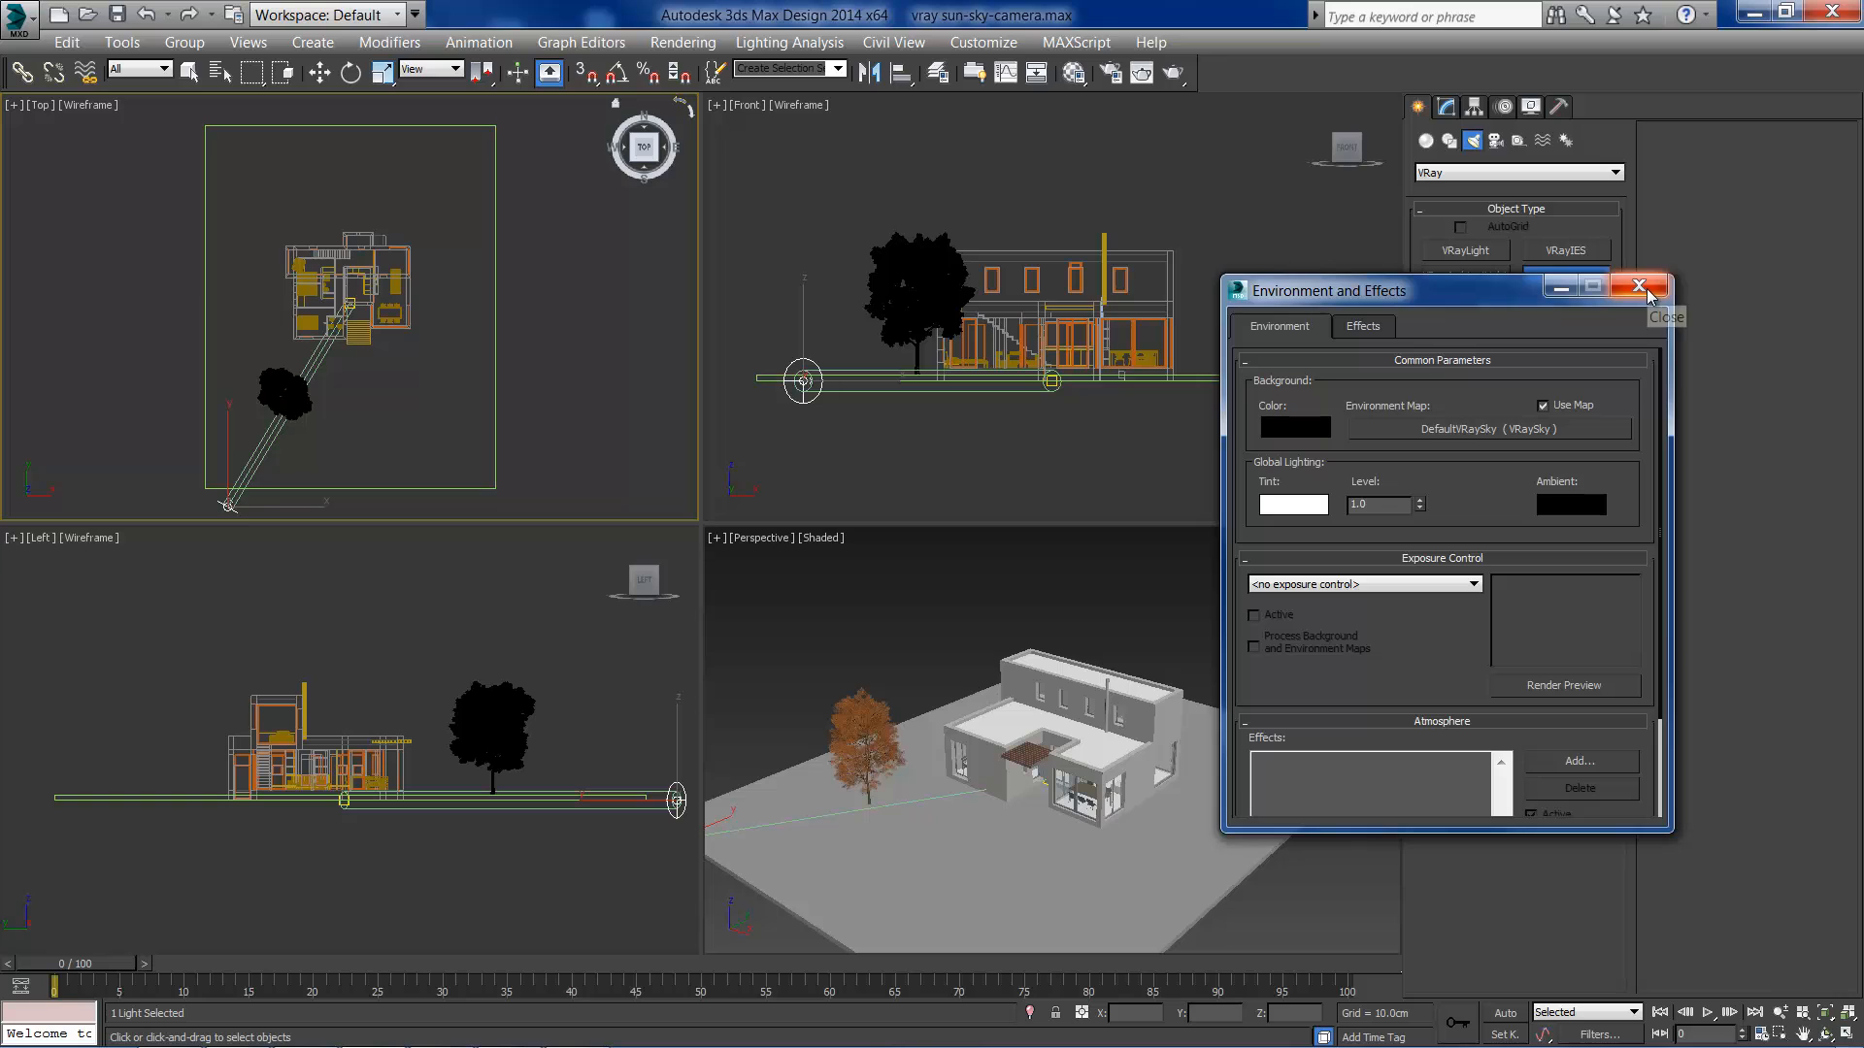
Step: Close Environment and Effects and move the VRaySun high above the house in the Front view
left_click(1639, 286)
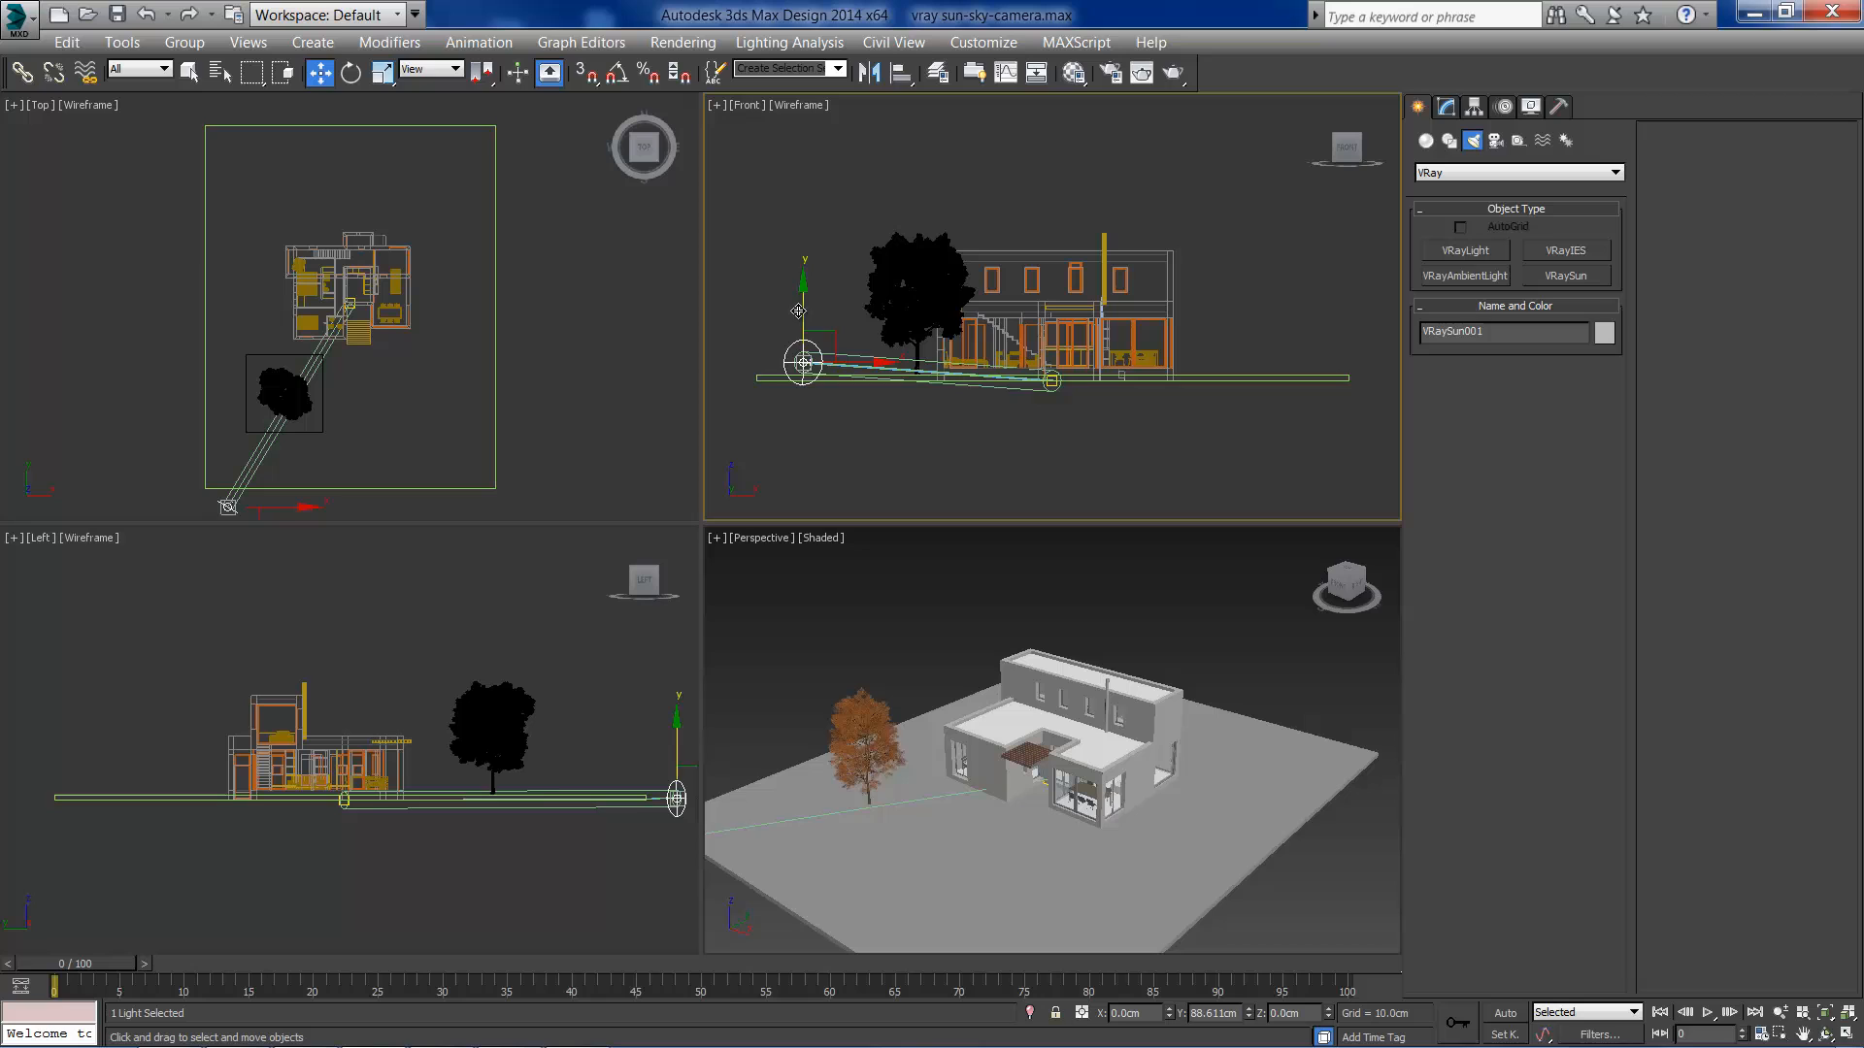
left_click_drag(802, 363, 802, 167)
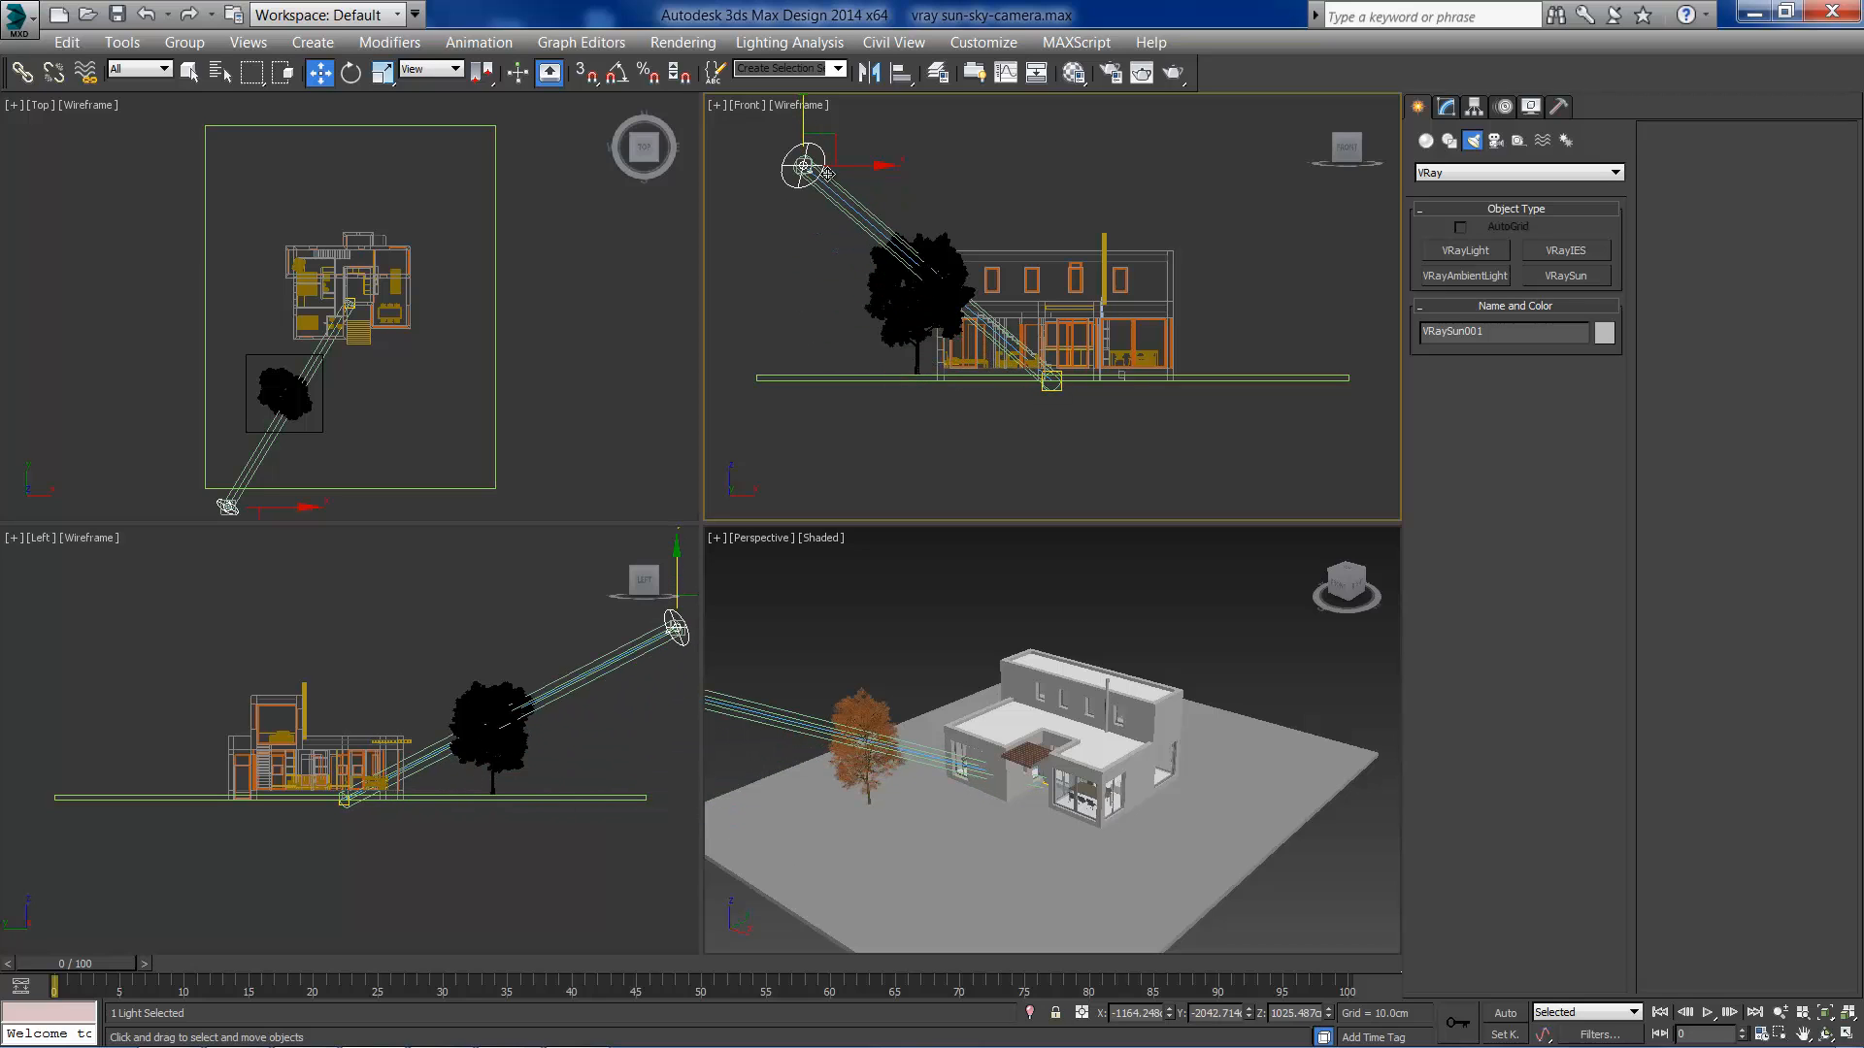
left_click_drag(804, 167, 834, 297)
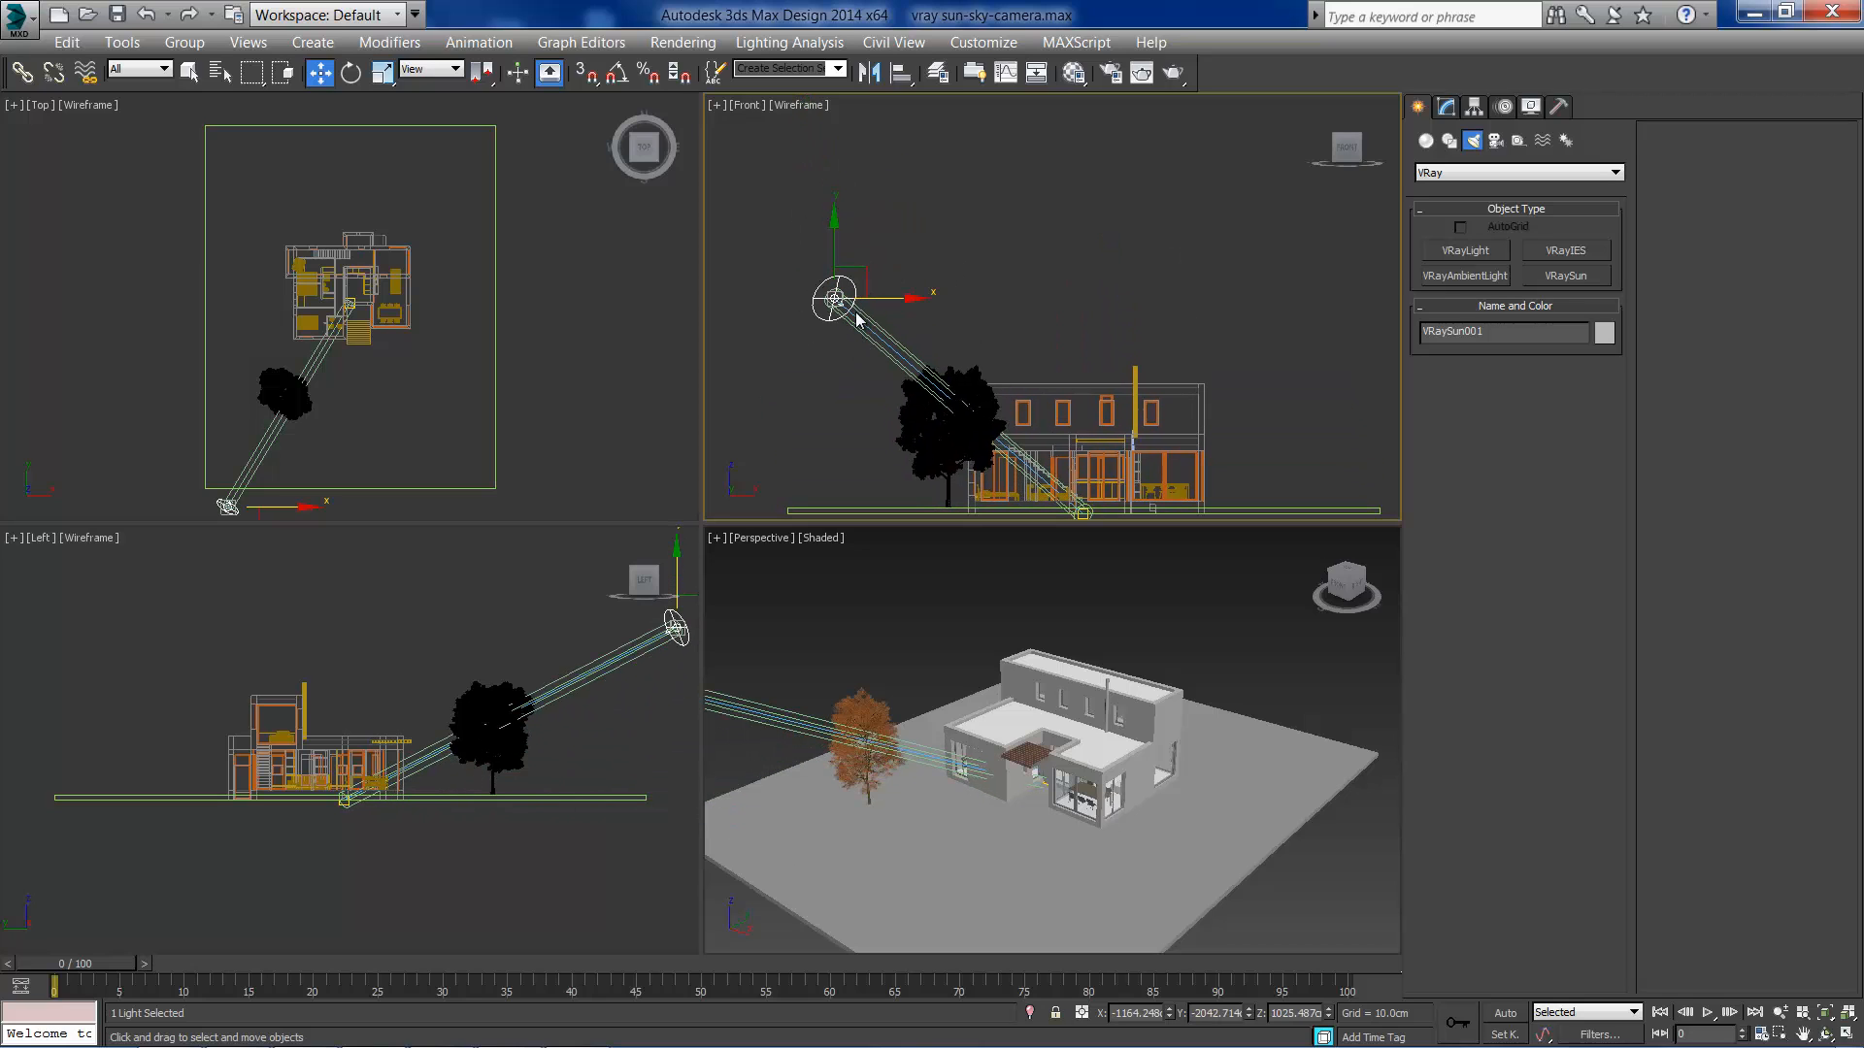
key("alt+w")
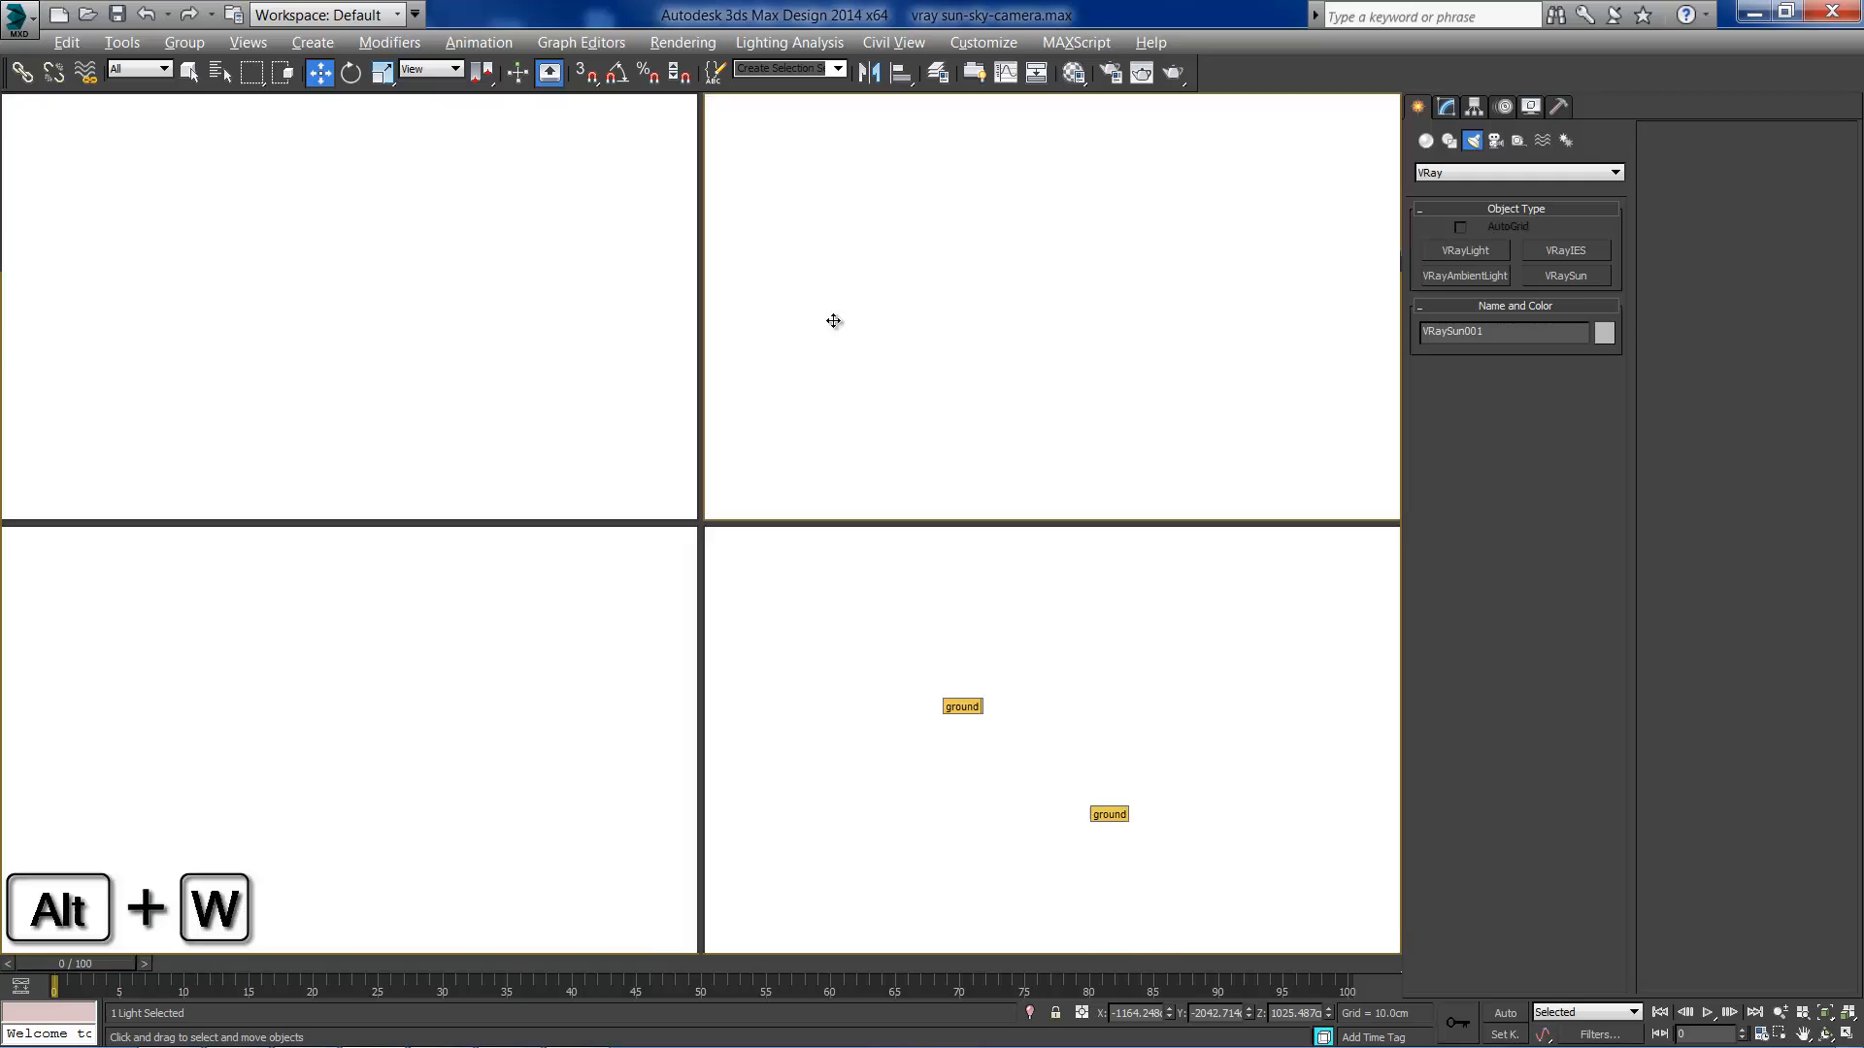
key("alt+w")
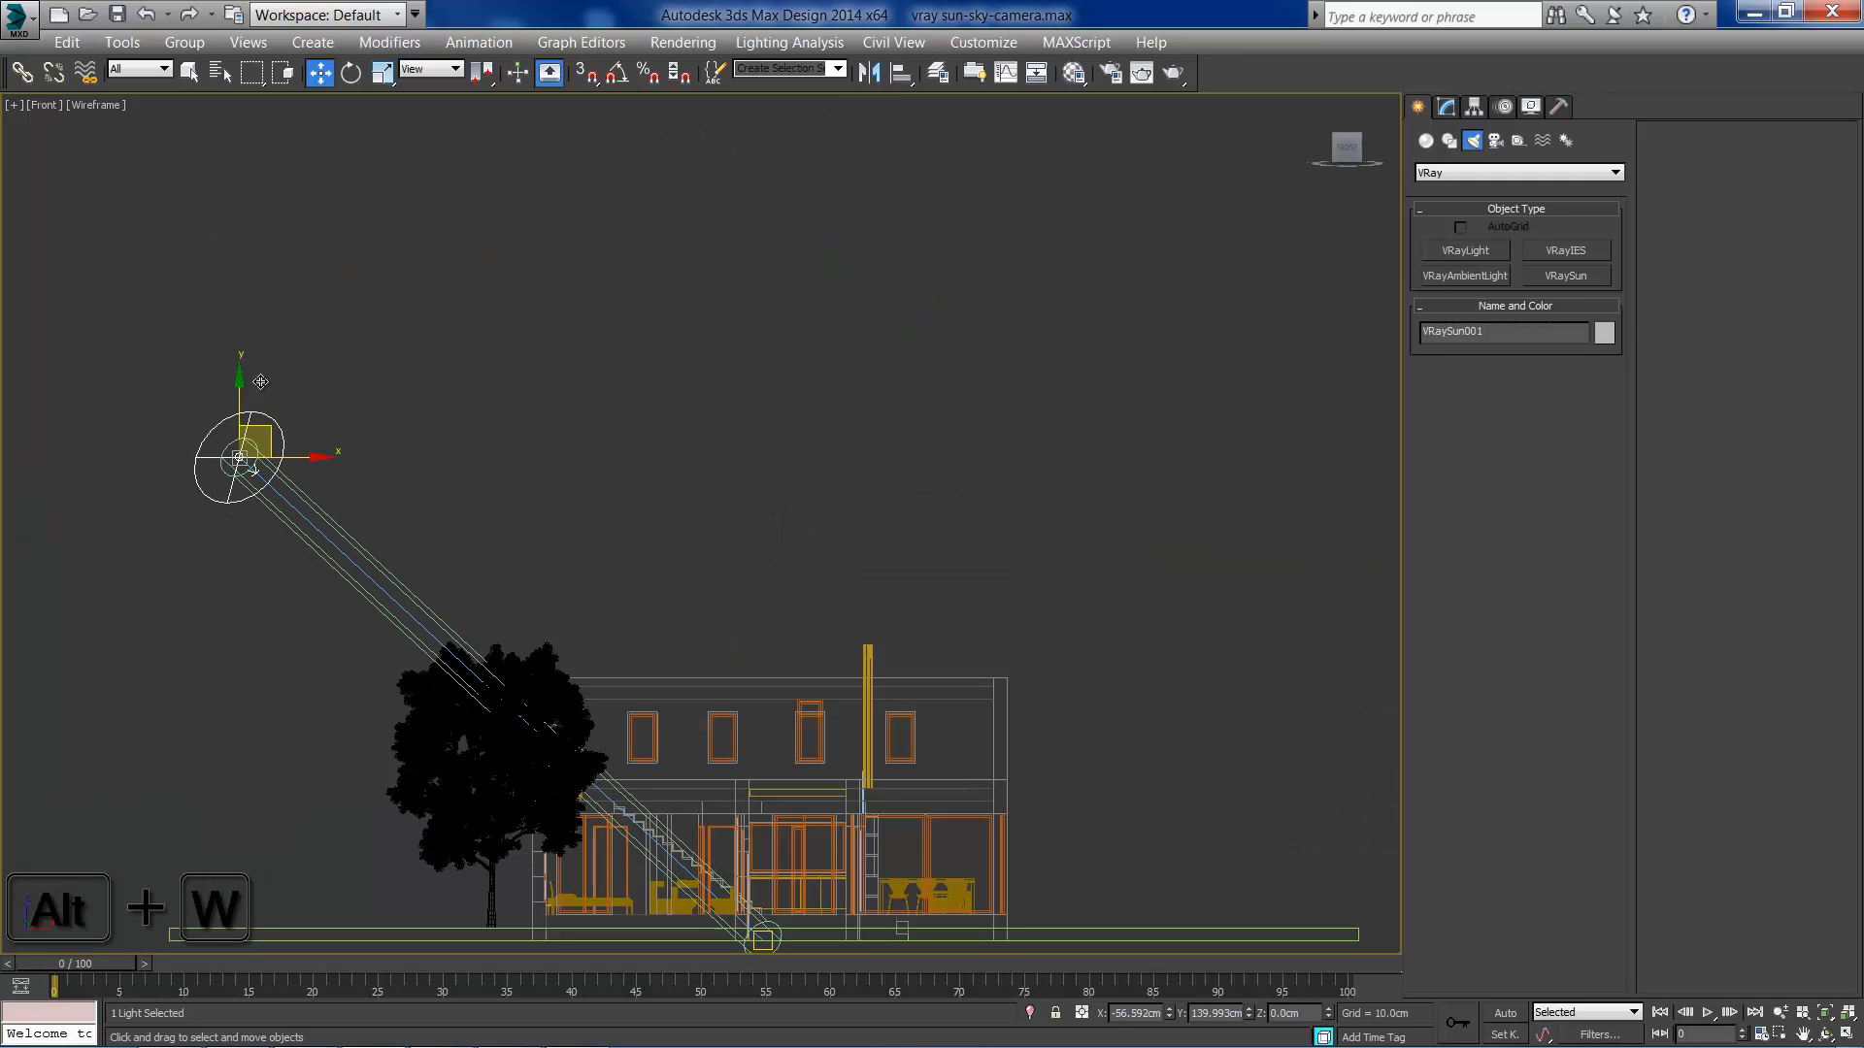
left_click_drag(245, 462, 95, 237)
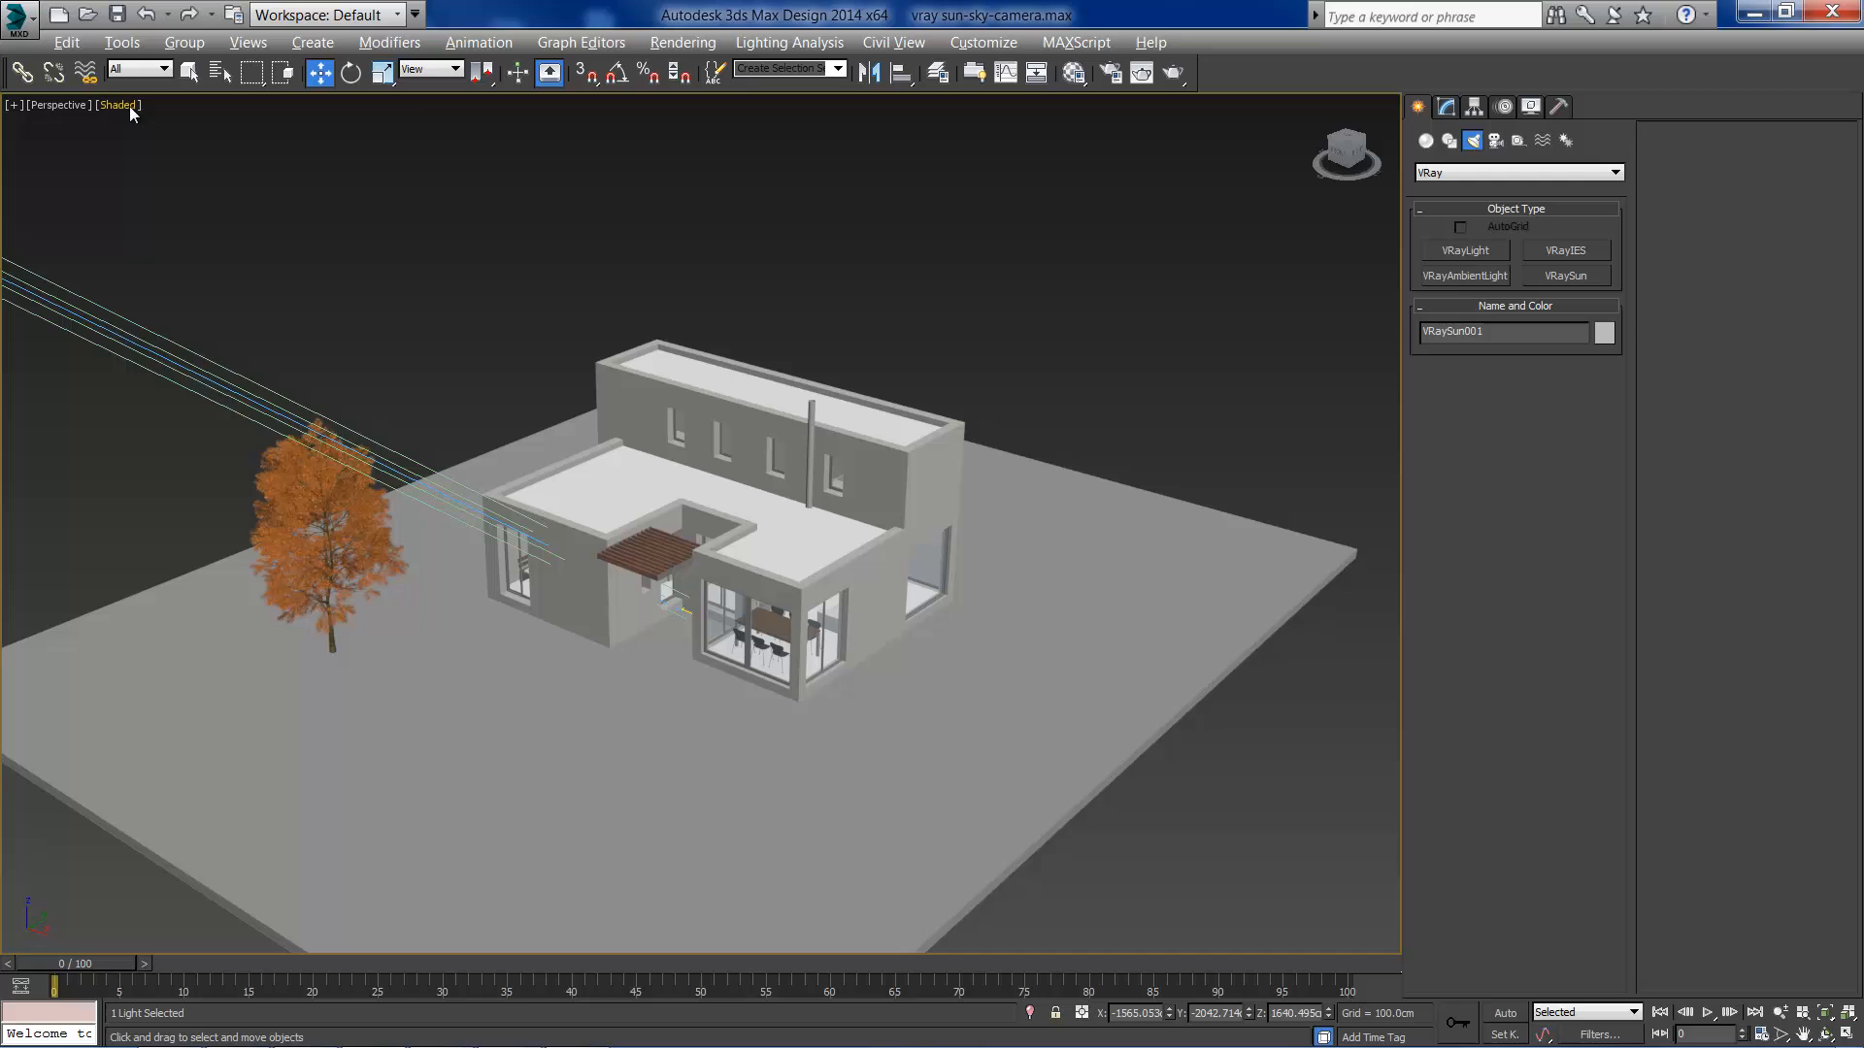
mouse_move(202, 150)
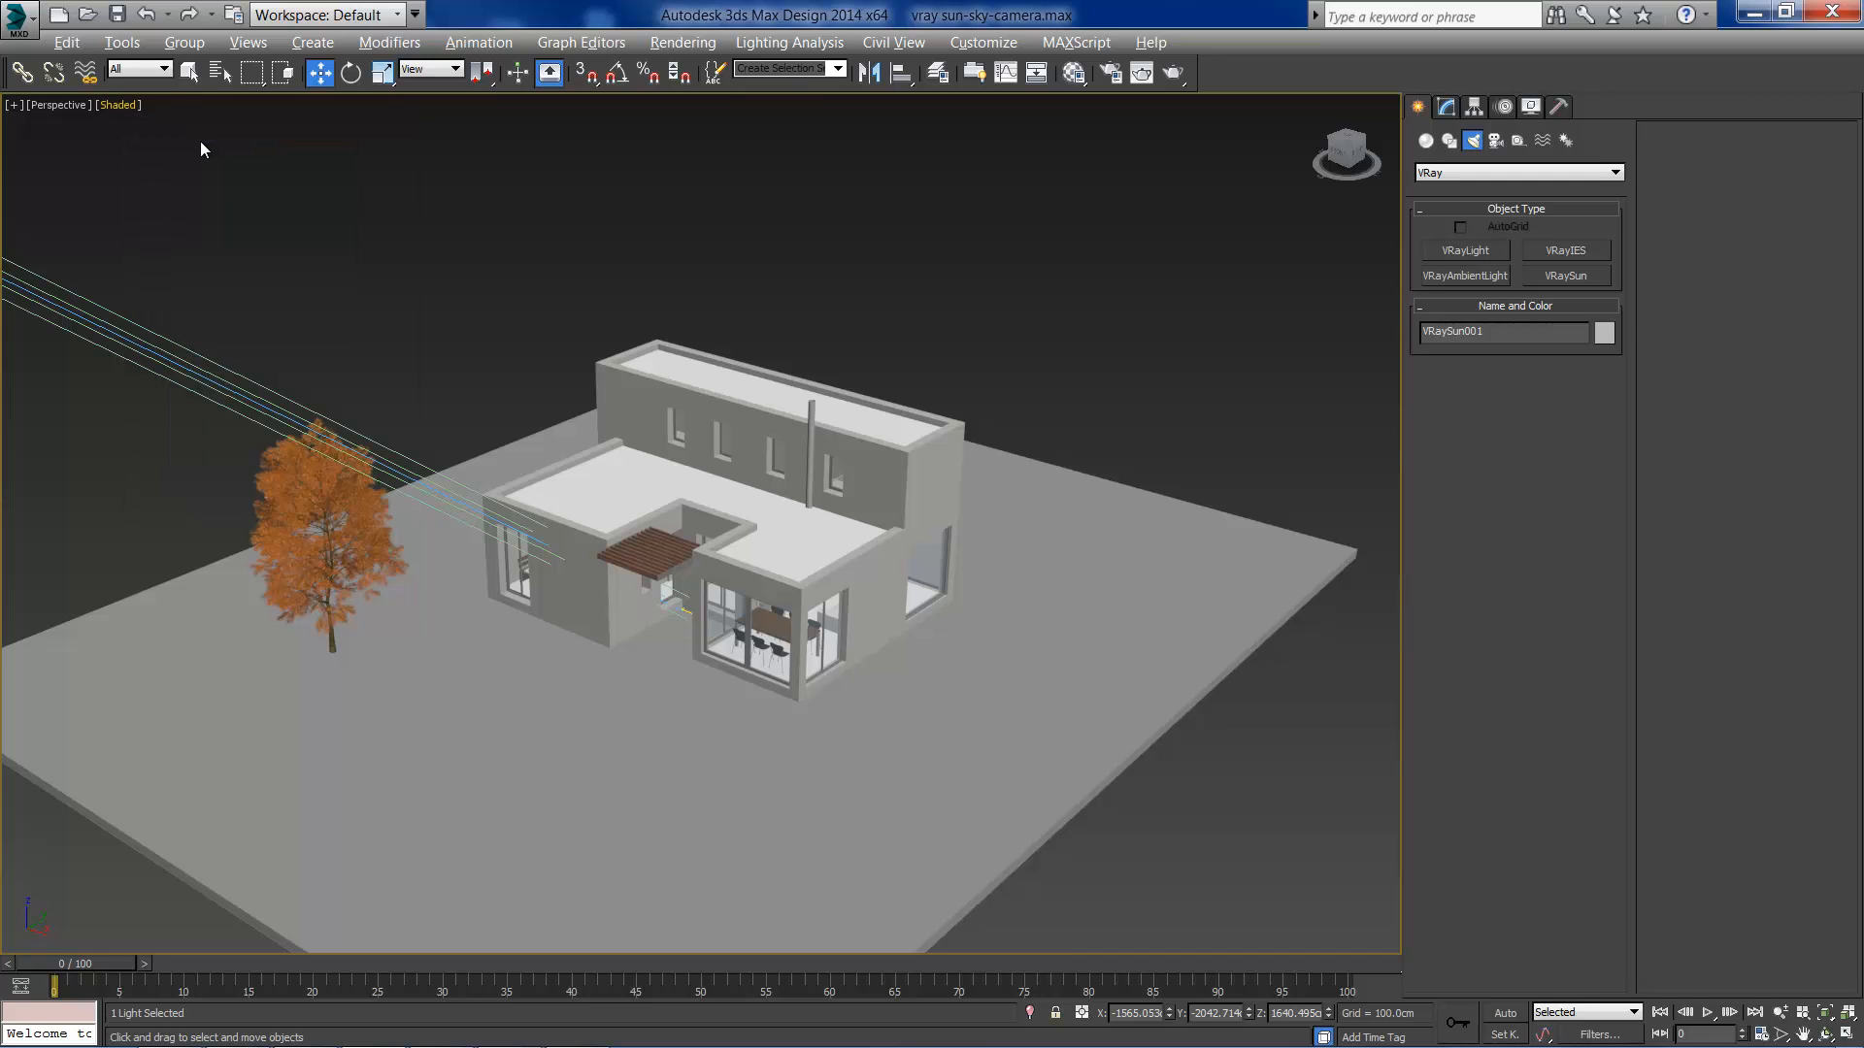
Step: Shade the Perspective view realistically with scene lights, then nudge the sun to adjust the shadows
left_click(119, 105)
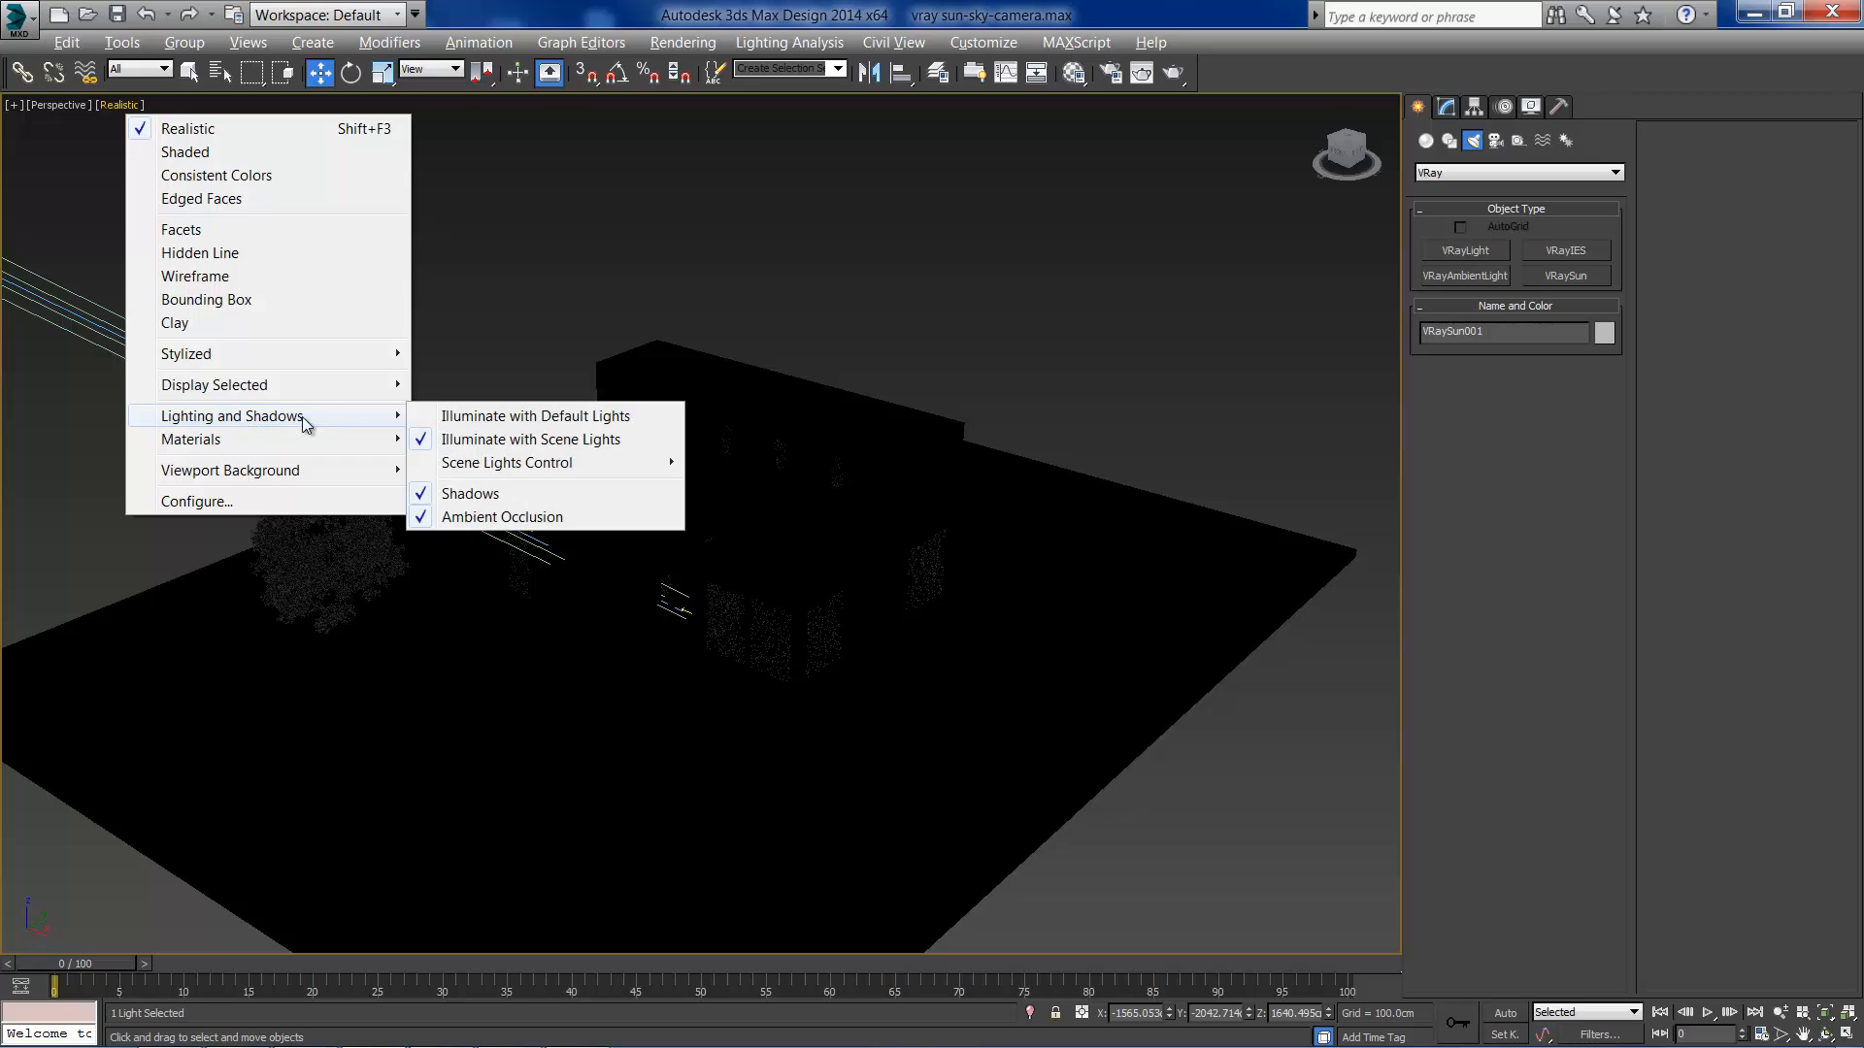
mouse_move(530, 446)
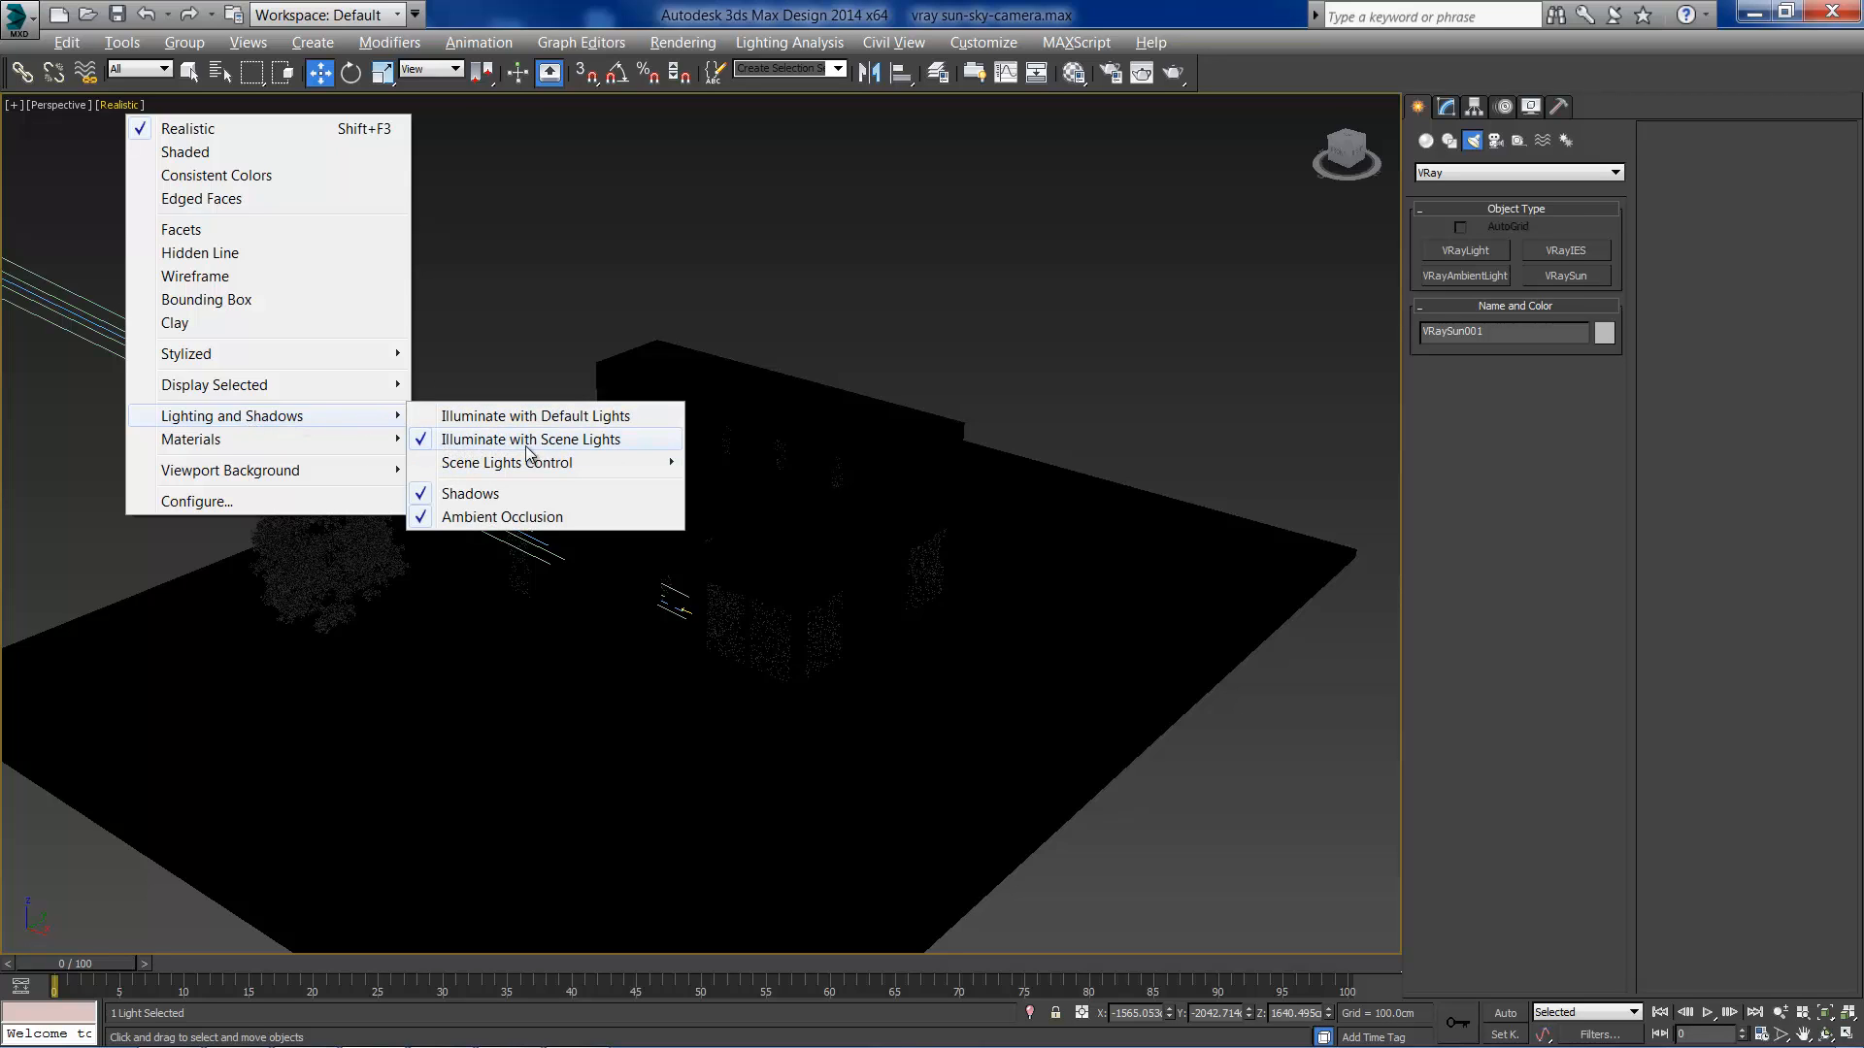
left_click(533, 439)
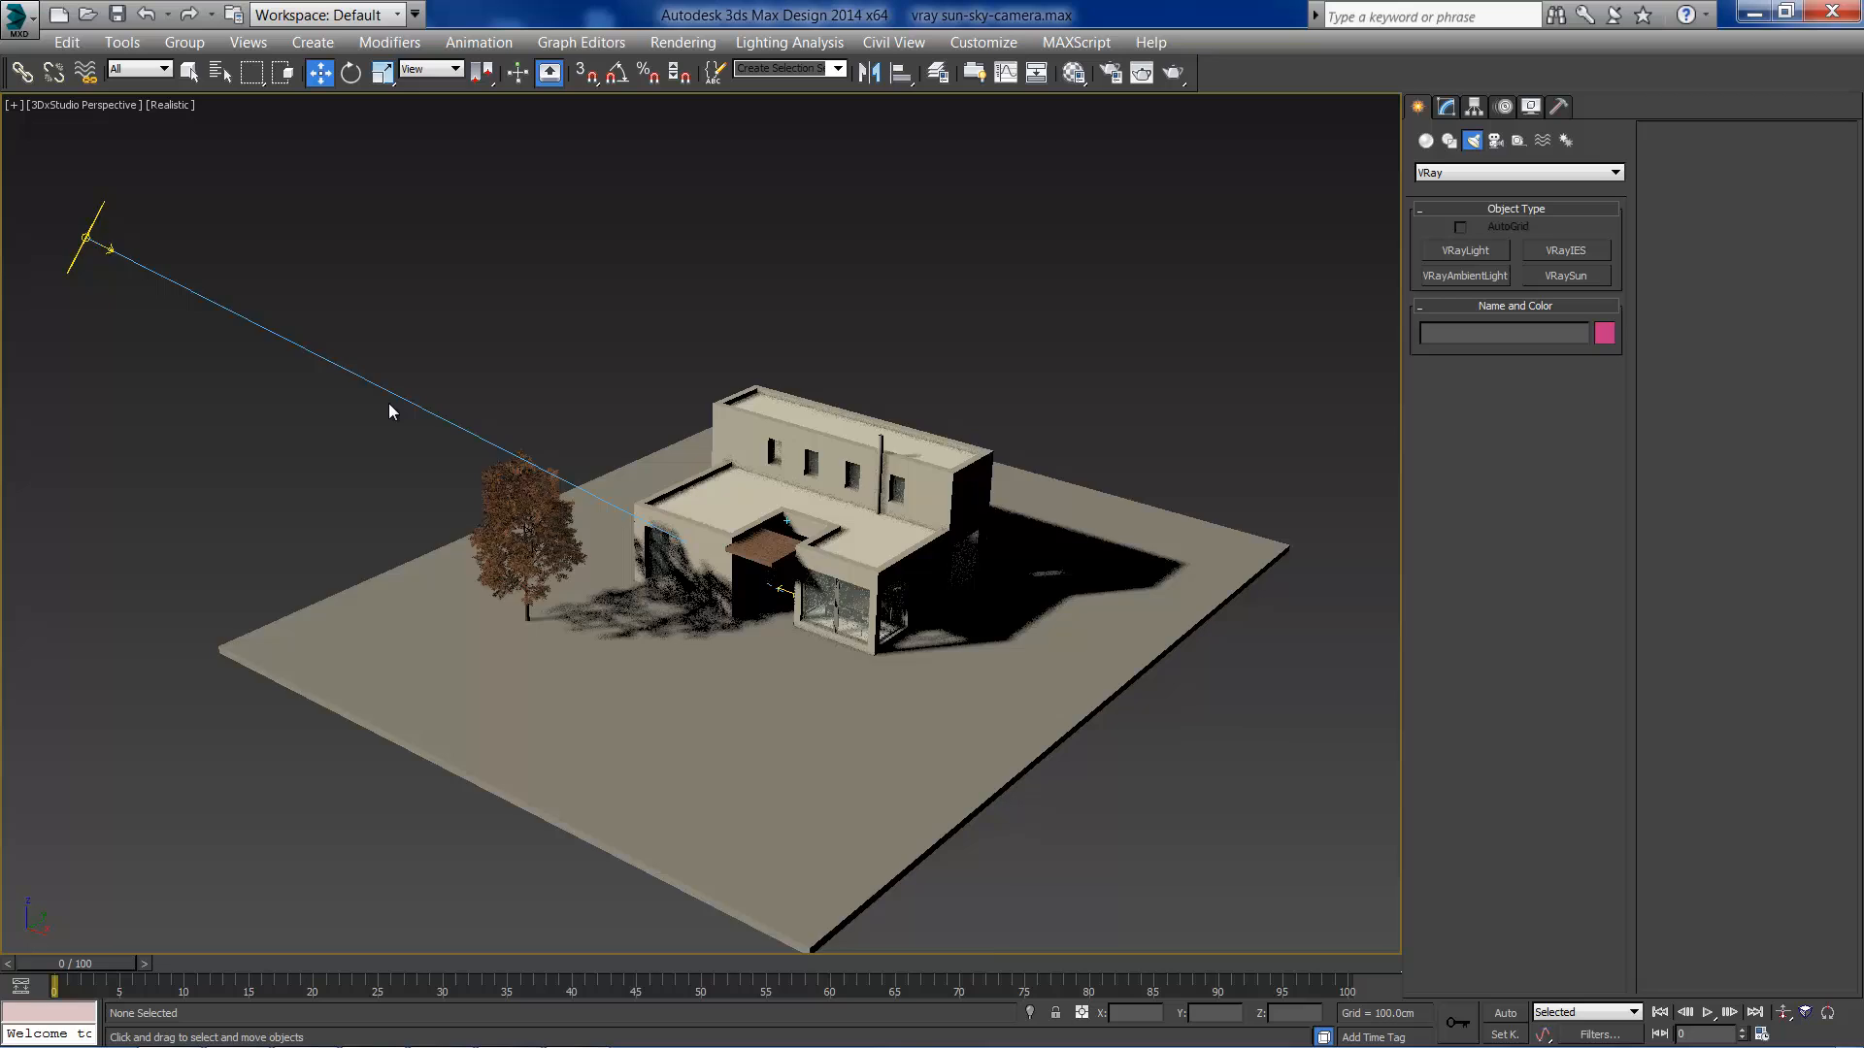
left_click(94, 236)
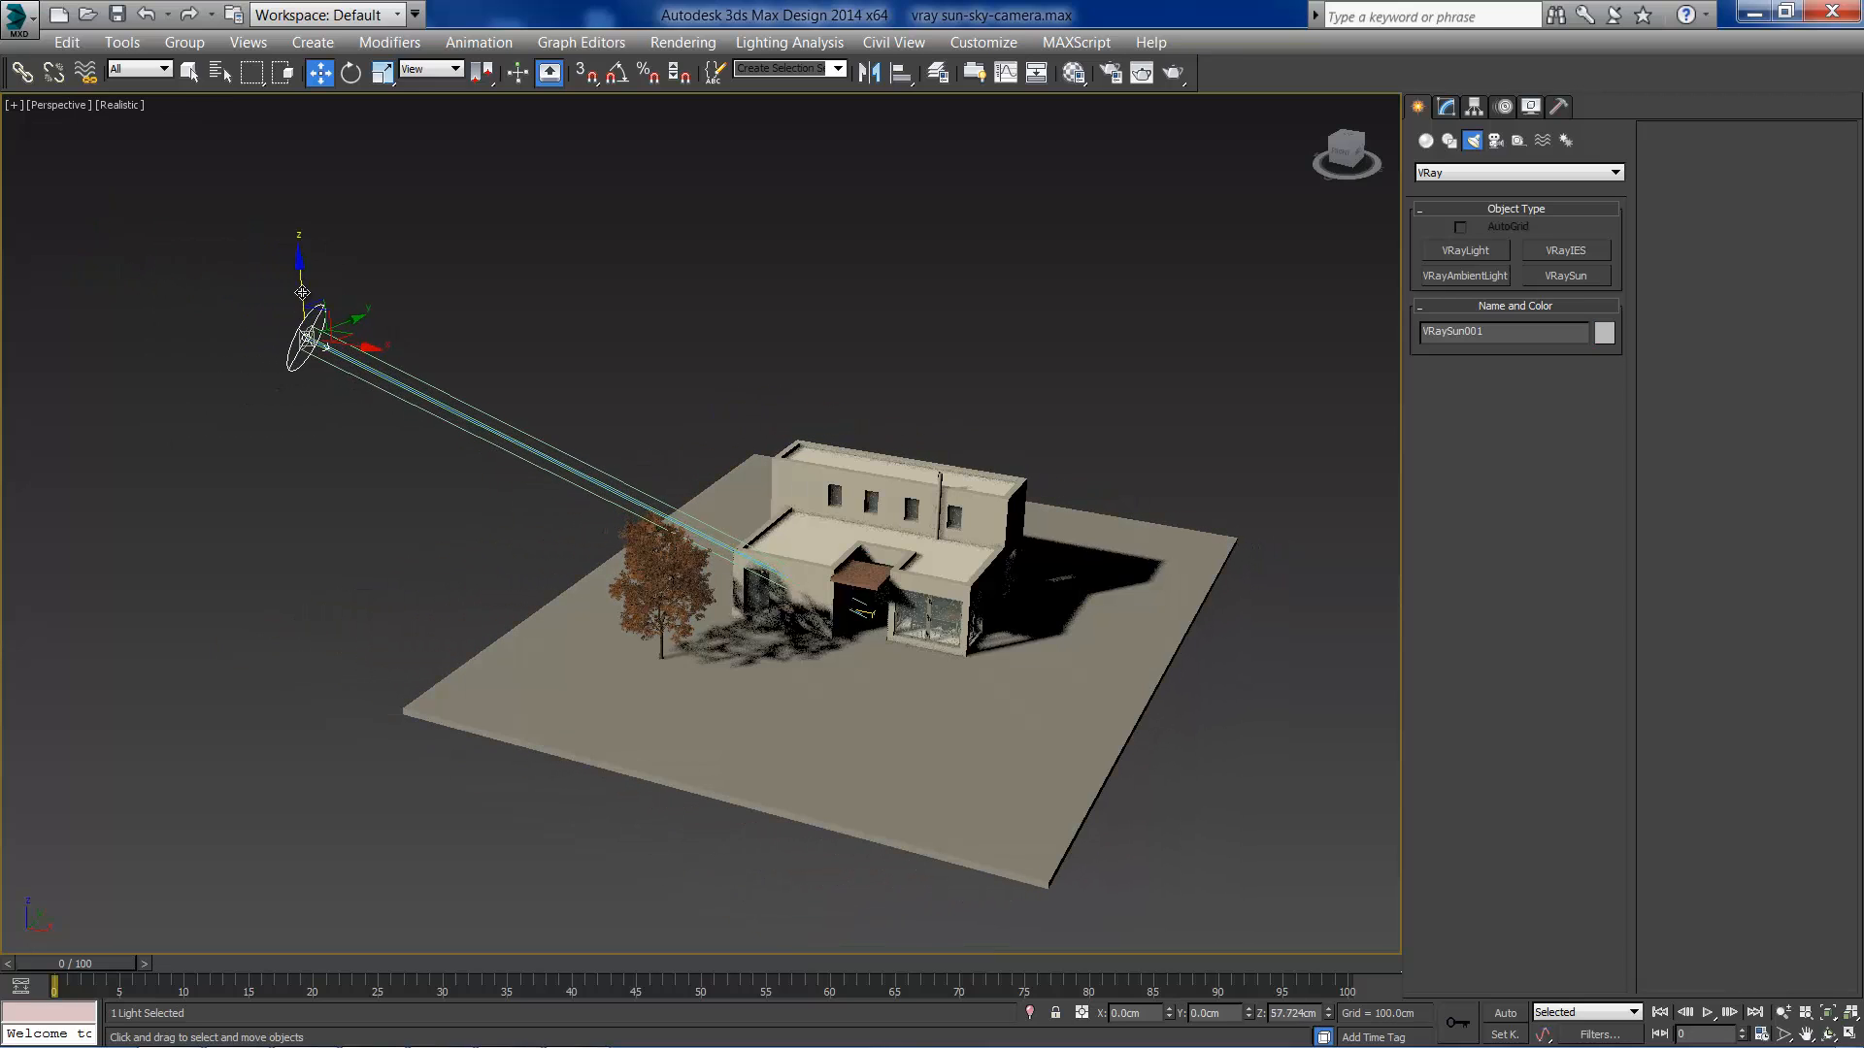
left_click_drag(305, 293, 297, 263)
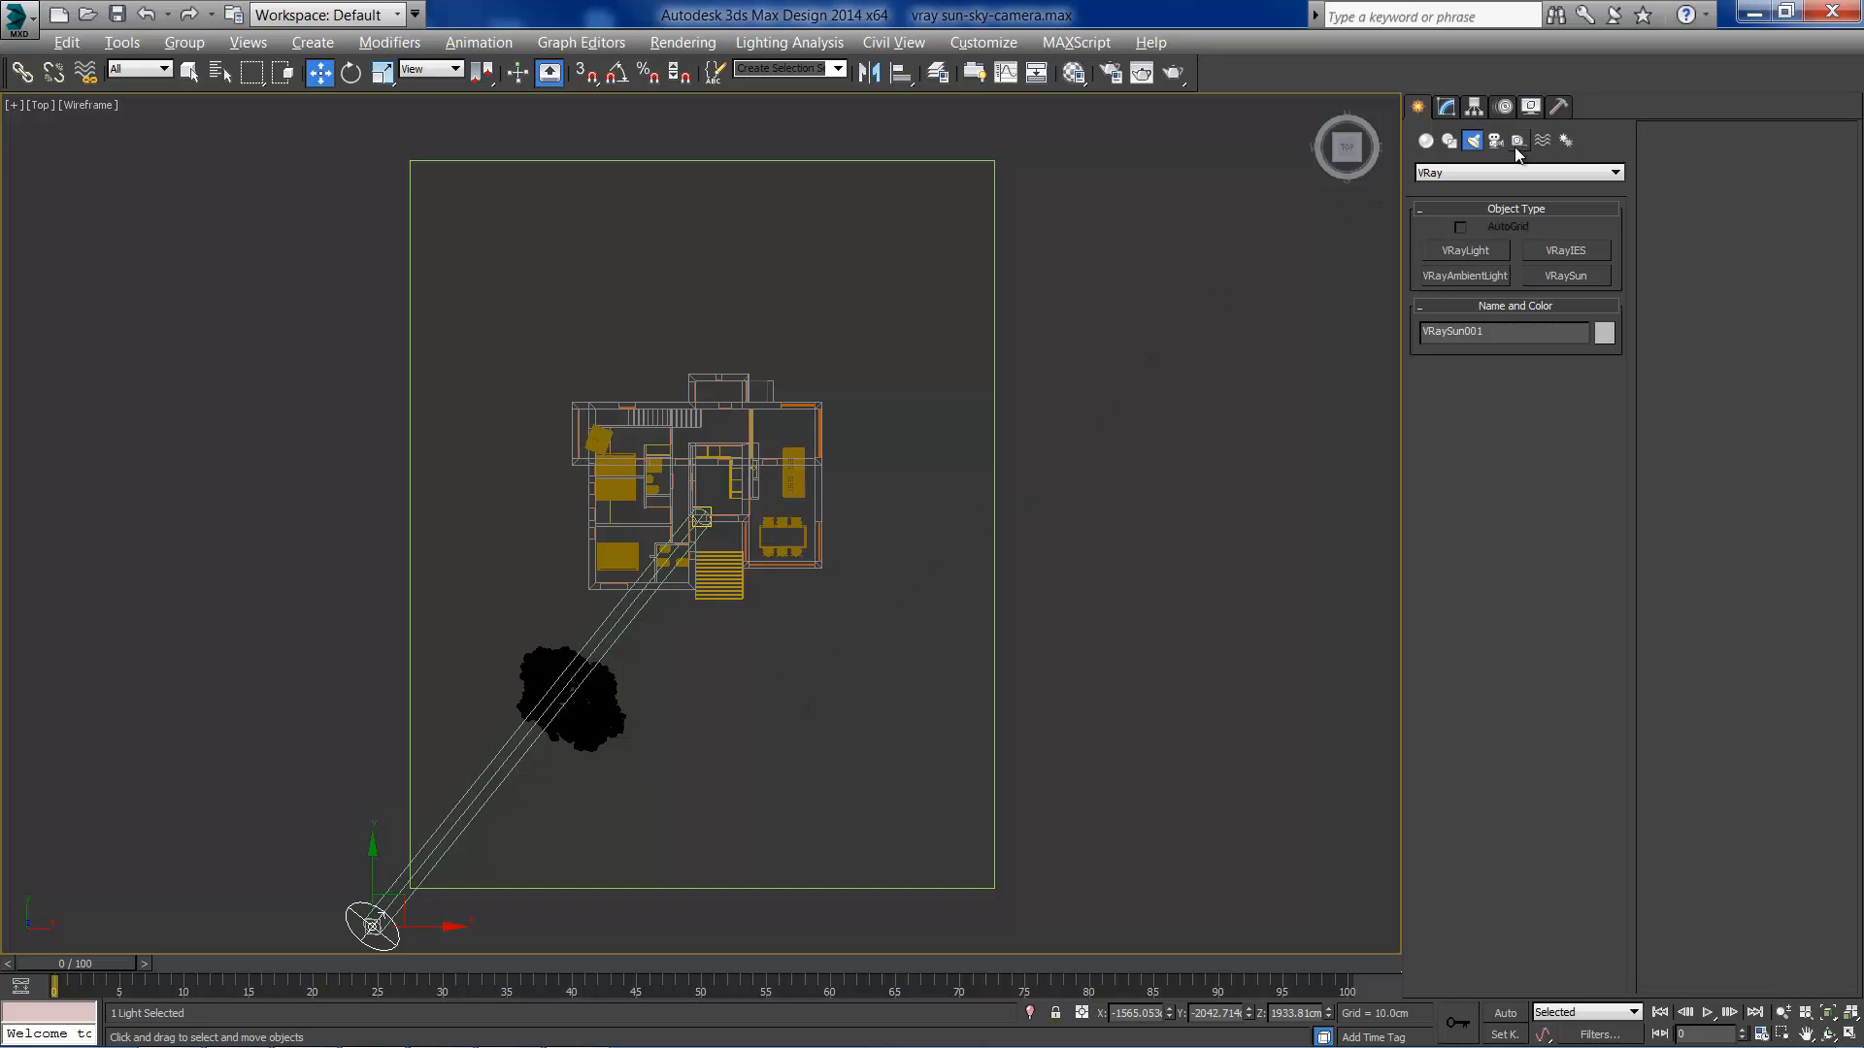
Step: Choose the VRayPhysicalCamera type from the Cameras > VRay create panel
left_click(1495, 140)
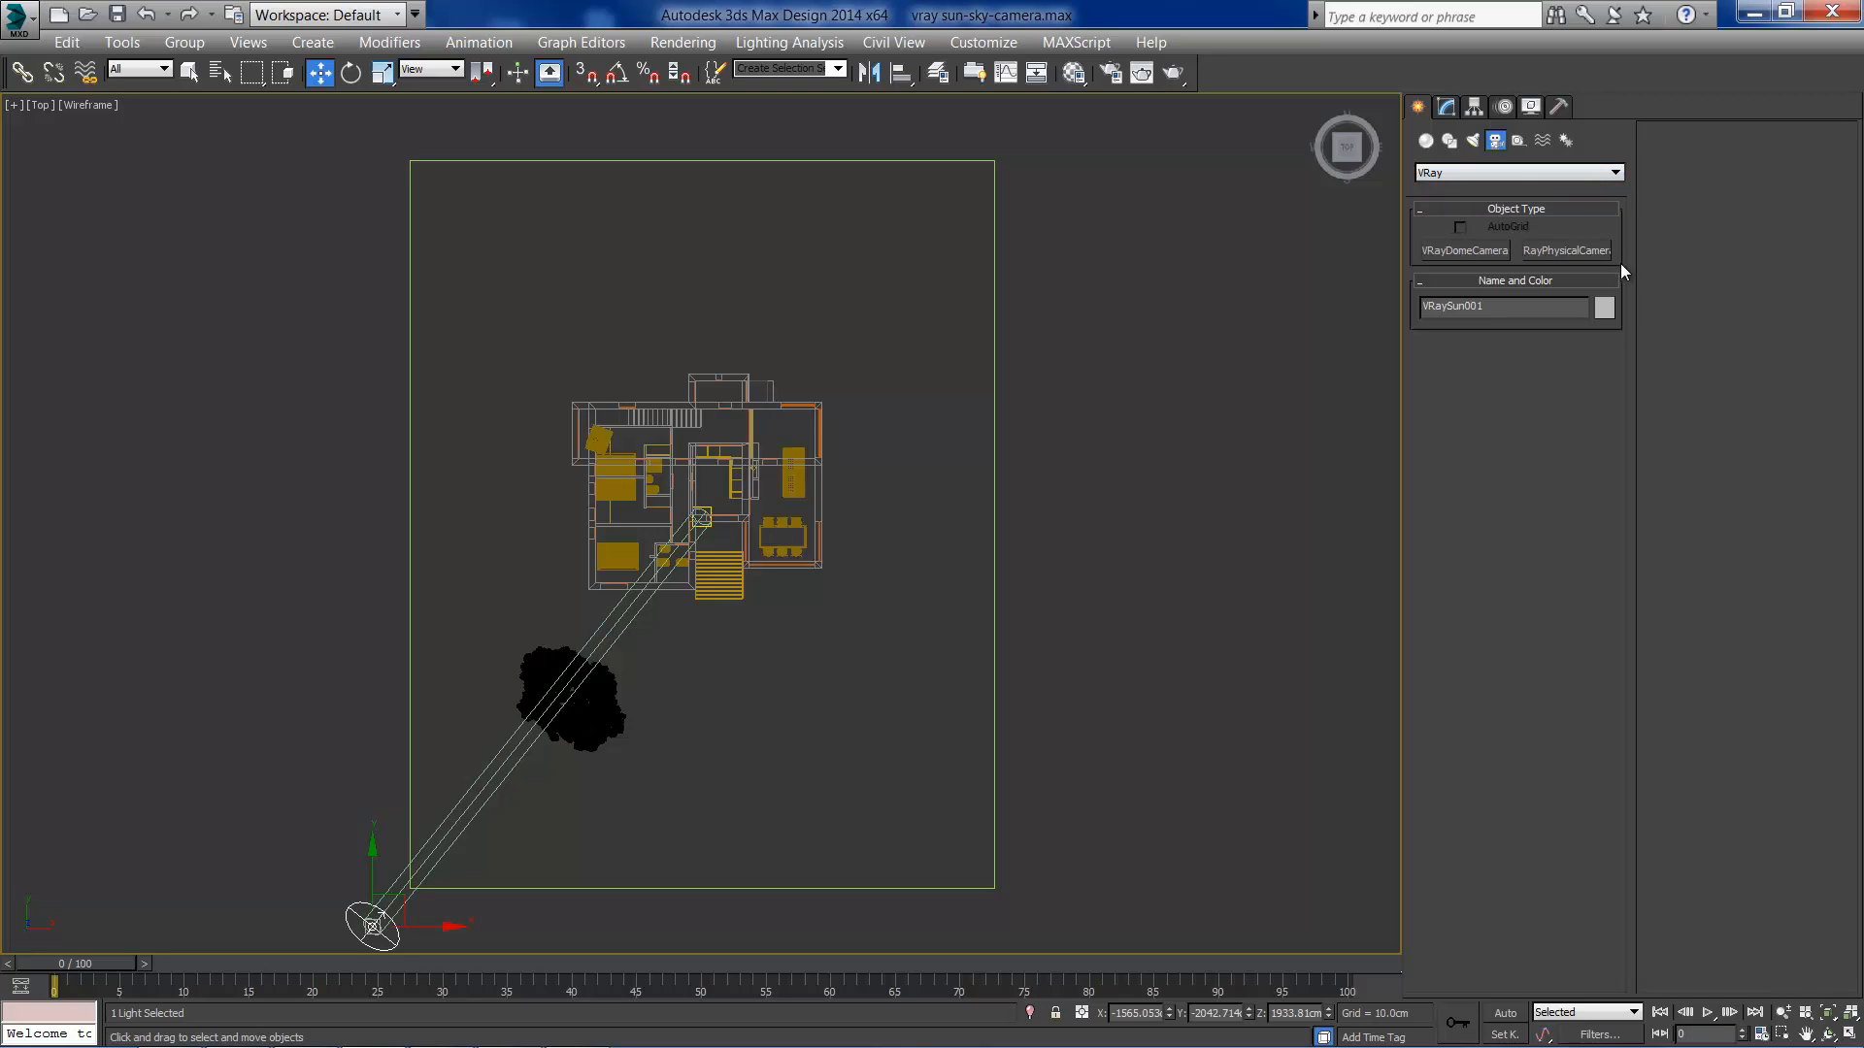
left_click(1565, 251)
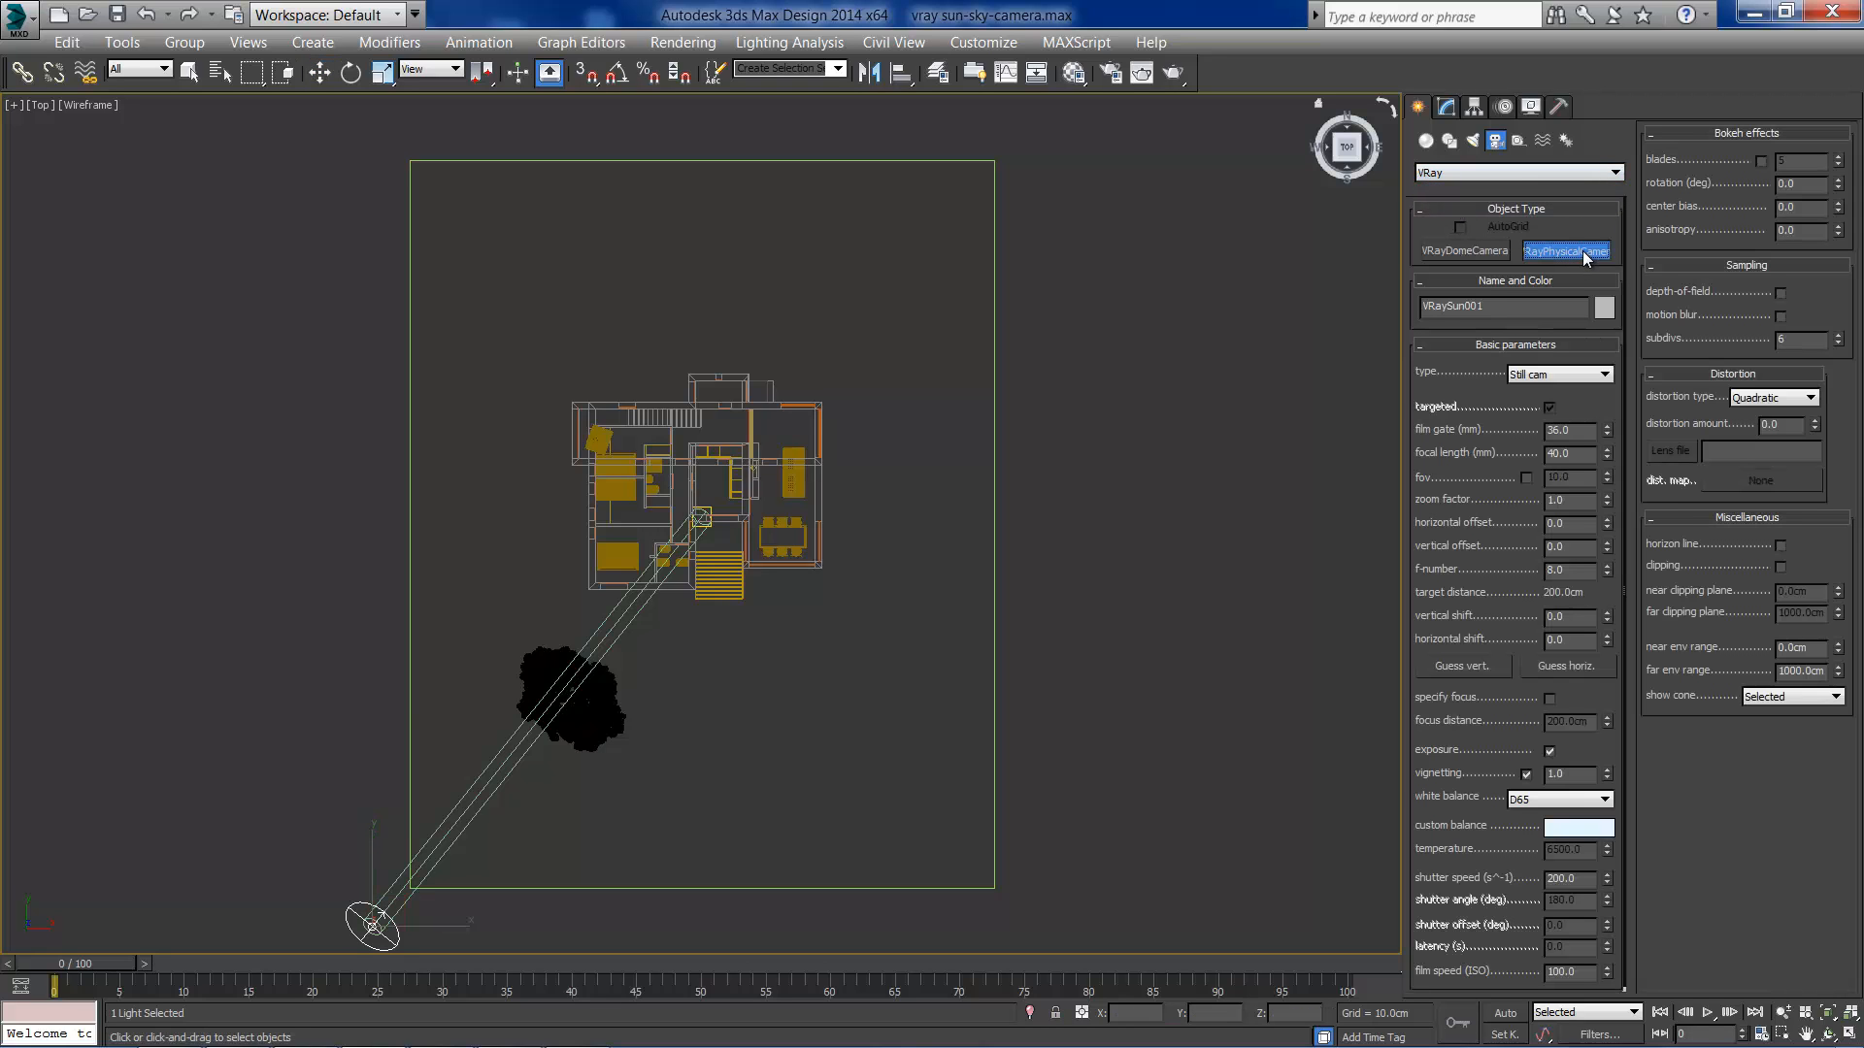
mouse_move(899, 902)
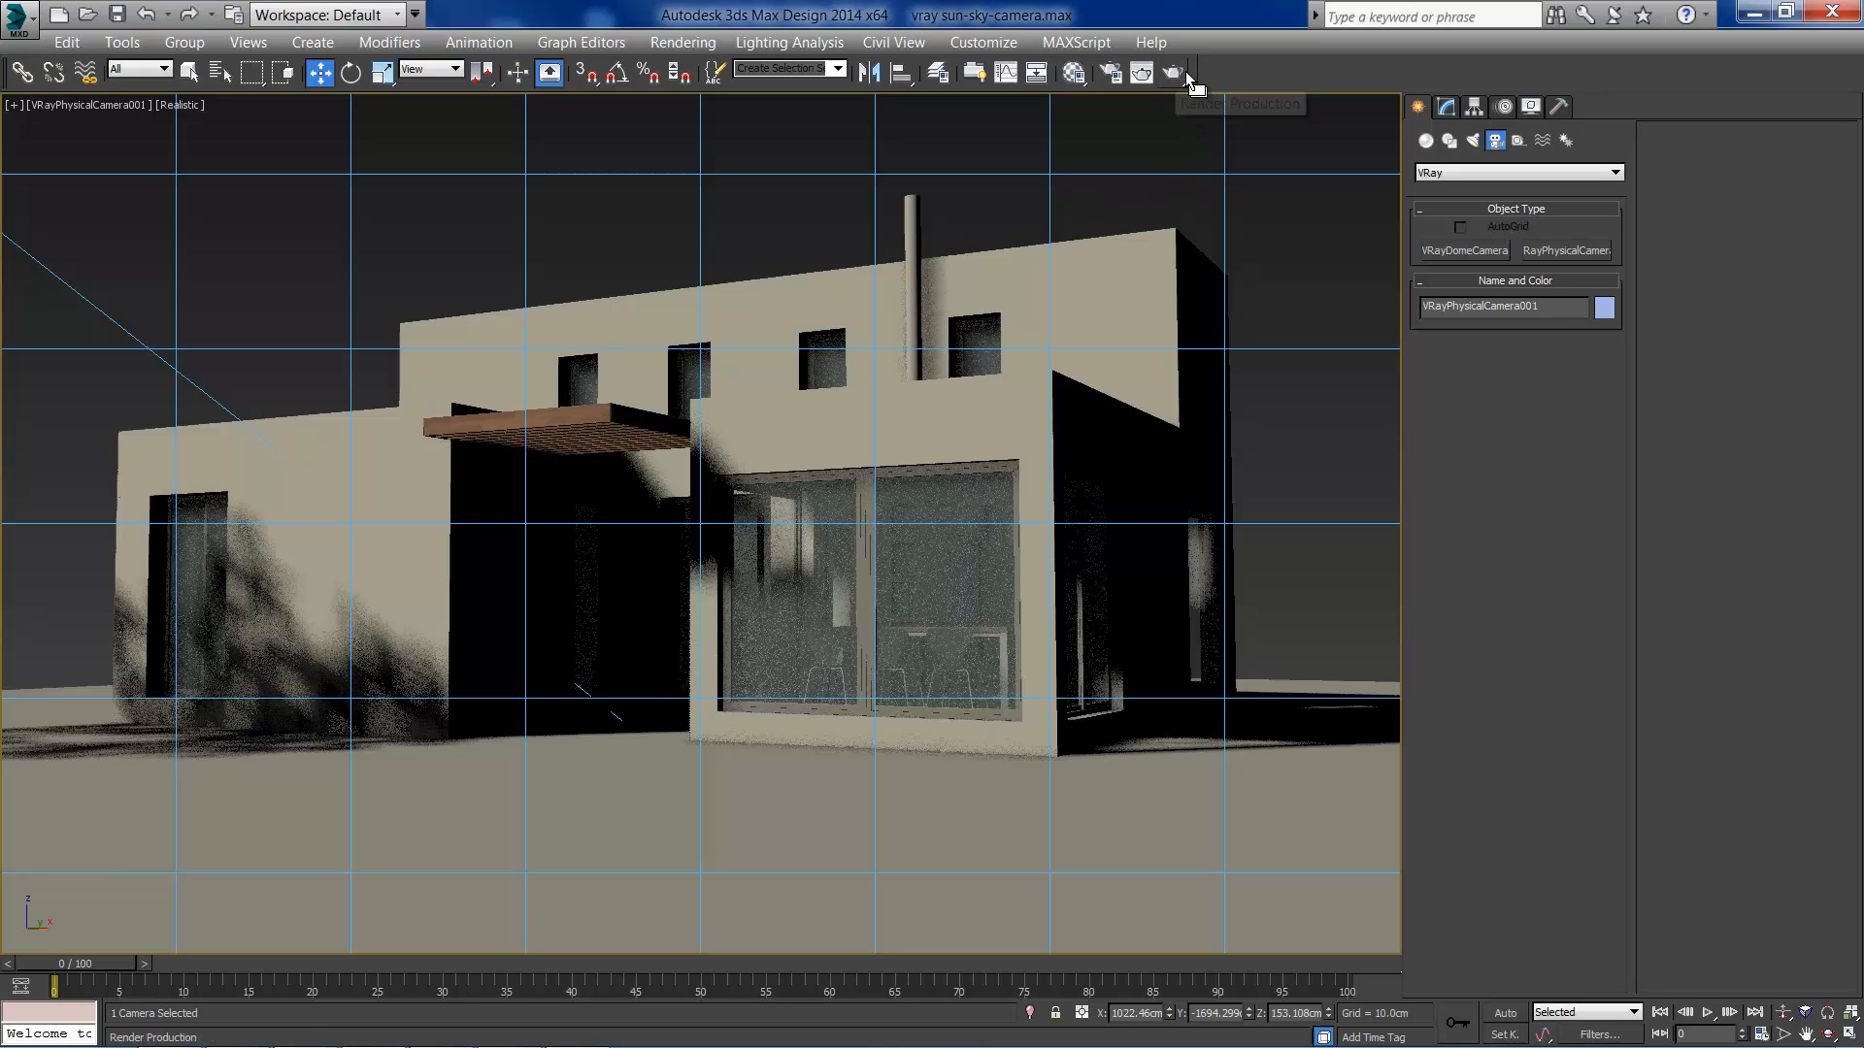
Step: Render the house through the physical camera in the V-Ray frame buffer
left_click(1188, 74)
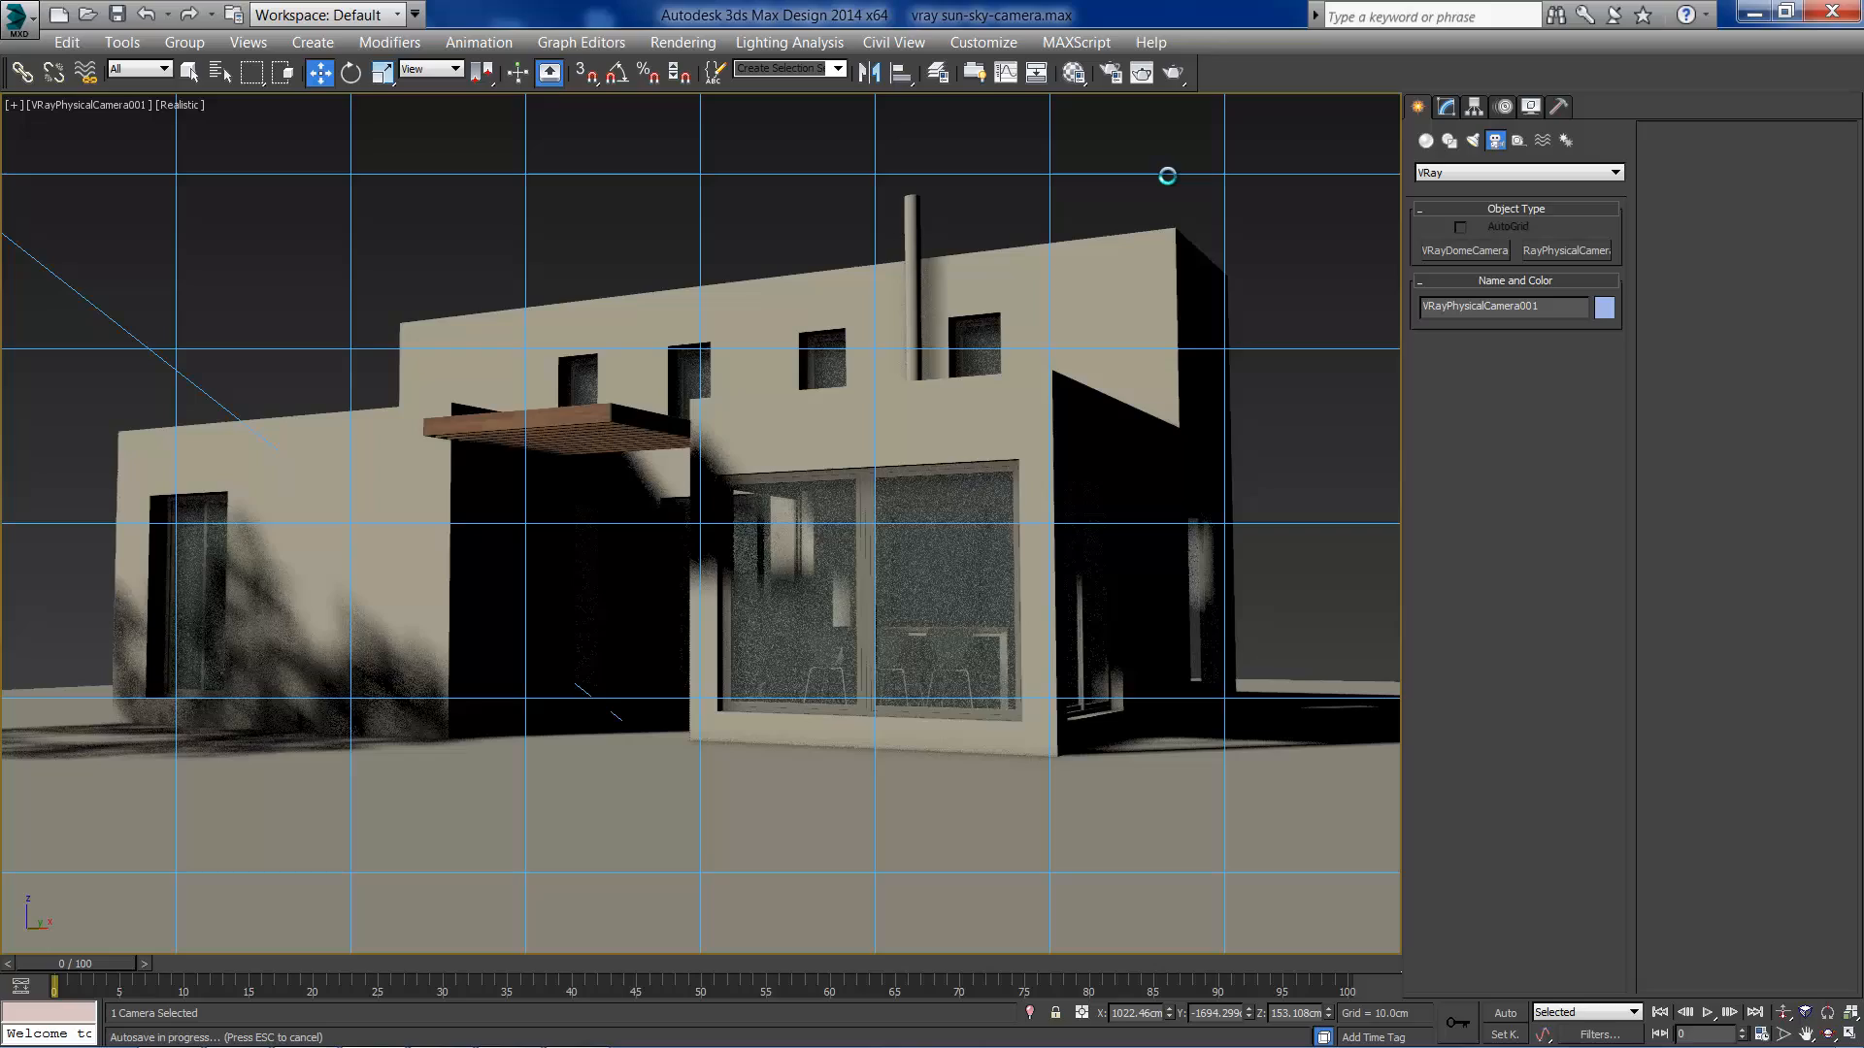
left_click(1169, 72)
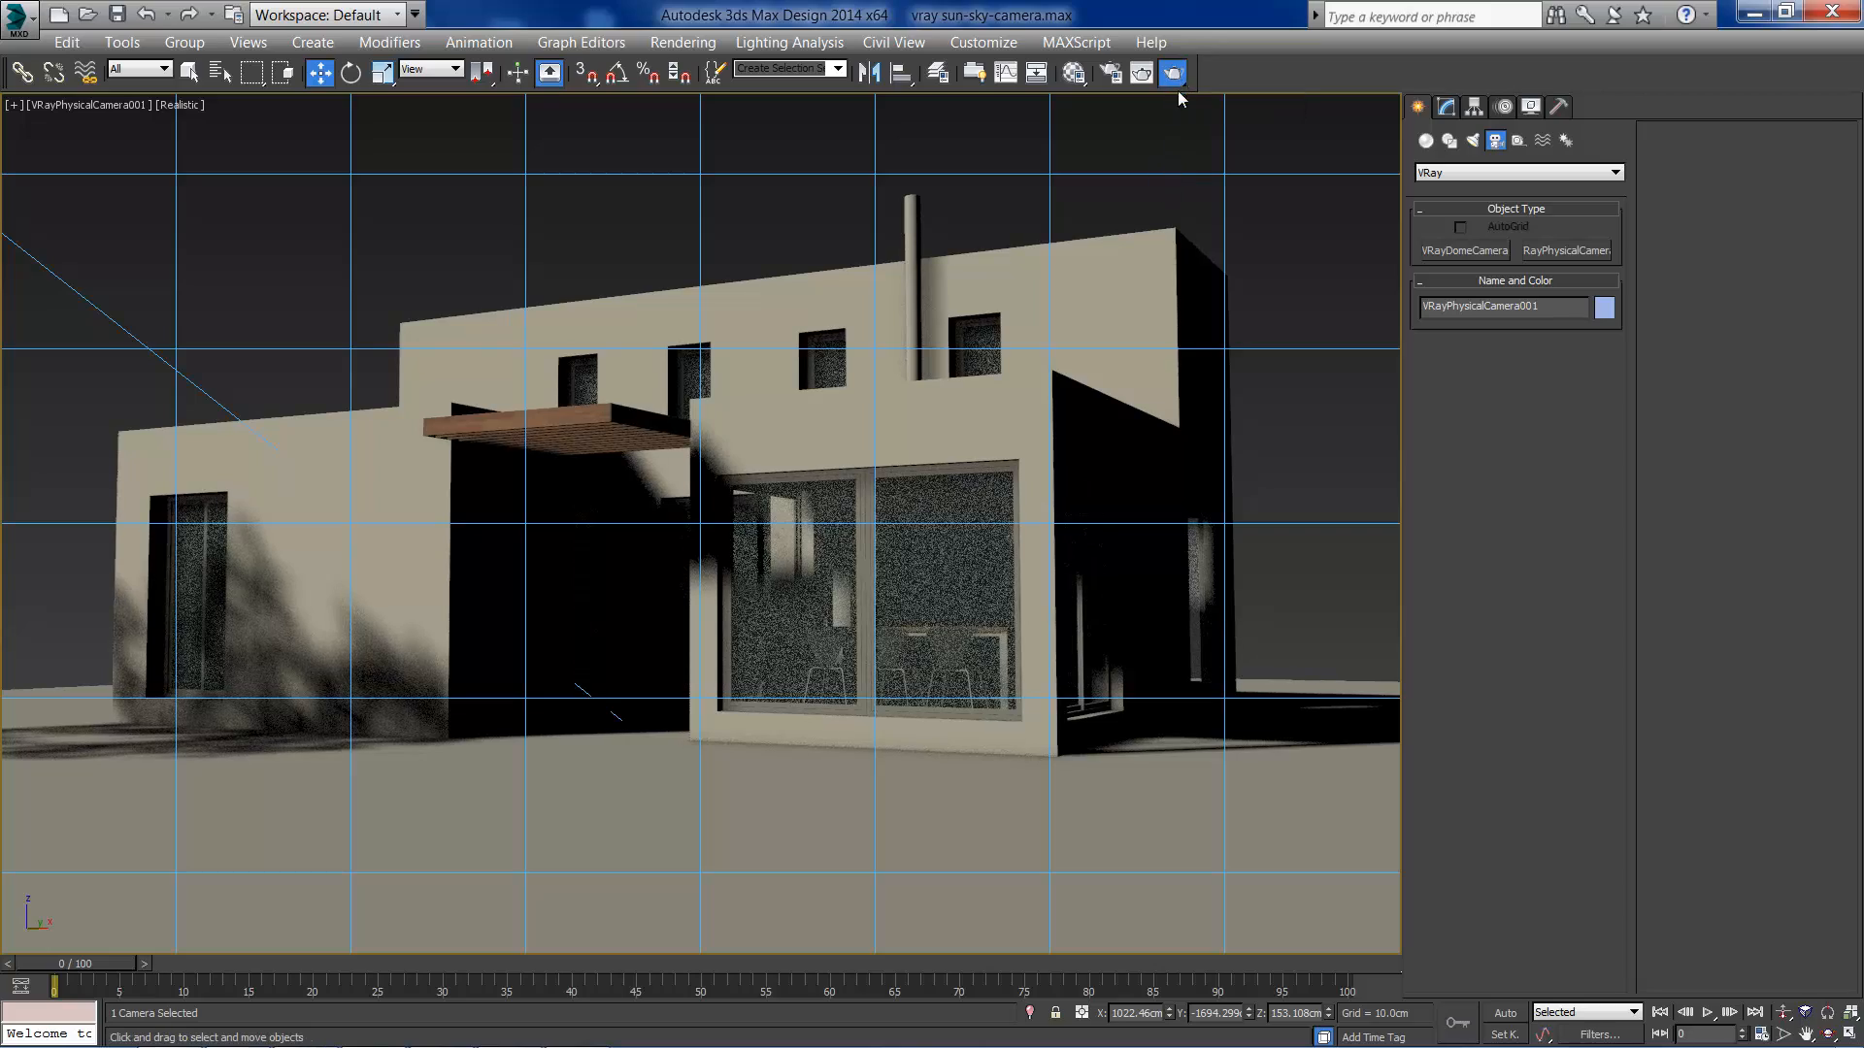
left_click(1172, 72)
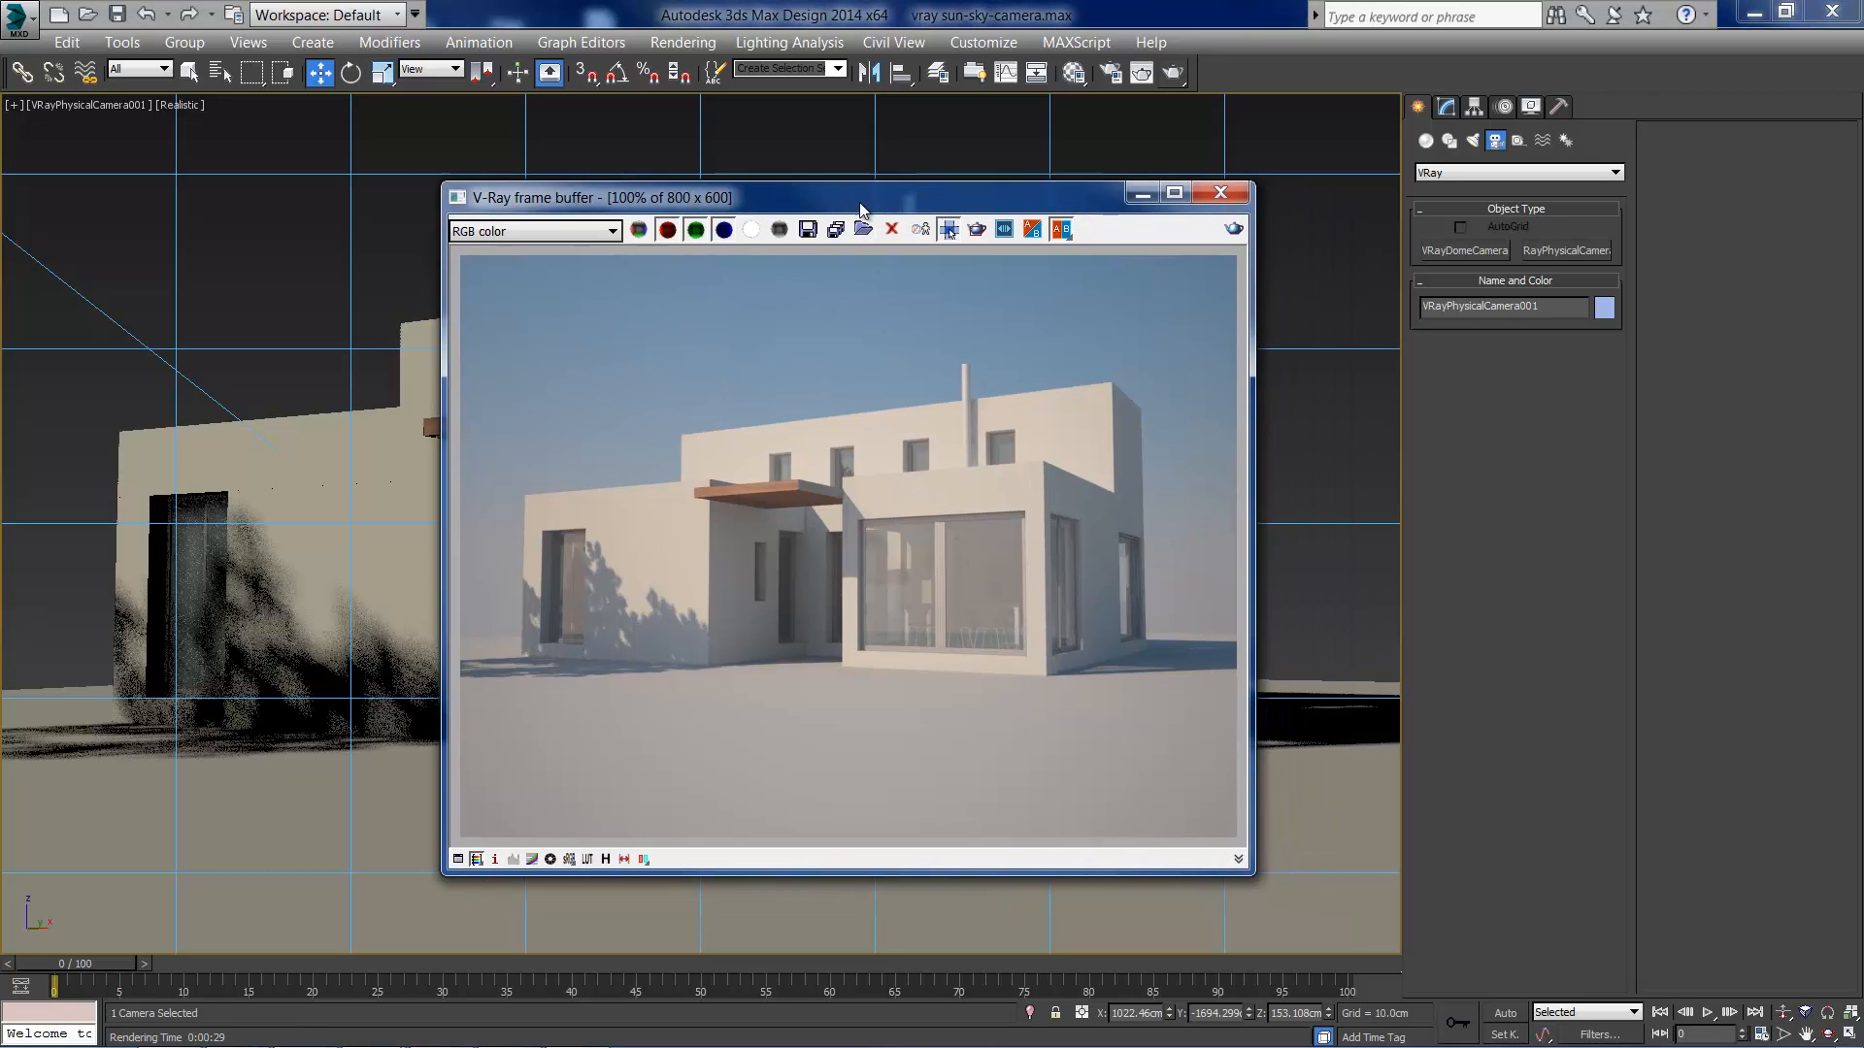
Step: Drag the V-Ray frame buffer window aside so the camera view is visible
left_click_drag(856, 198, 779, 192)
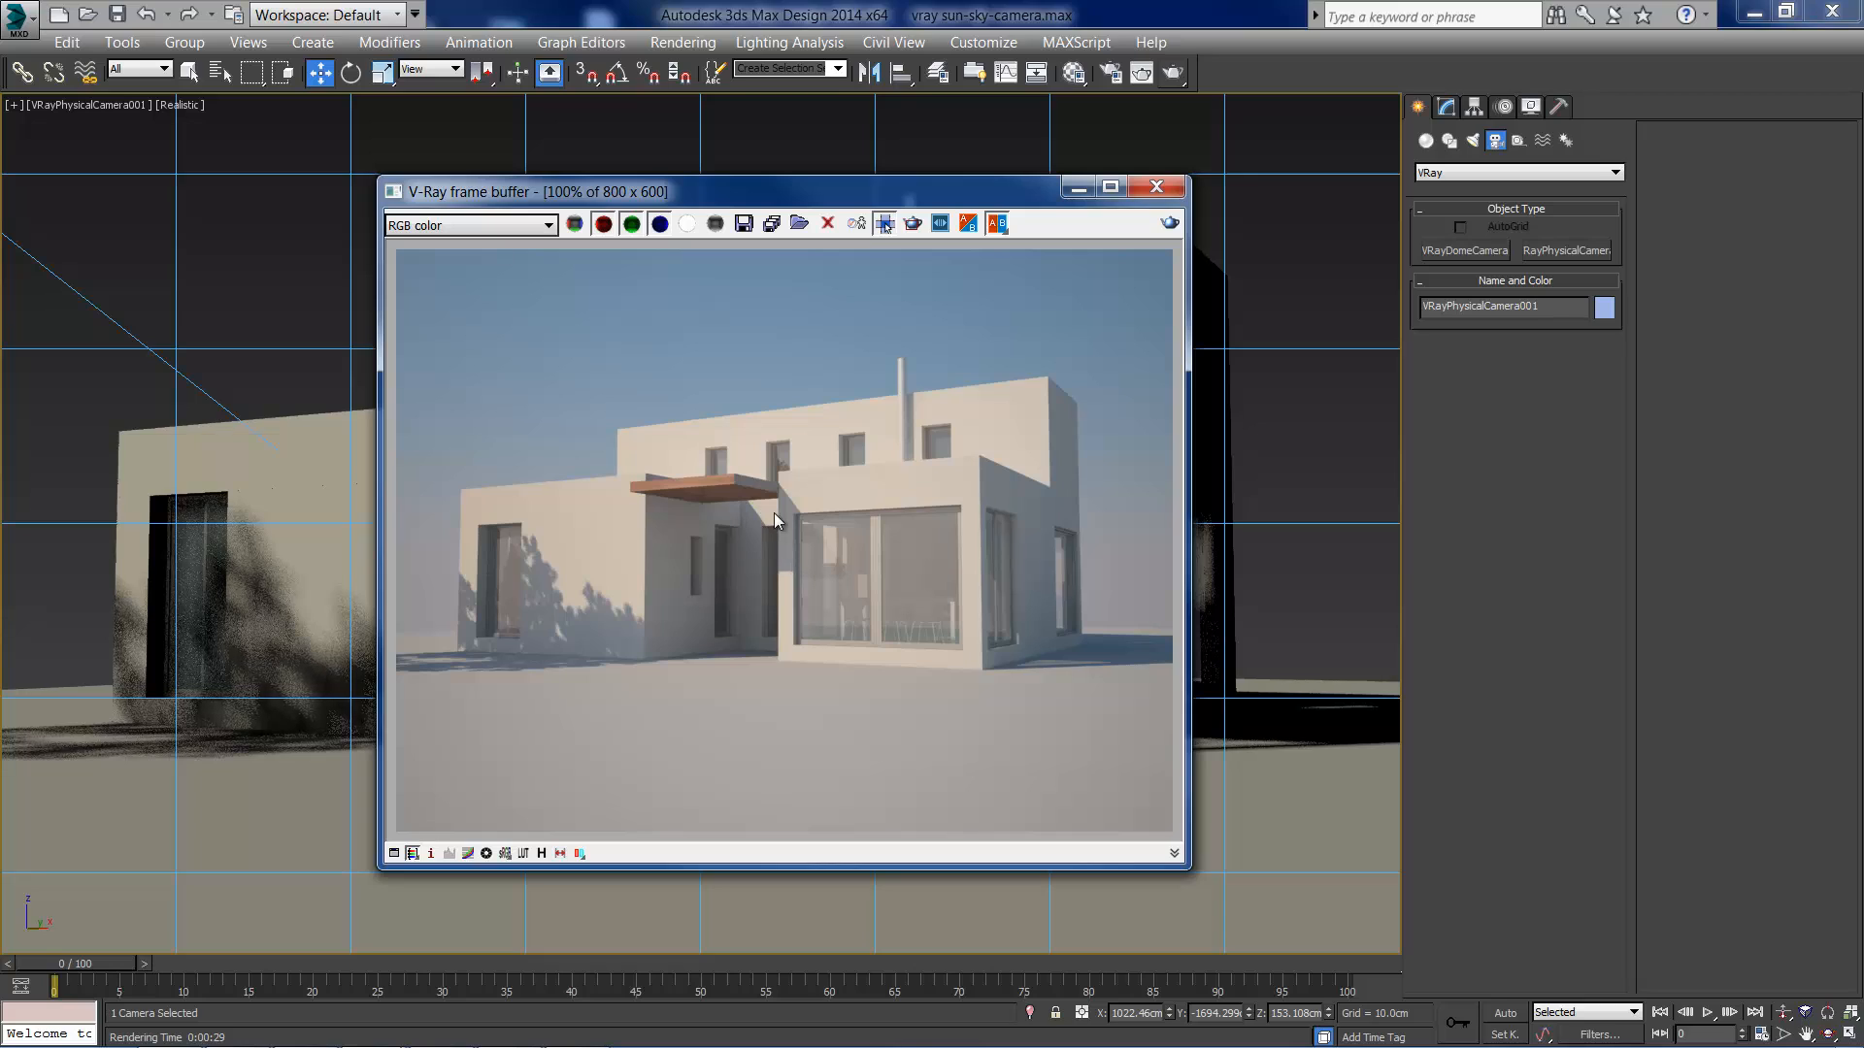
mouse_move(934, 277)
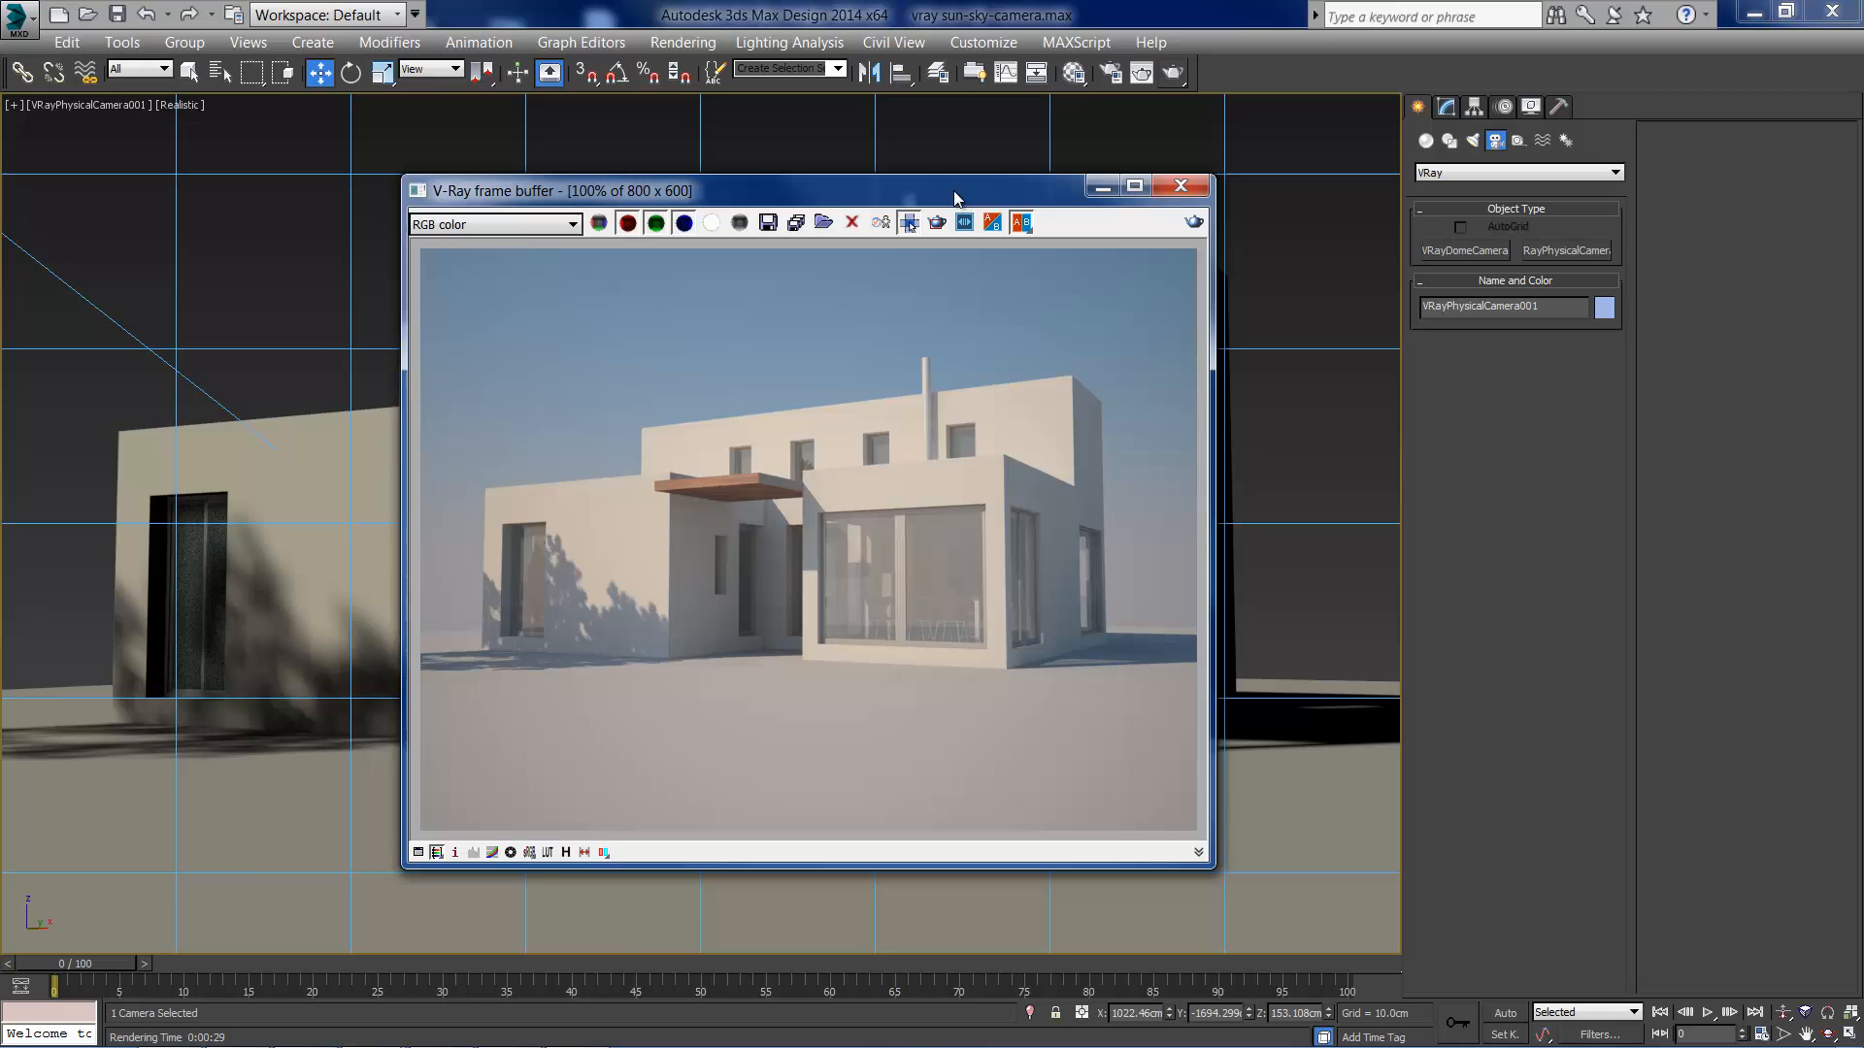
left_click_drag(957, 191, 886, 202)
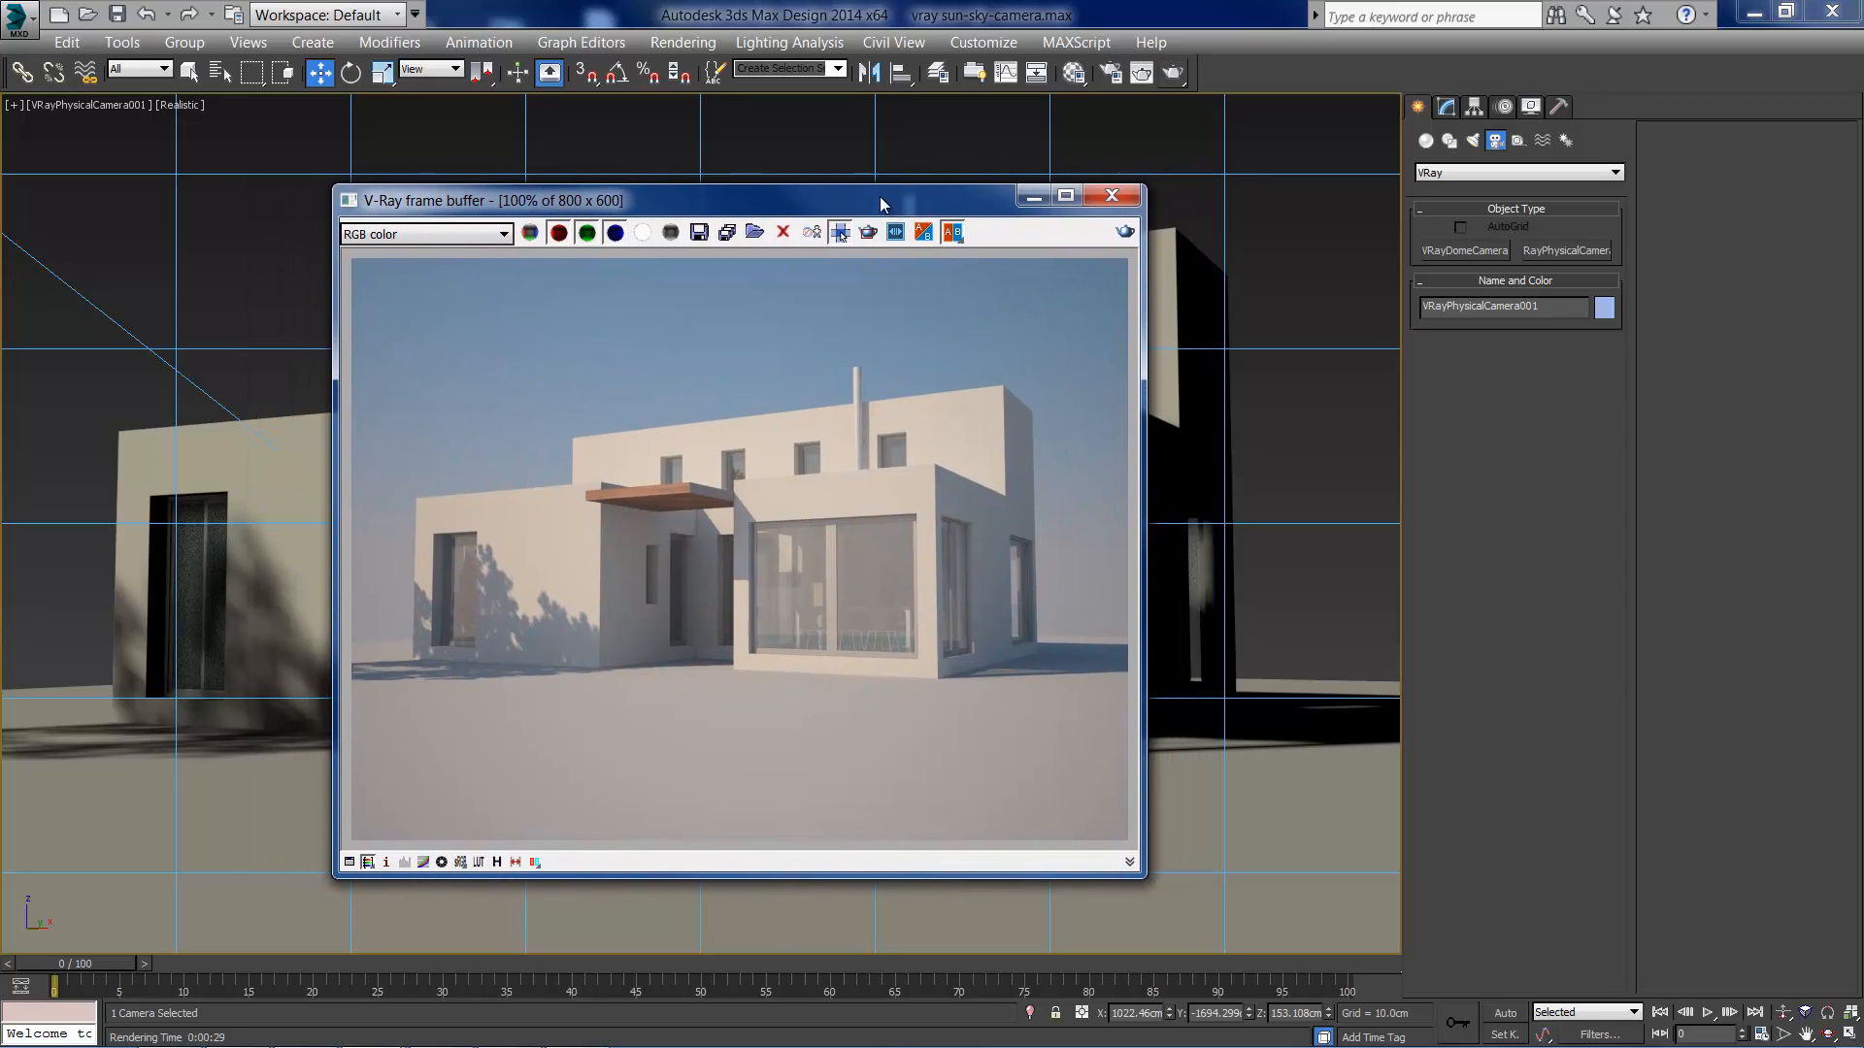
left_click_drag(881, 200, 1010, 219)
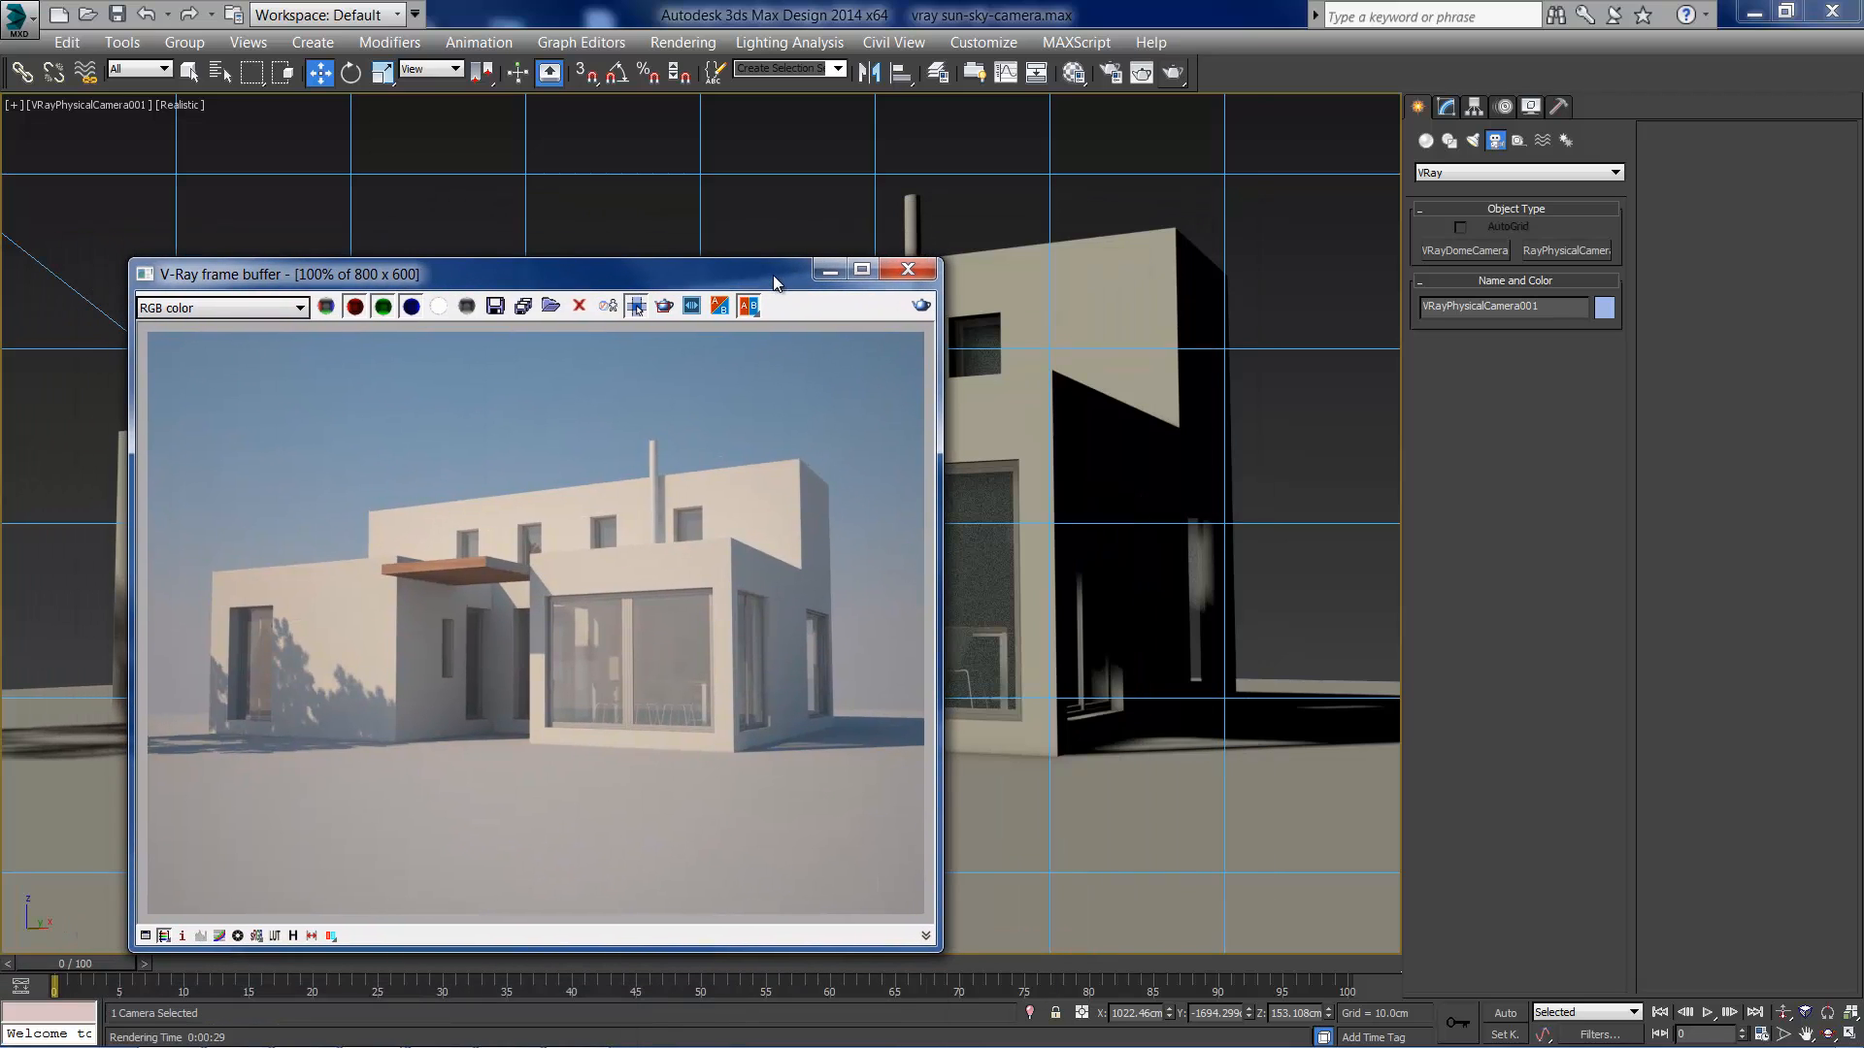
mouse_move(1253, 150)
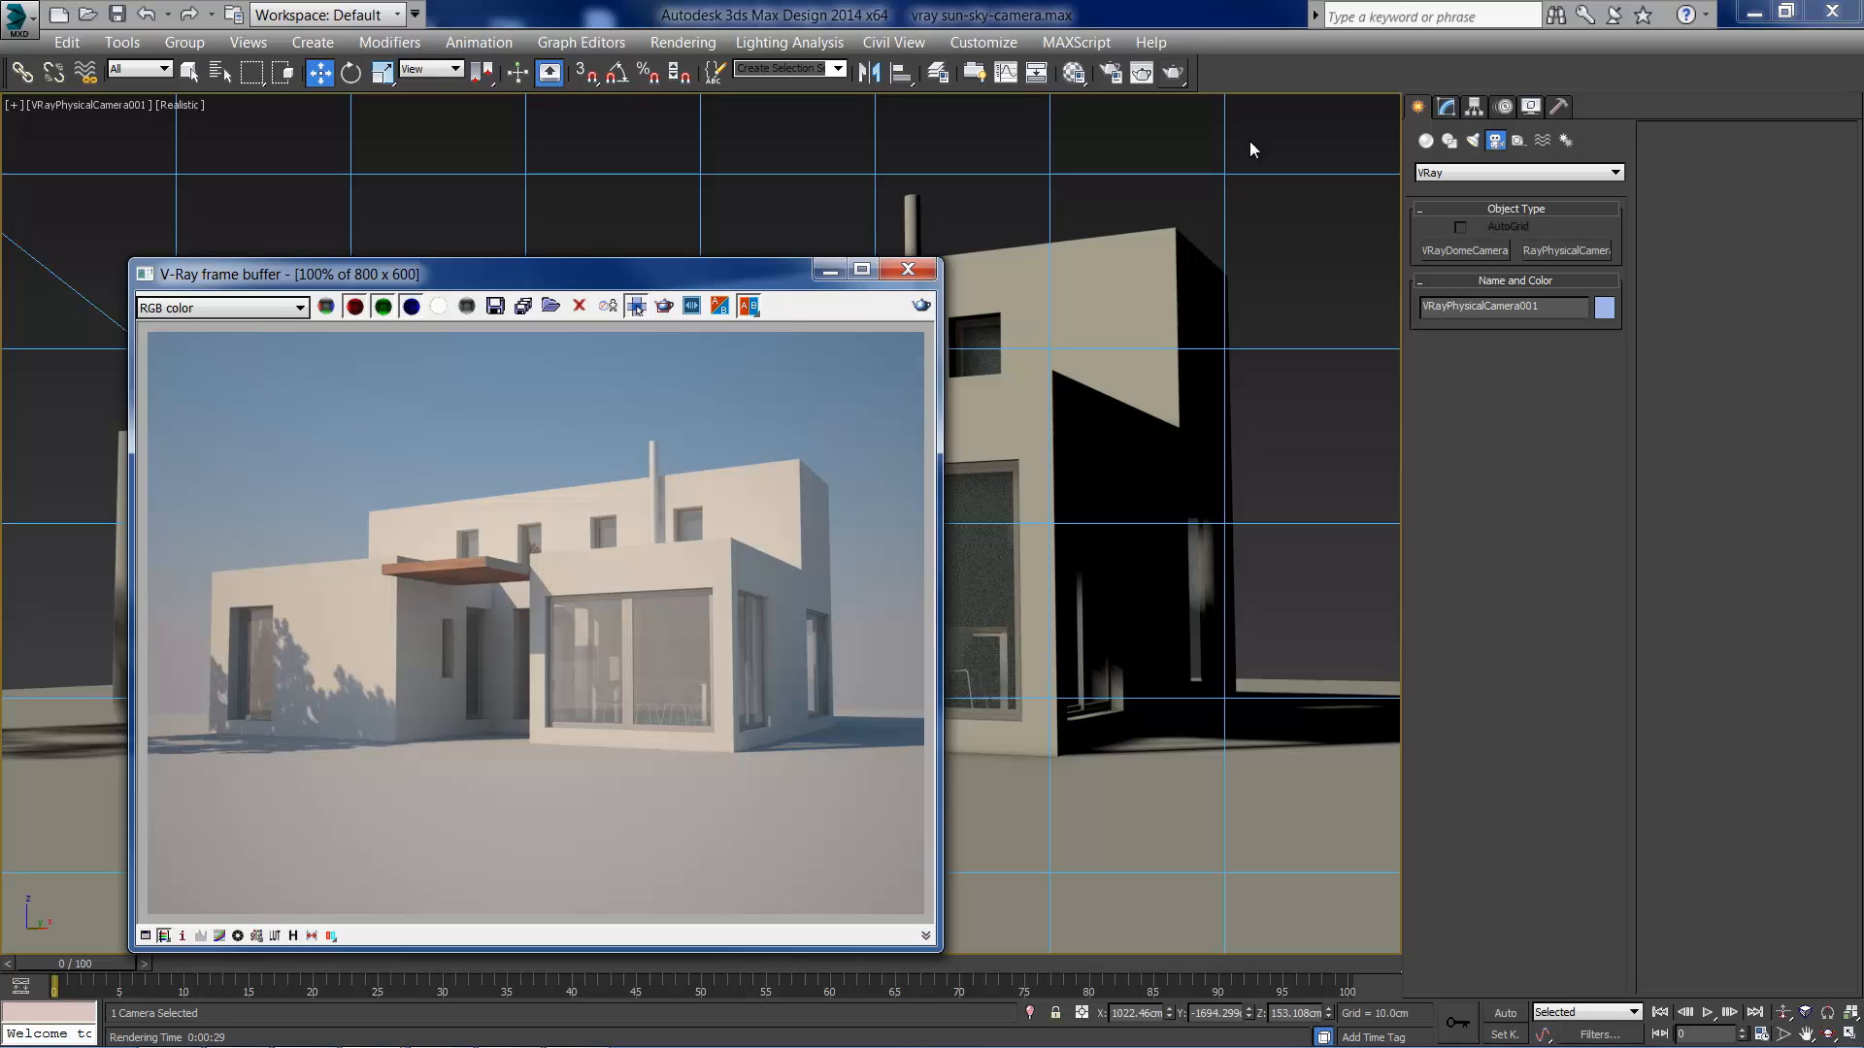
mouse_move(1444, 117)
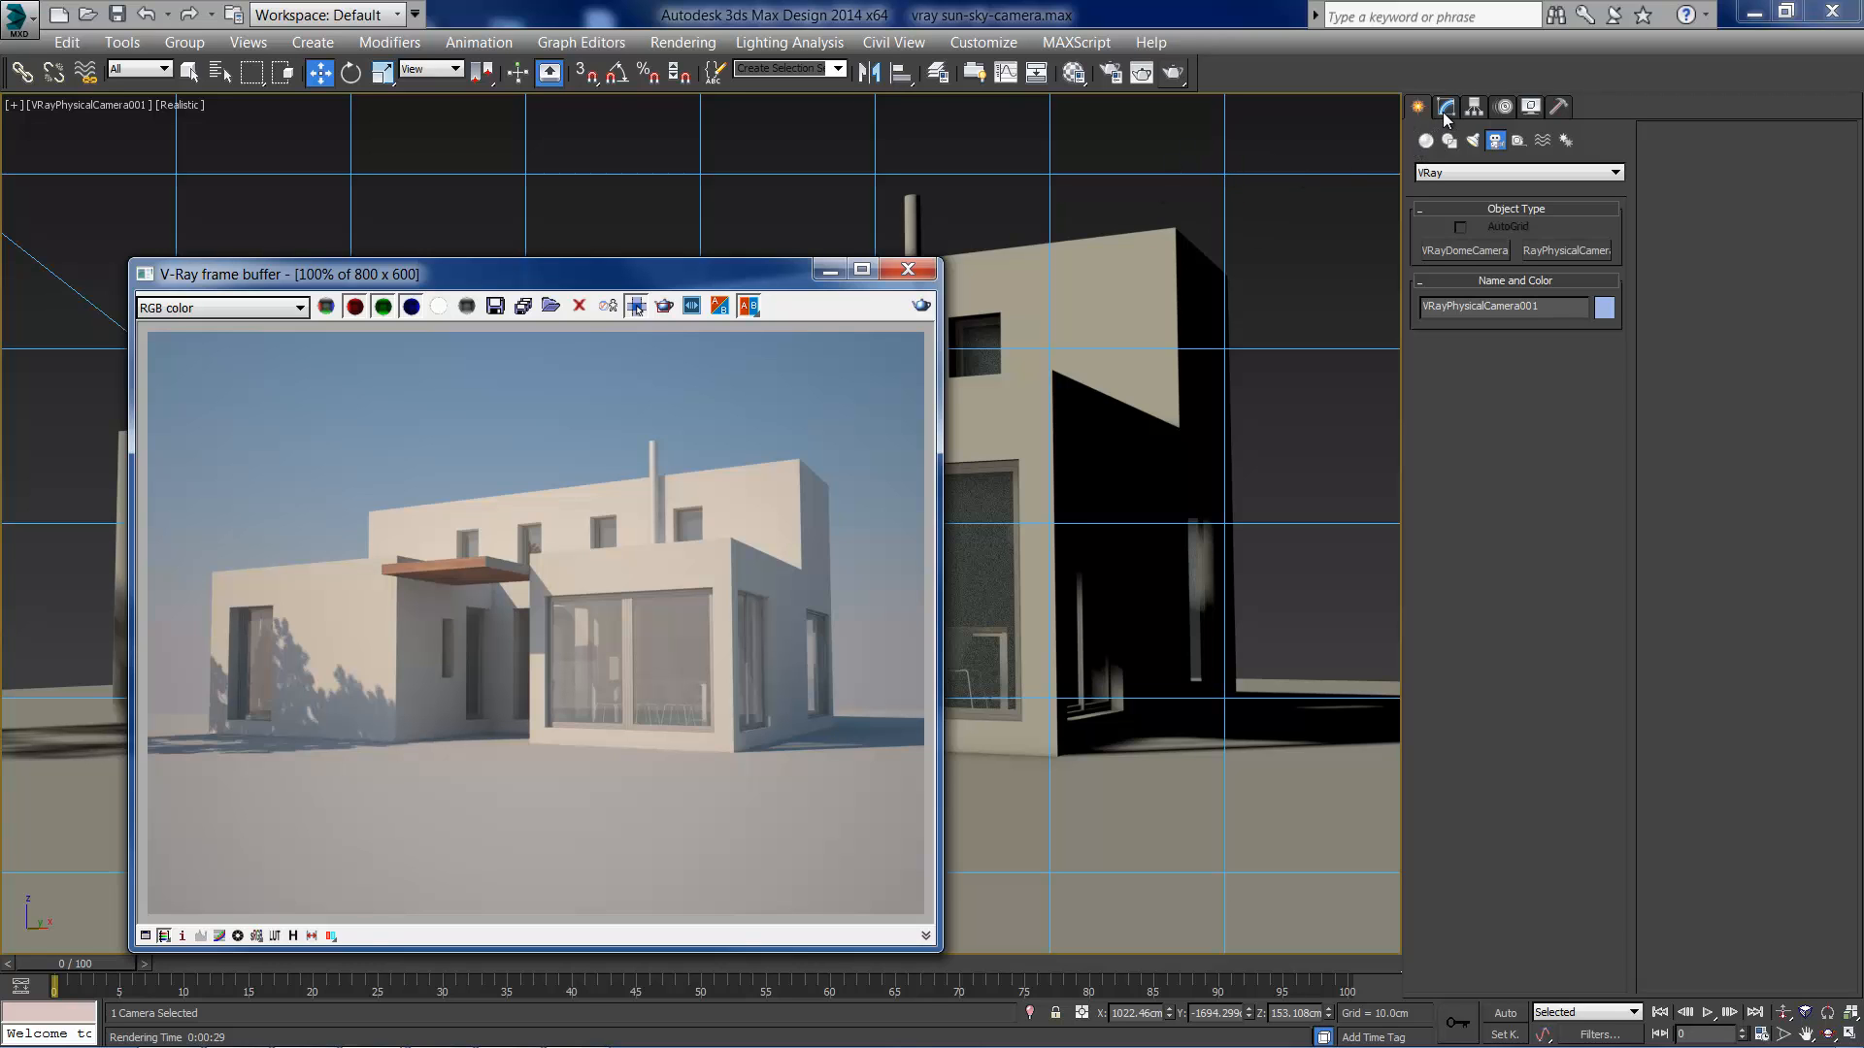
Step: In the Modify panel, change the VRayPhysicalCamera shutter speed from 200 to 250
left_click(1444, 107)
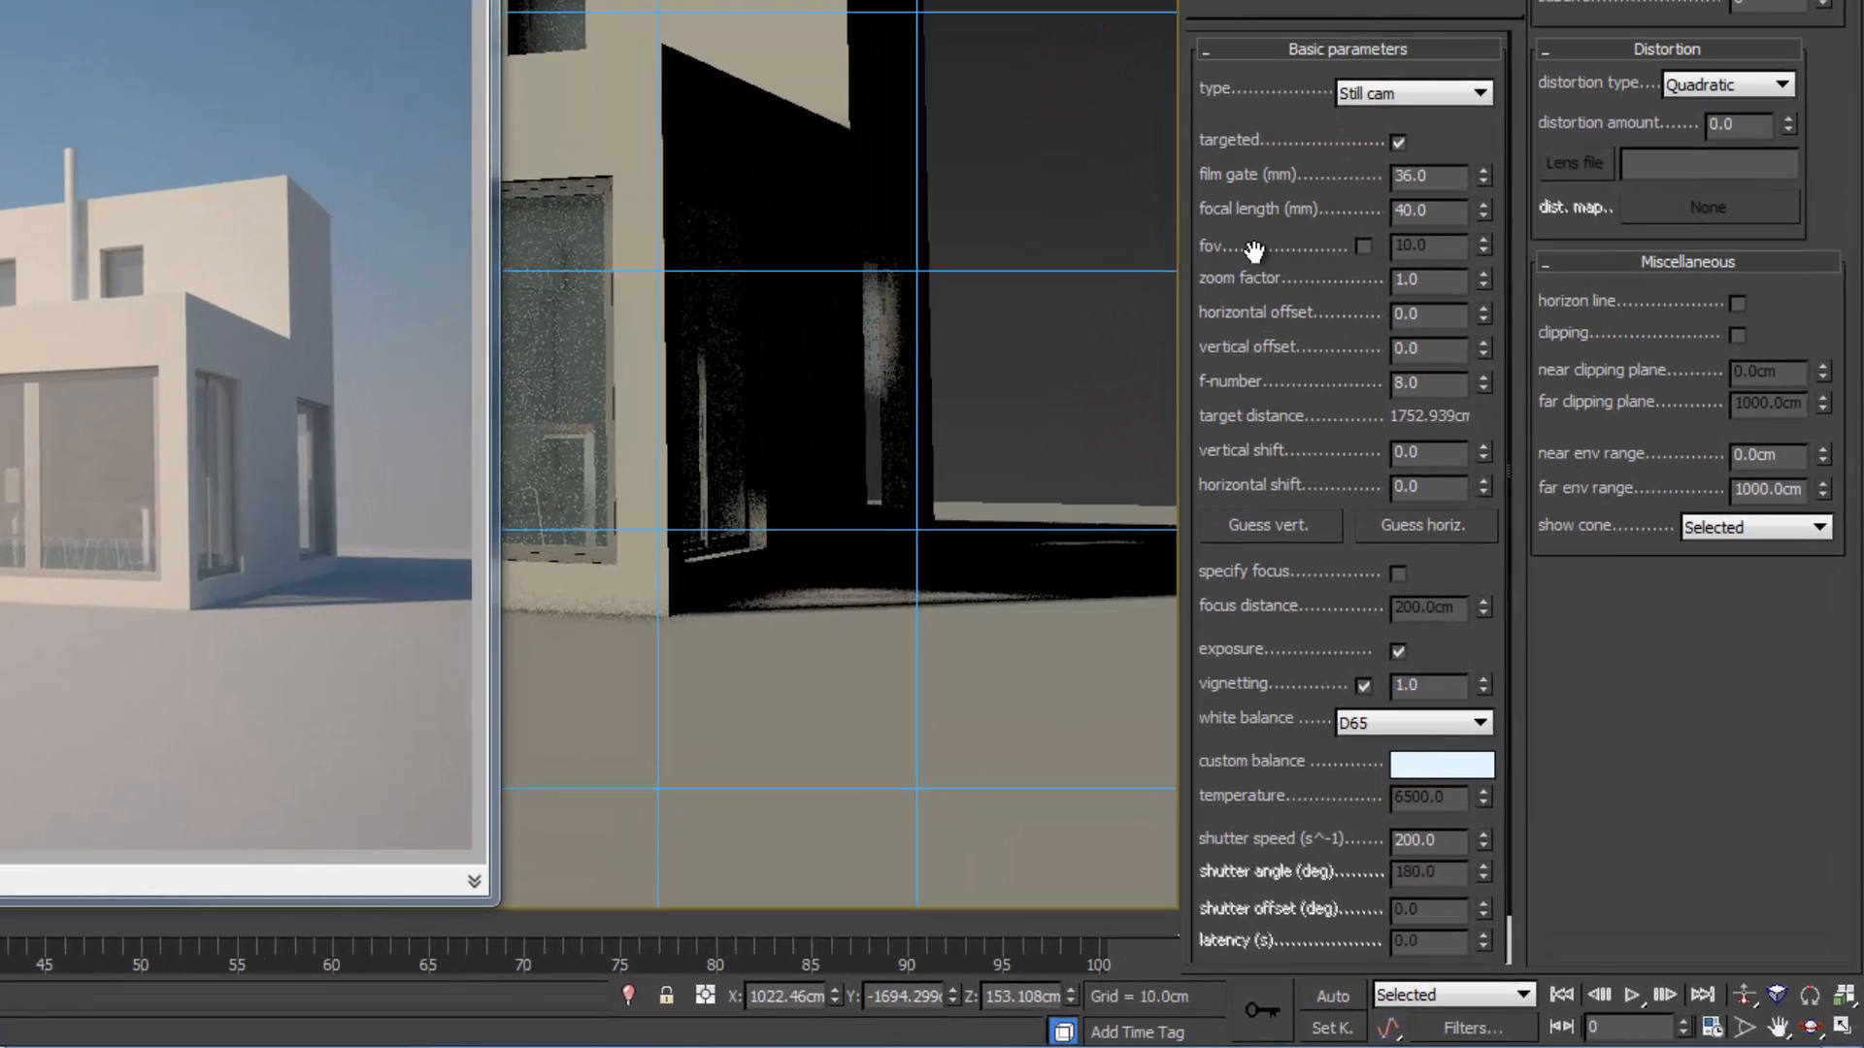
scroll("down", 3)
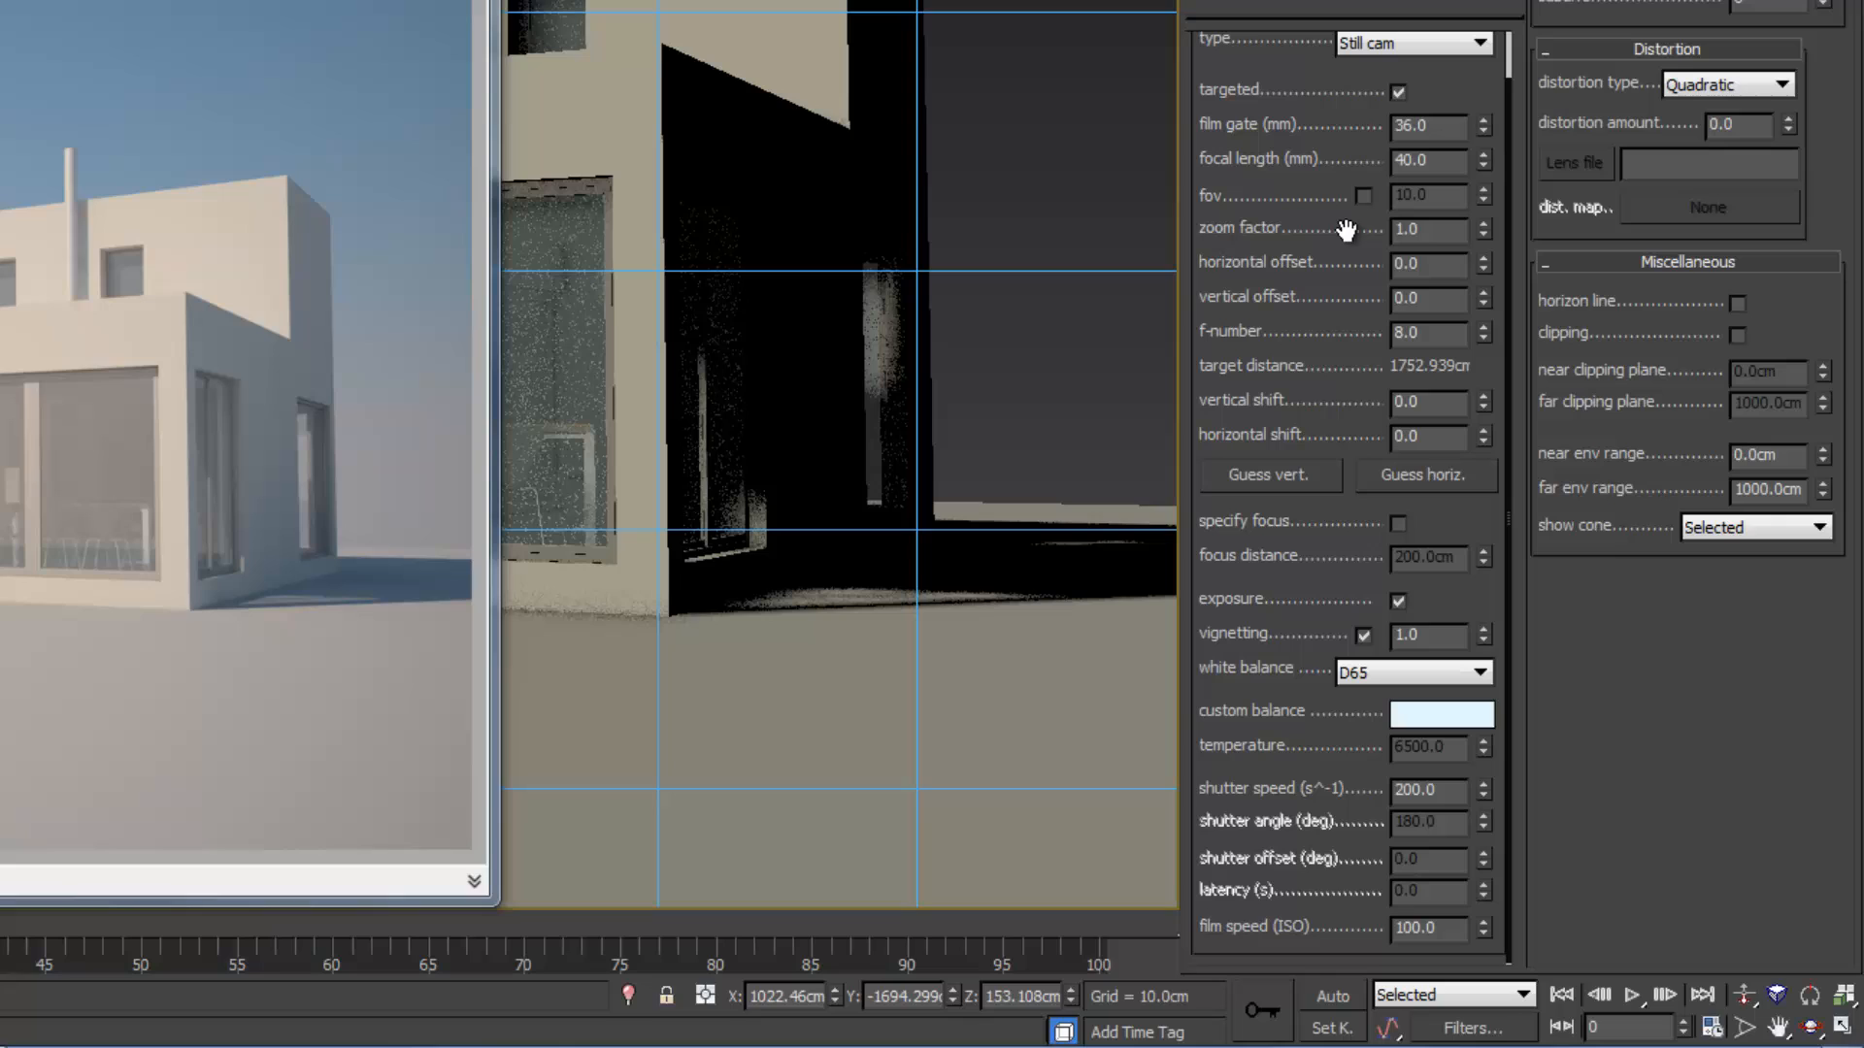
mouse_move(1326, 240)
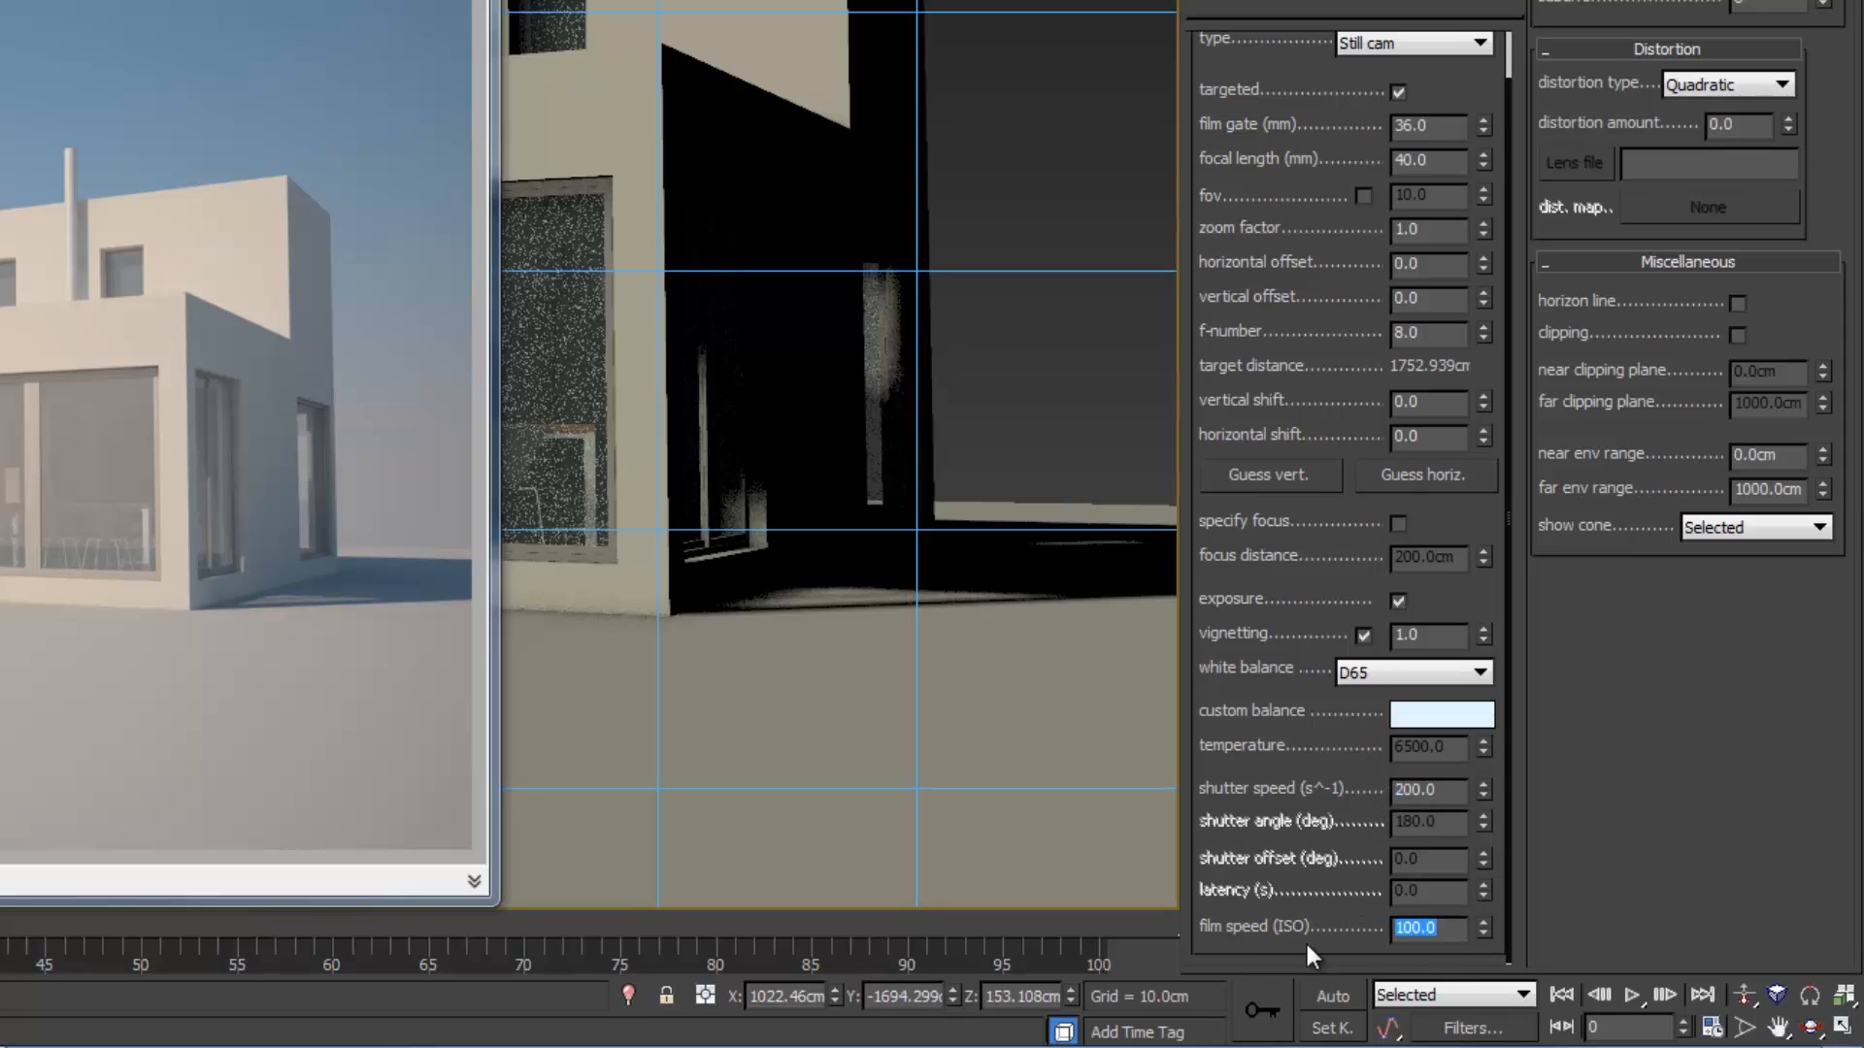
mouse_move(1311, 801)
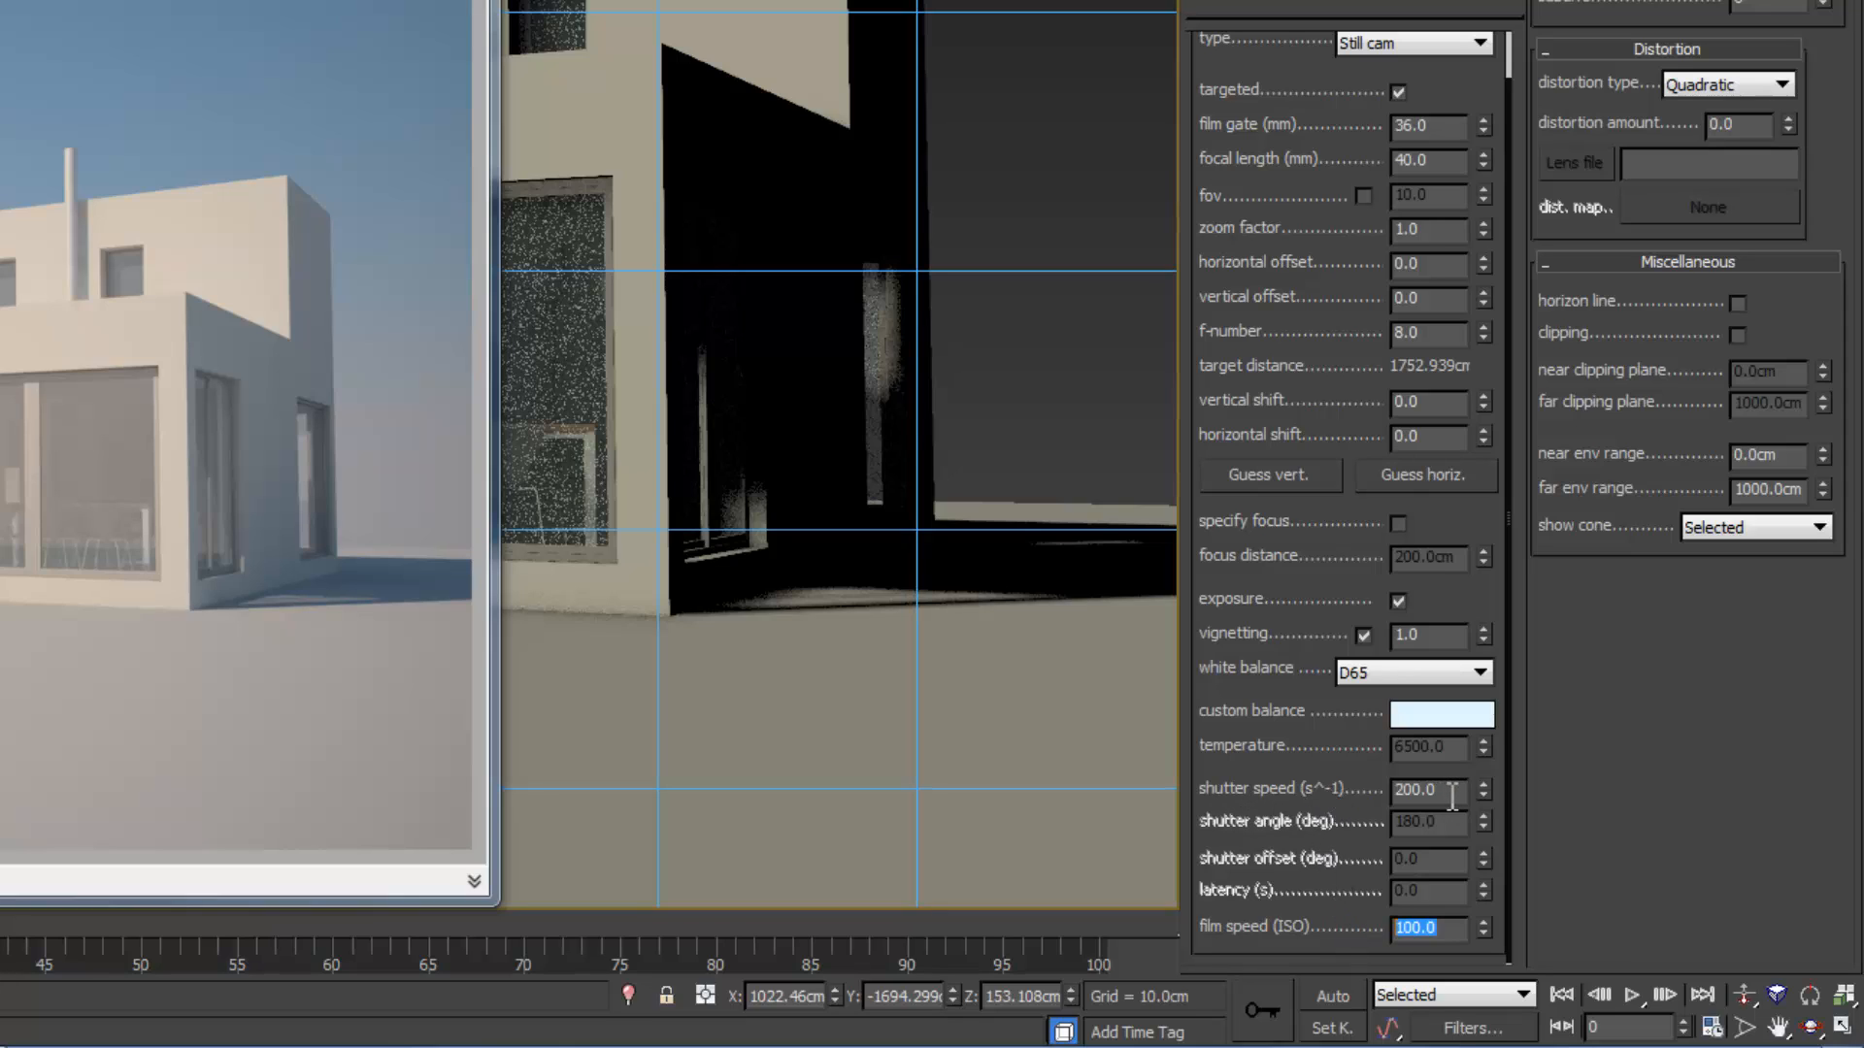
left_click(1427, 790)
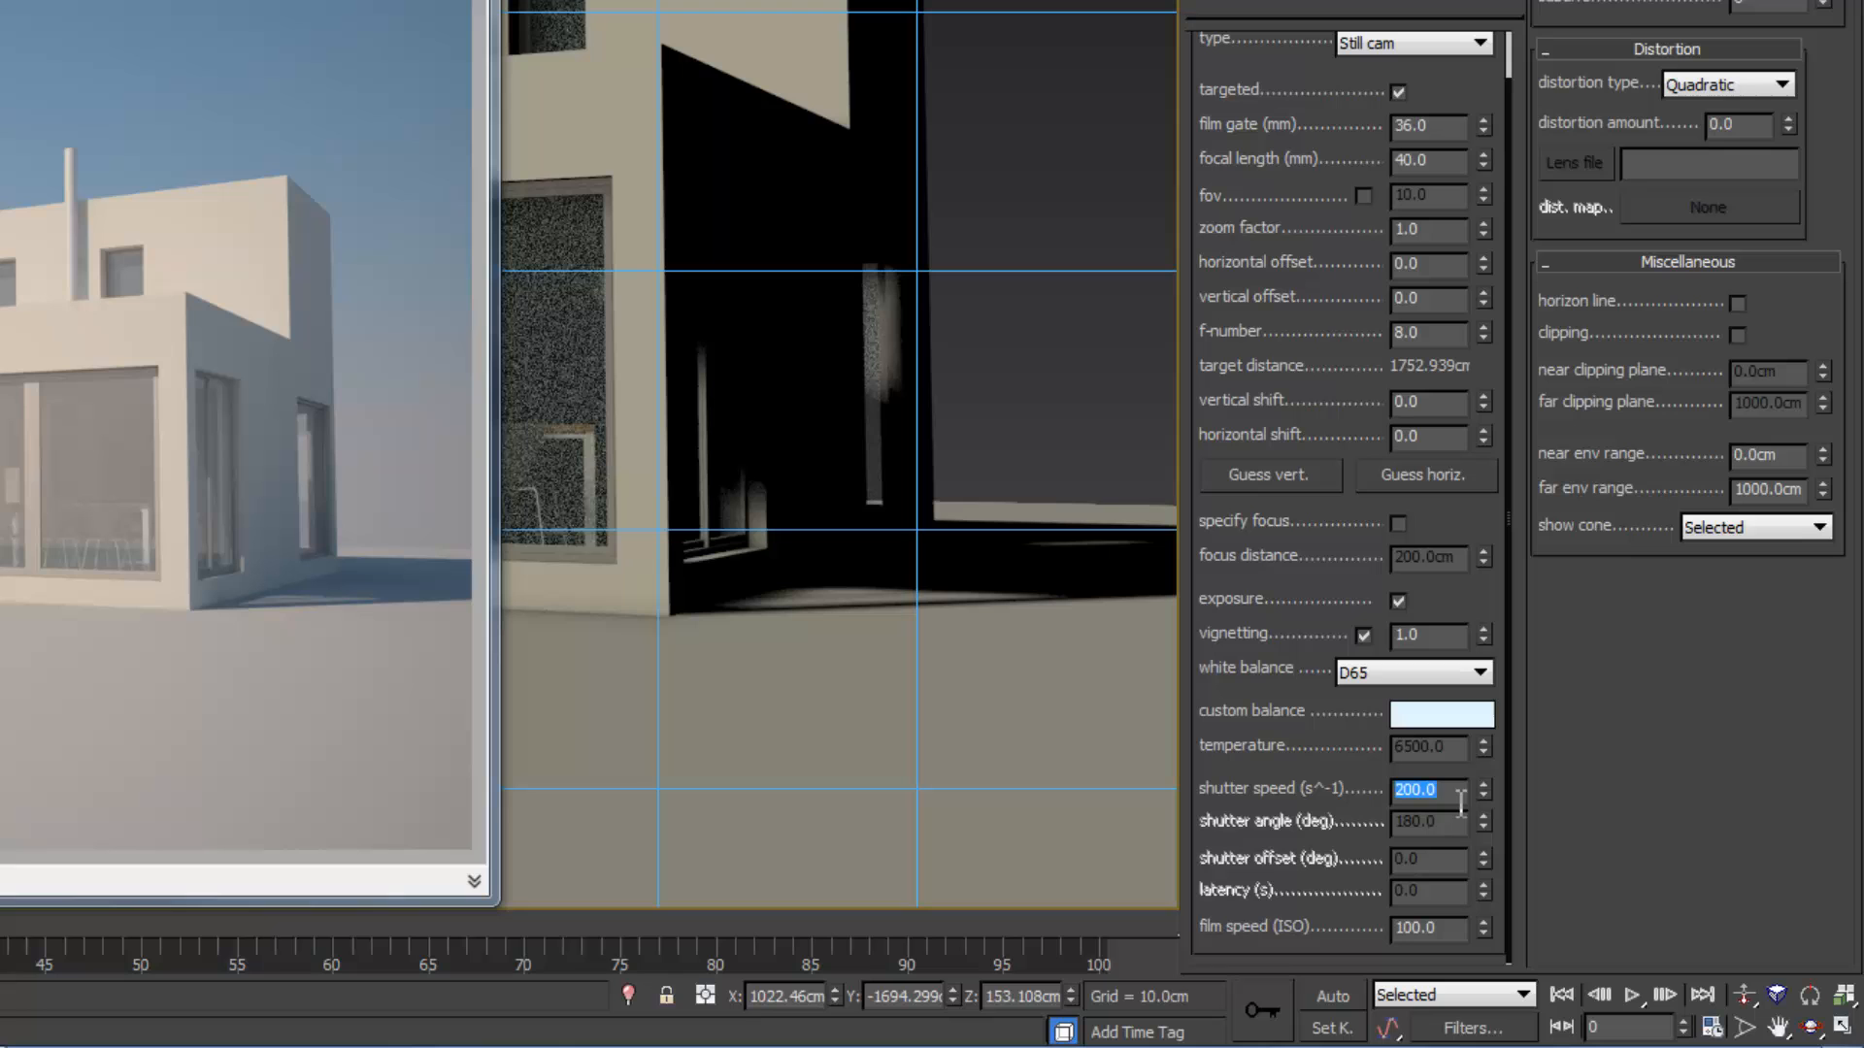
type("25")
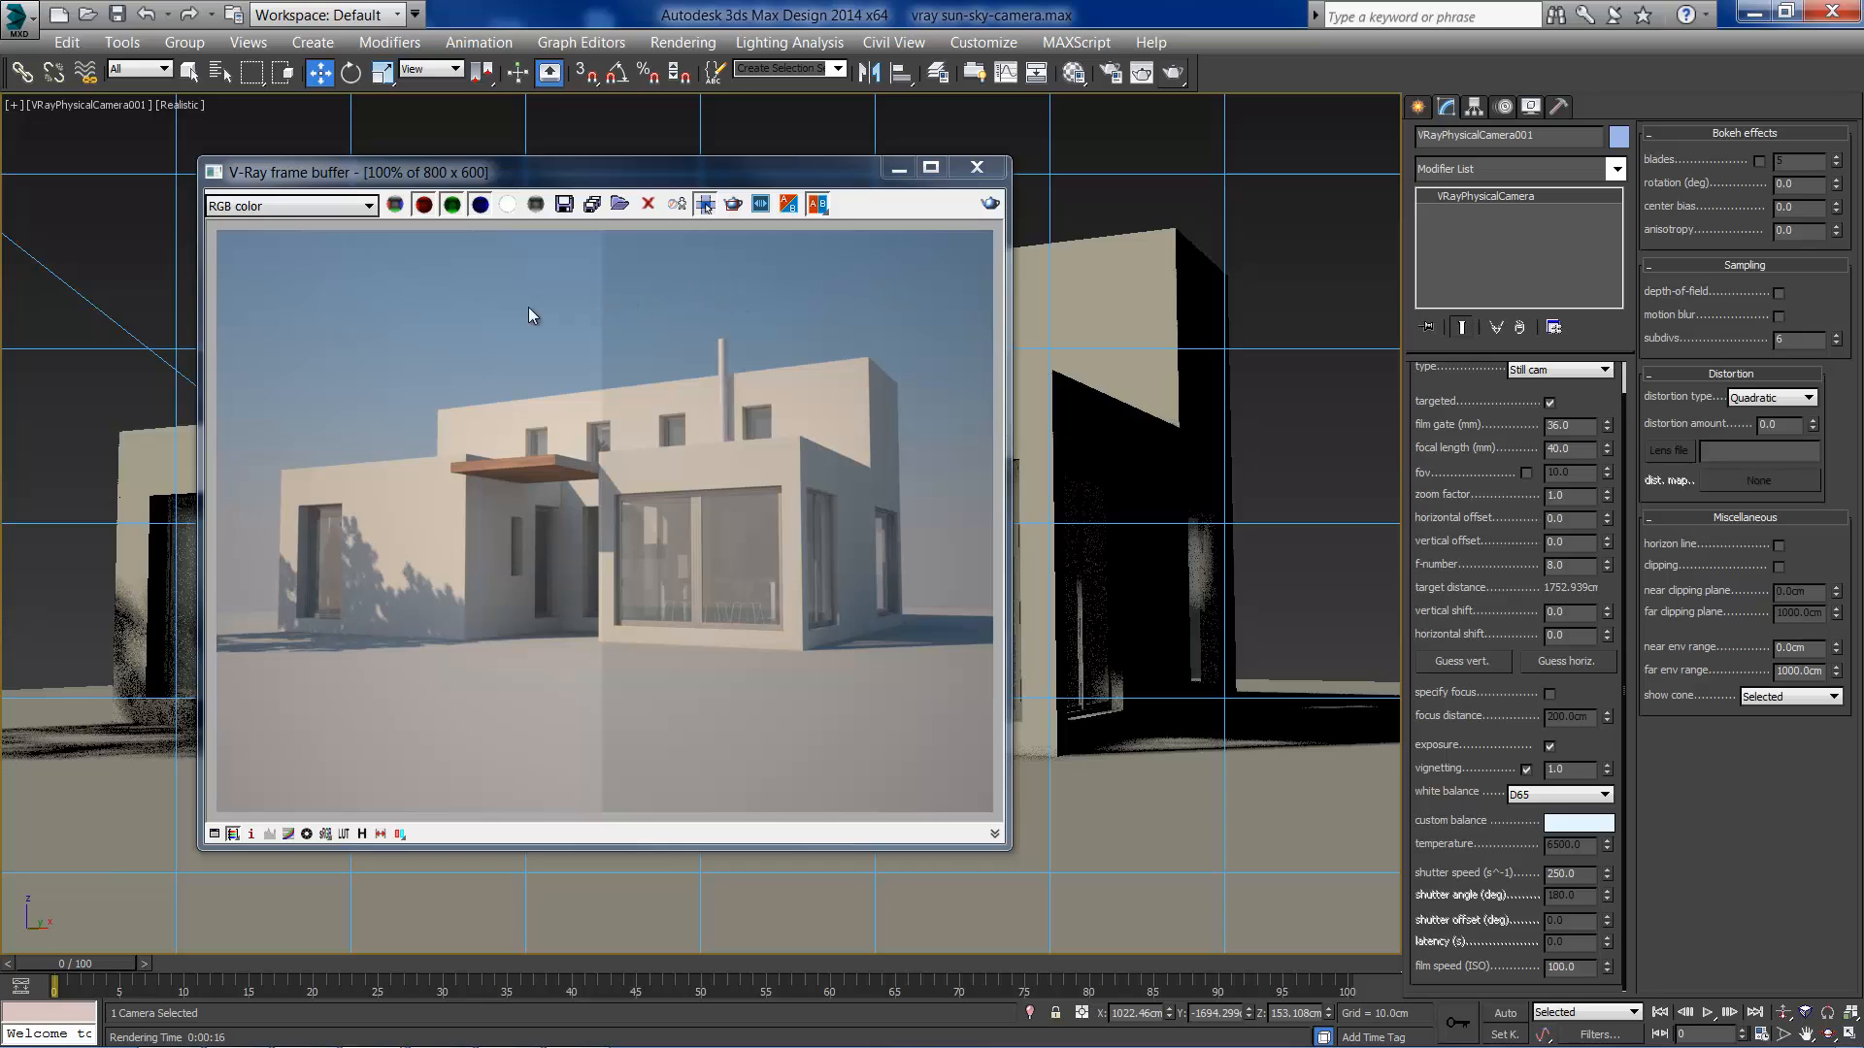
mouse_move(759, 339)
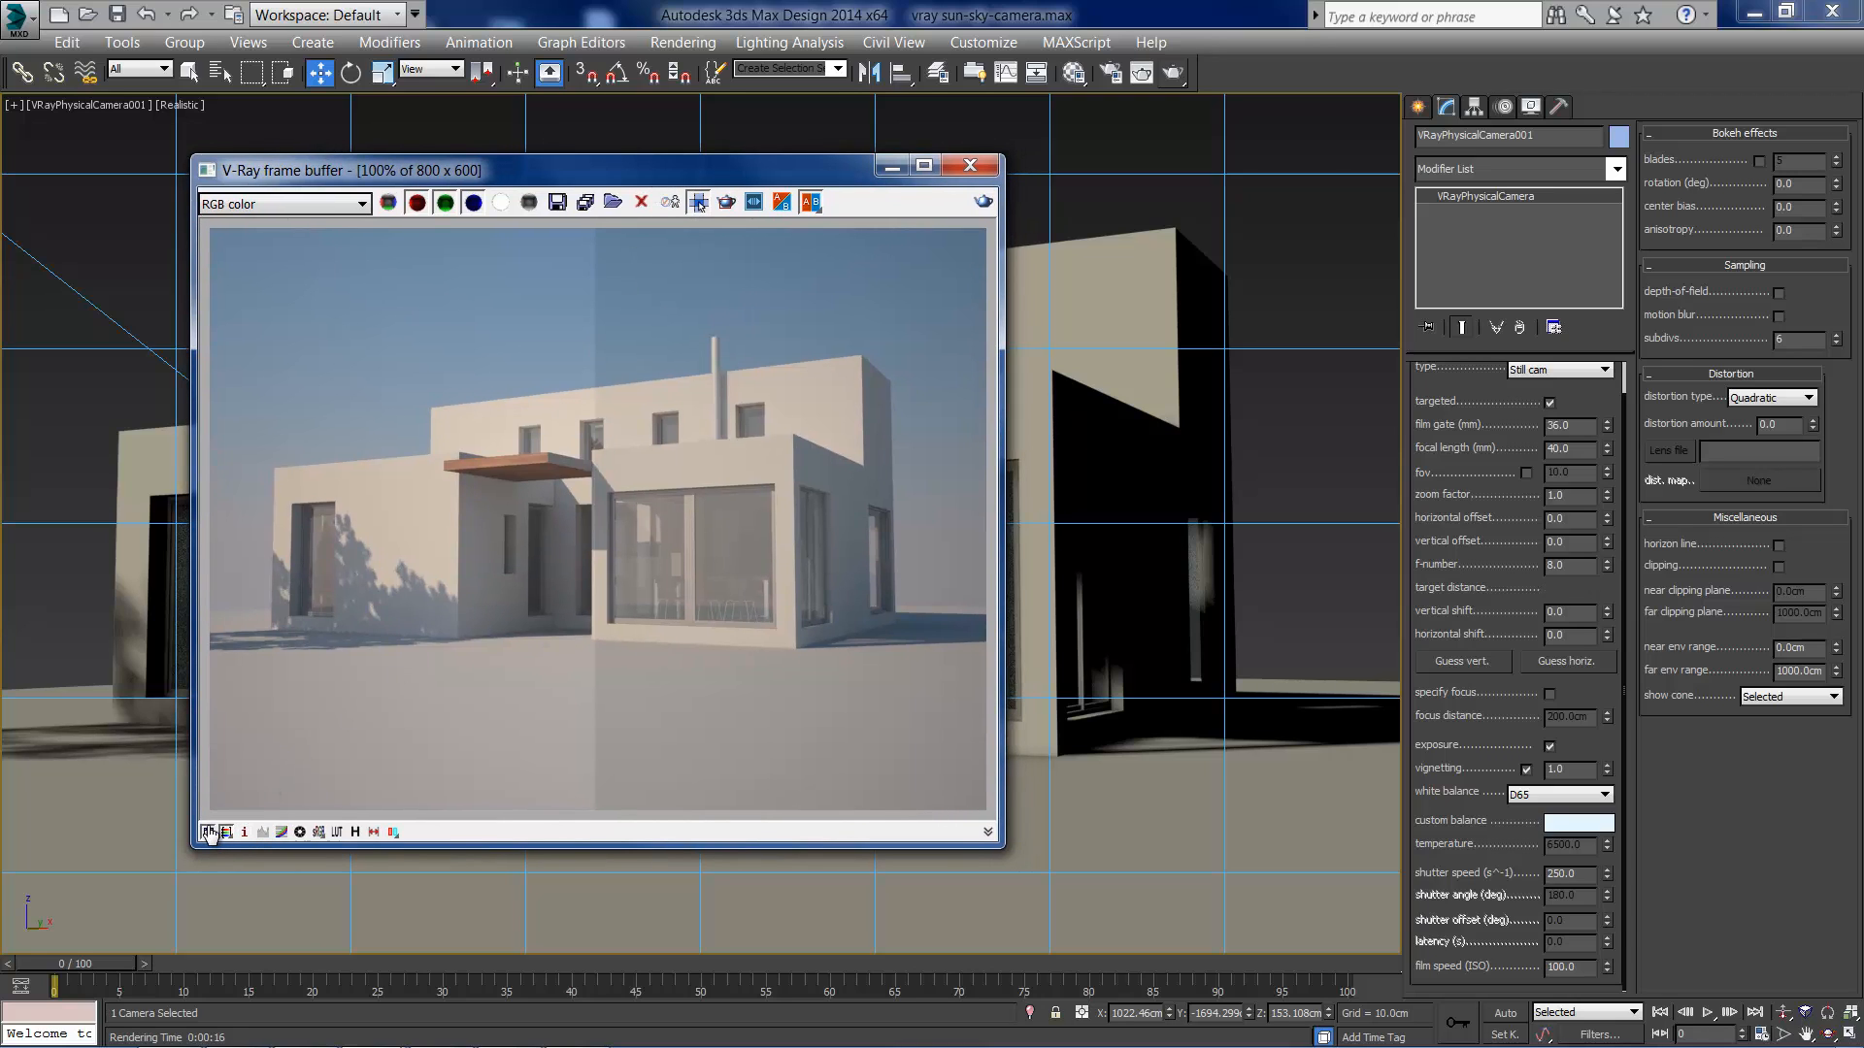
Step: Show the VFB corrections and bend the Curve color correction into an S-shape for more contrast
left_click(283, 831)
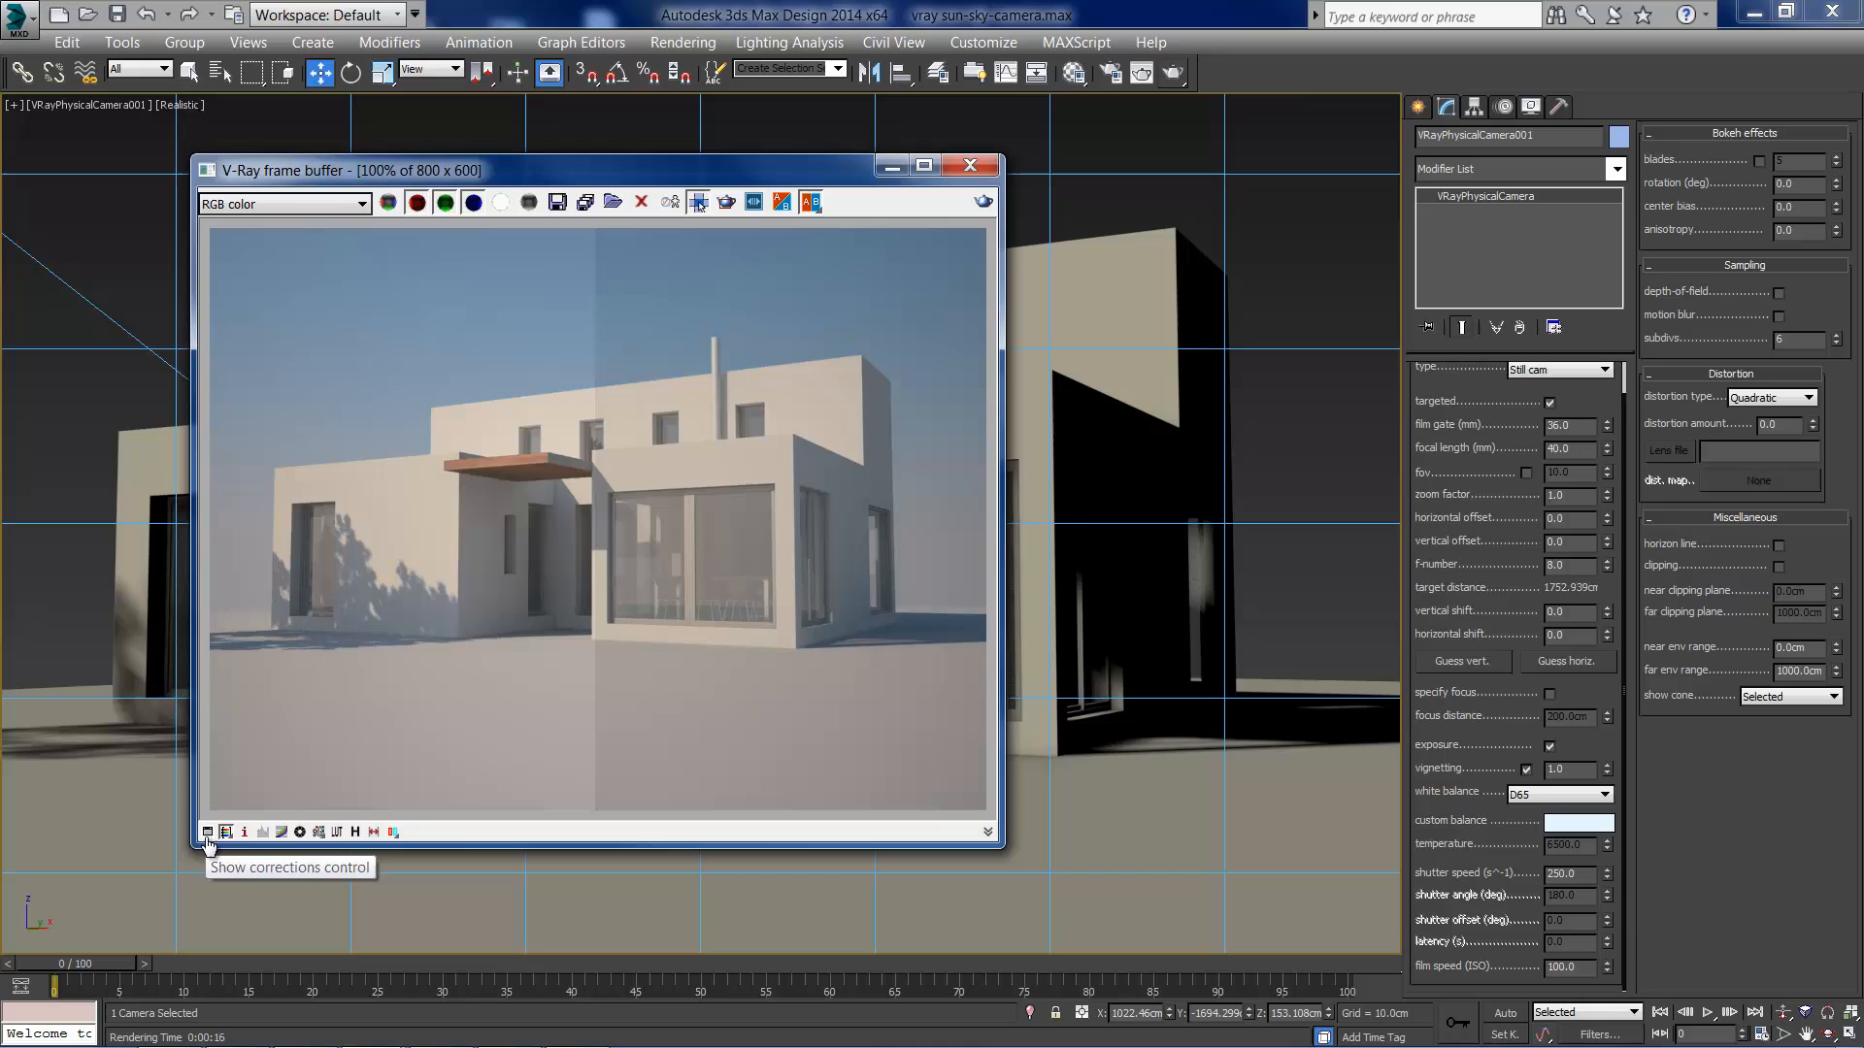
left_click(281, 831)
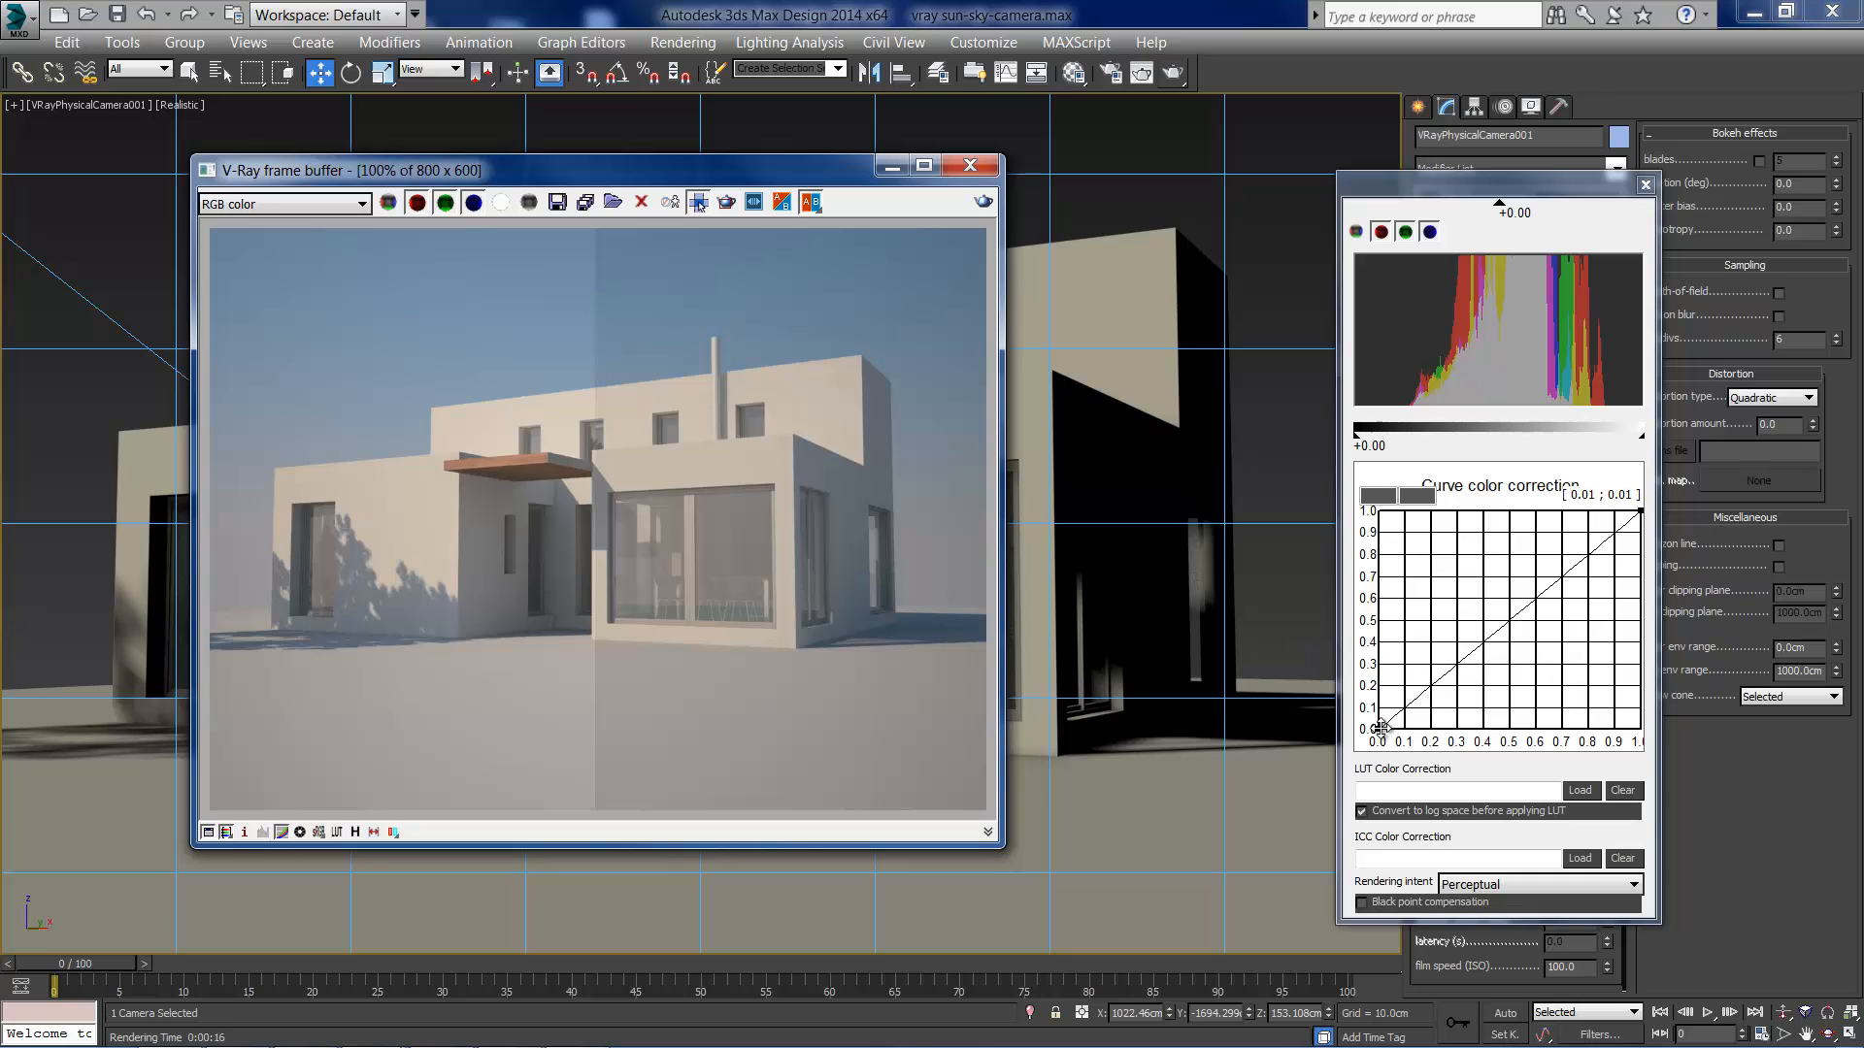
left_click_drag(1378, 728, 1462, 673)
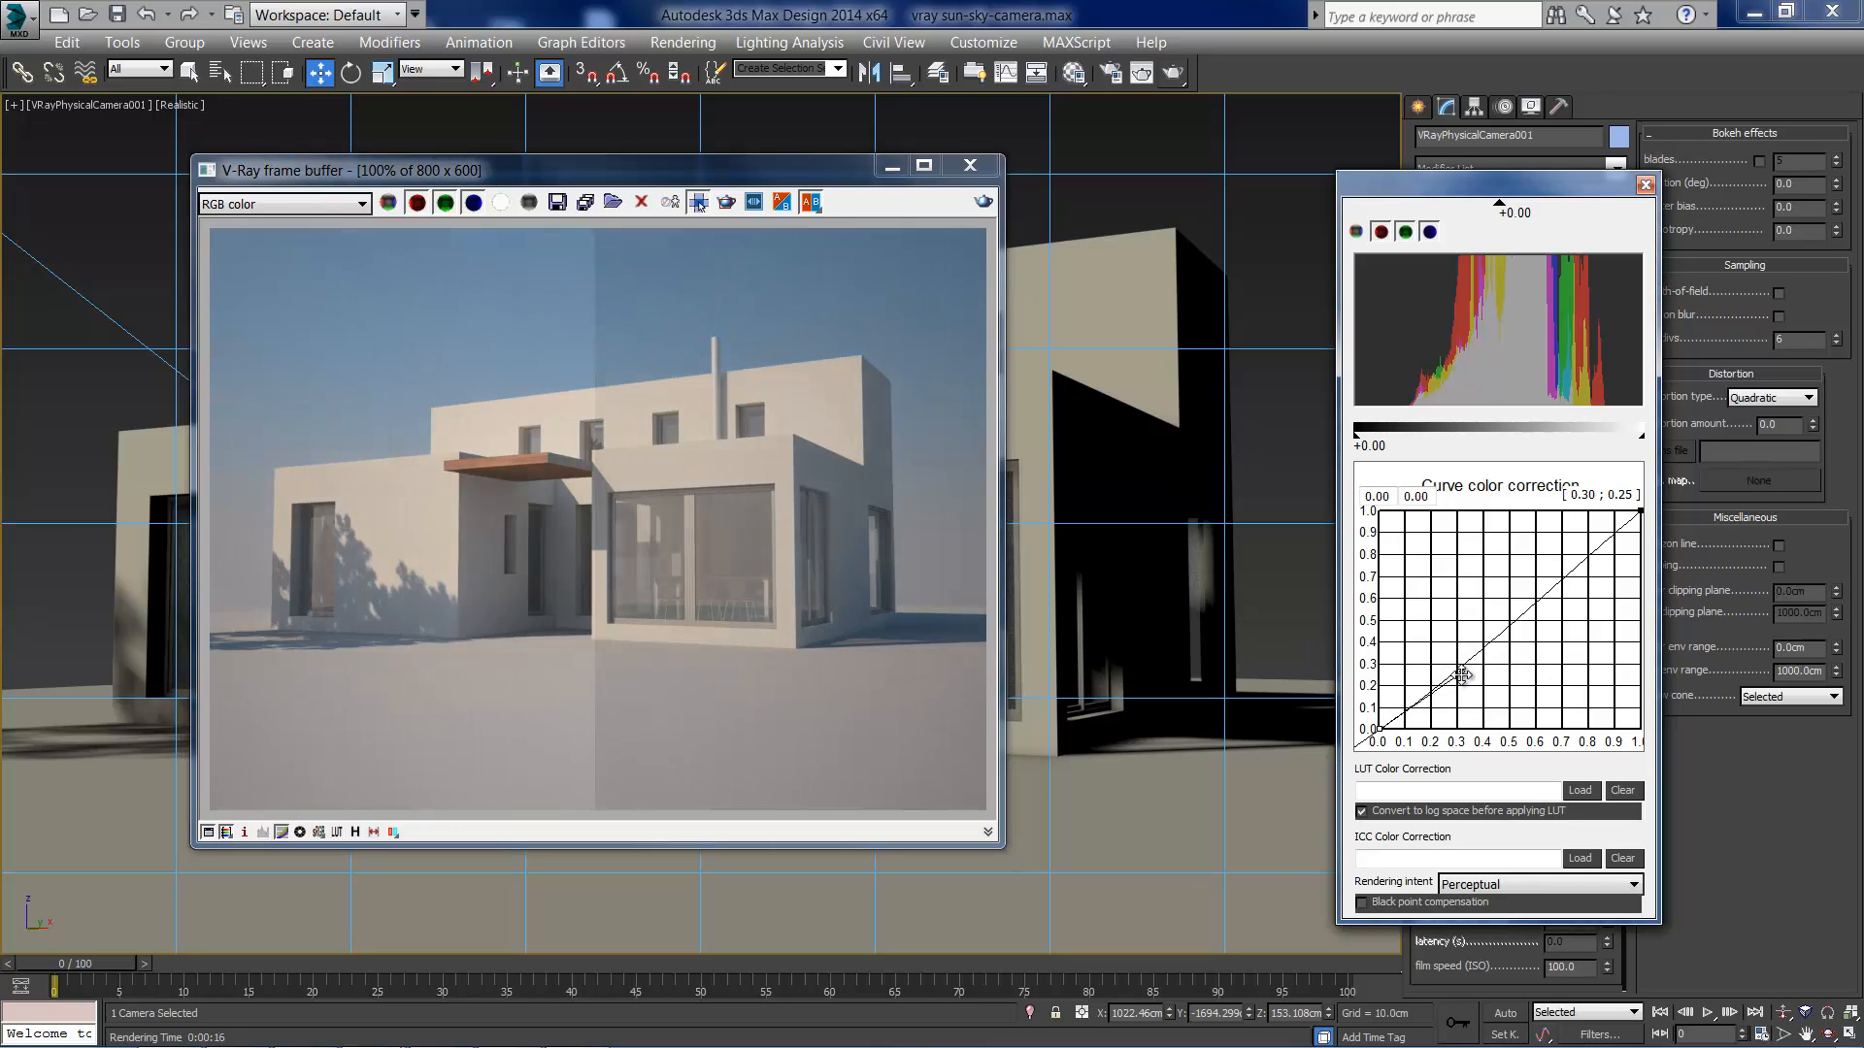
left_click_drag(1464, 676, 1639, 512)
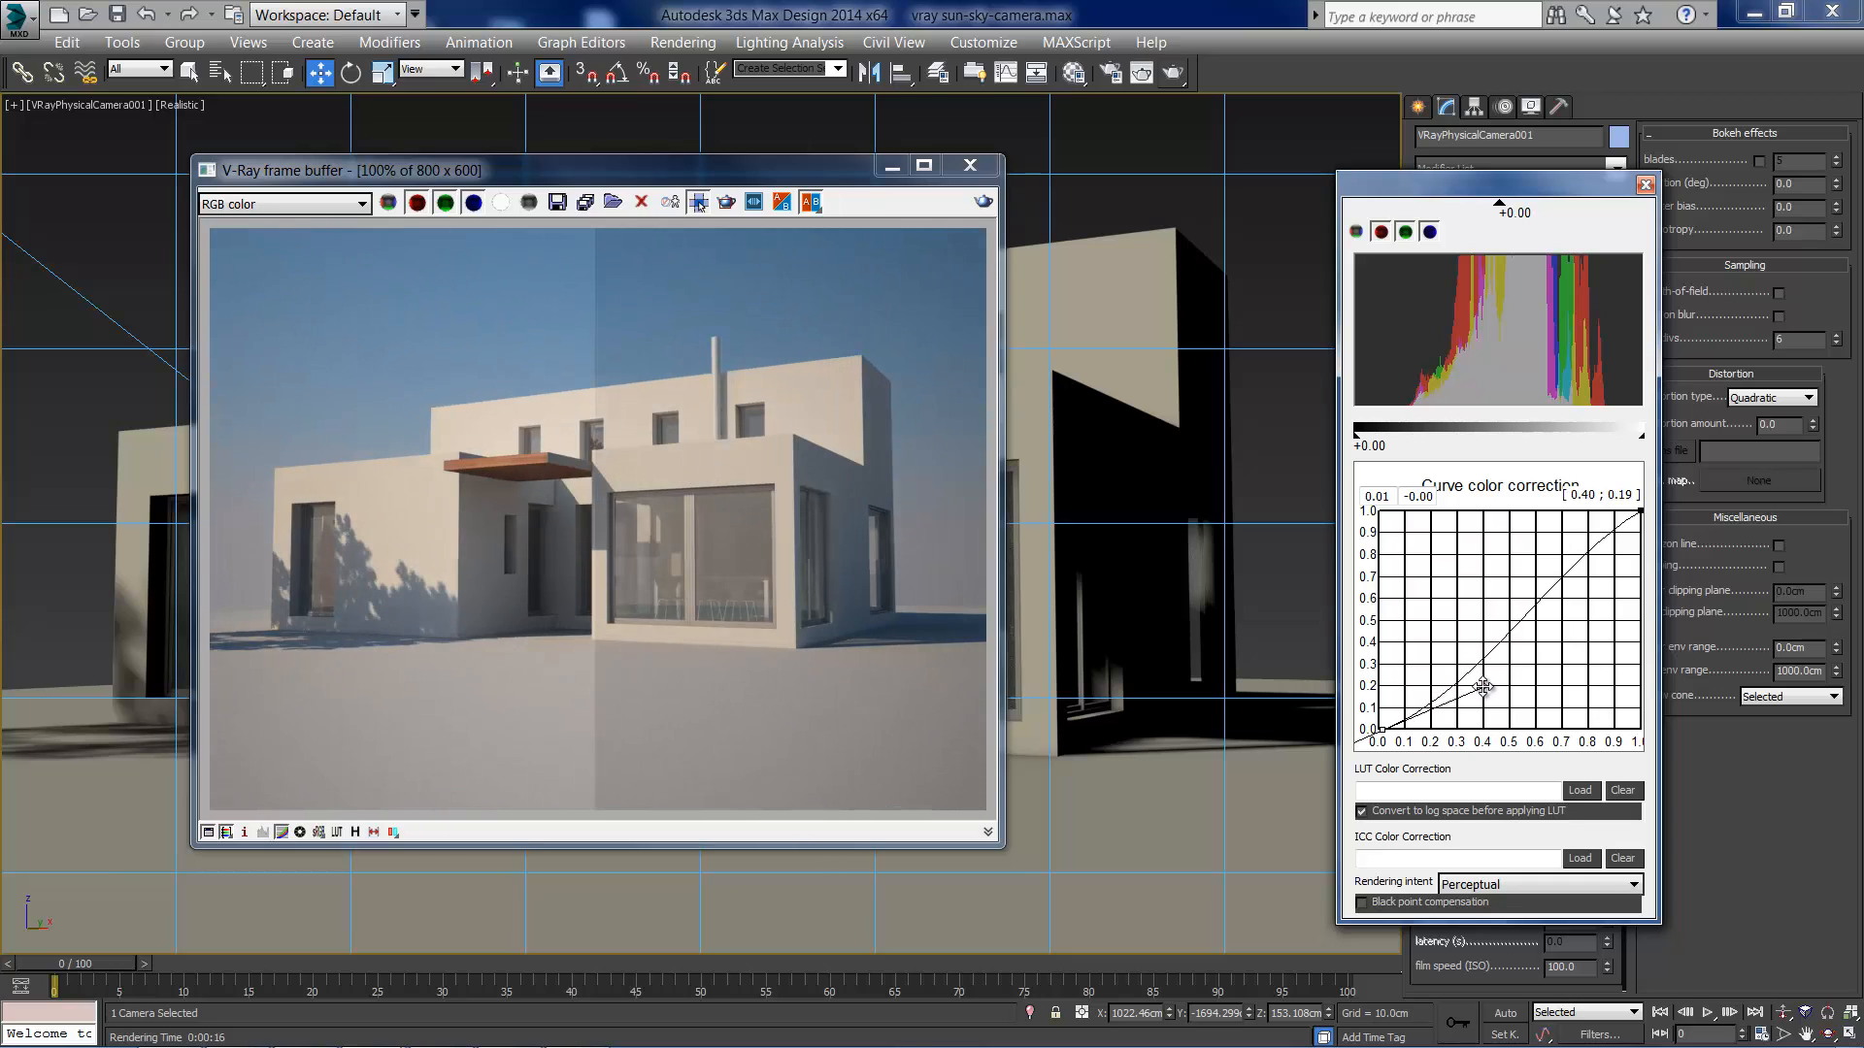
left_click_drag(1483, 687, 1491, 699)
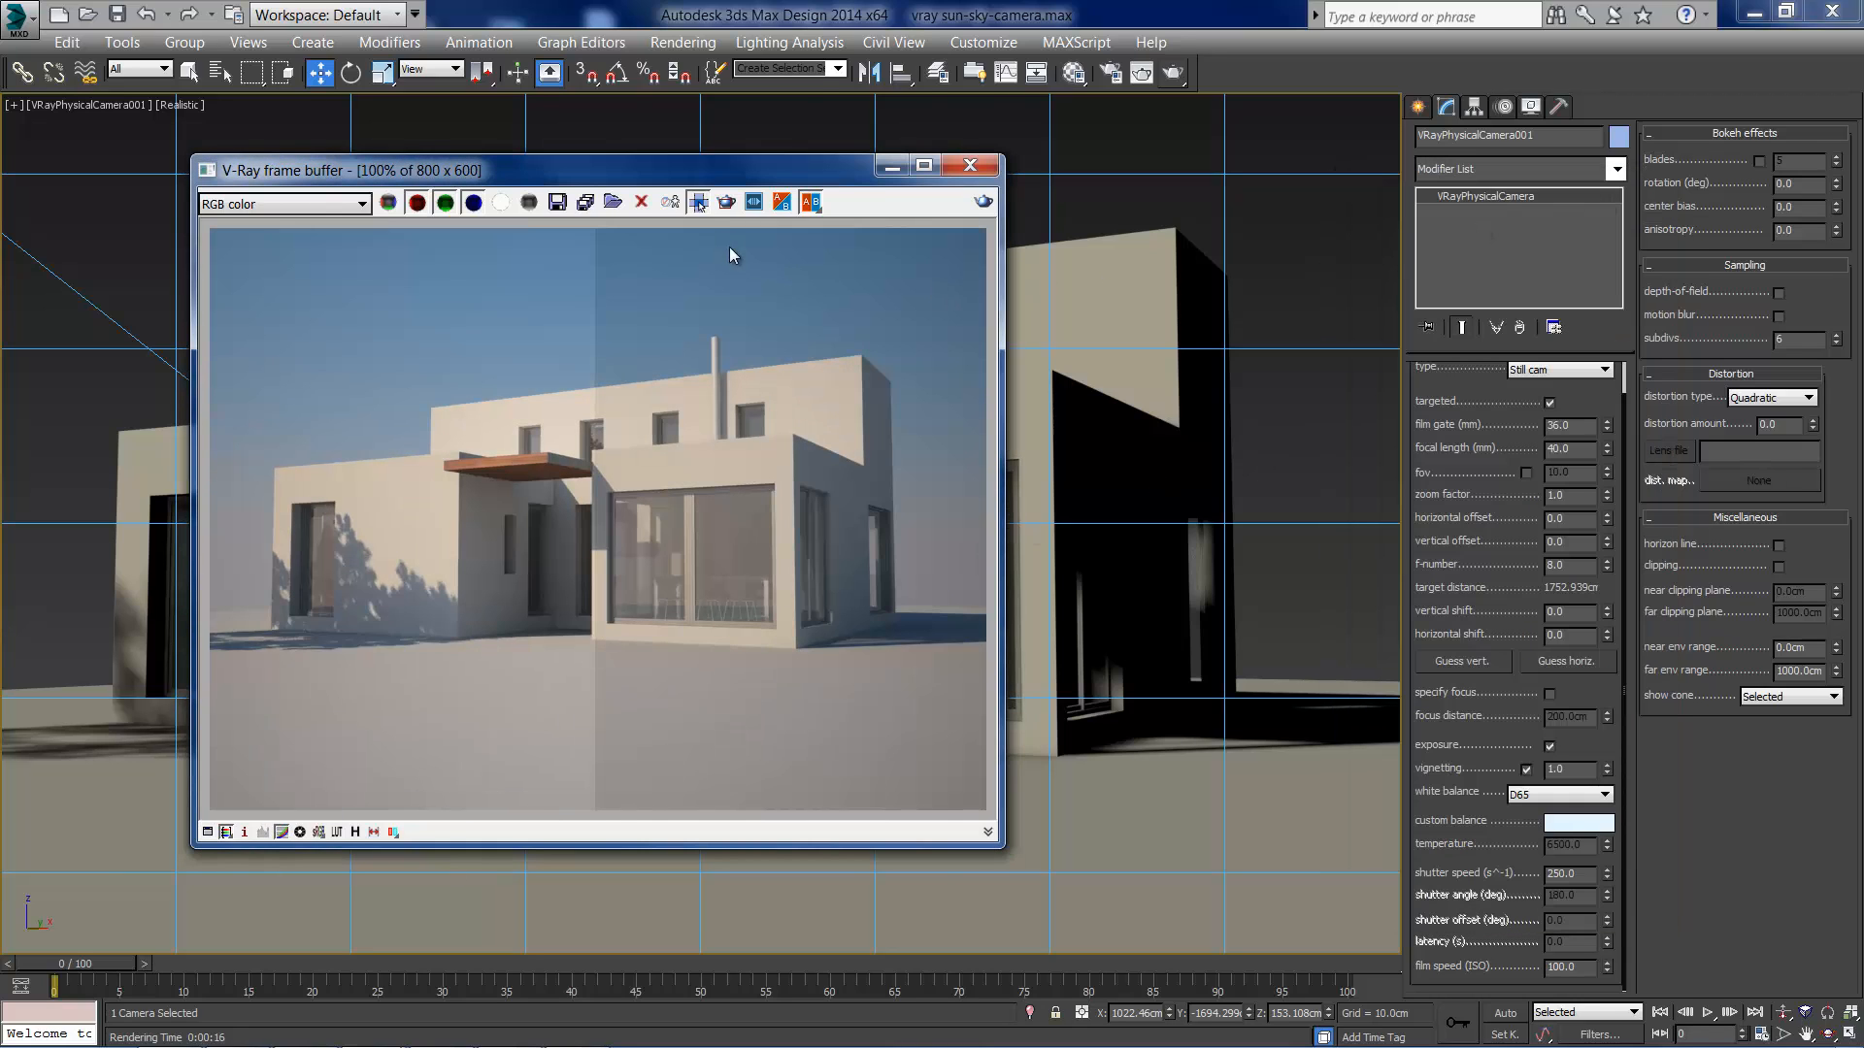
Step: Hide the frame buffer, return to the Perspective view and select the VRaySun to lower it
left_click_drag(594, 171, 672, 258)
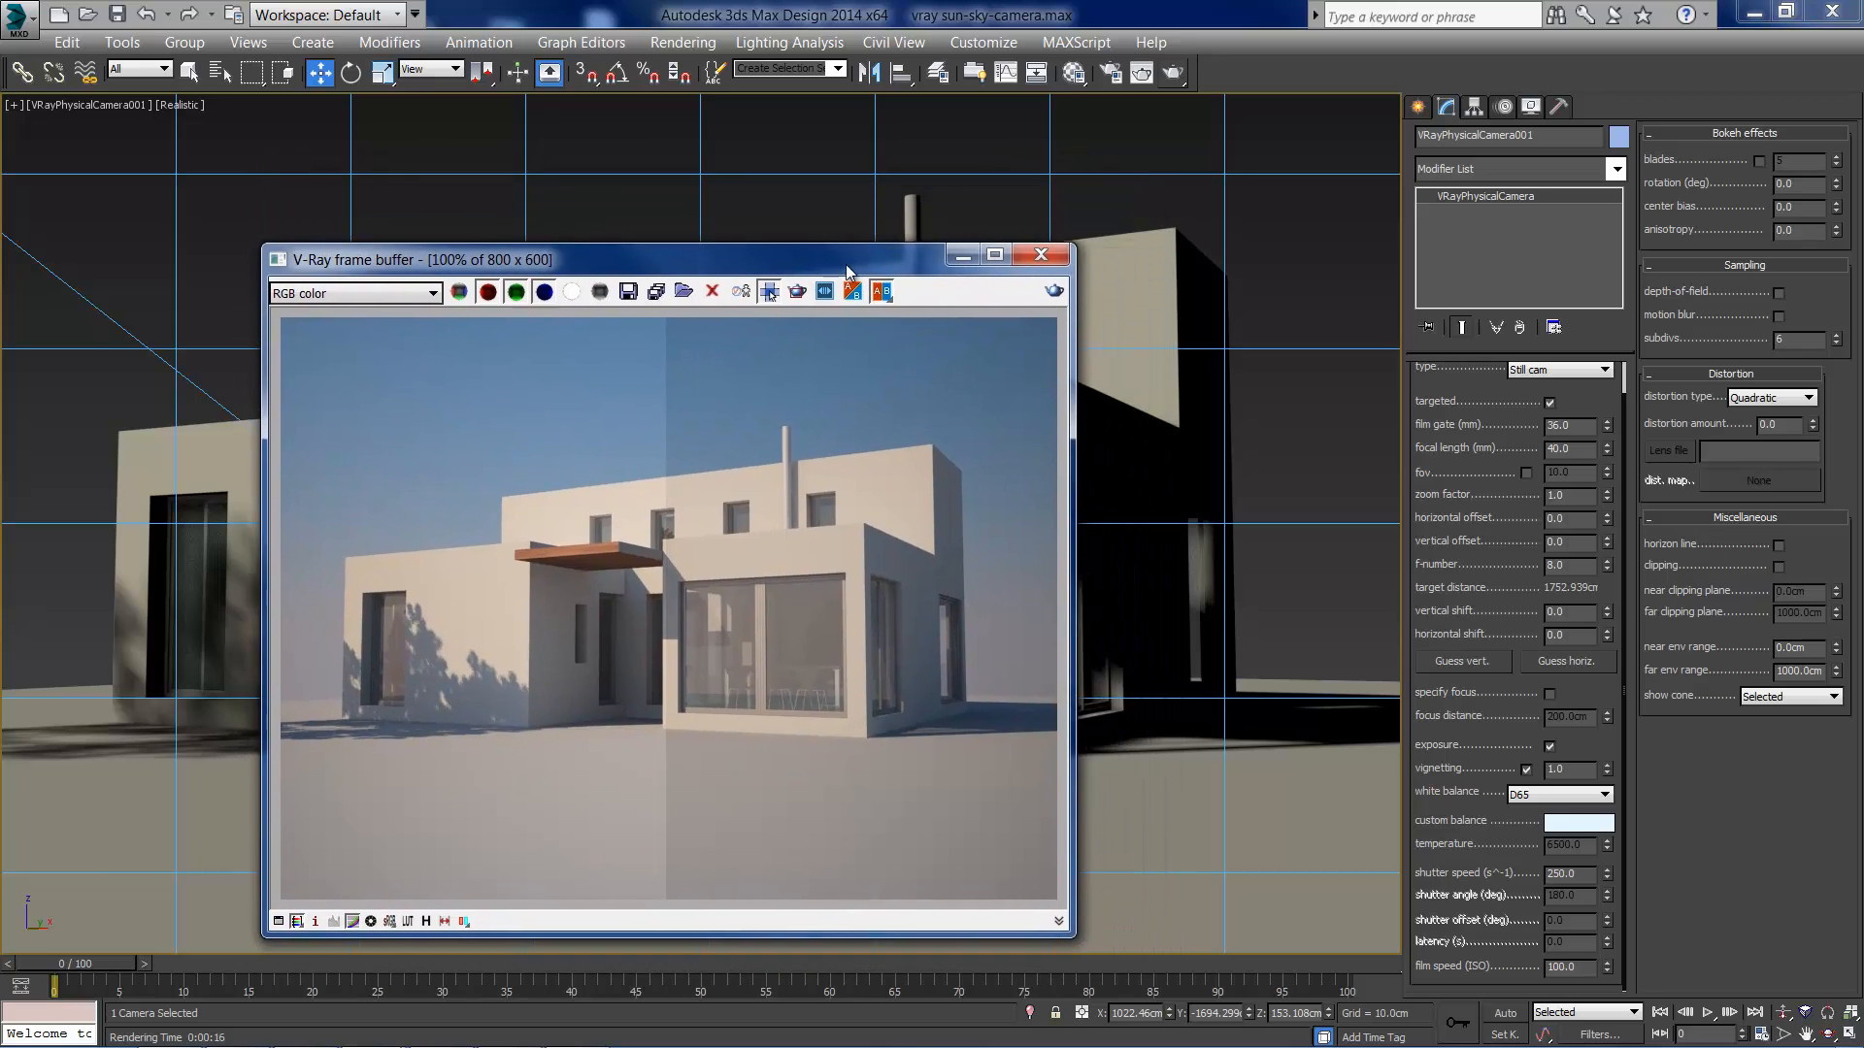
left_click(1041, 254)
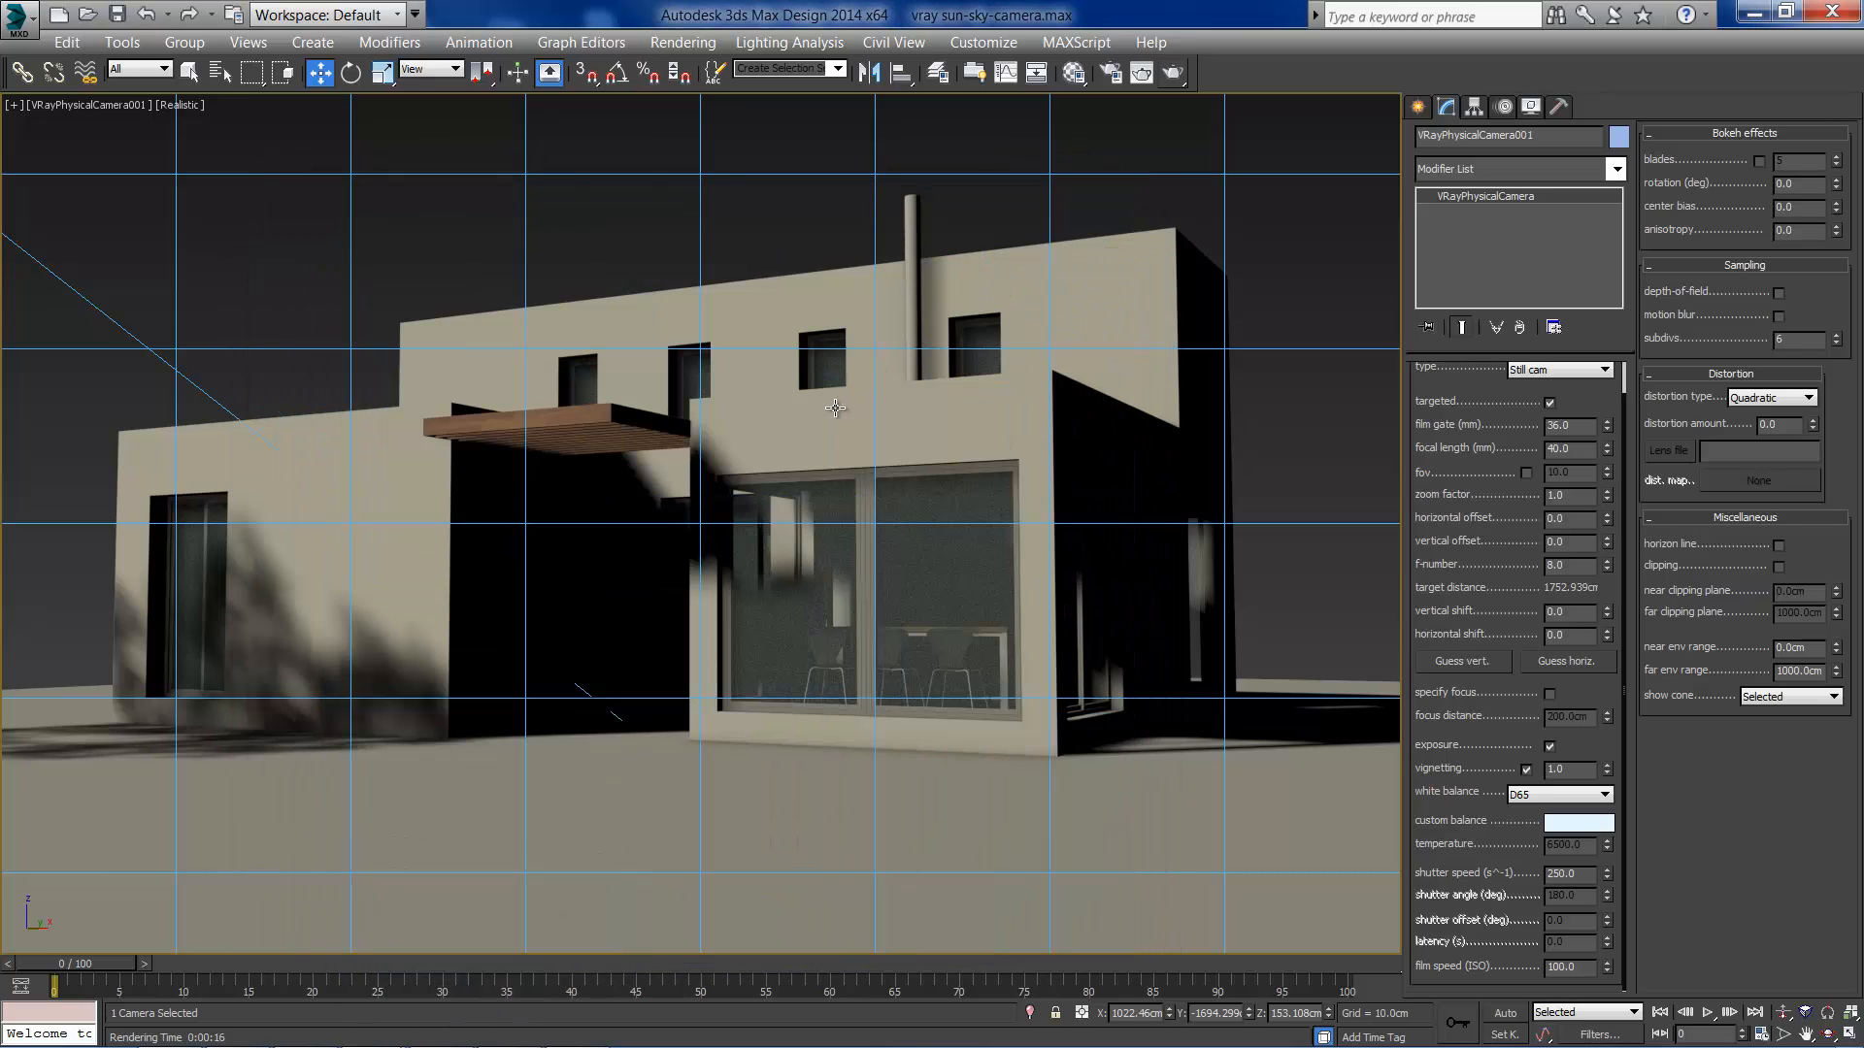
key("alt+w")
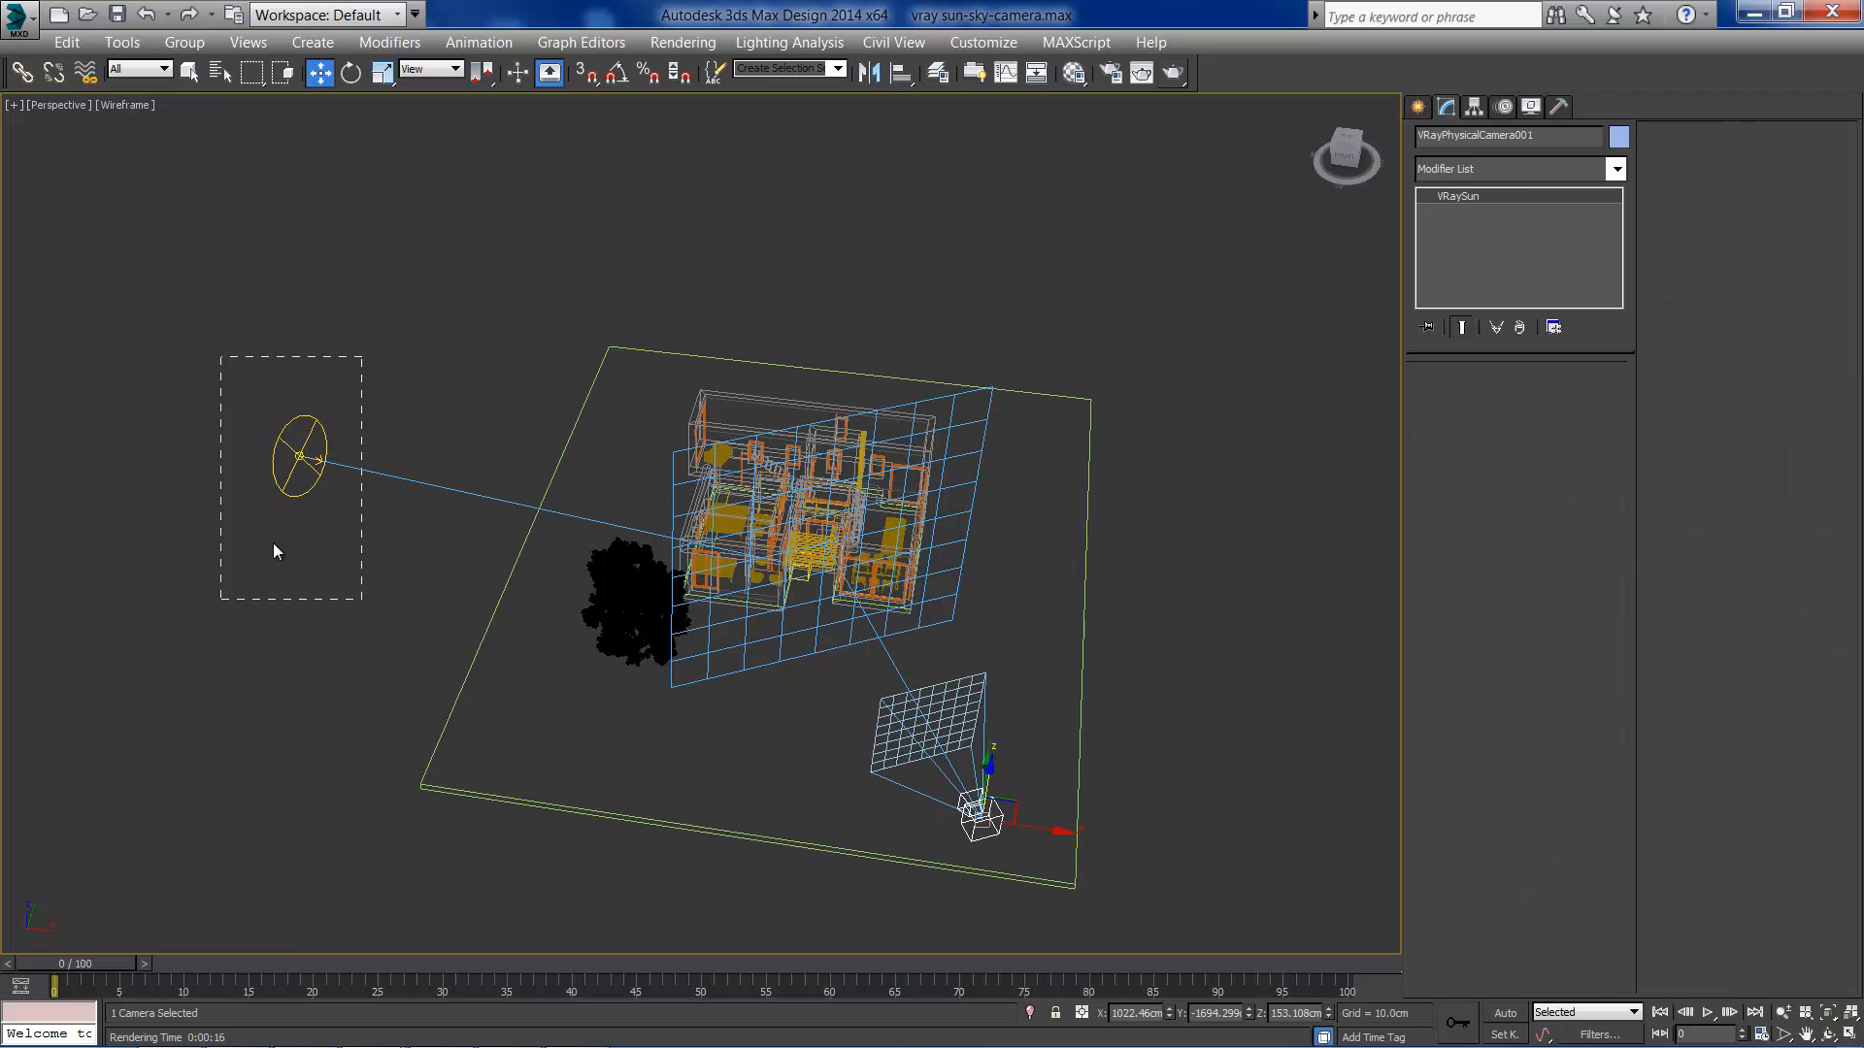
left_click(301, 456)
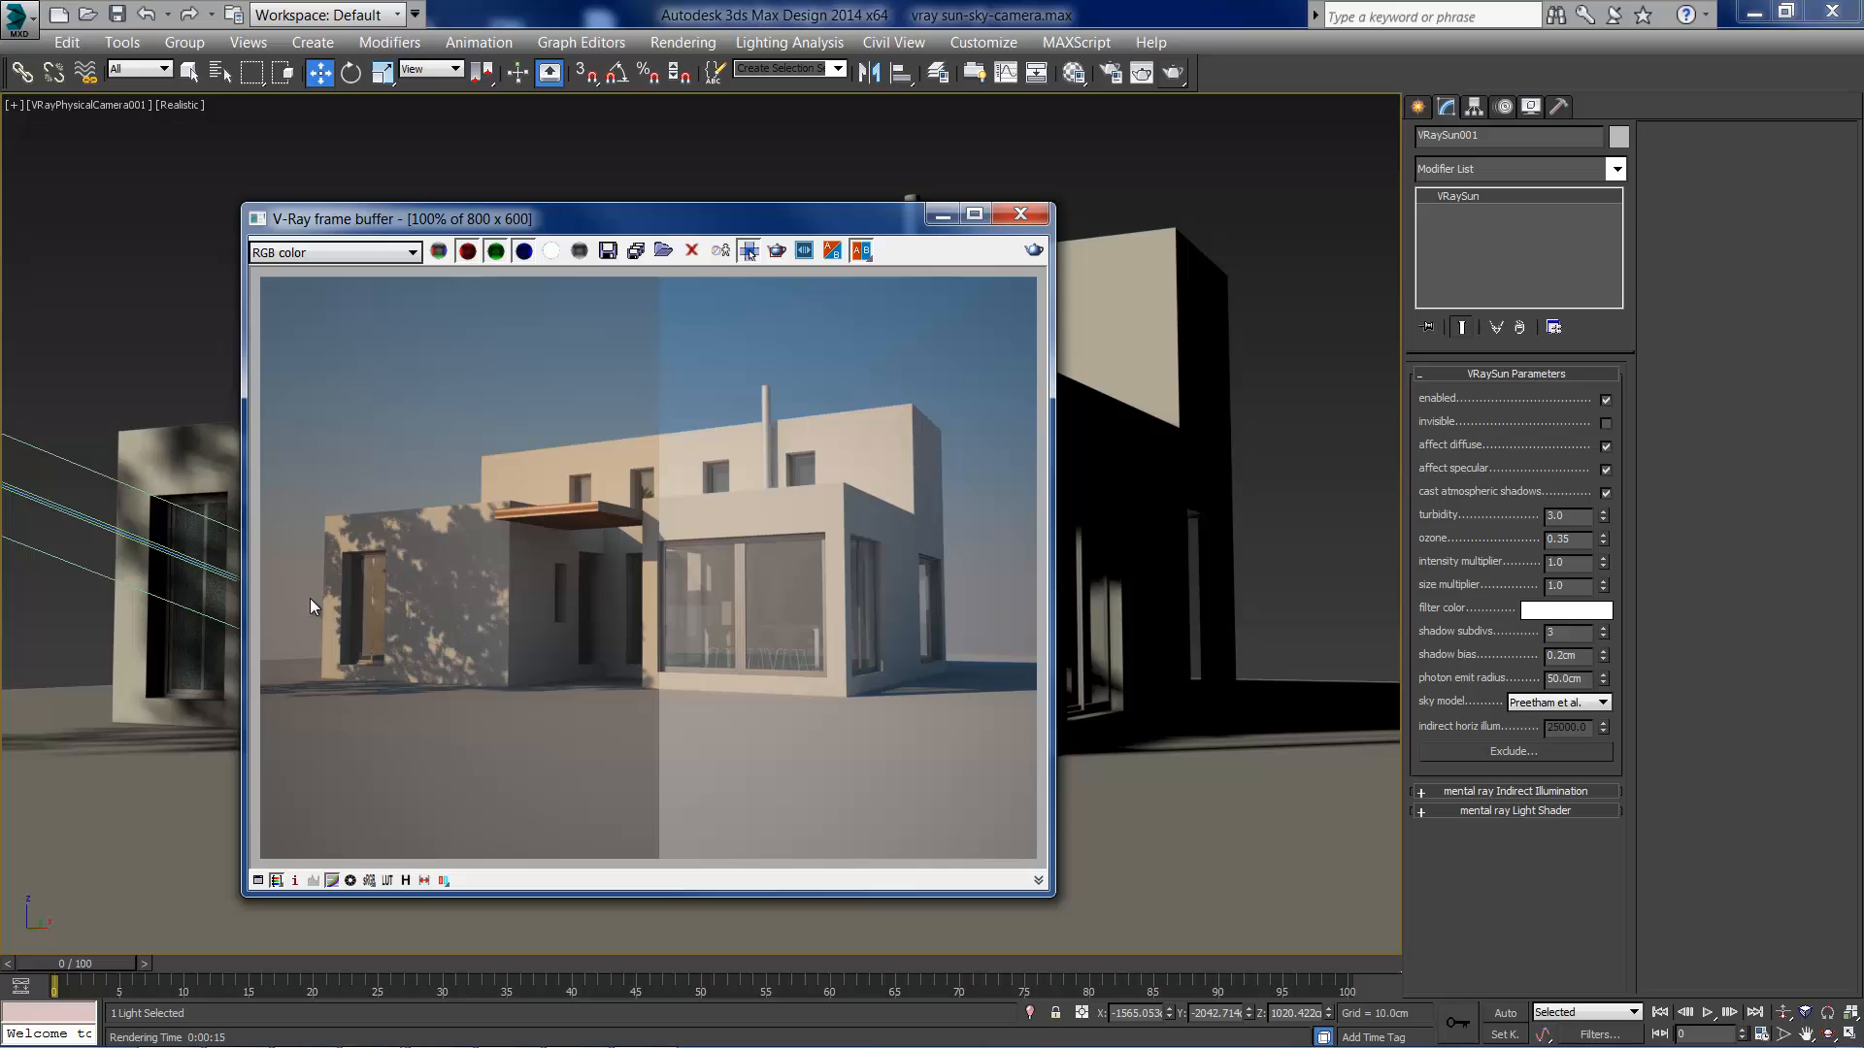
mouse_move(532, 462)
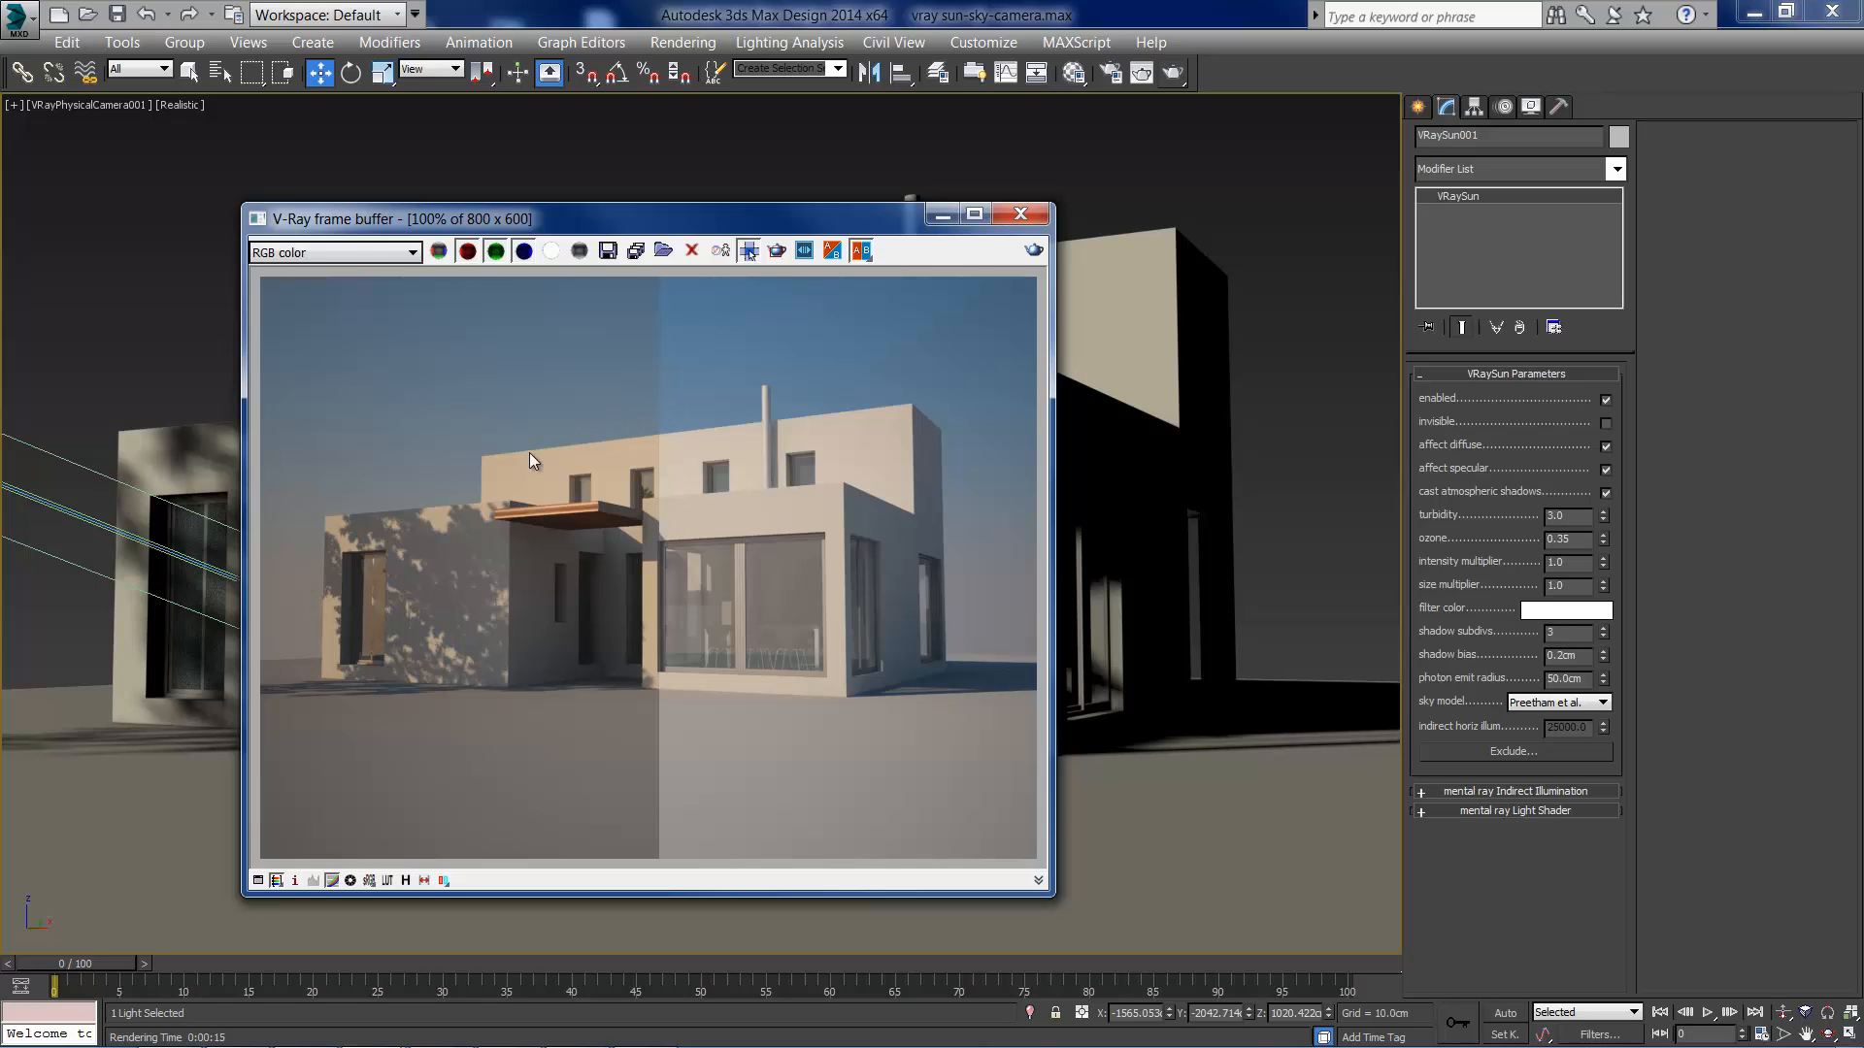
mouse_move(632, 476)
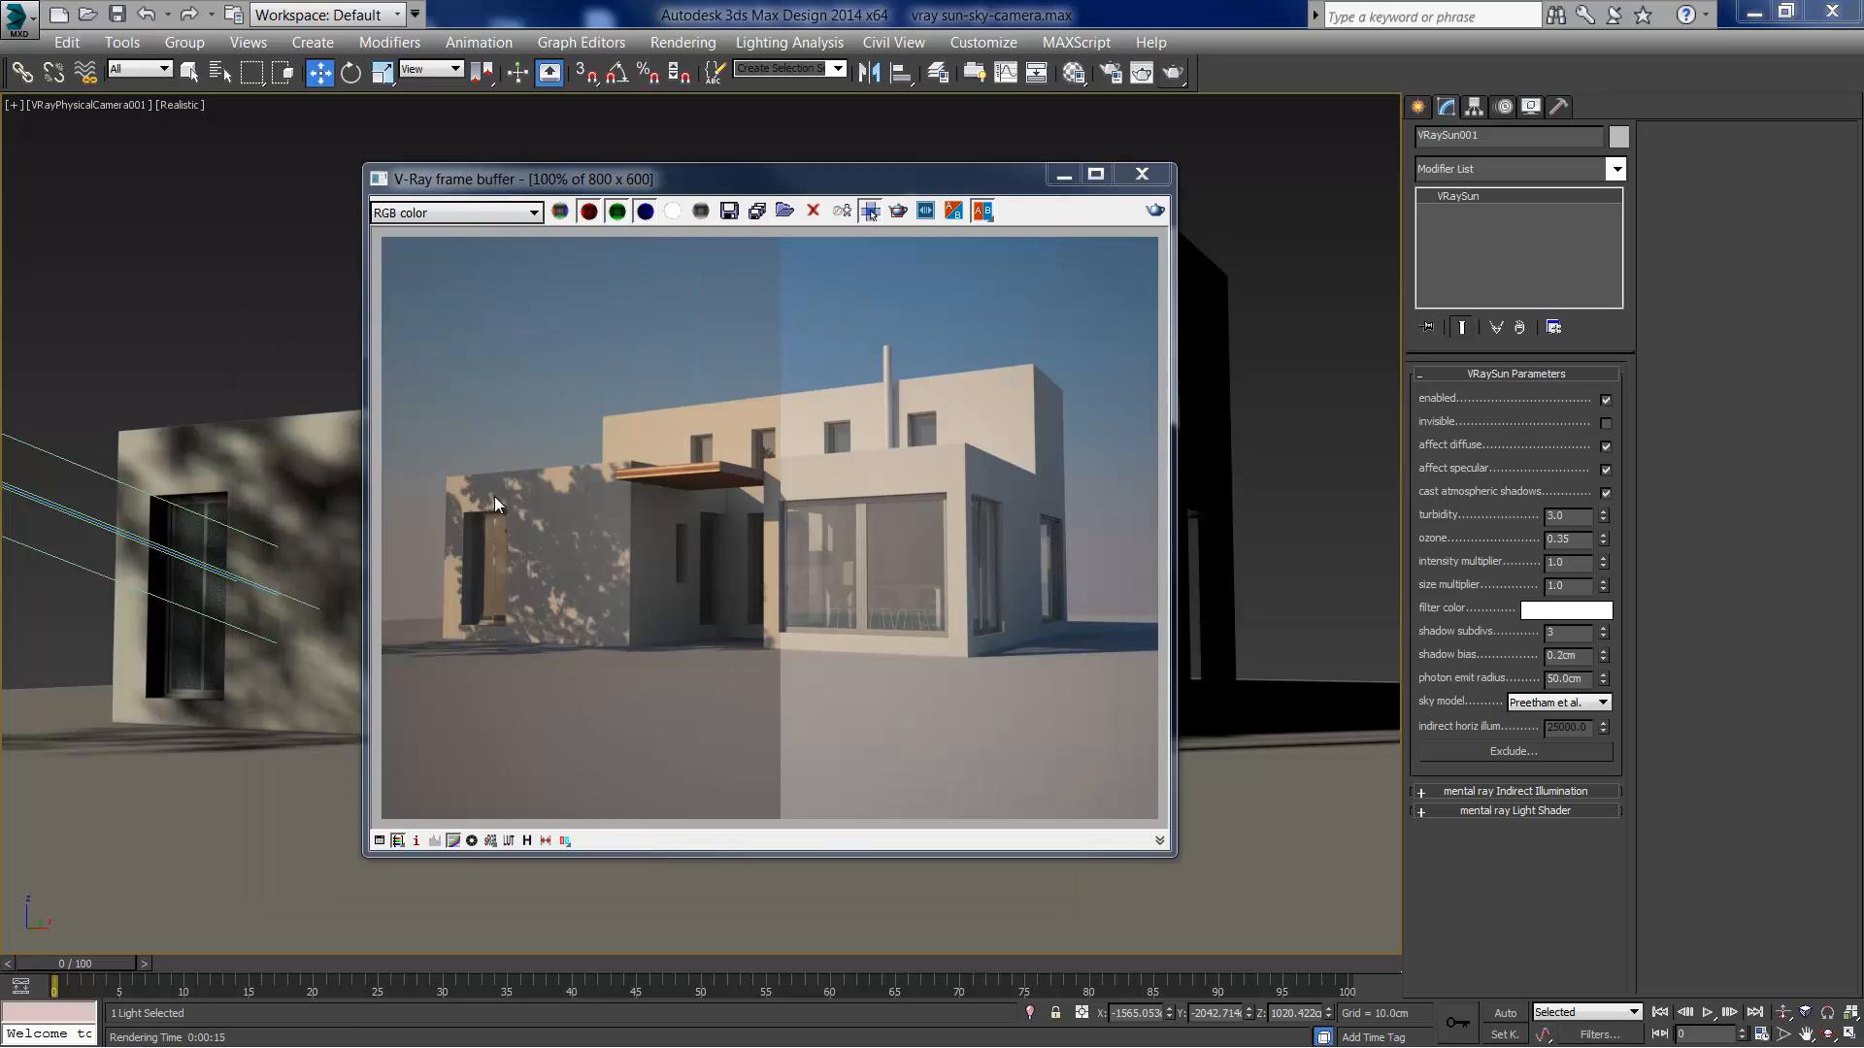
mouse_move(538, 505)
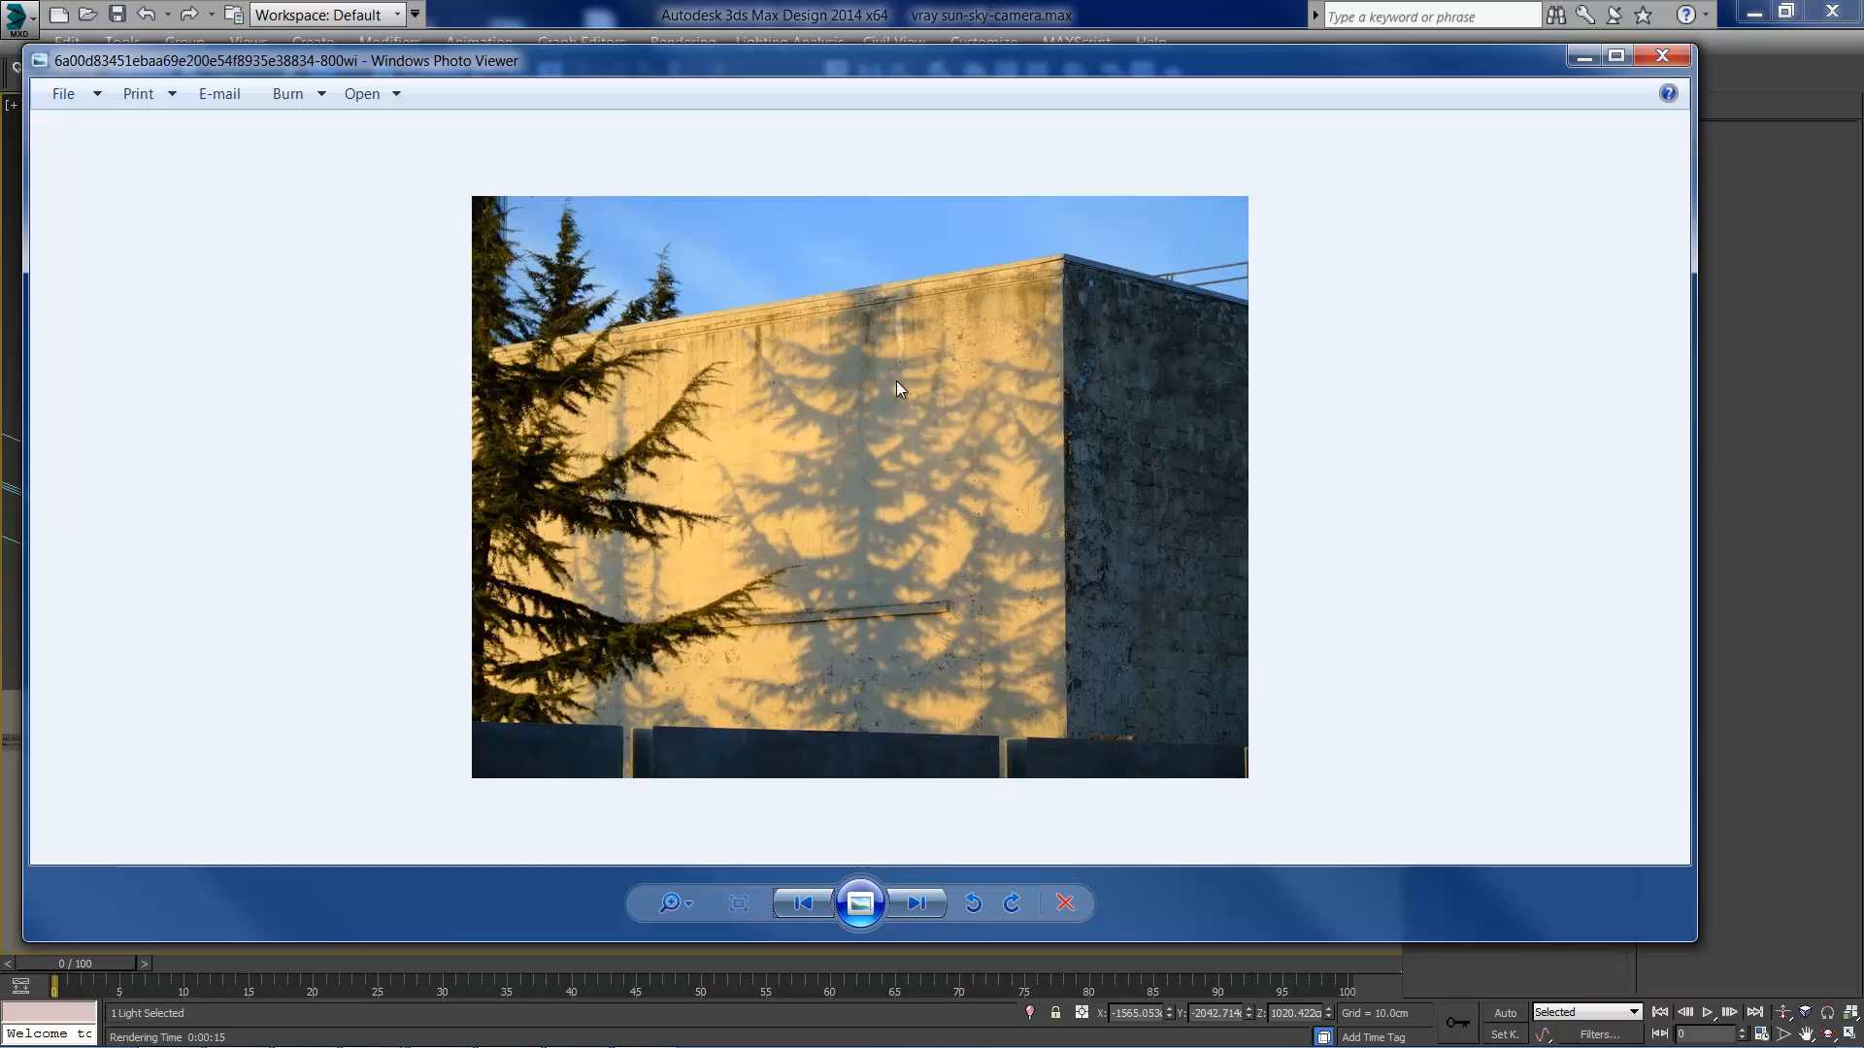
mouse_move(914, 903)
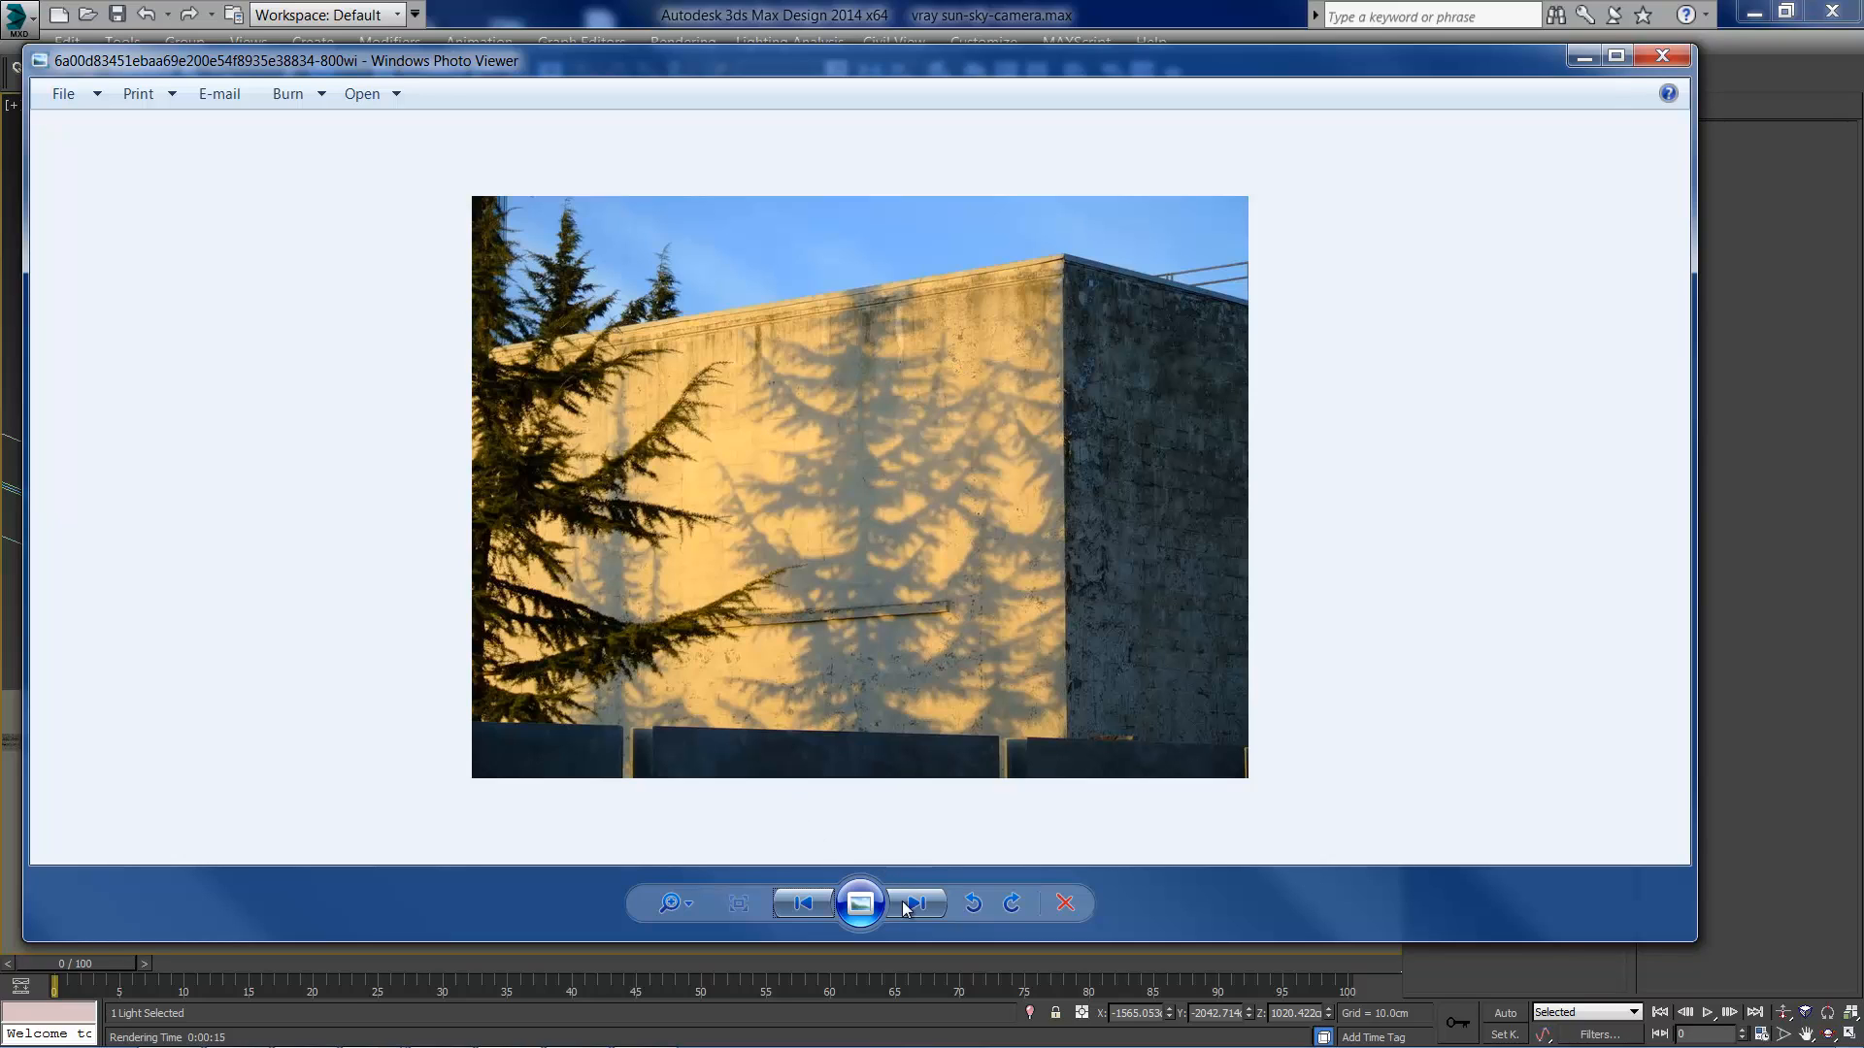
Step: Browse the next reference photos of tree shadows on walls in Windows Photo Viewer
left_click(914, 903)
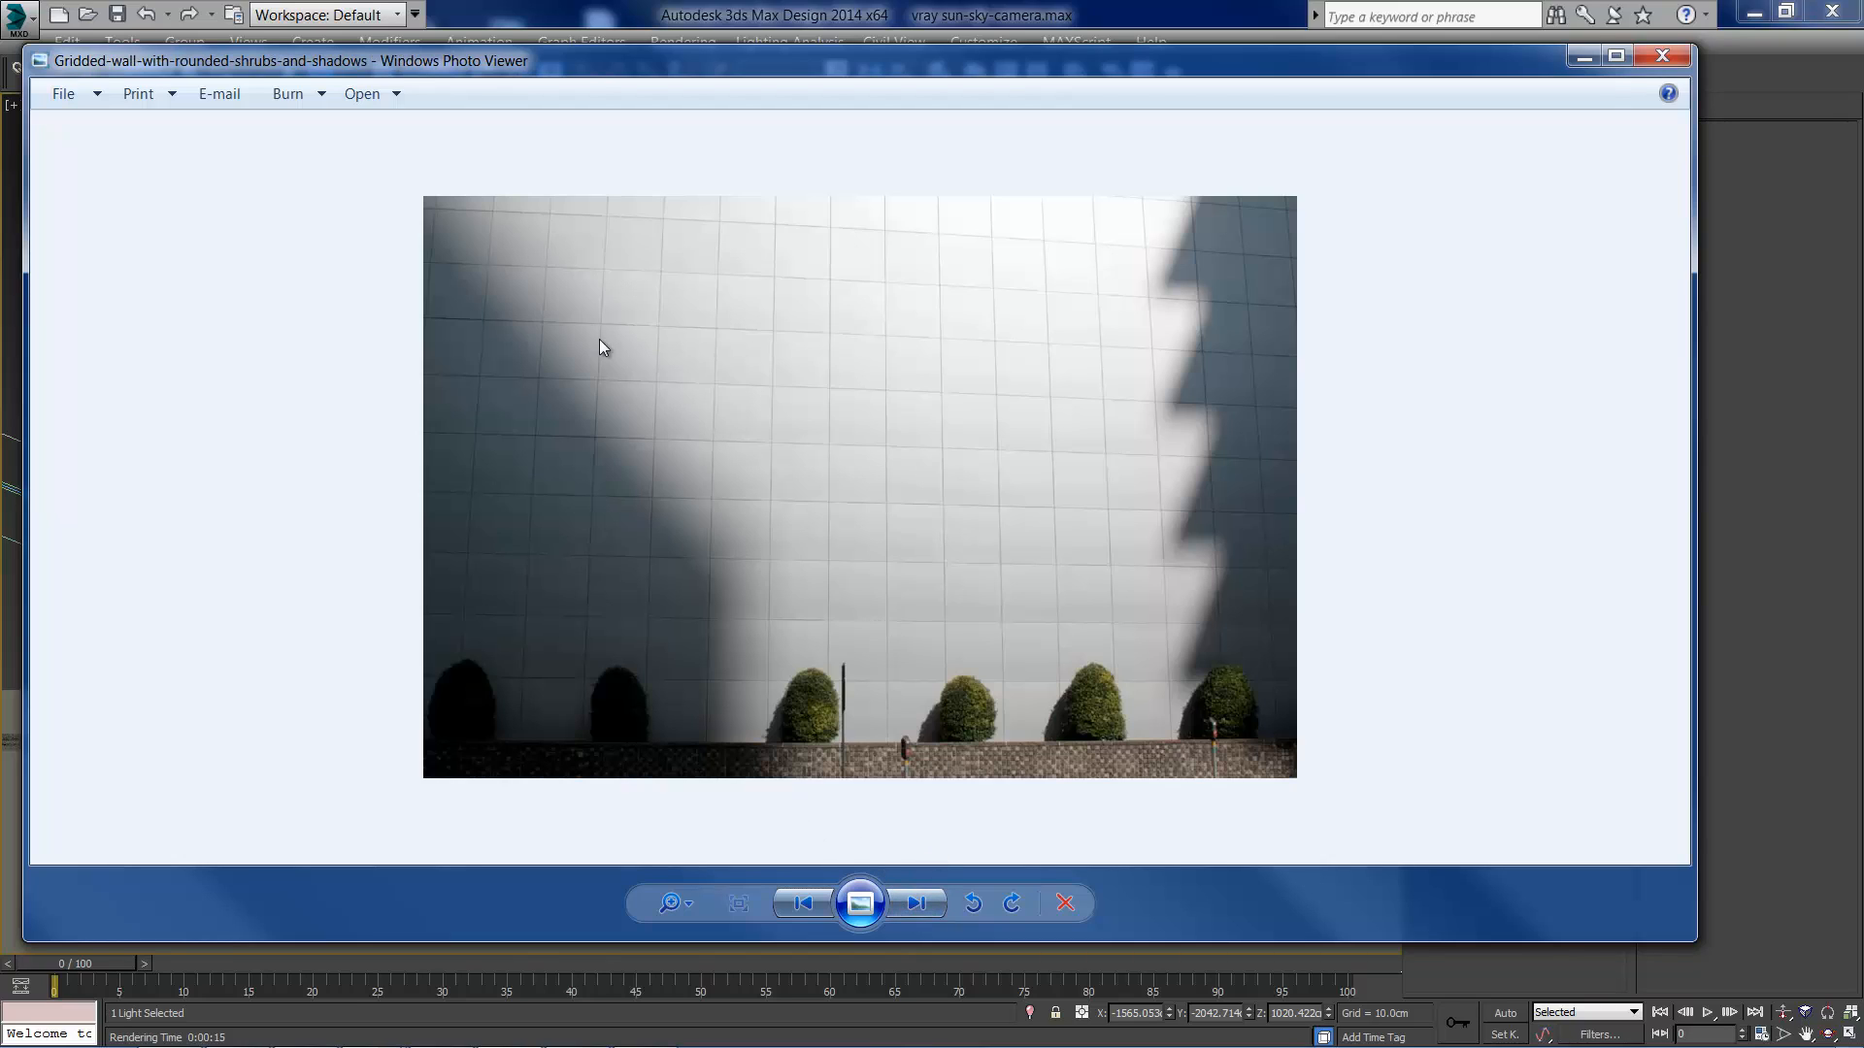
left_click(914, 903)
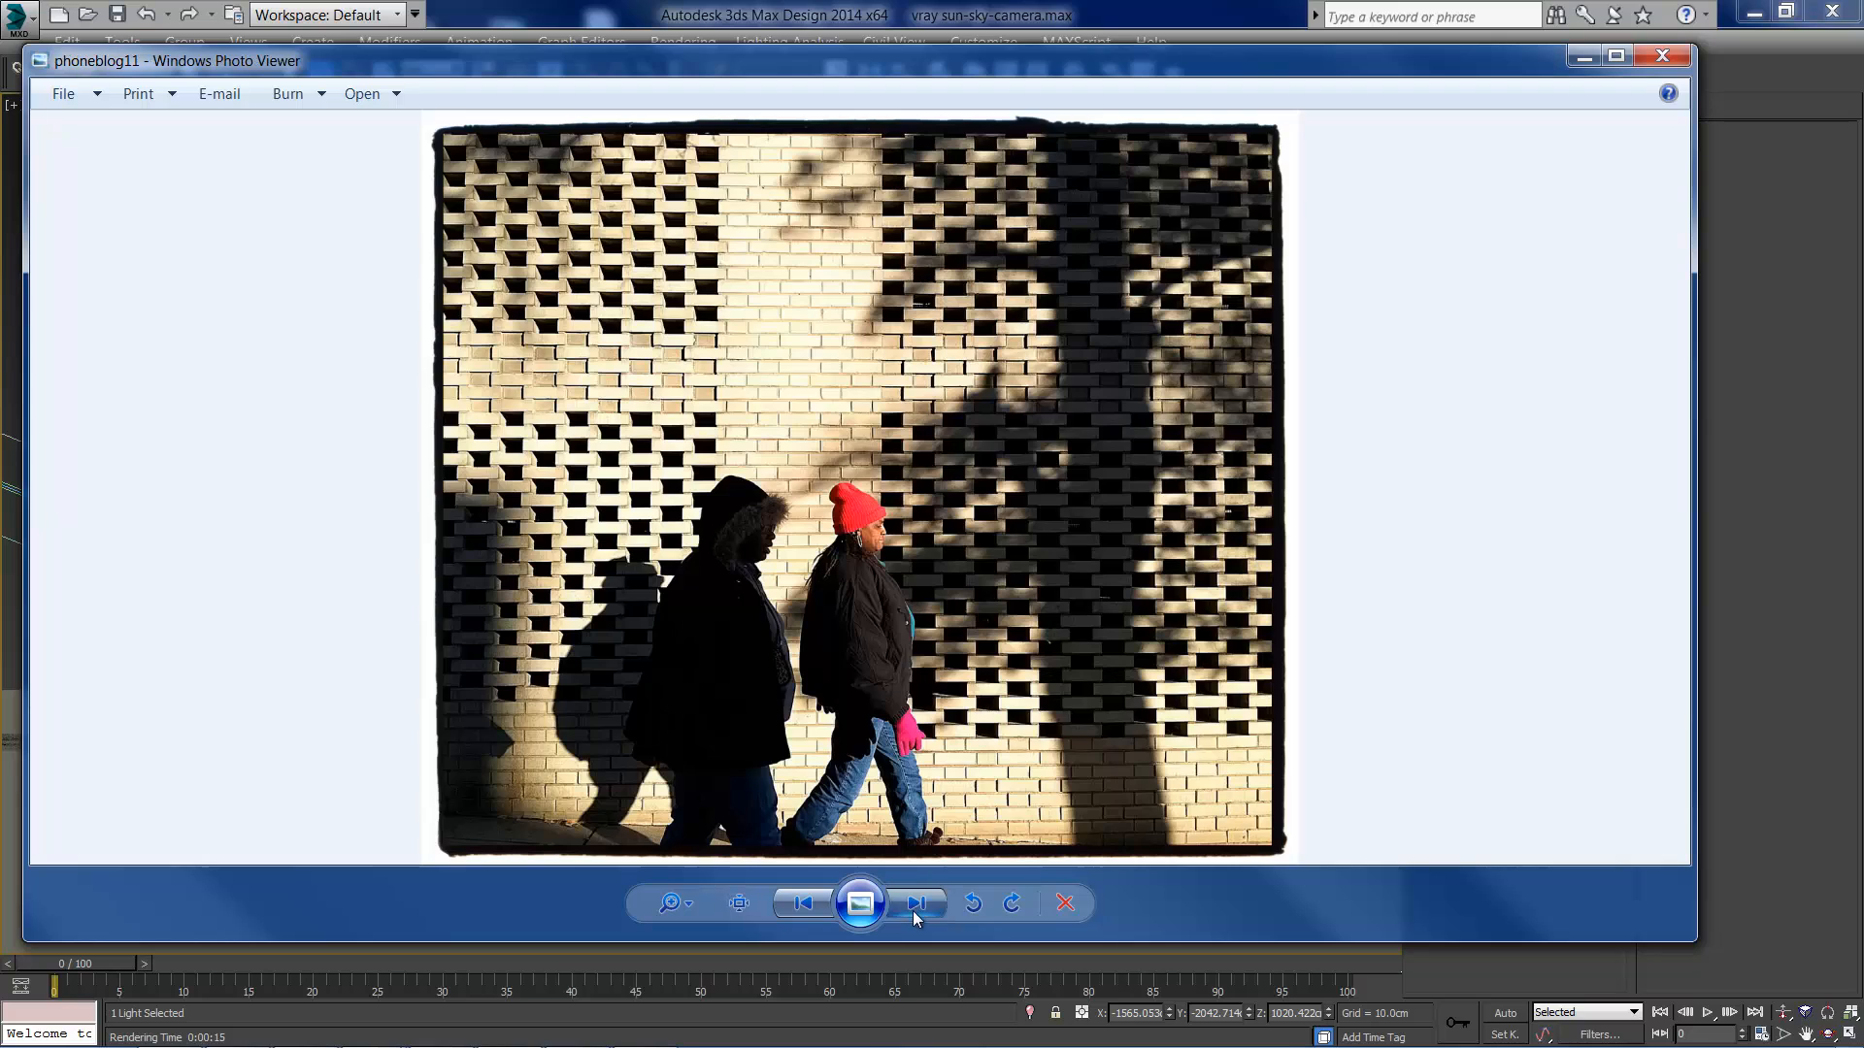
mouse_move(1033, 177)
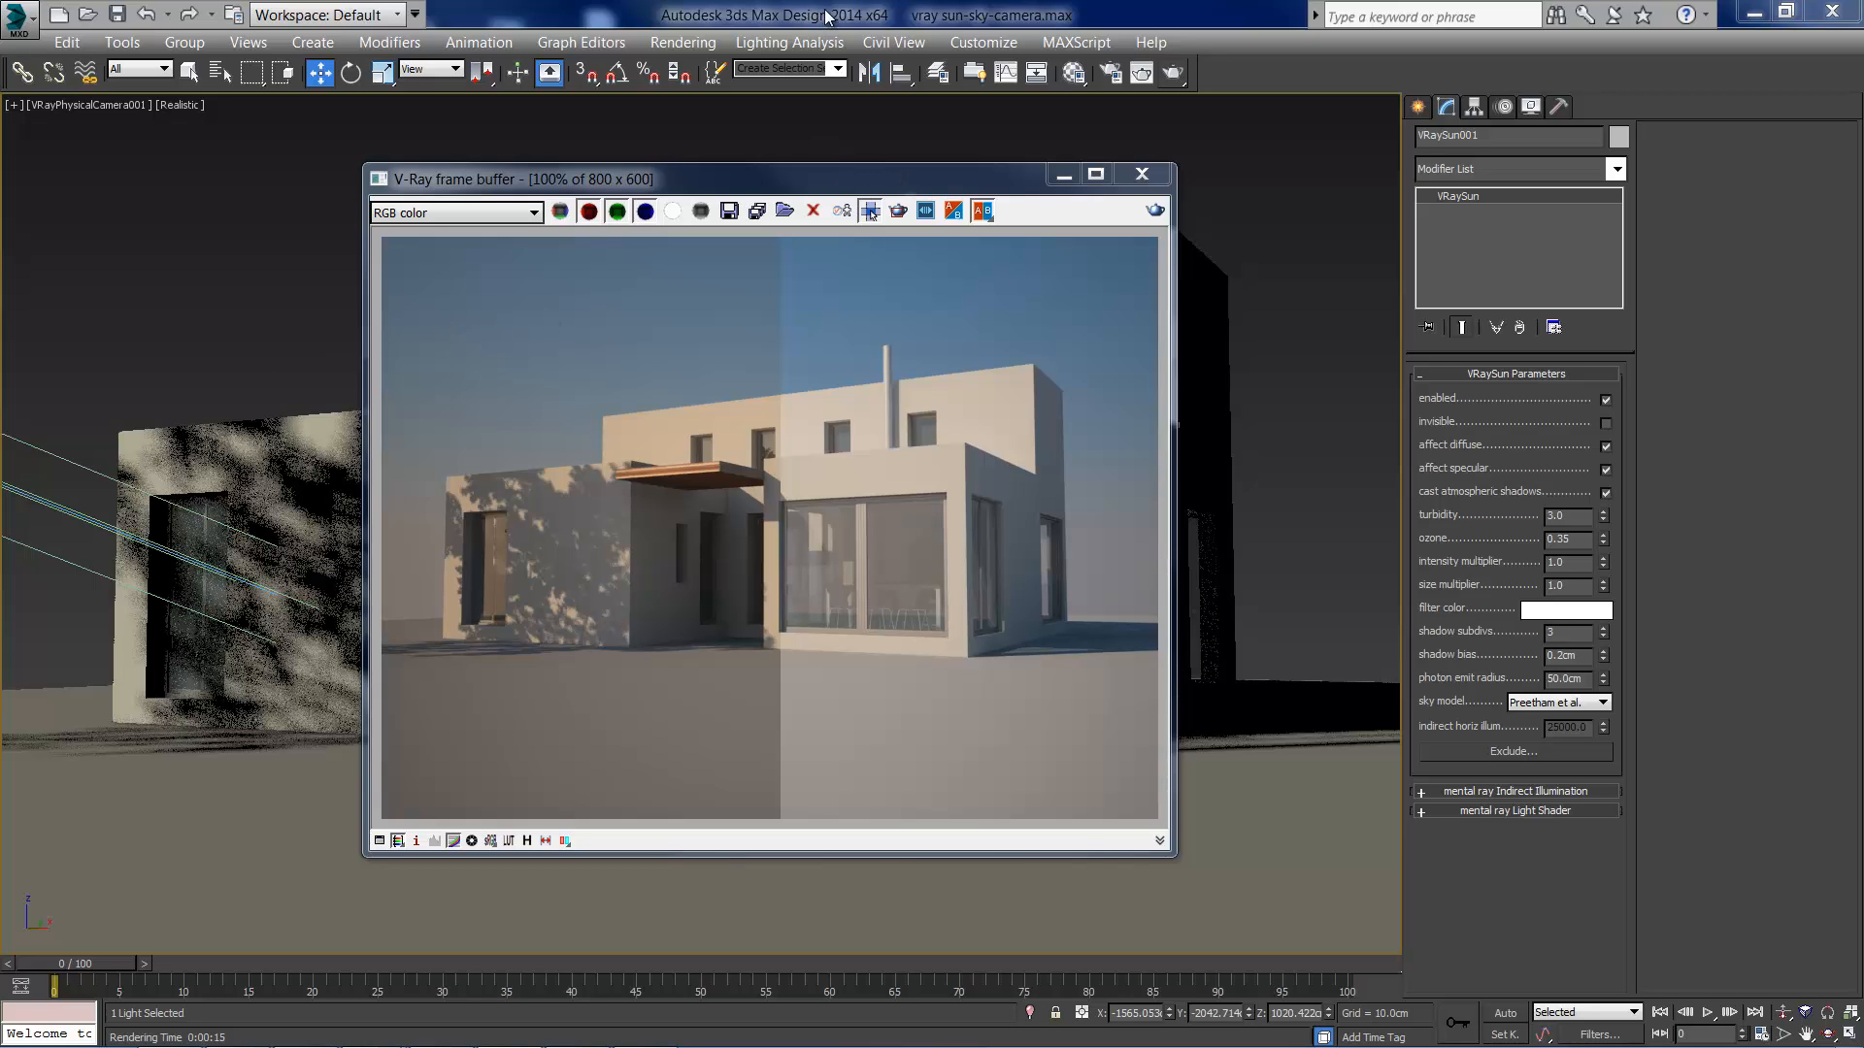
Step: Put the render window aside to return to the scene for the size-multiplier change
left_click(1141, 175)
type("4")
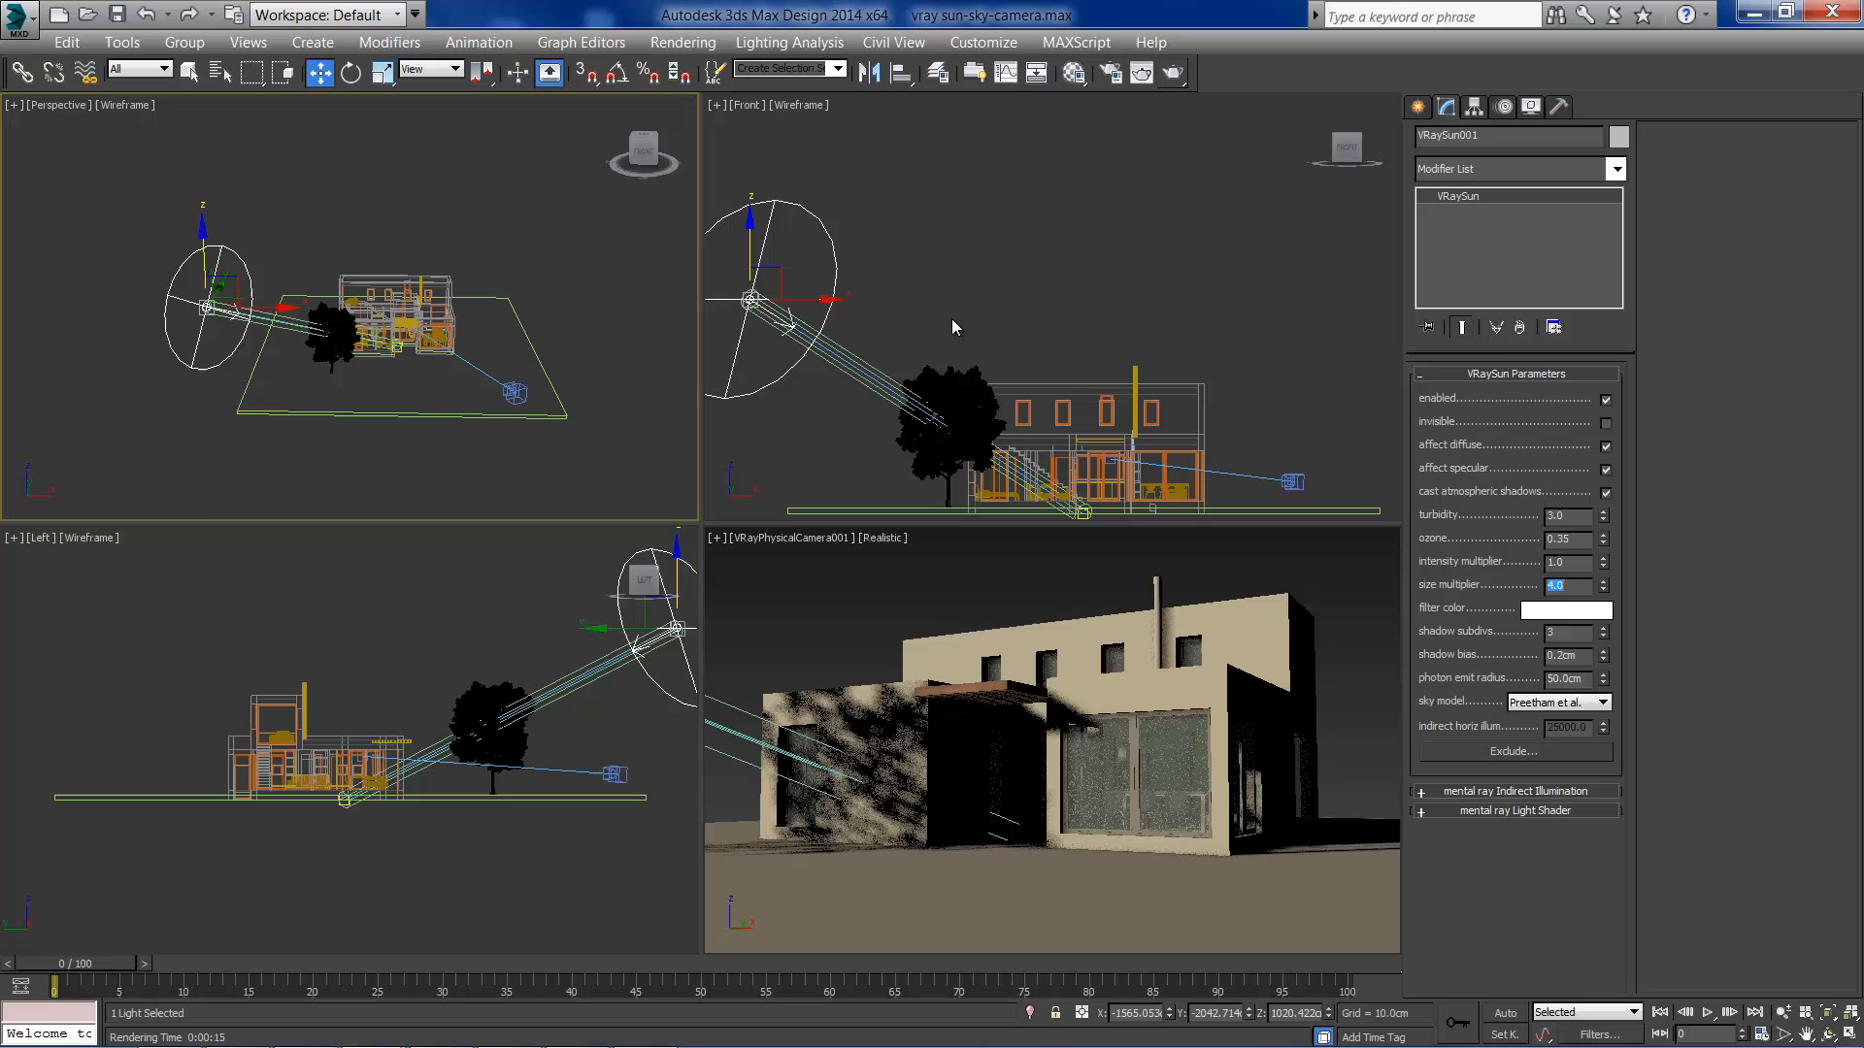
mouse_move(891, 669)
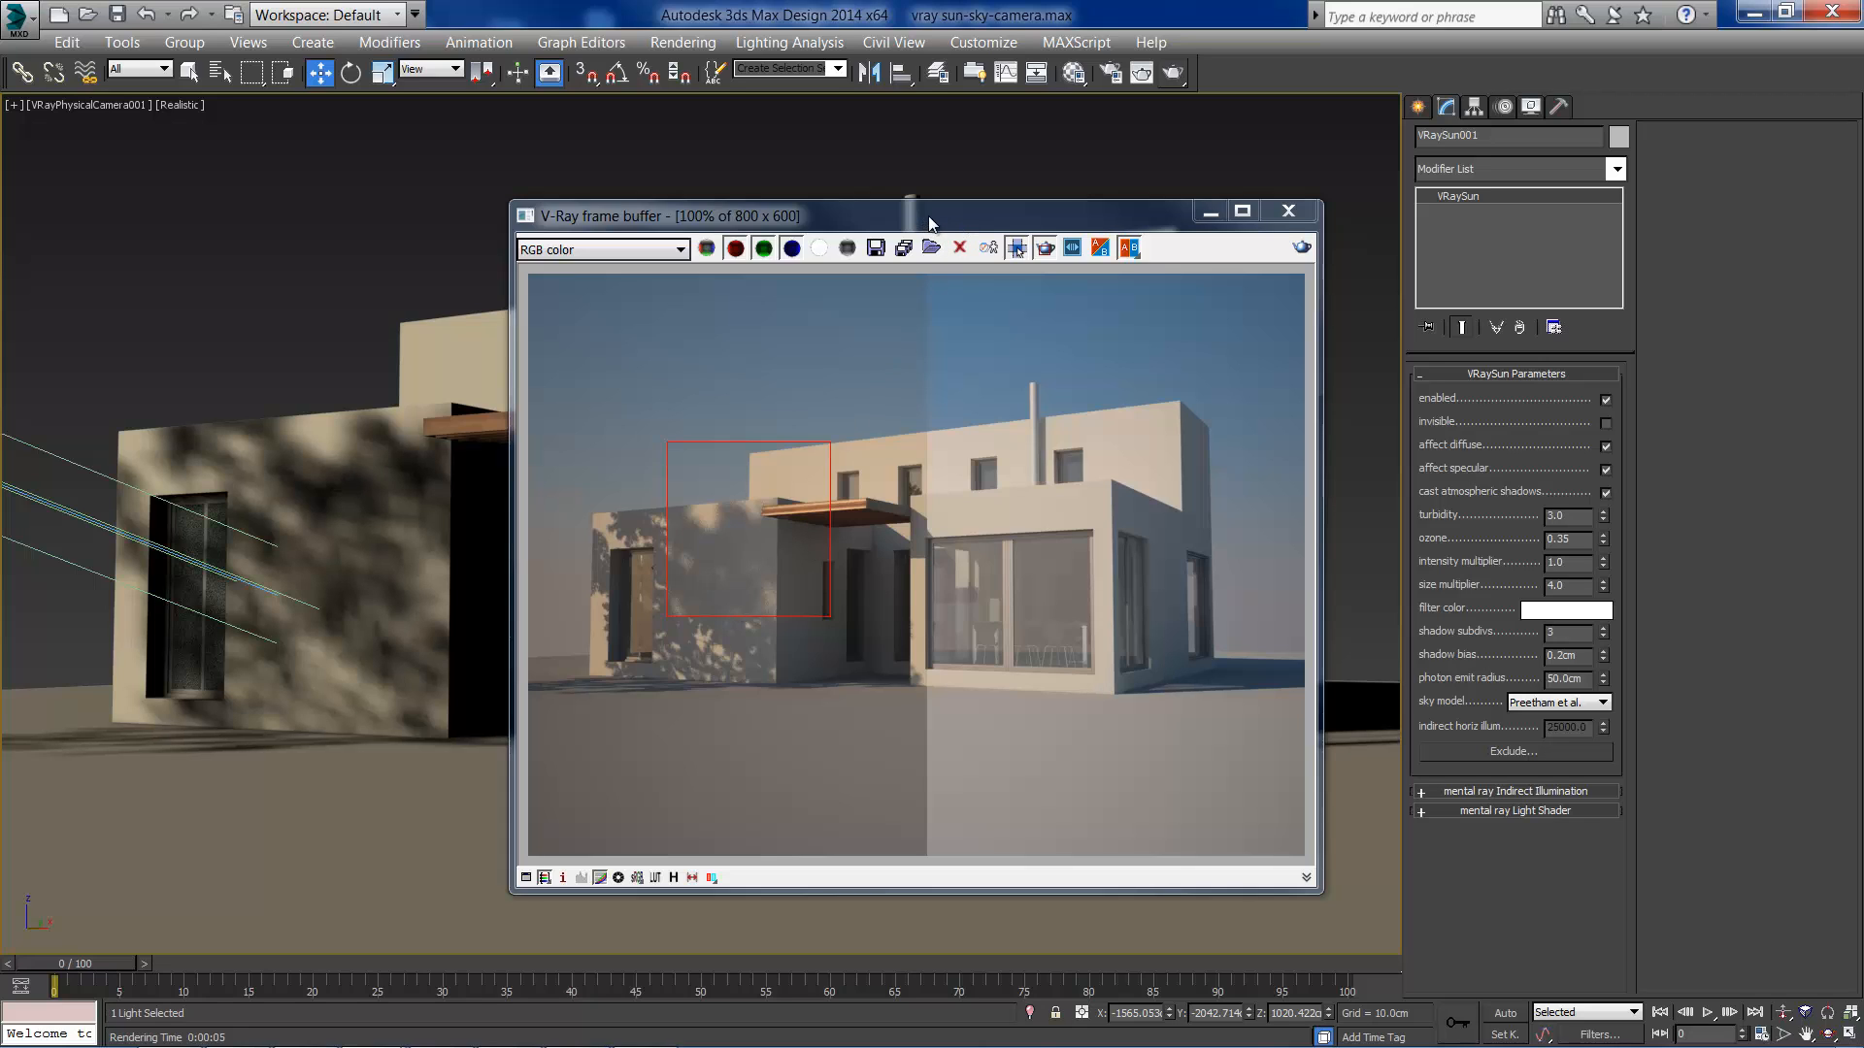
Step: Set the VRaySun size multiplier to 8 and re-render for softer shadows
left_click_drag(928, 215, 814, 172)
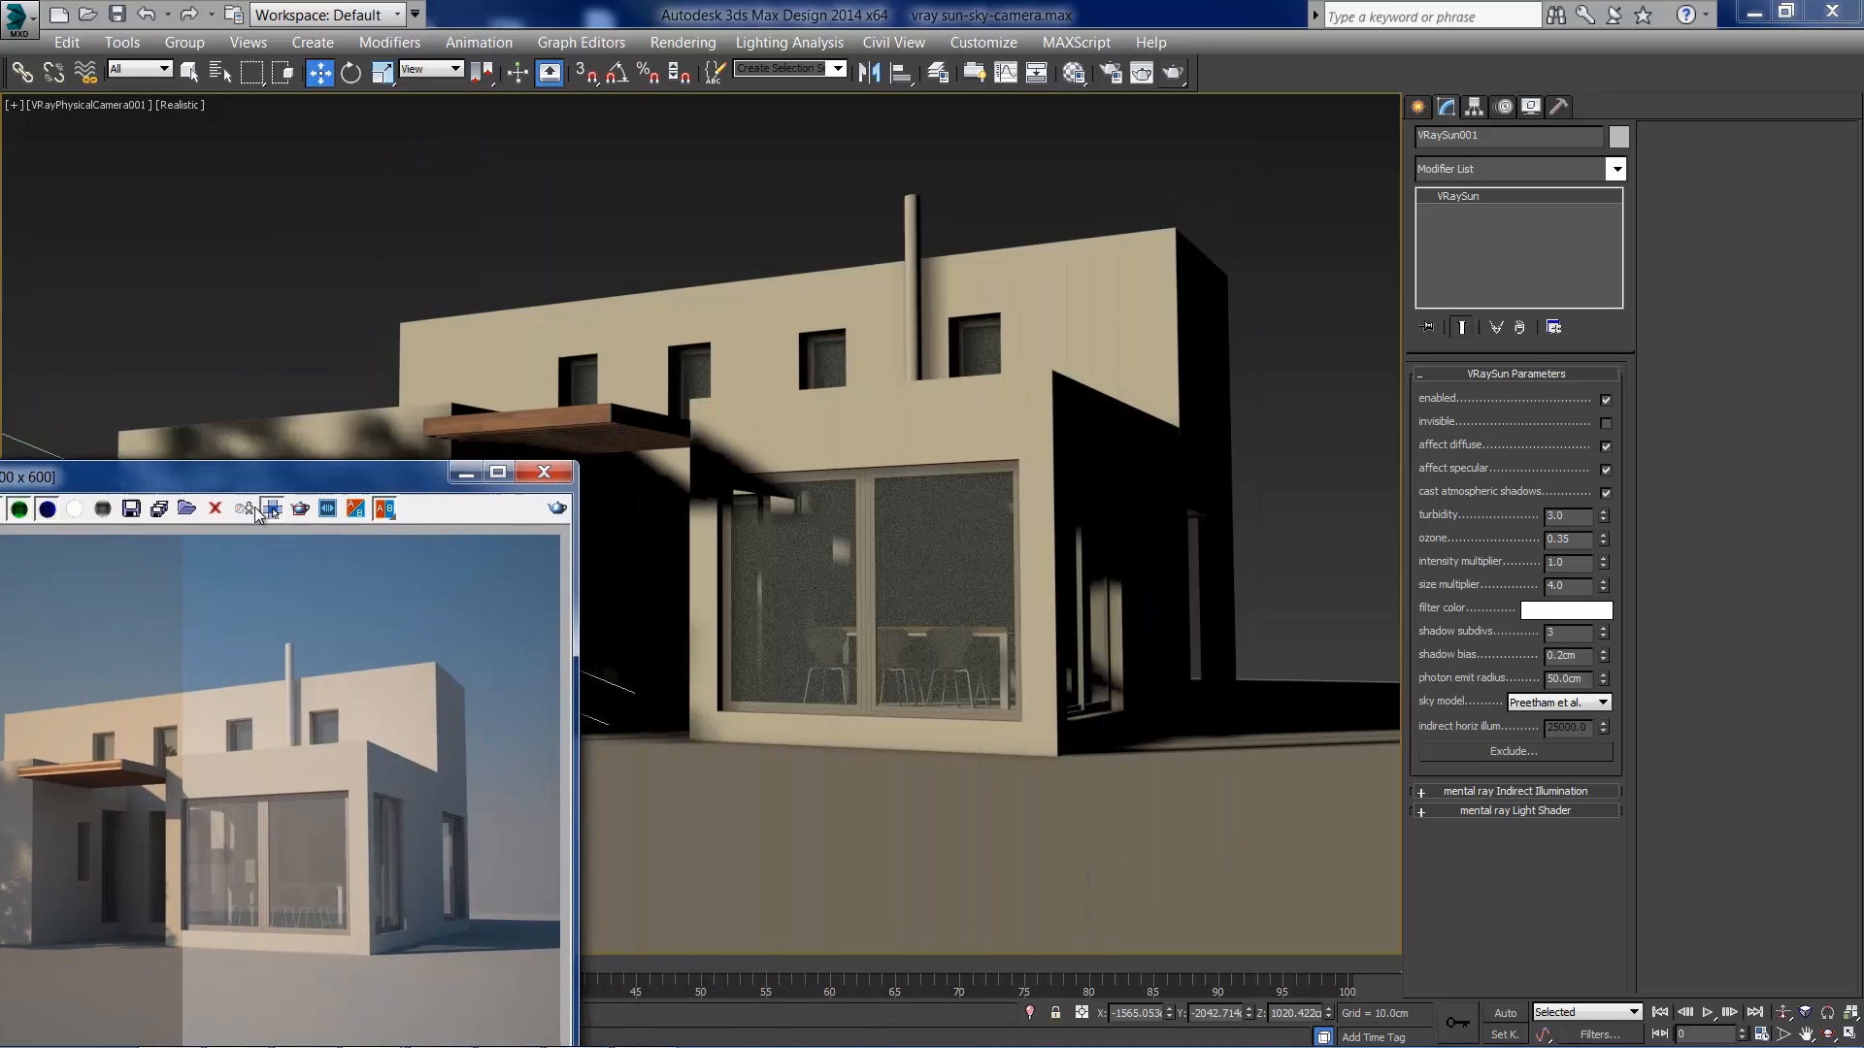
left_click(543, 472)
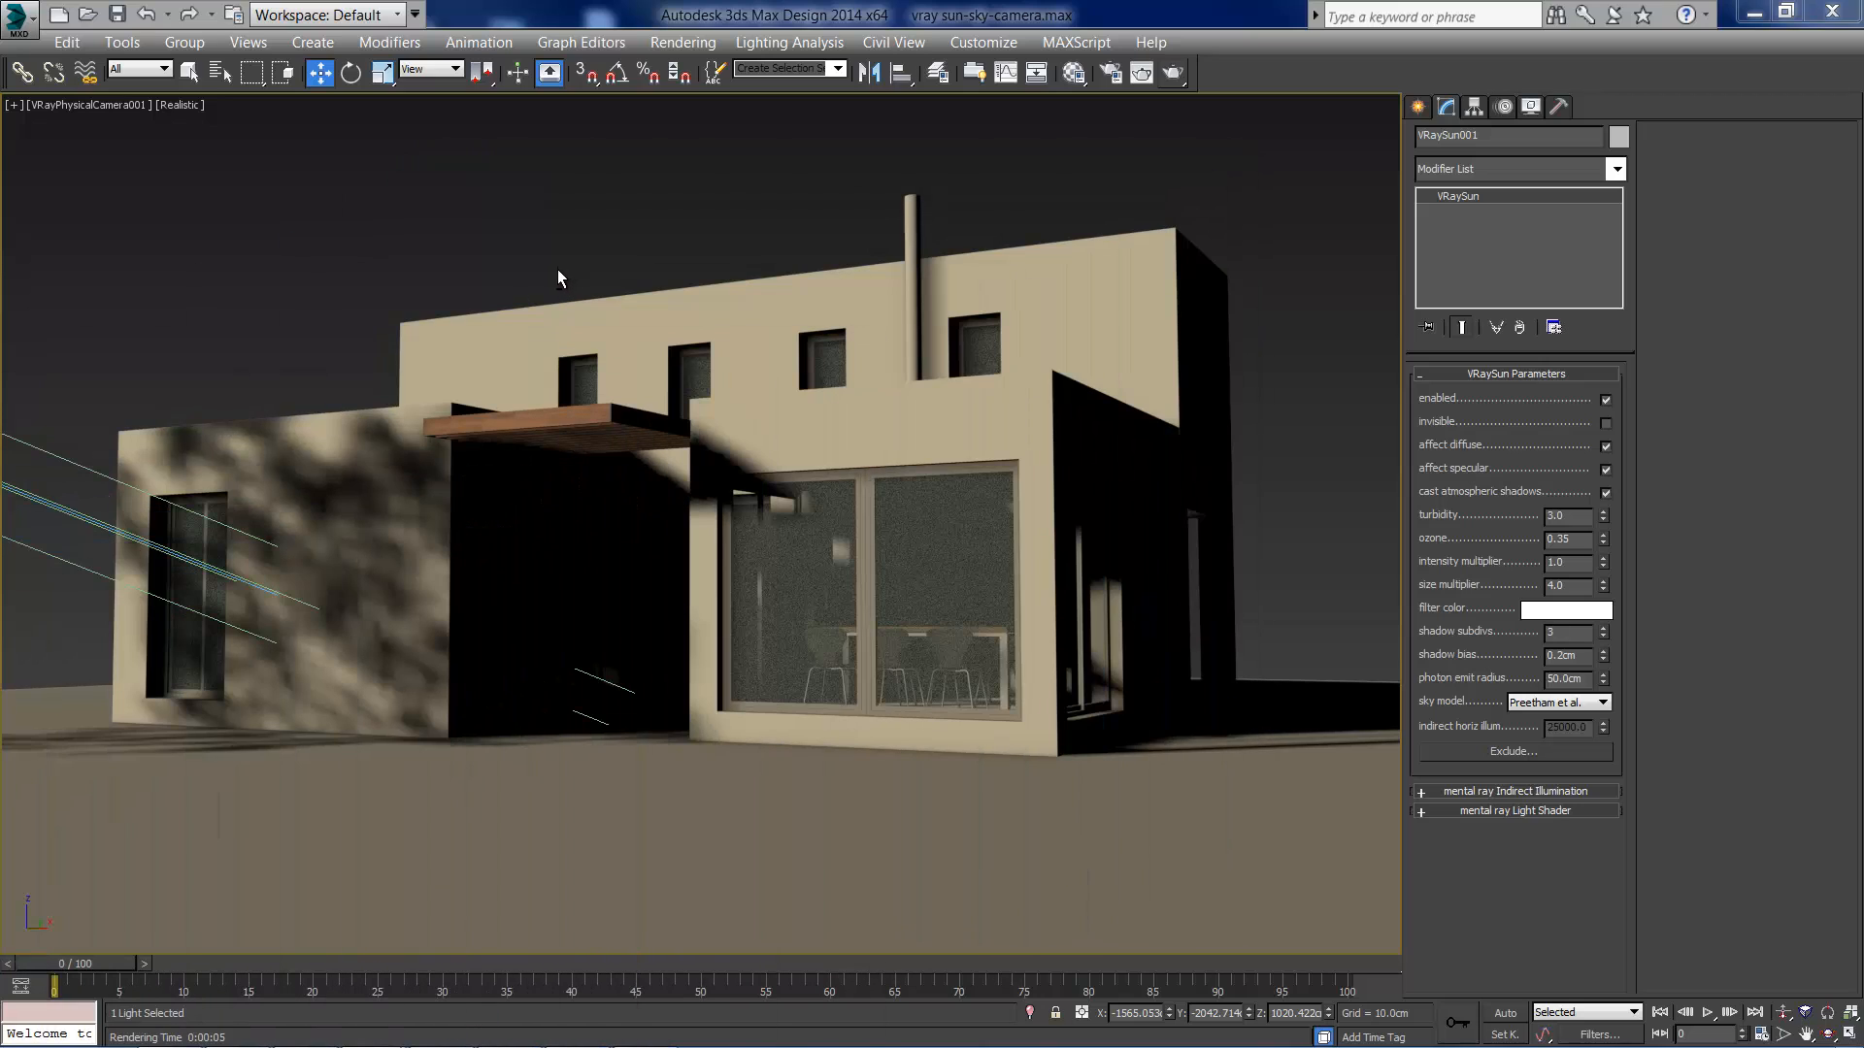
mouse_move(602, 266)
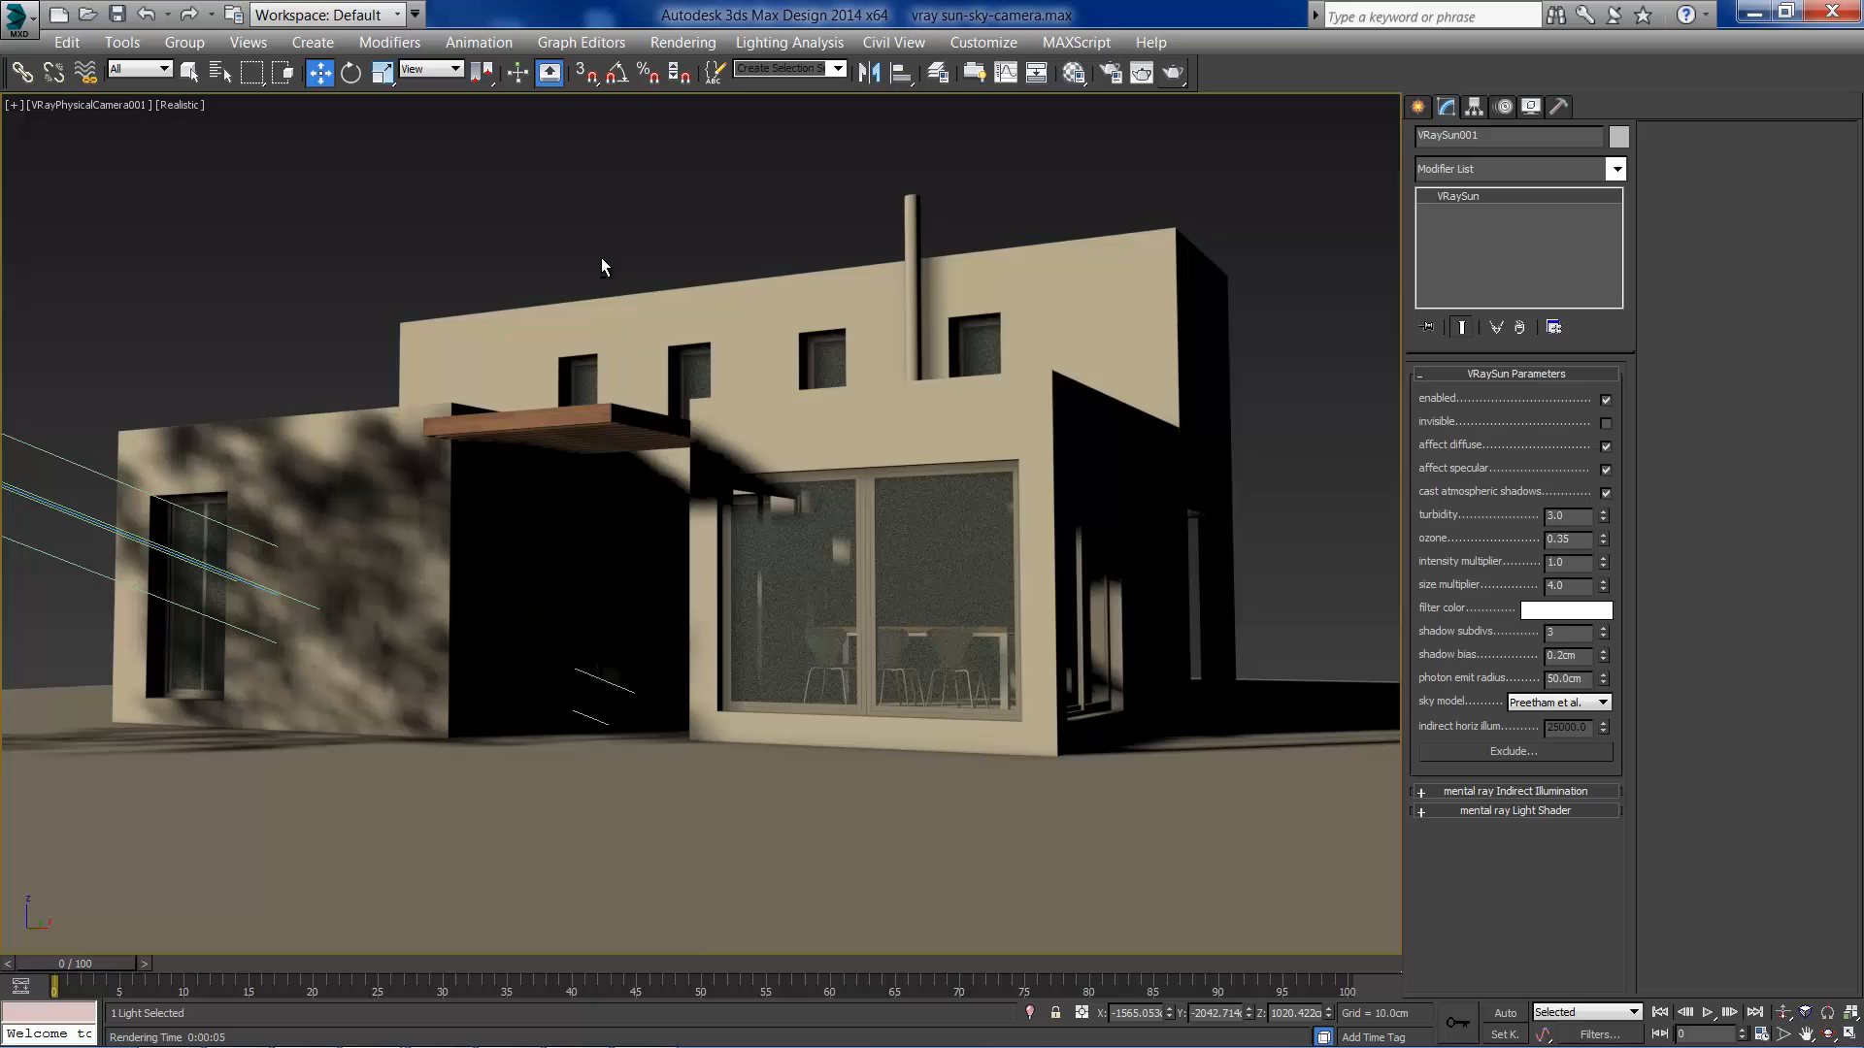
key("Alt+w")
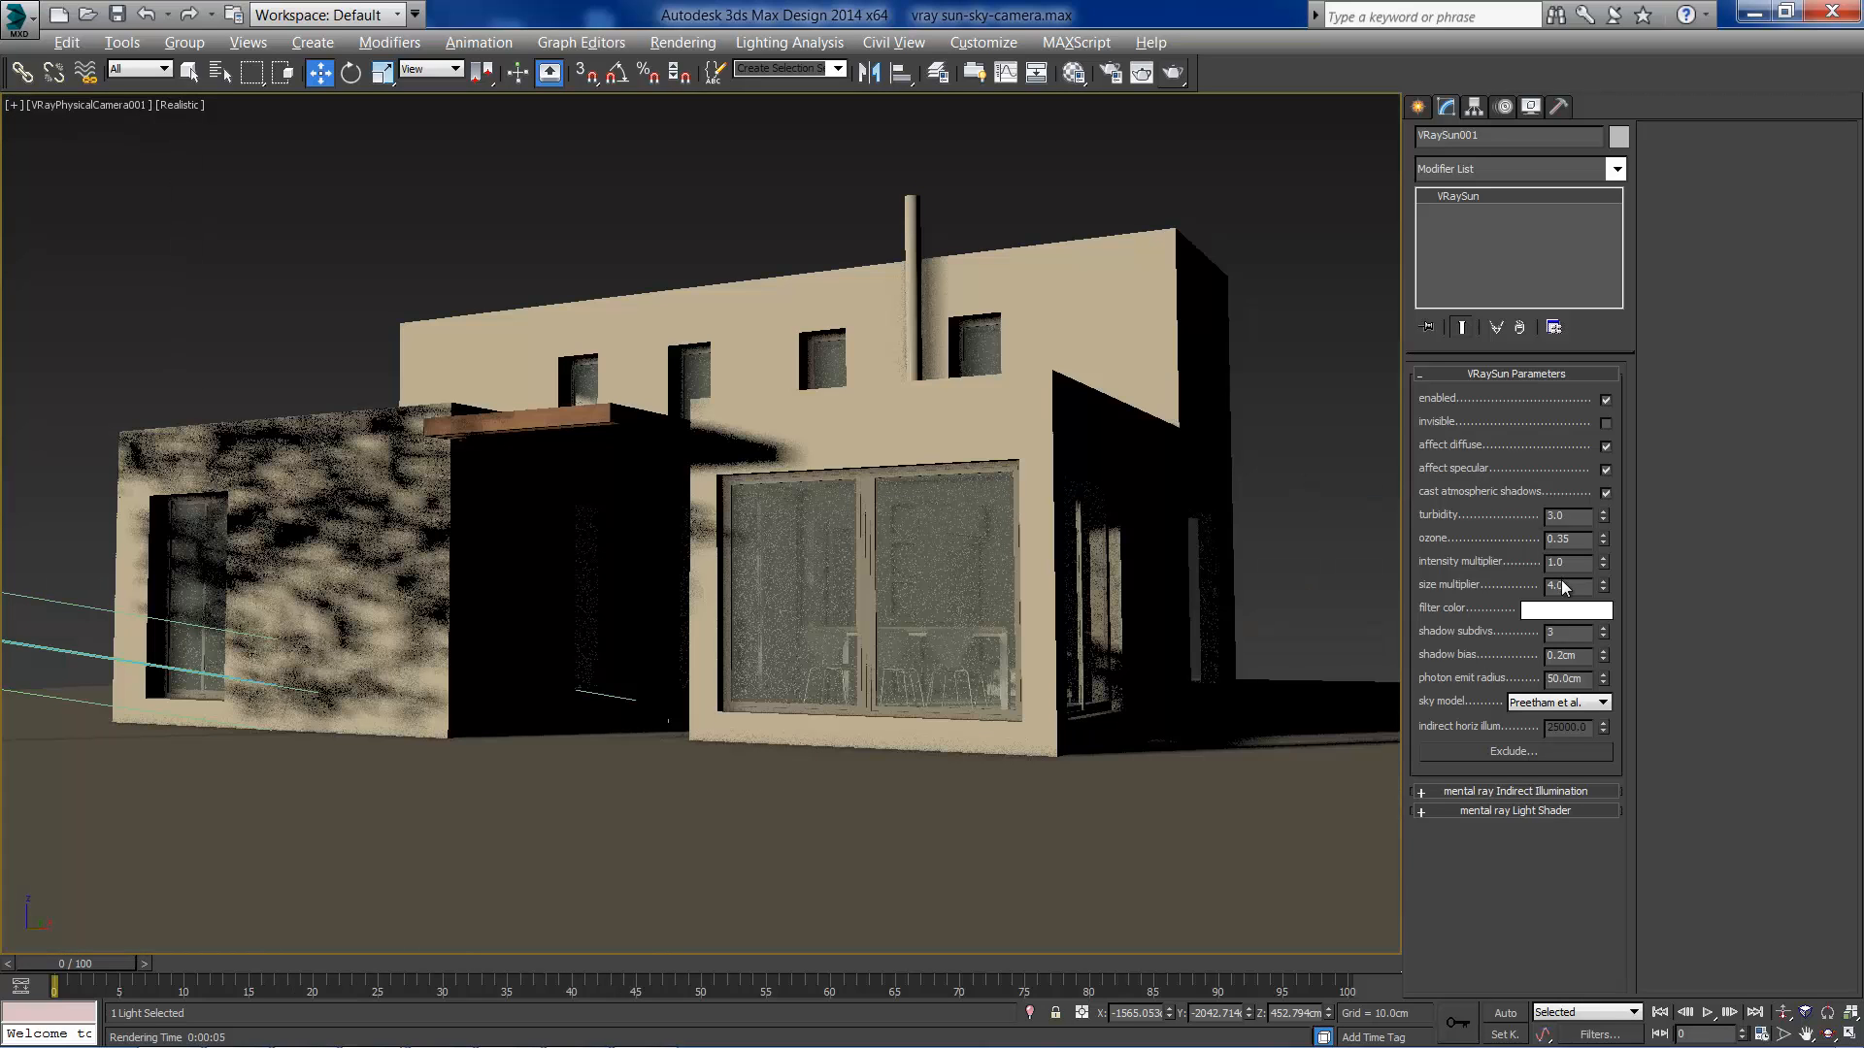
left_click(1565, 585)
type("8")
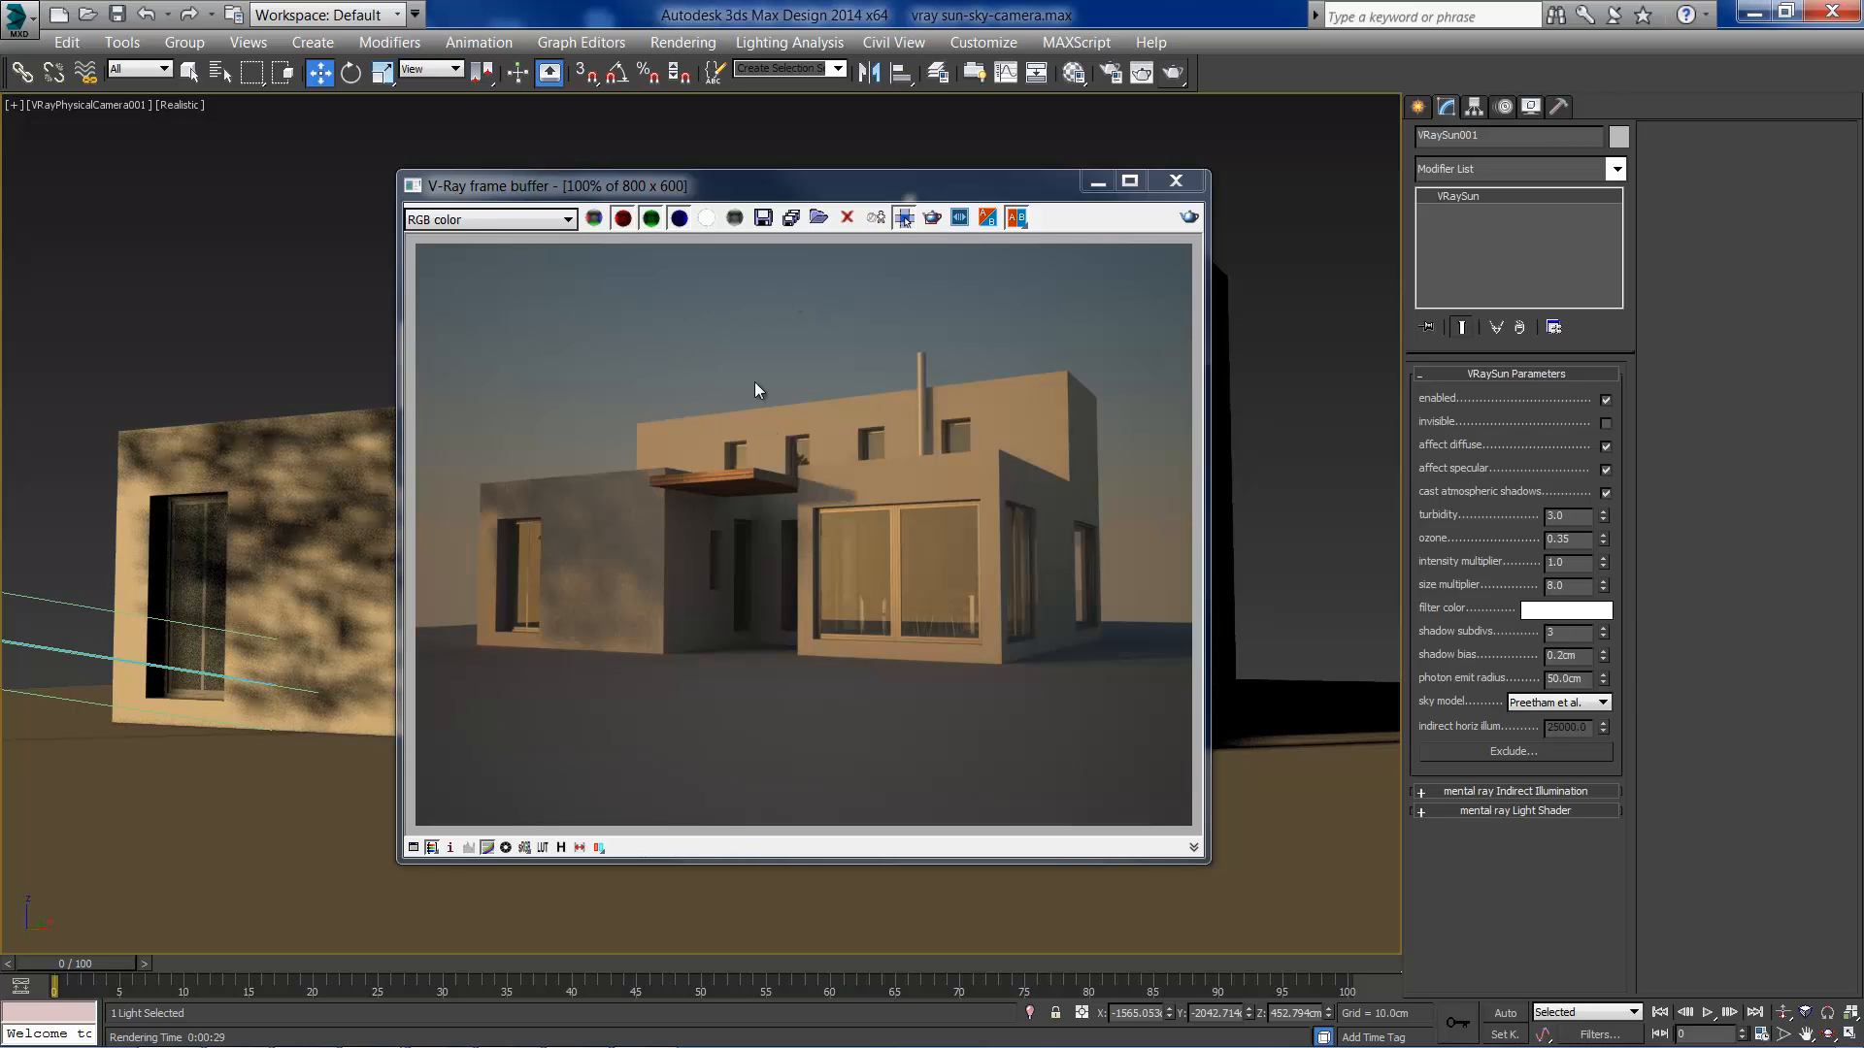
mouse_move(802, 412)
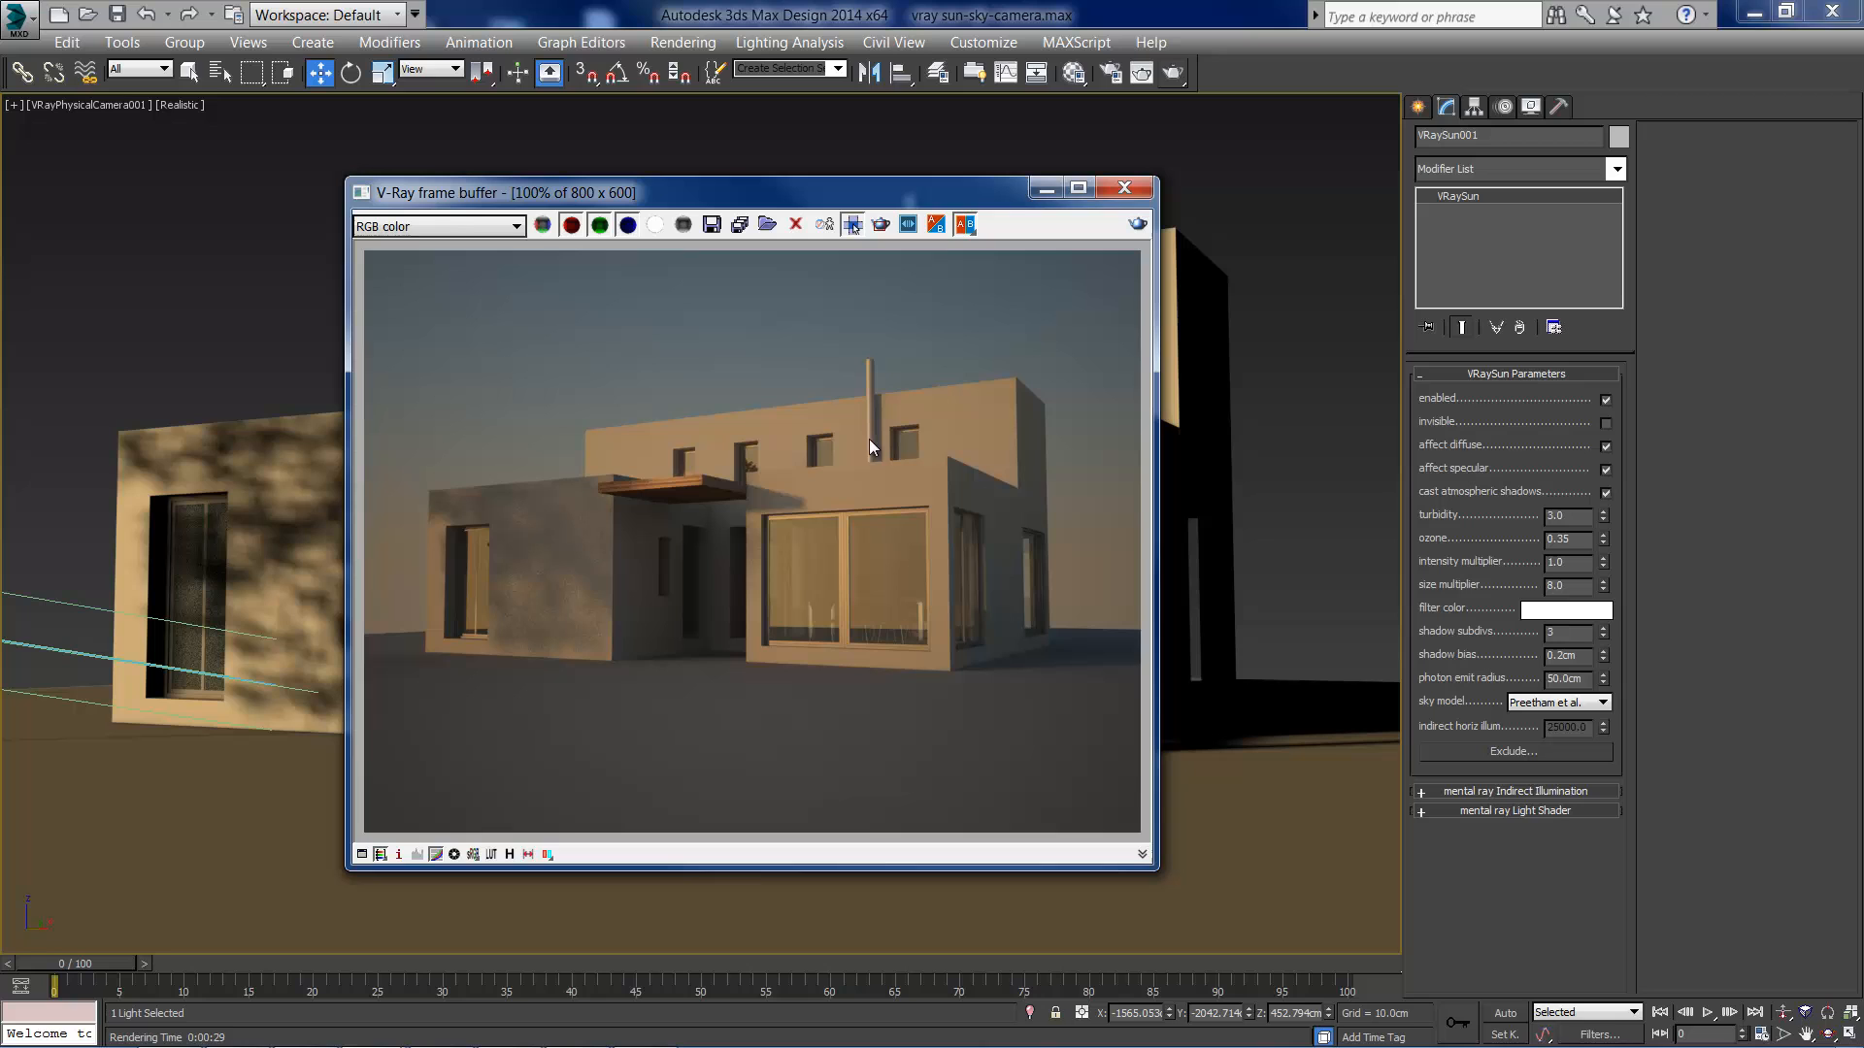
mouse_move(796, 425)
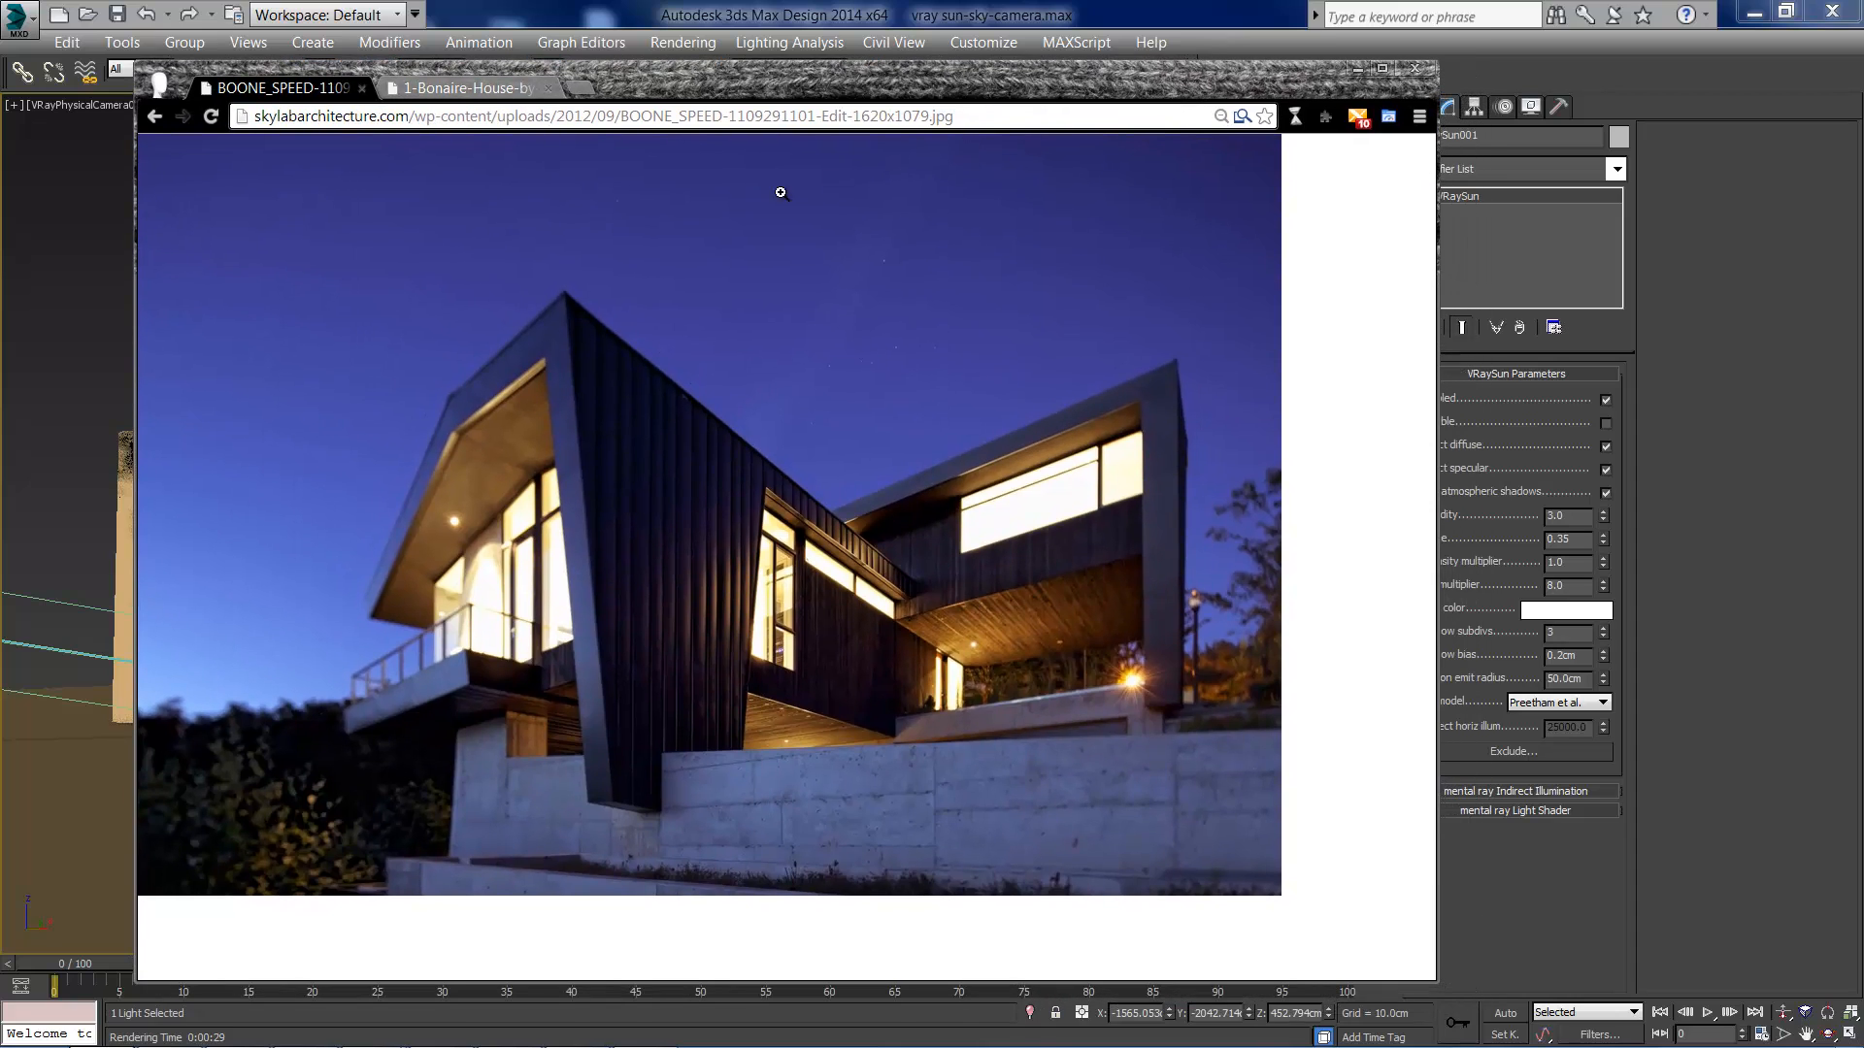
mouse_move(493, 740)
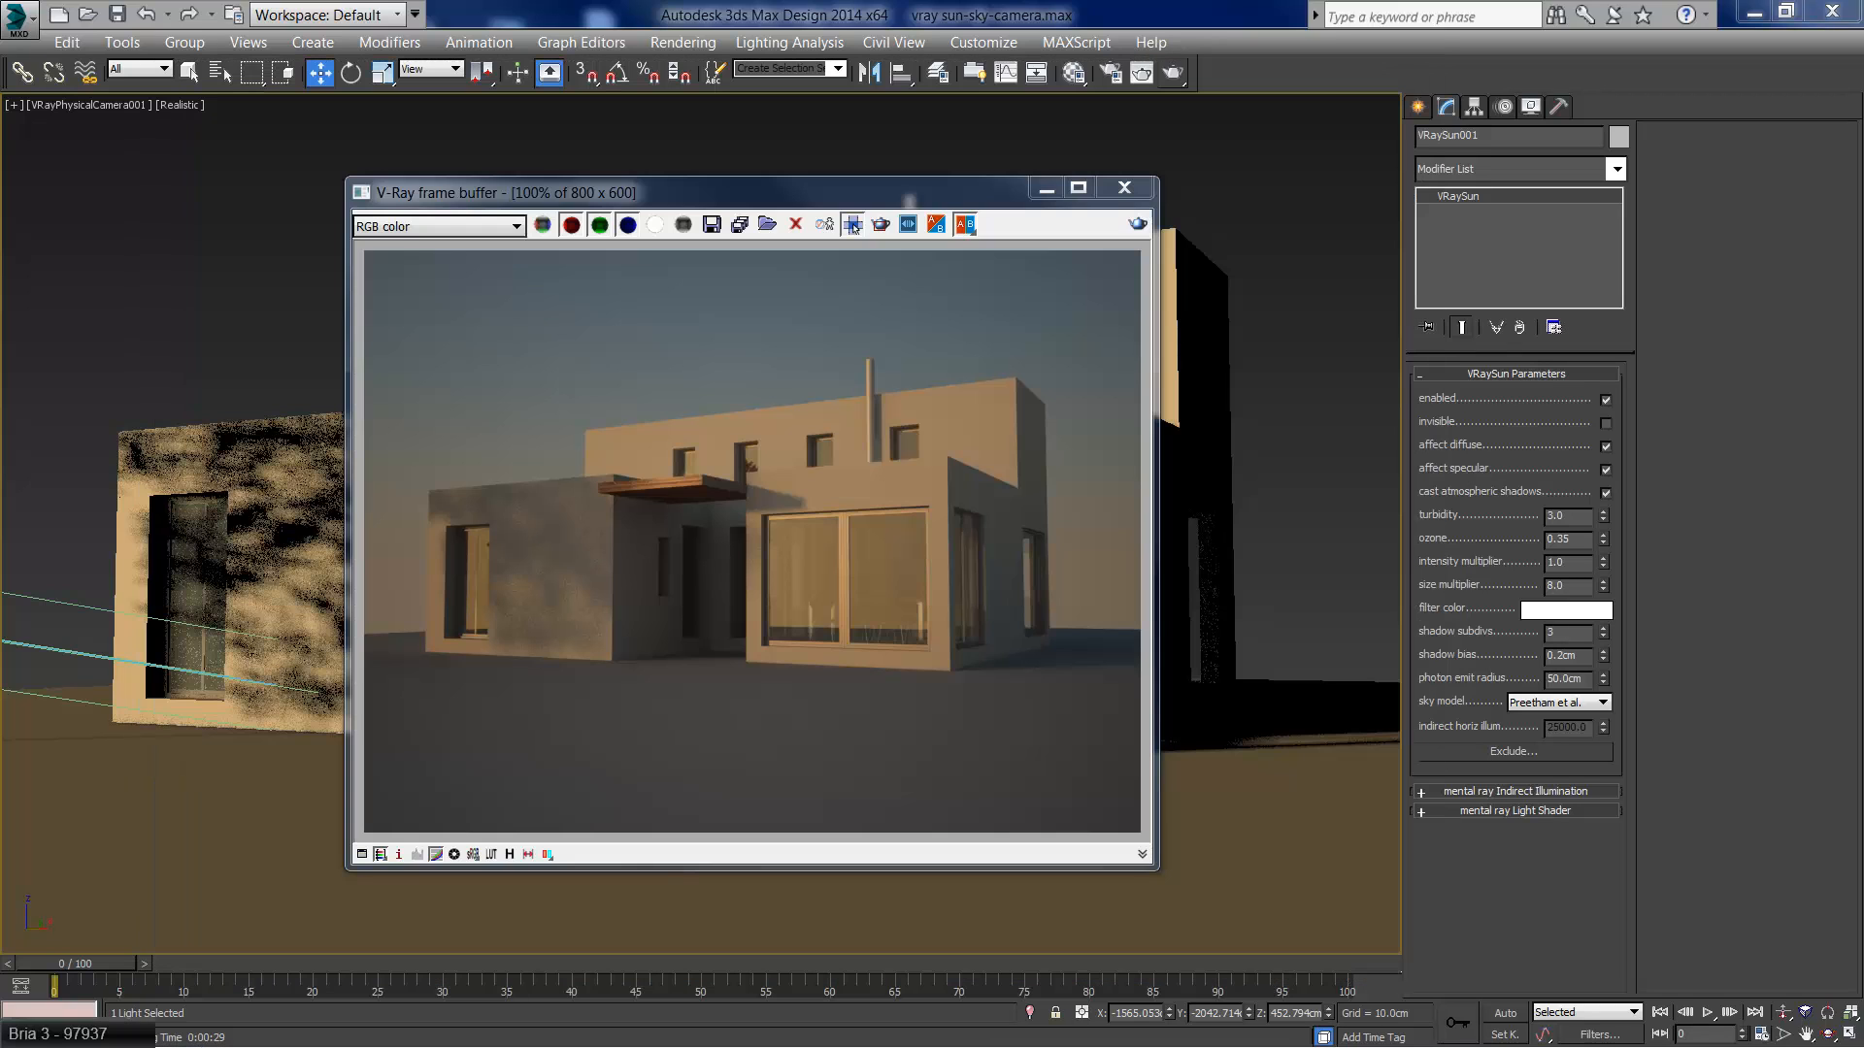
mouse_move(811, 348)
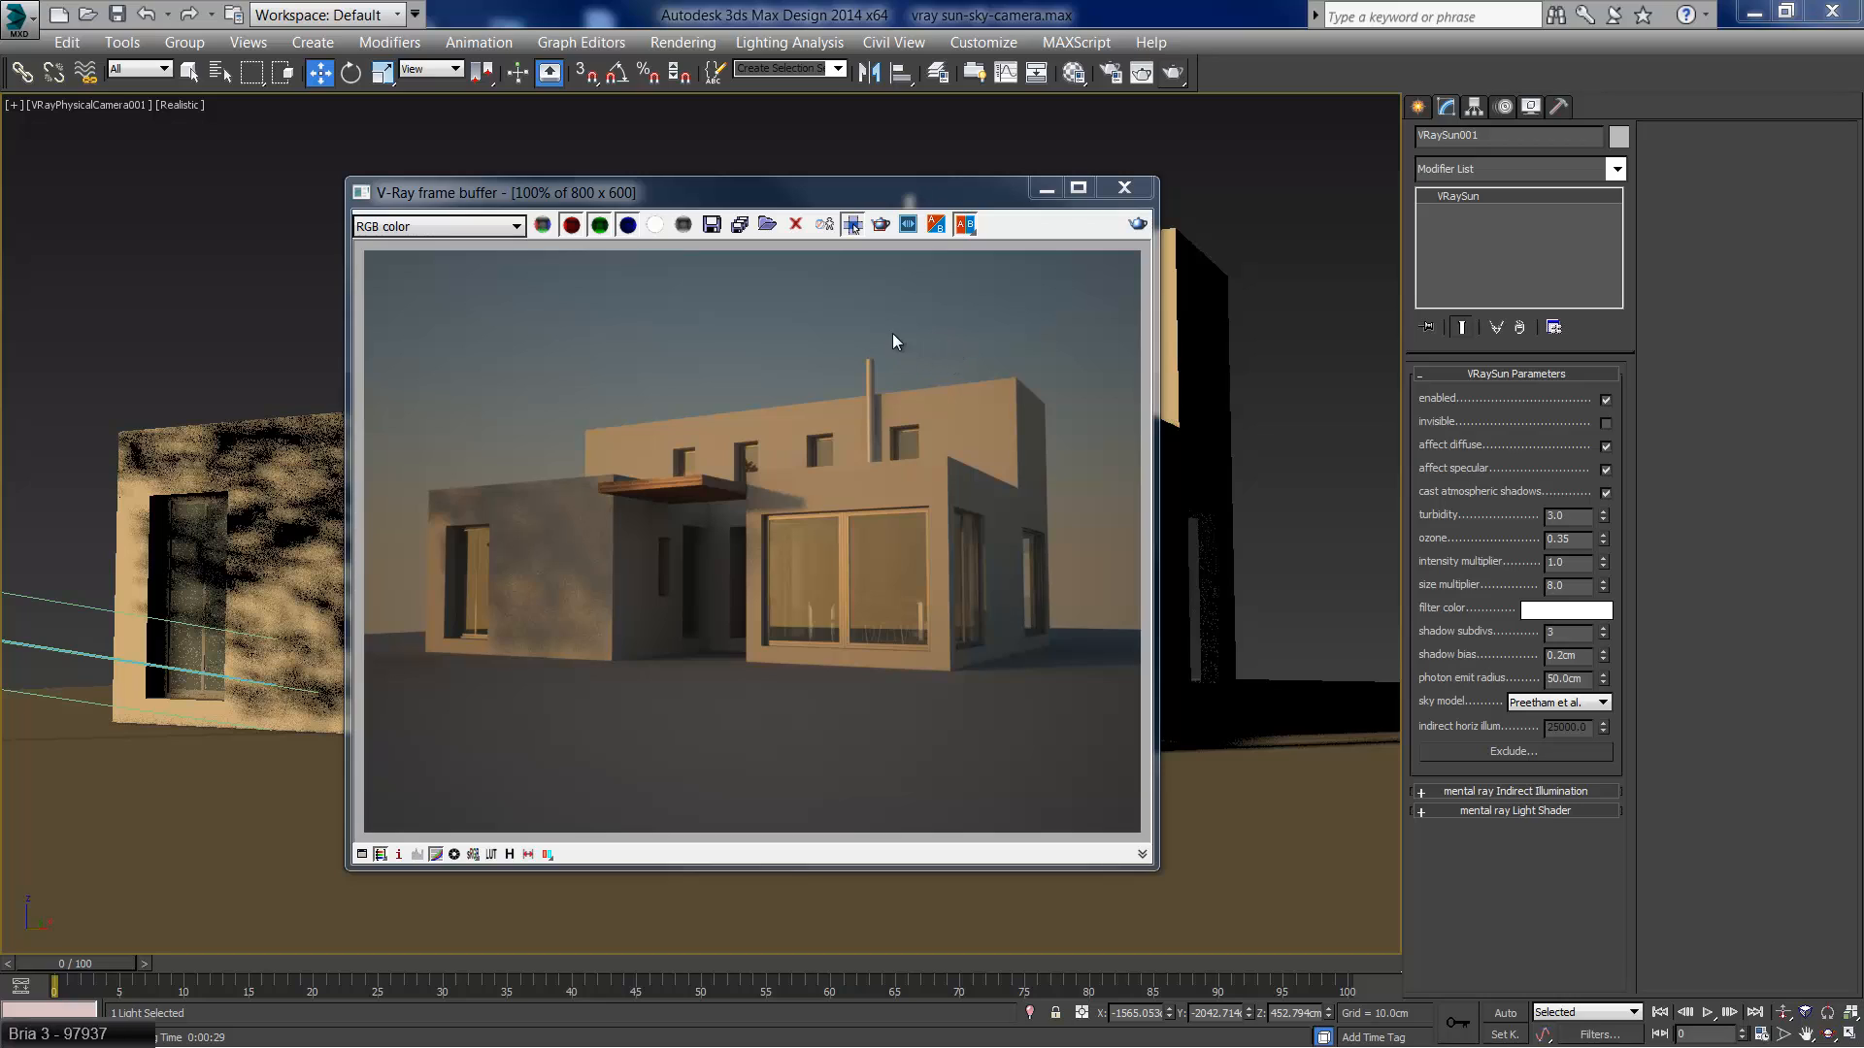
mouse_move(934, 253)
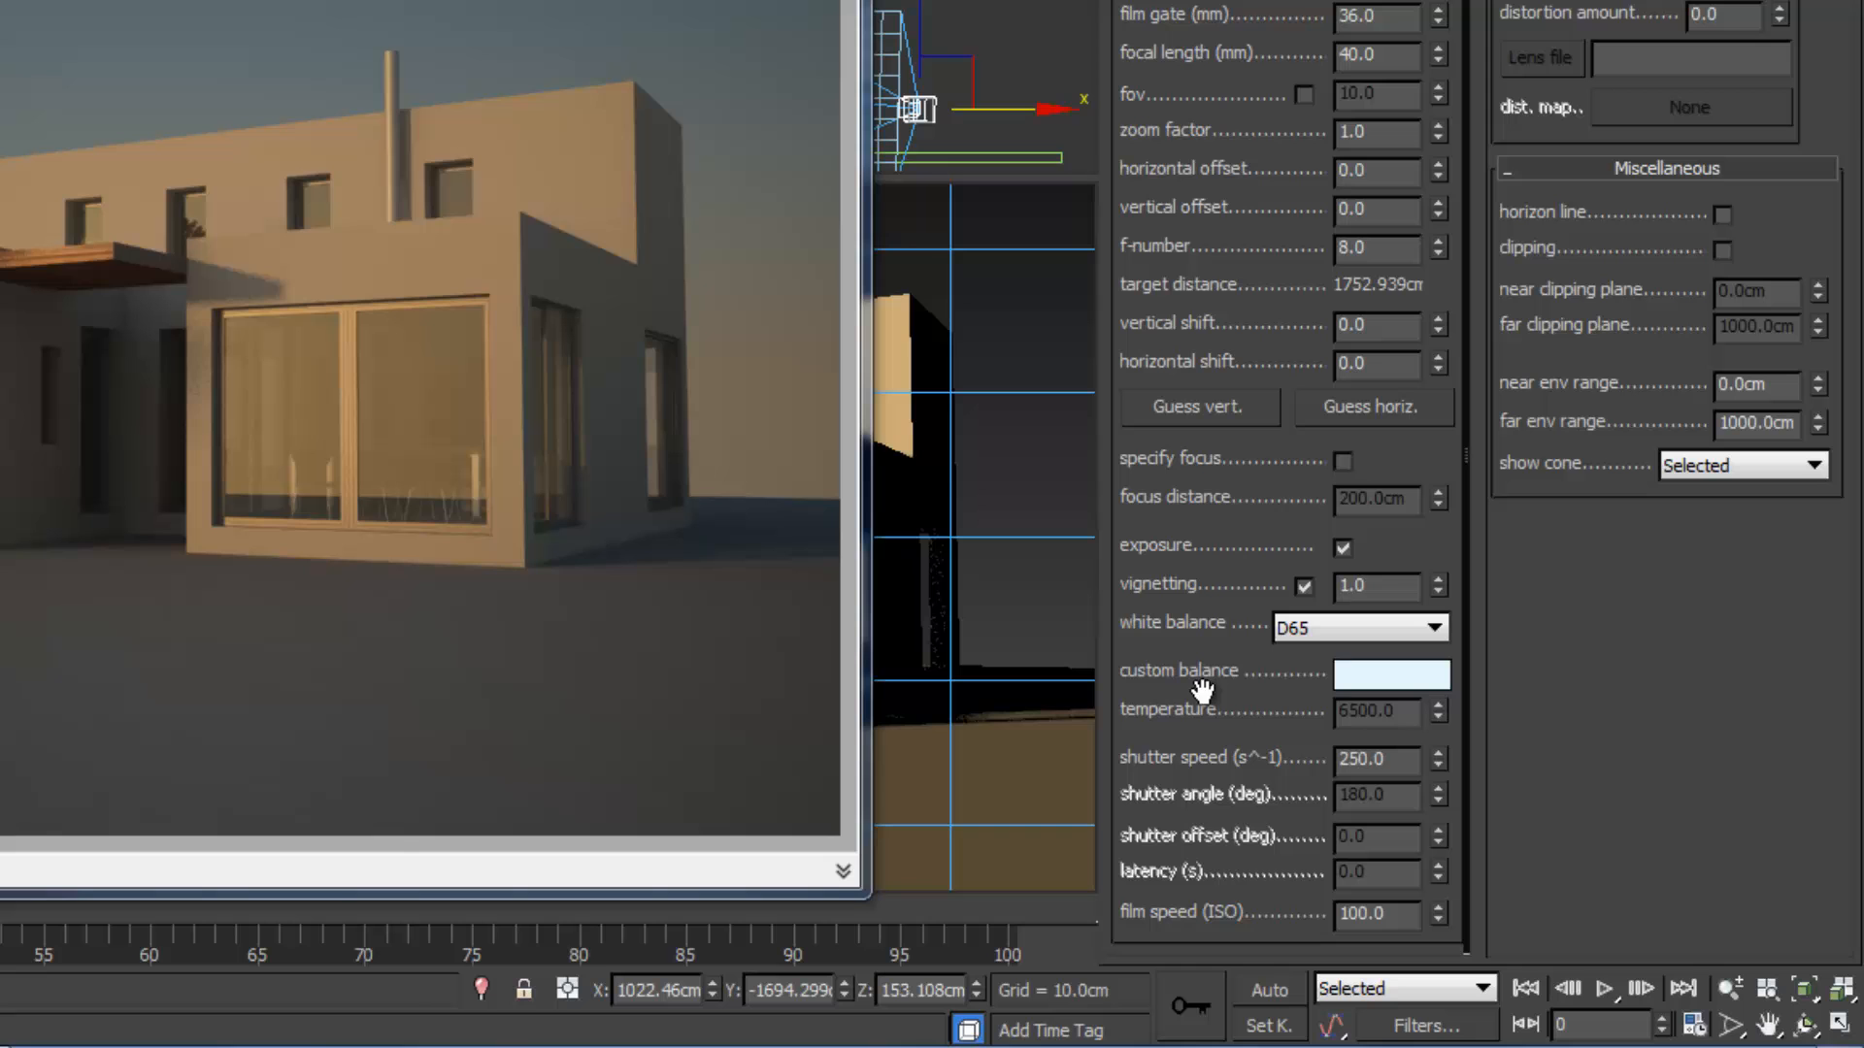
mouse_move(1295, 679)
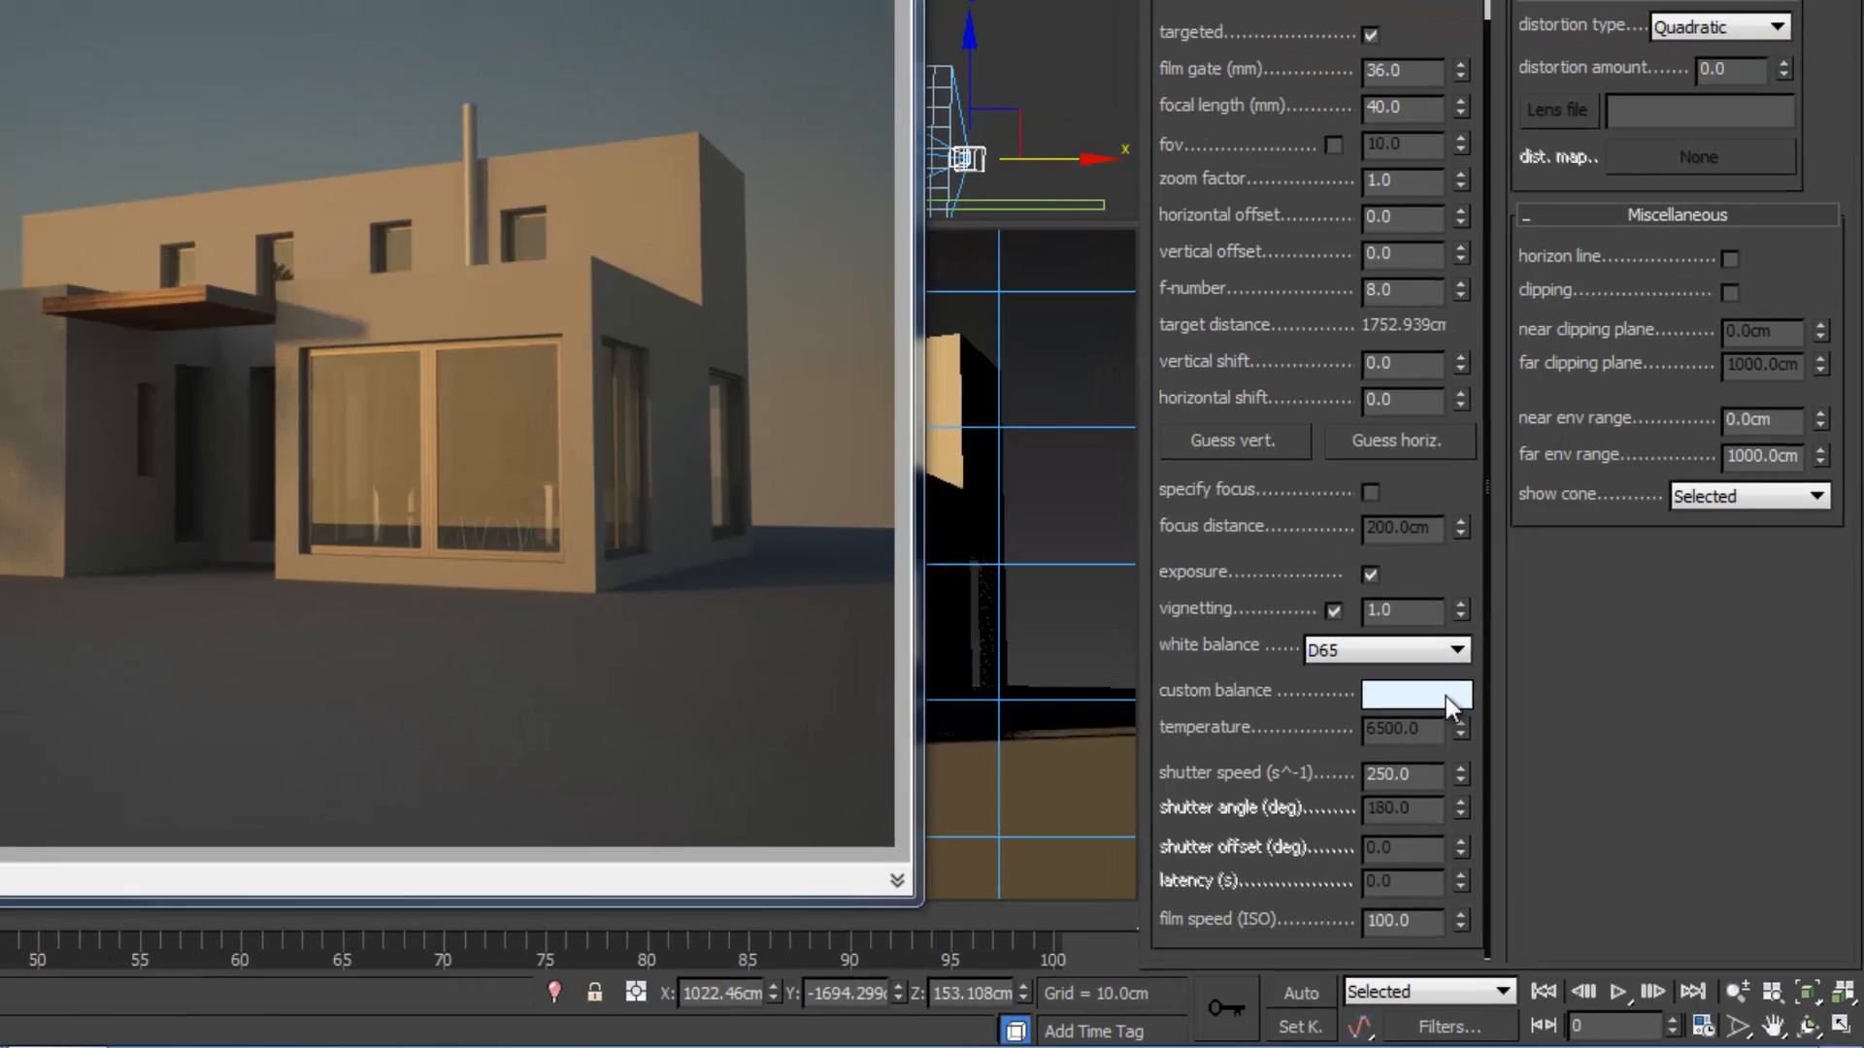
Step: Set the camera's custom white balance to a pale yellow via the Hue slider and confirm
left_click(1414, 693)
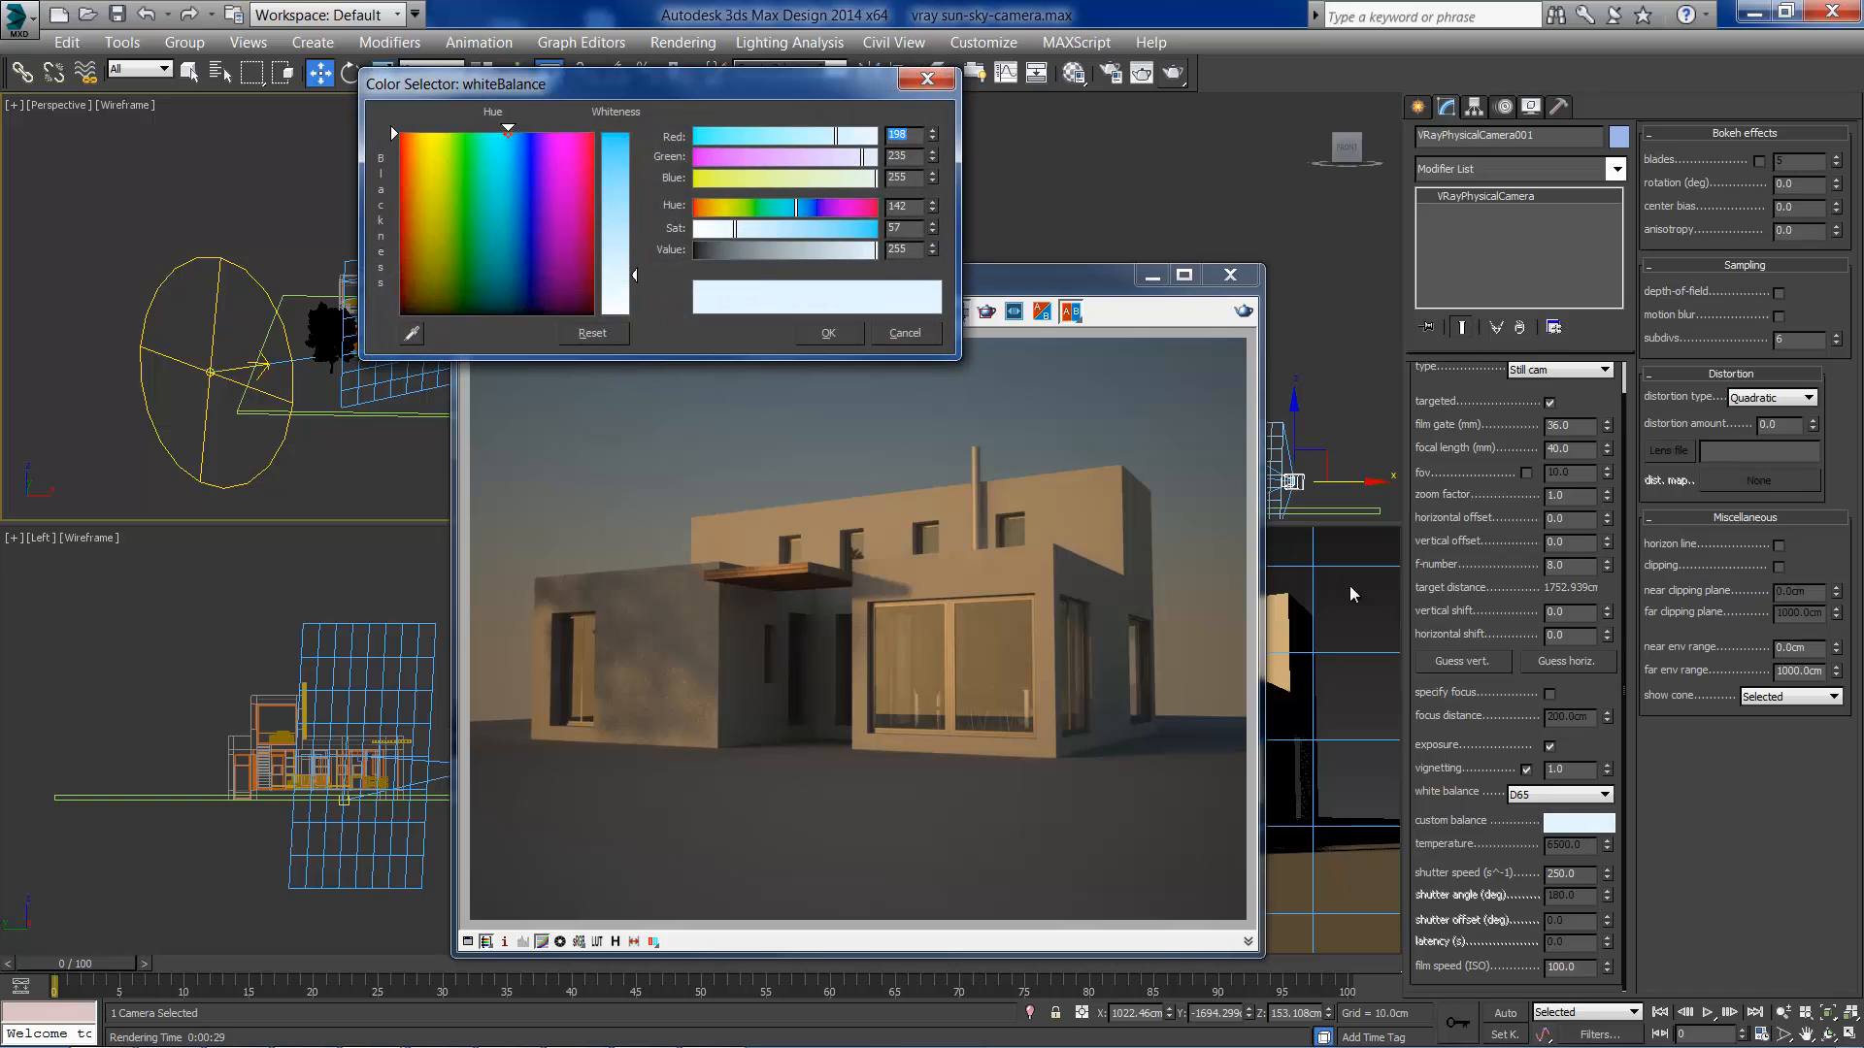
left_click_drag(654, 83, 722, 41)
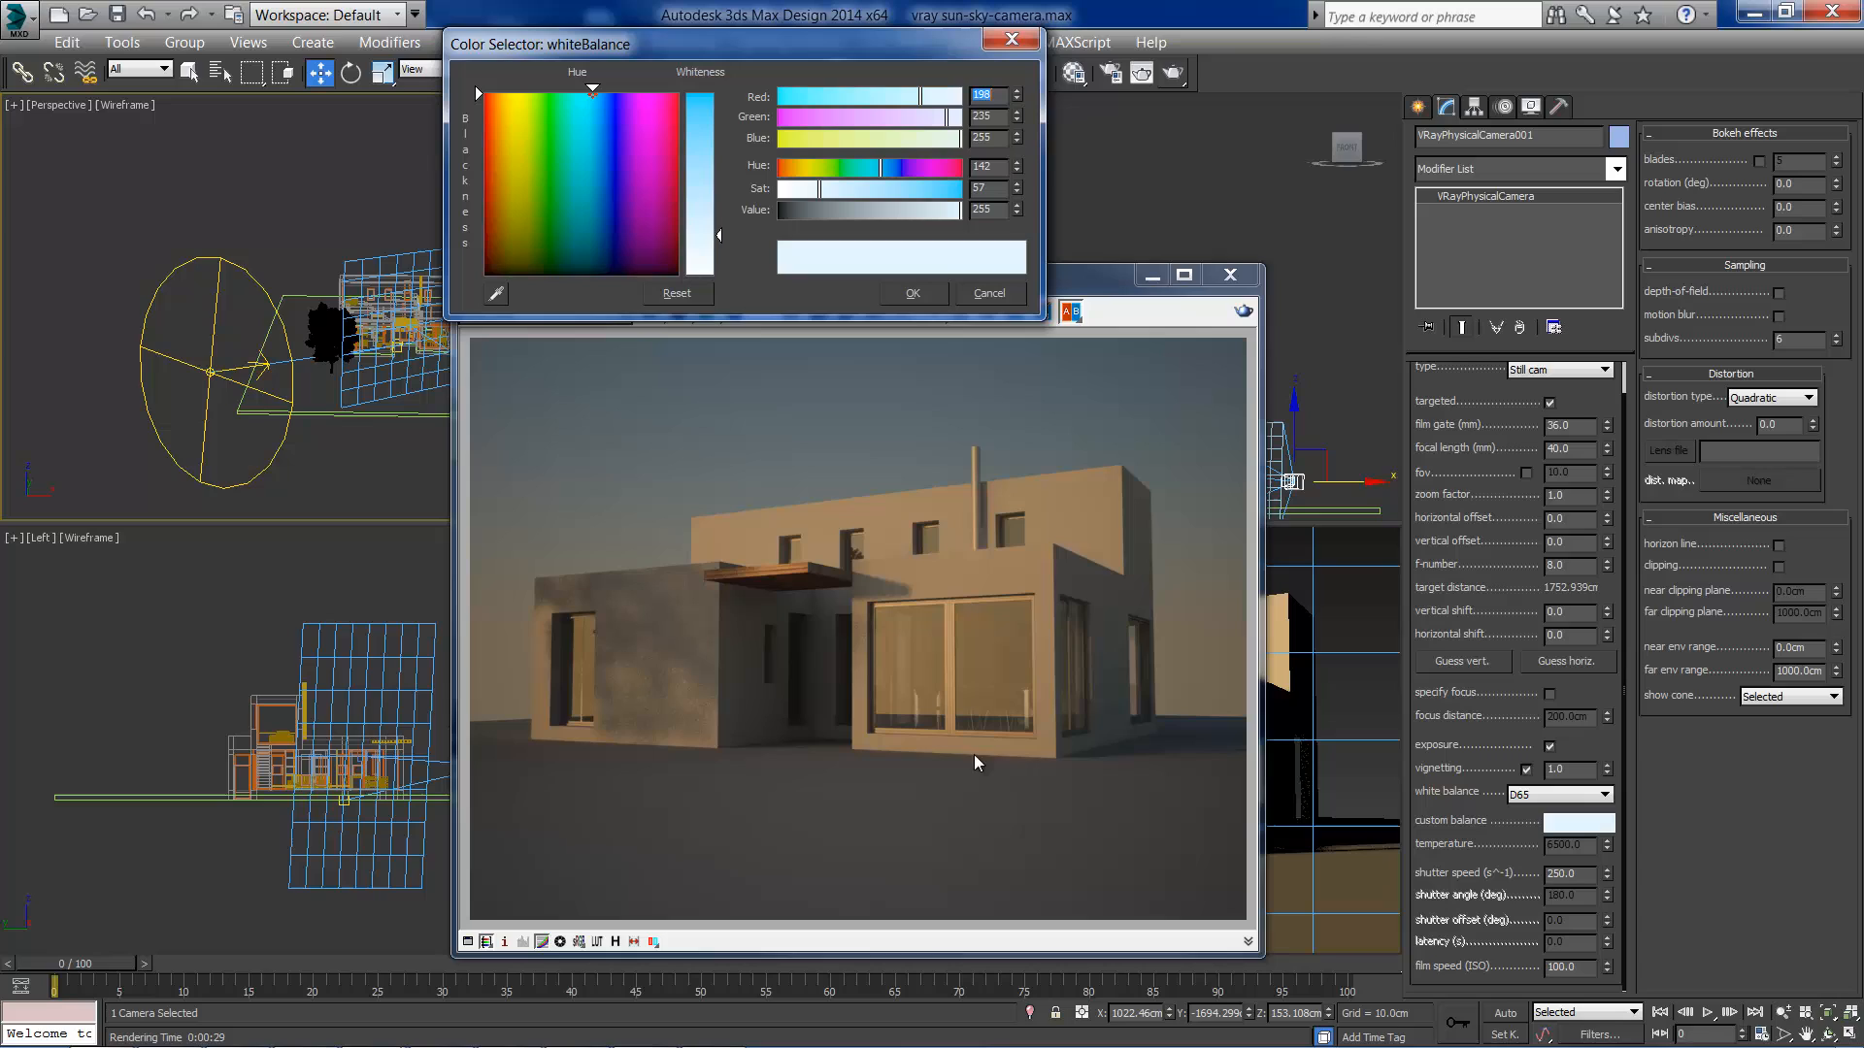
mouse_move(879, 235)
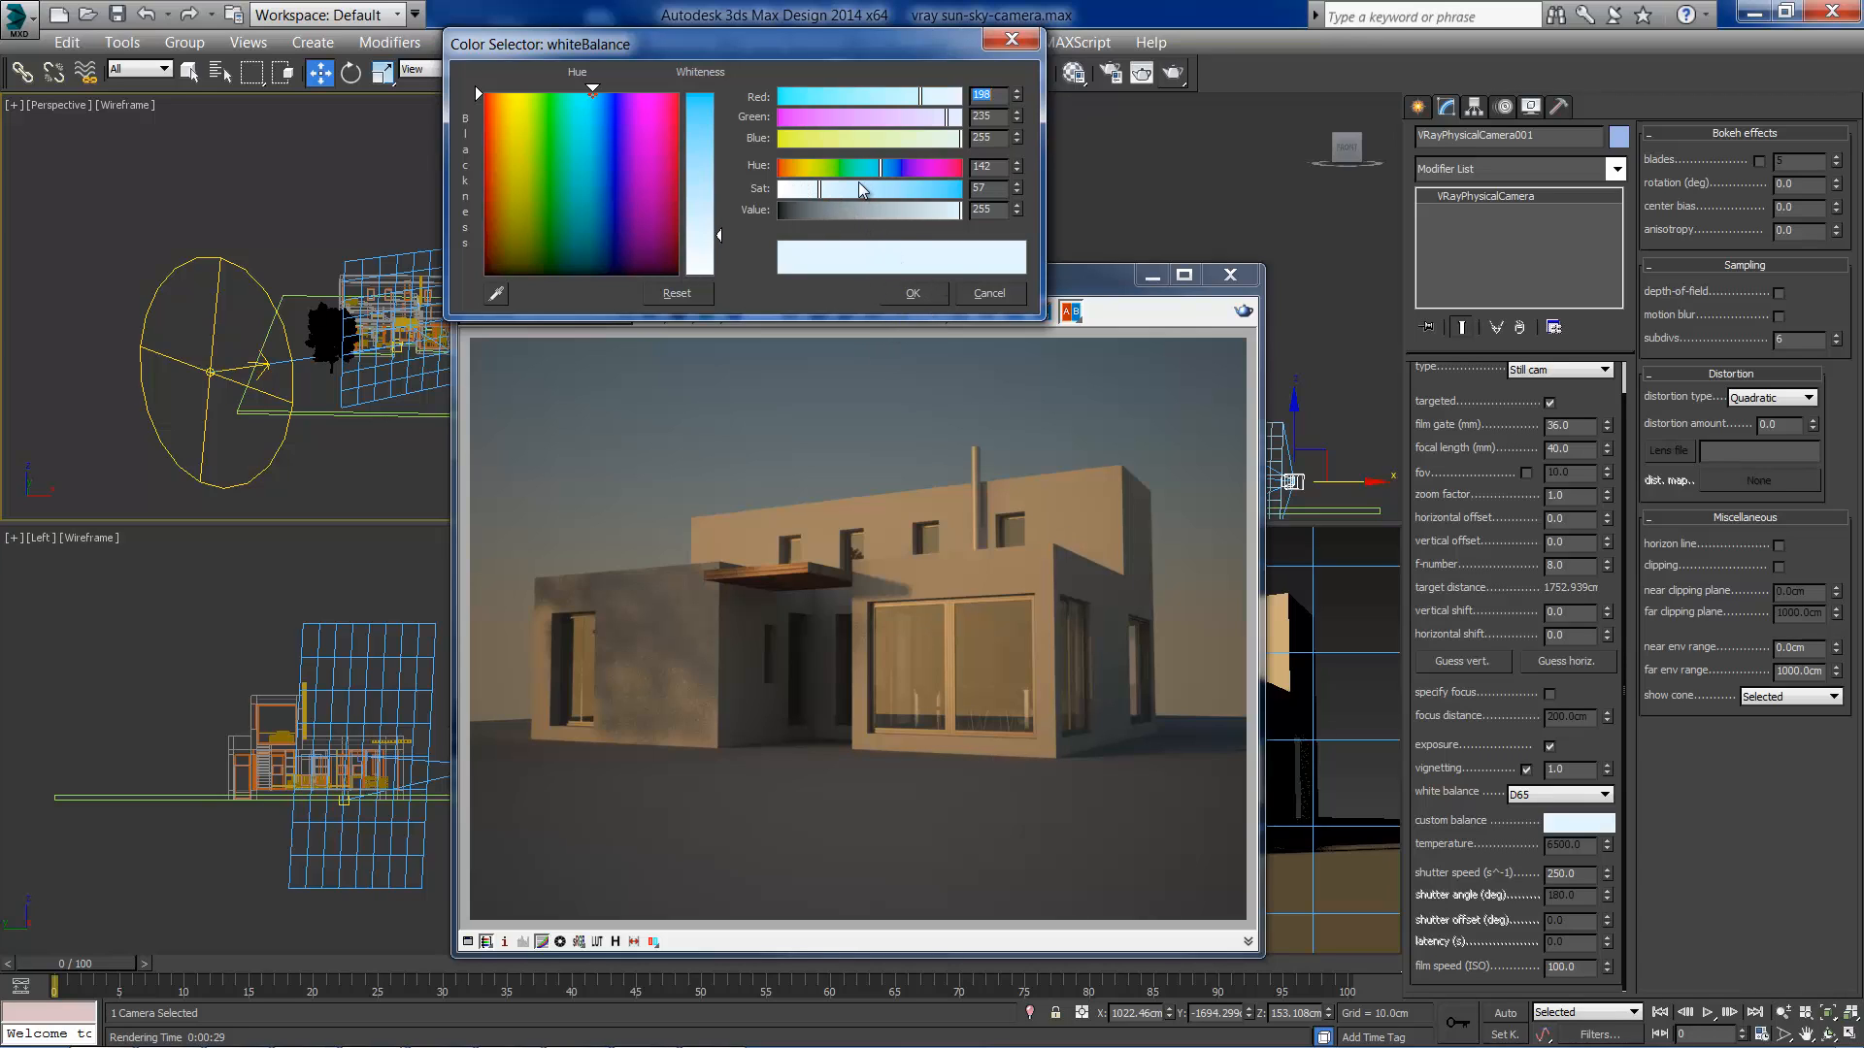
mouse_move(879, 177)
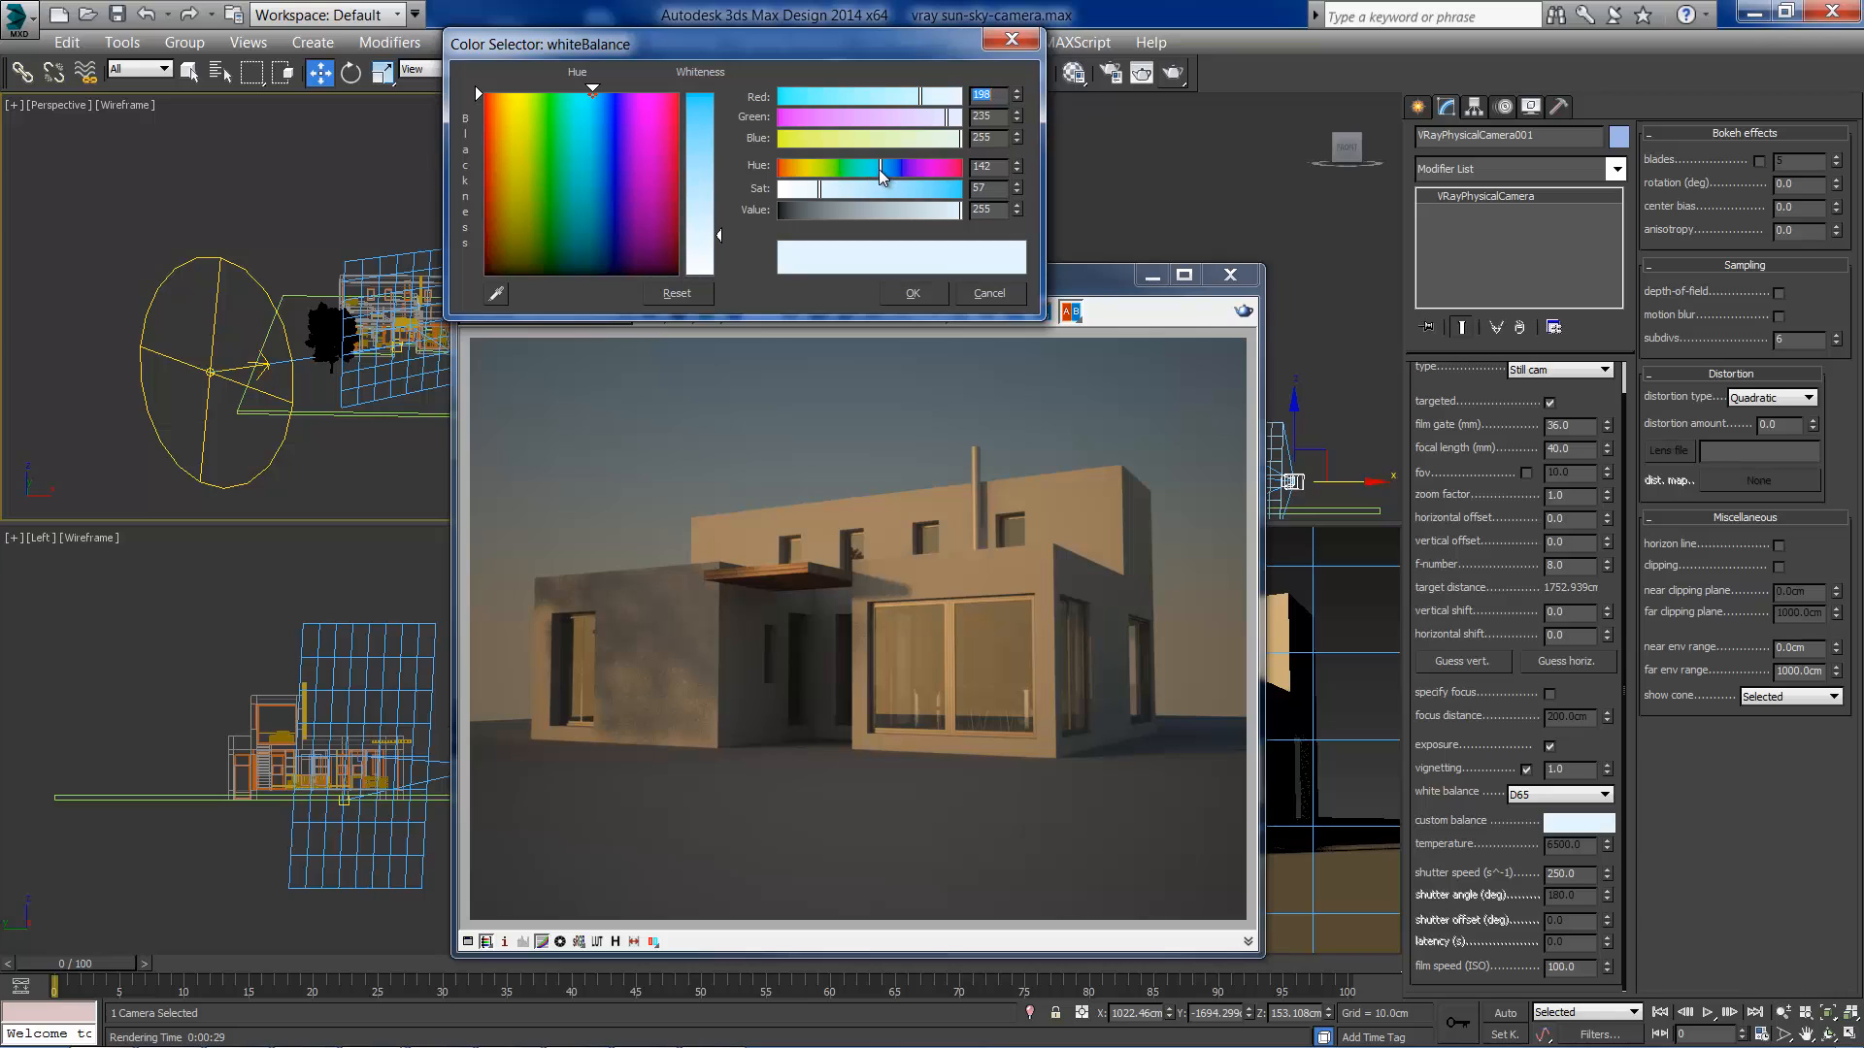
left_click_drag(914, 167, 844, 167)
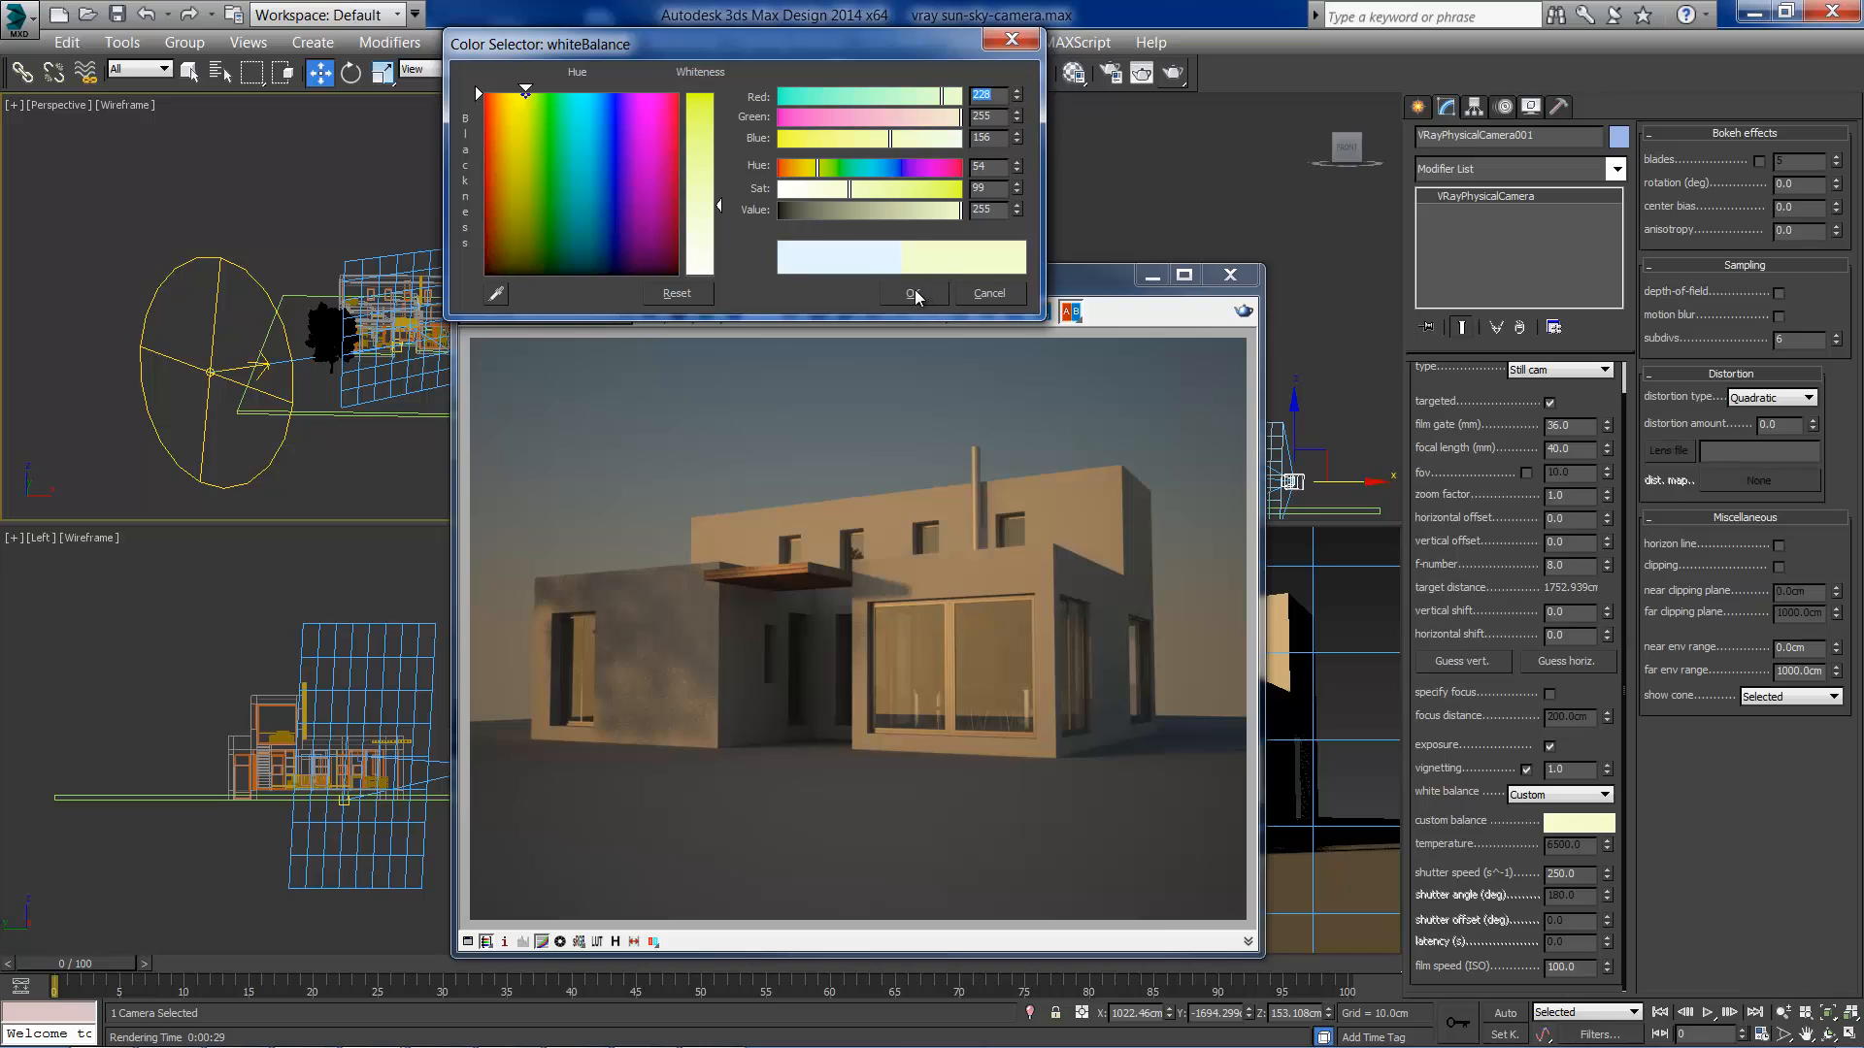
mouse_move(889, 272)
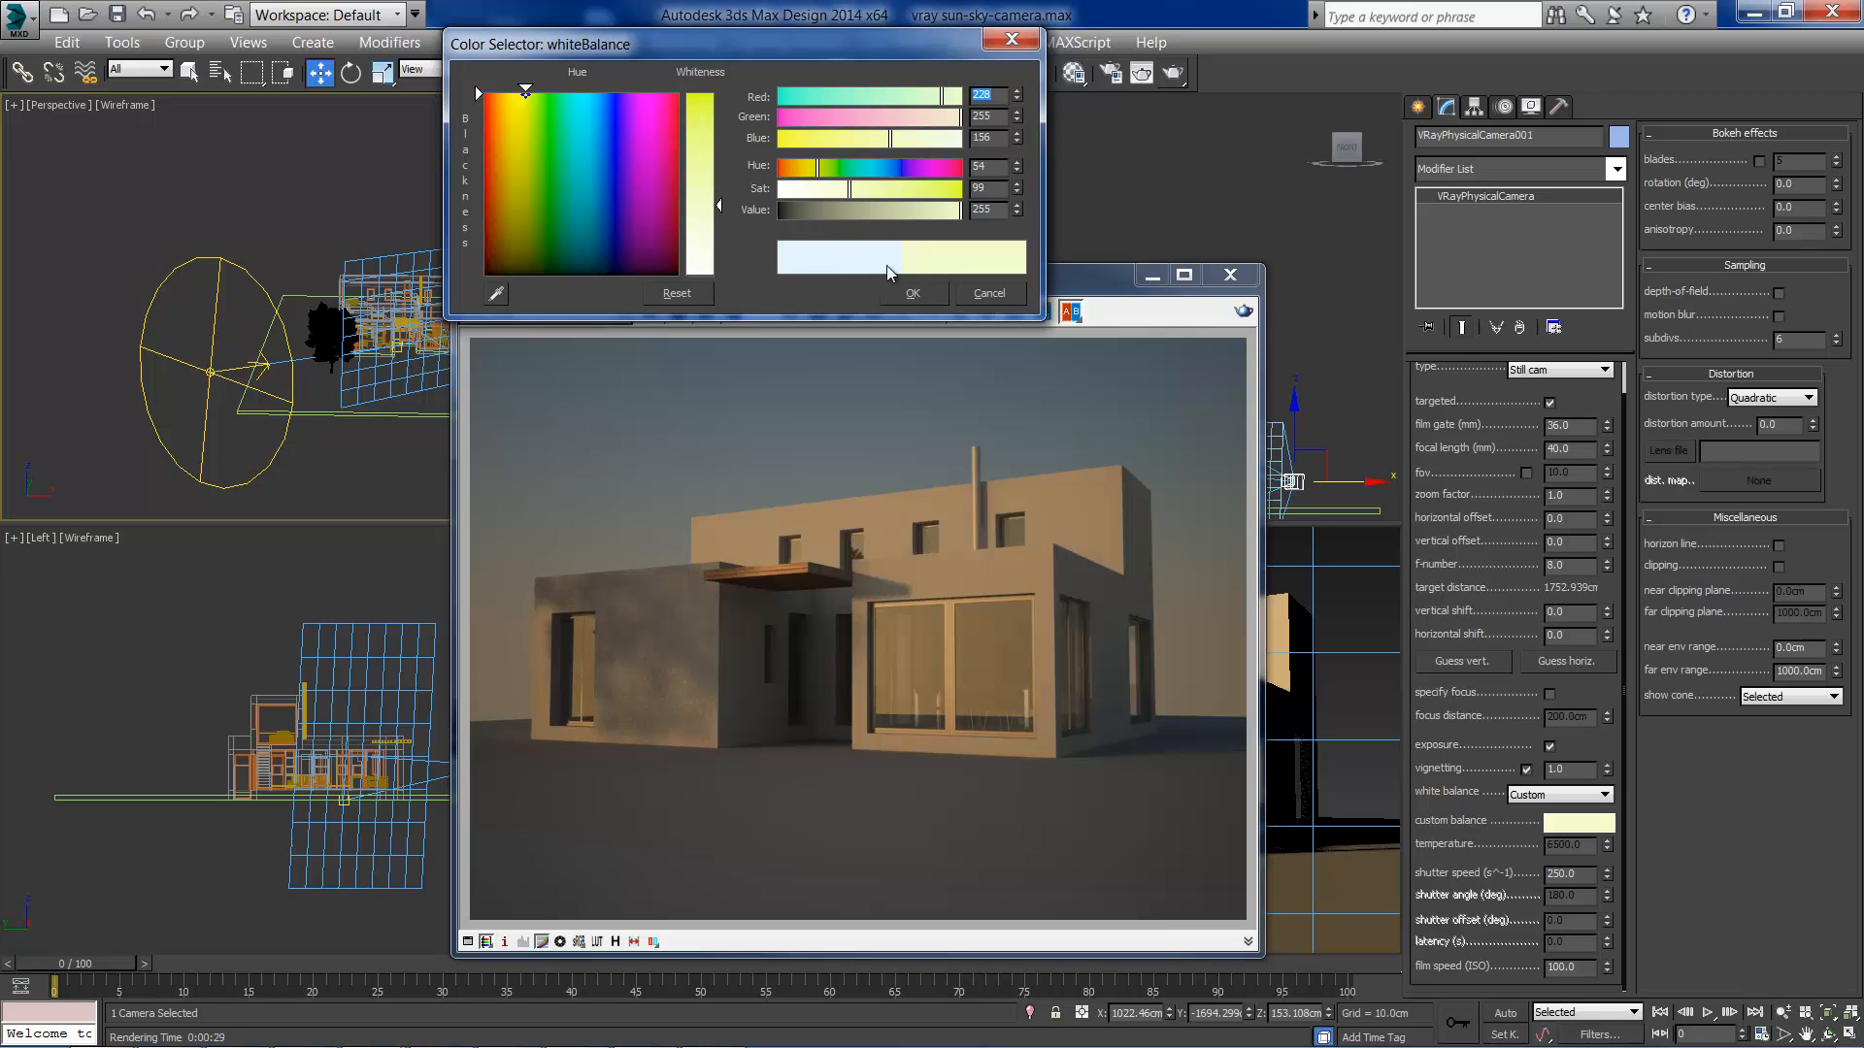
left_click(911, 293)
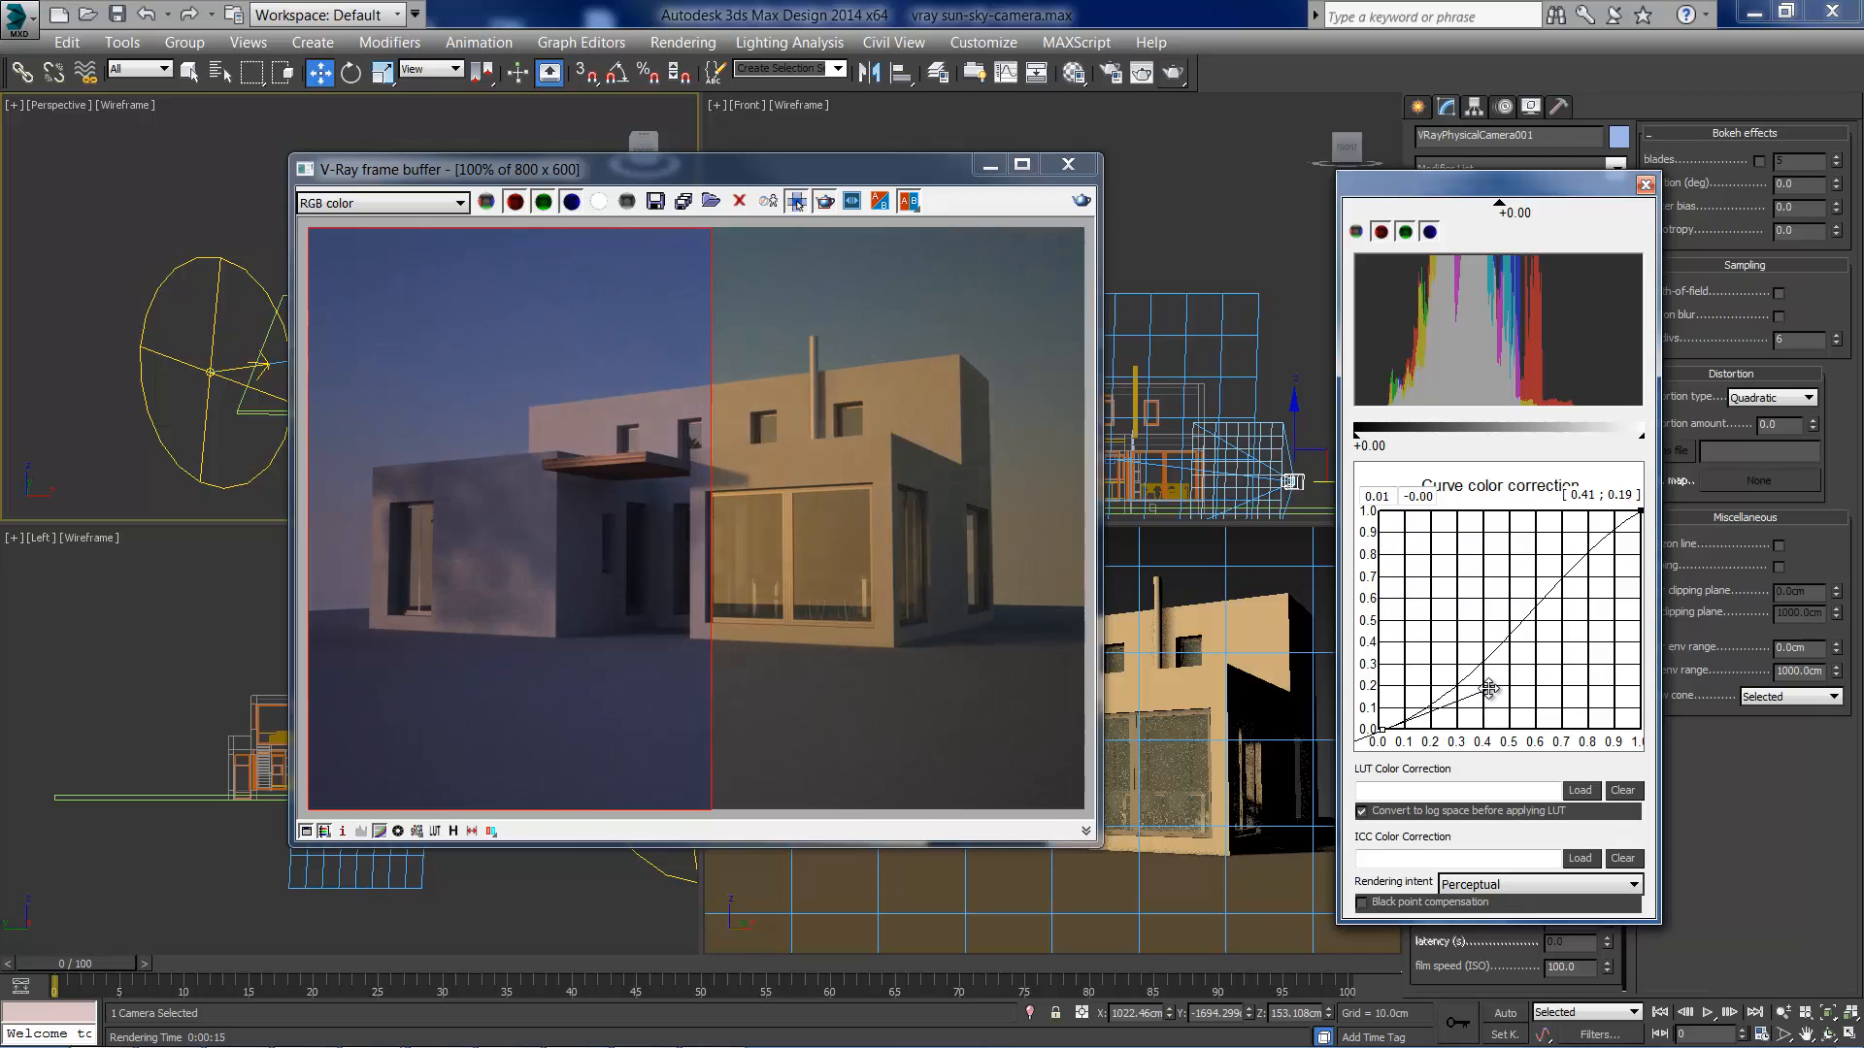
Step: Bend the frame buffer's Curve correction into an S-shape for added contrast
left_click_drag(1489, 689, 1575, 559)
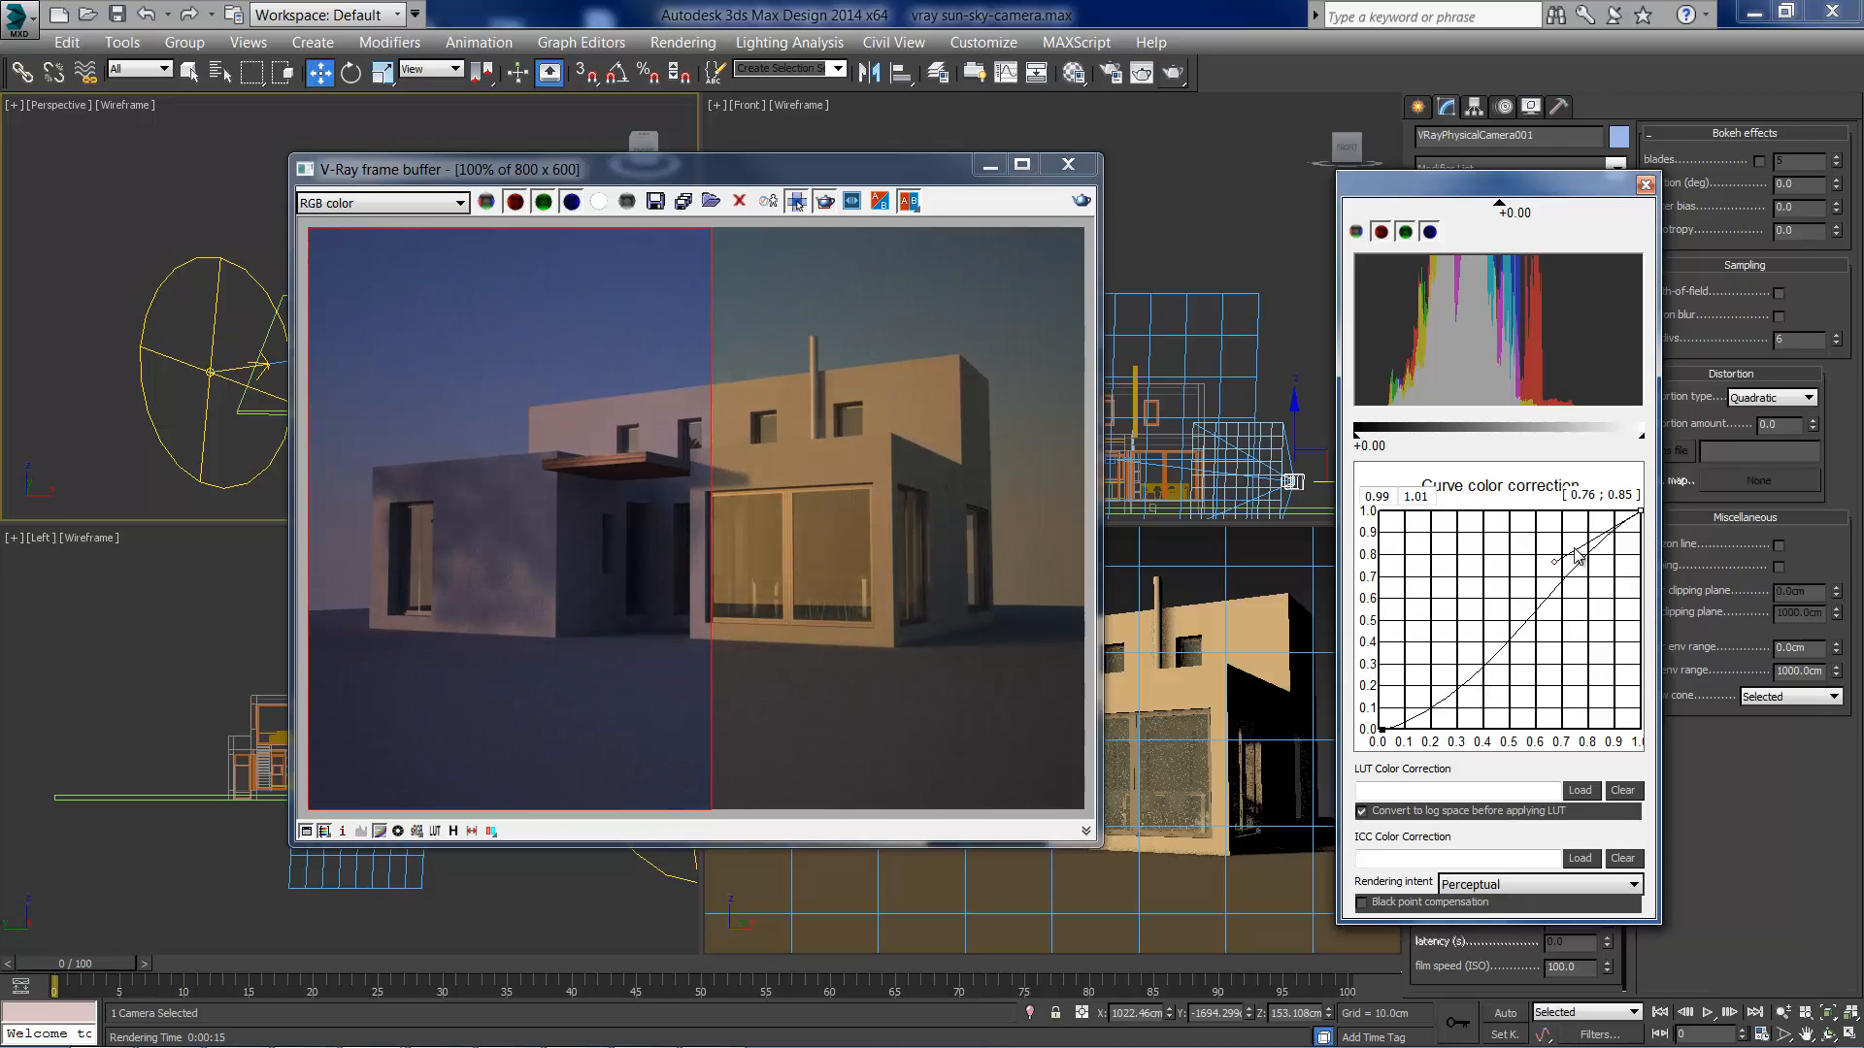
left_click_drag(1577, 559, 1517, 526)
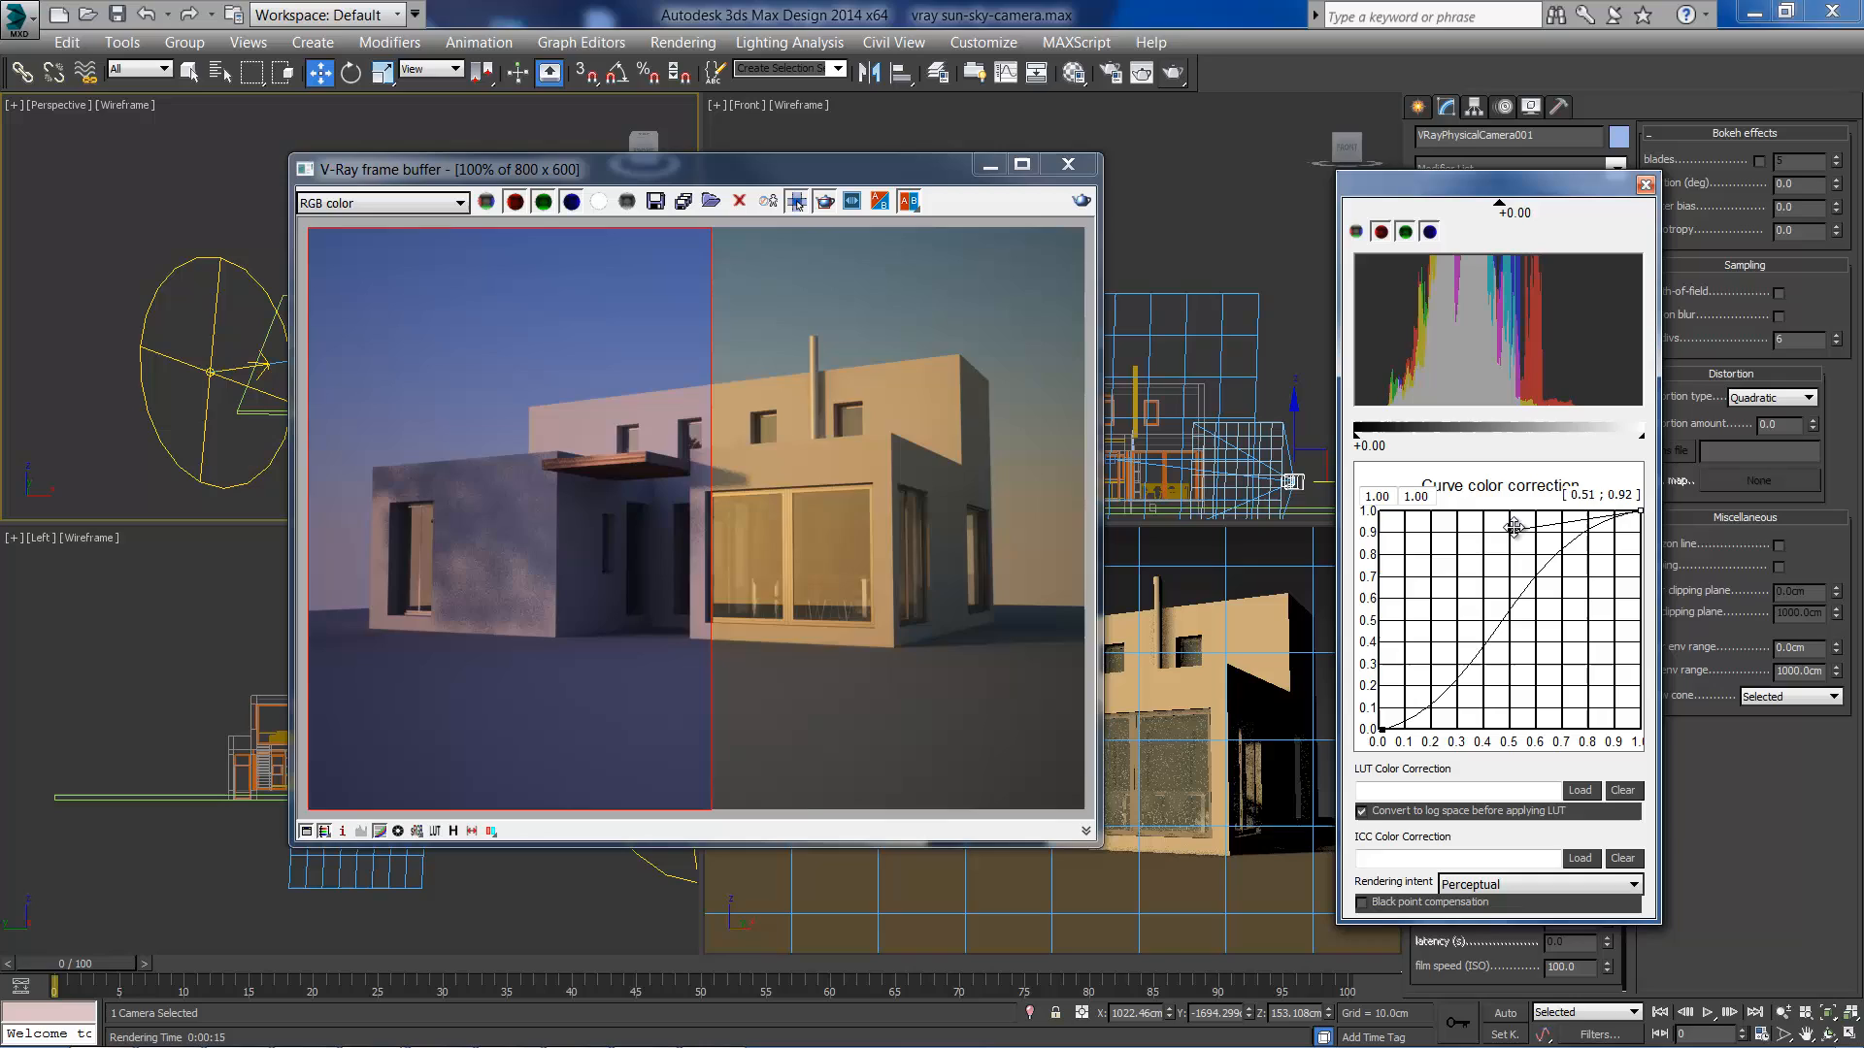
left_click_drag(1516, 526, 1557, 538)
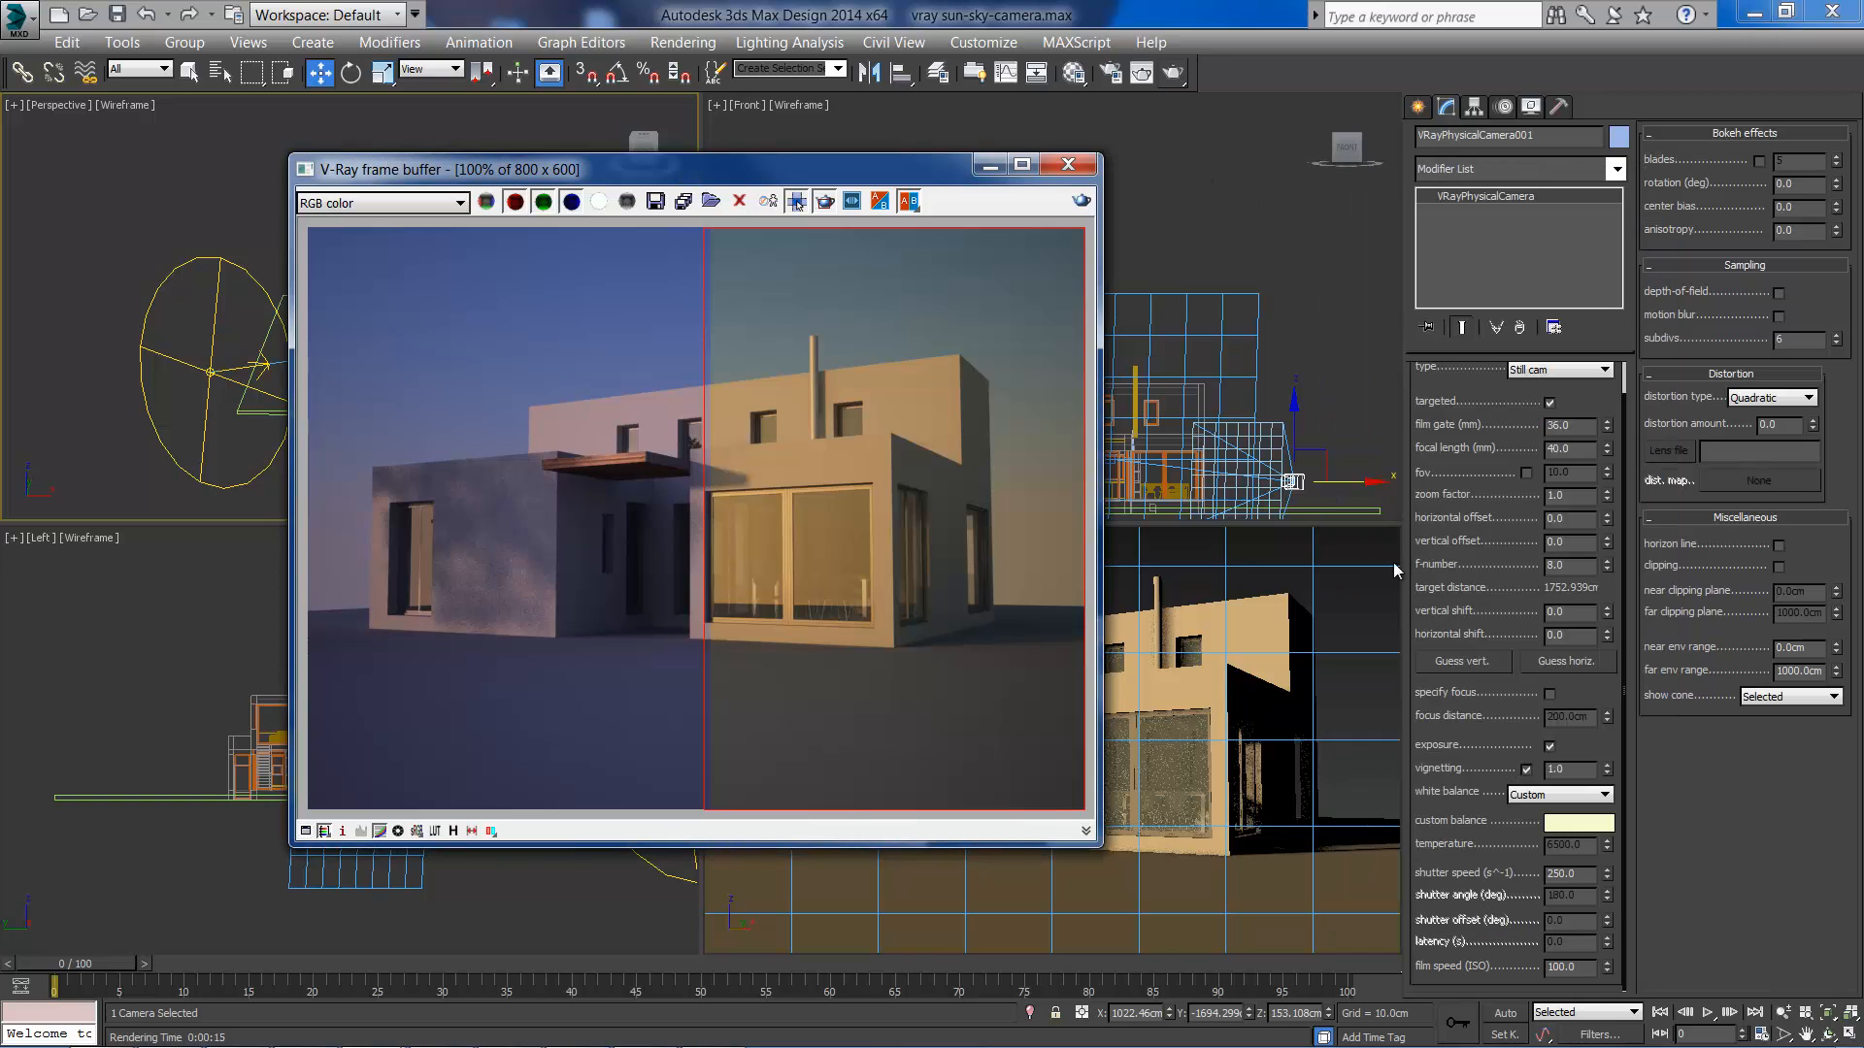
Step: Change the custom white balance hue to about 75, a pale greenish yellow
left_click(1576, 821)
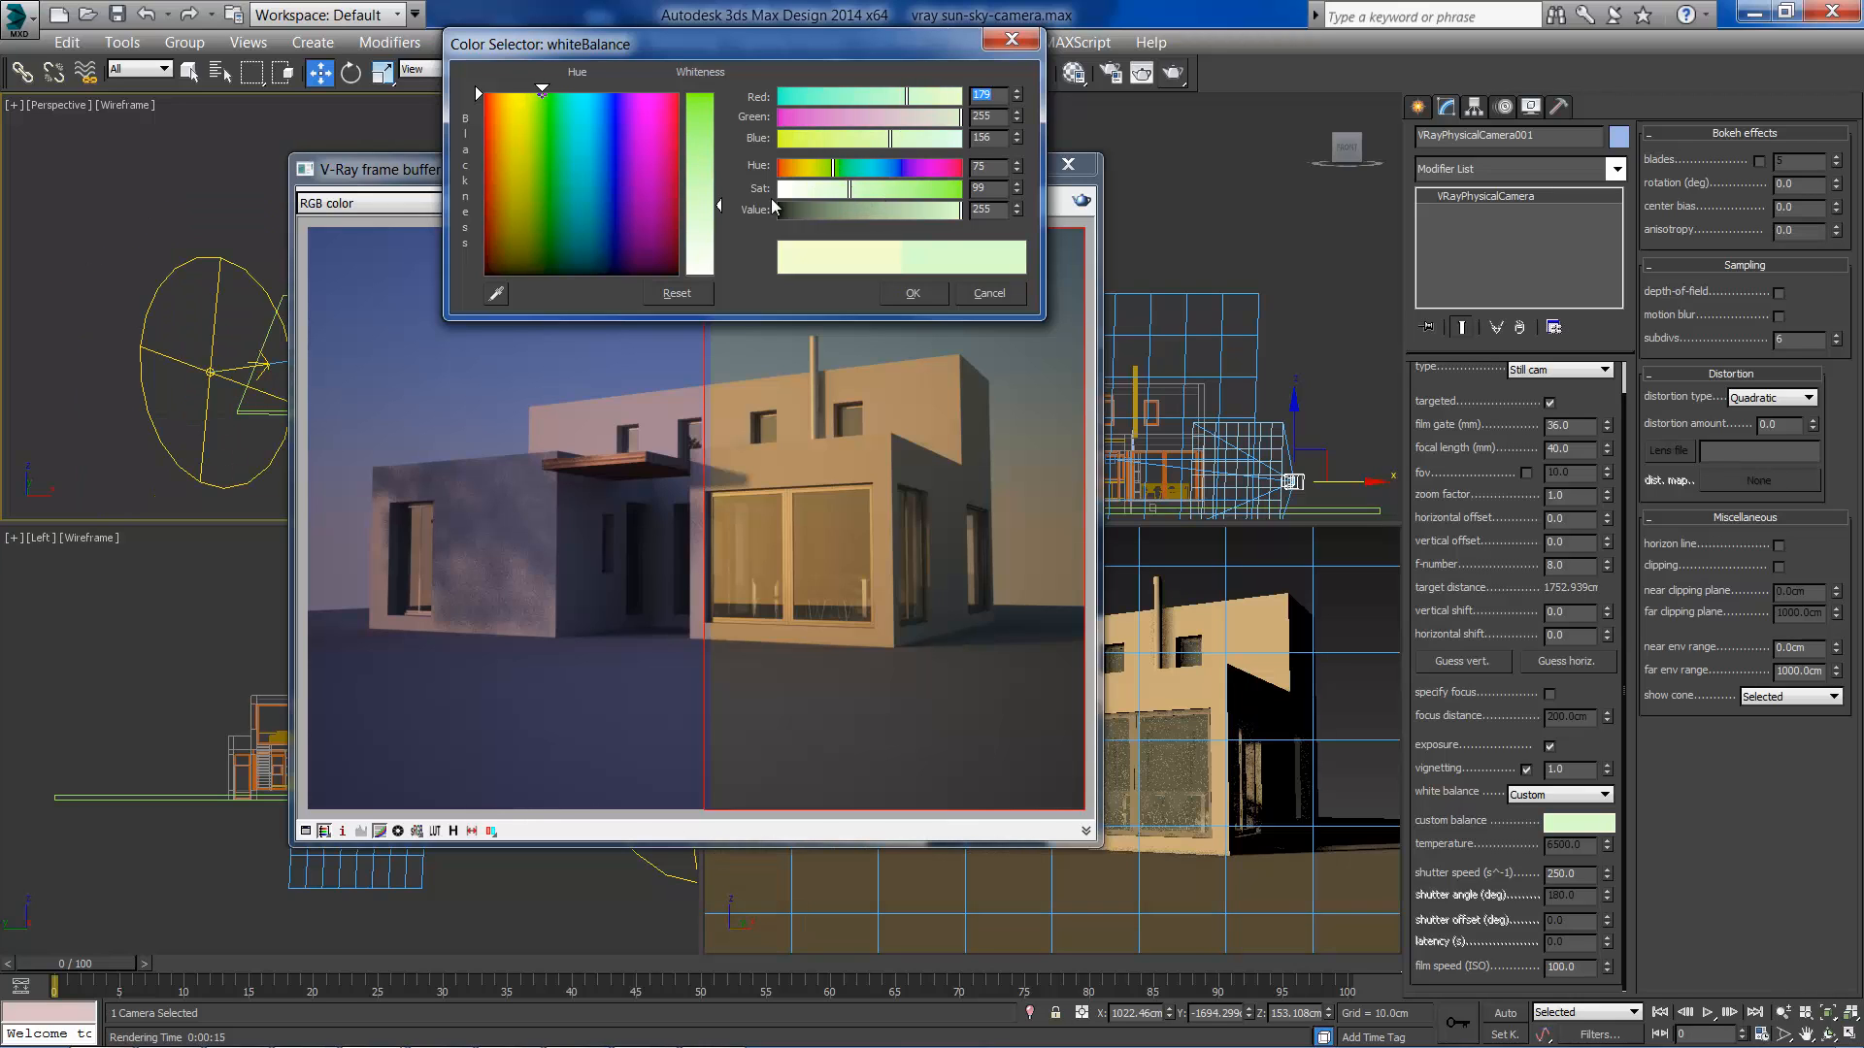
left_click(911, 293)
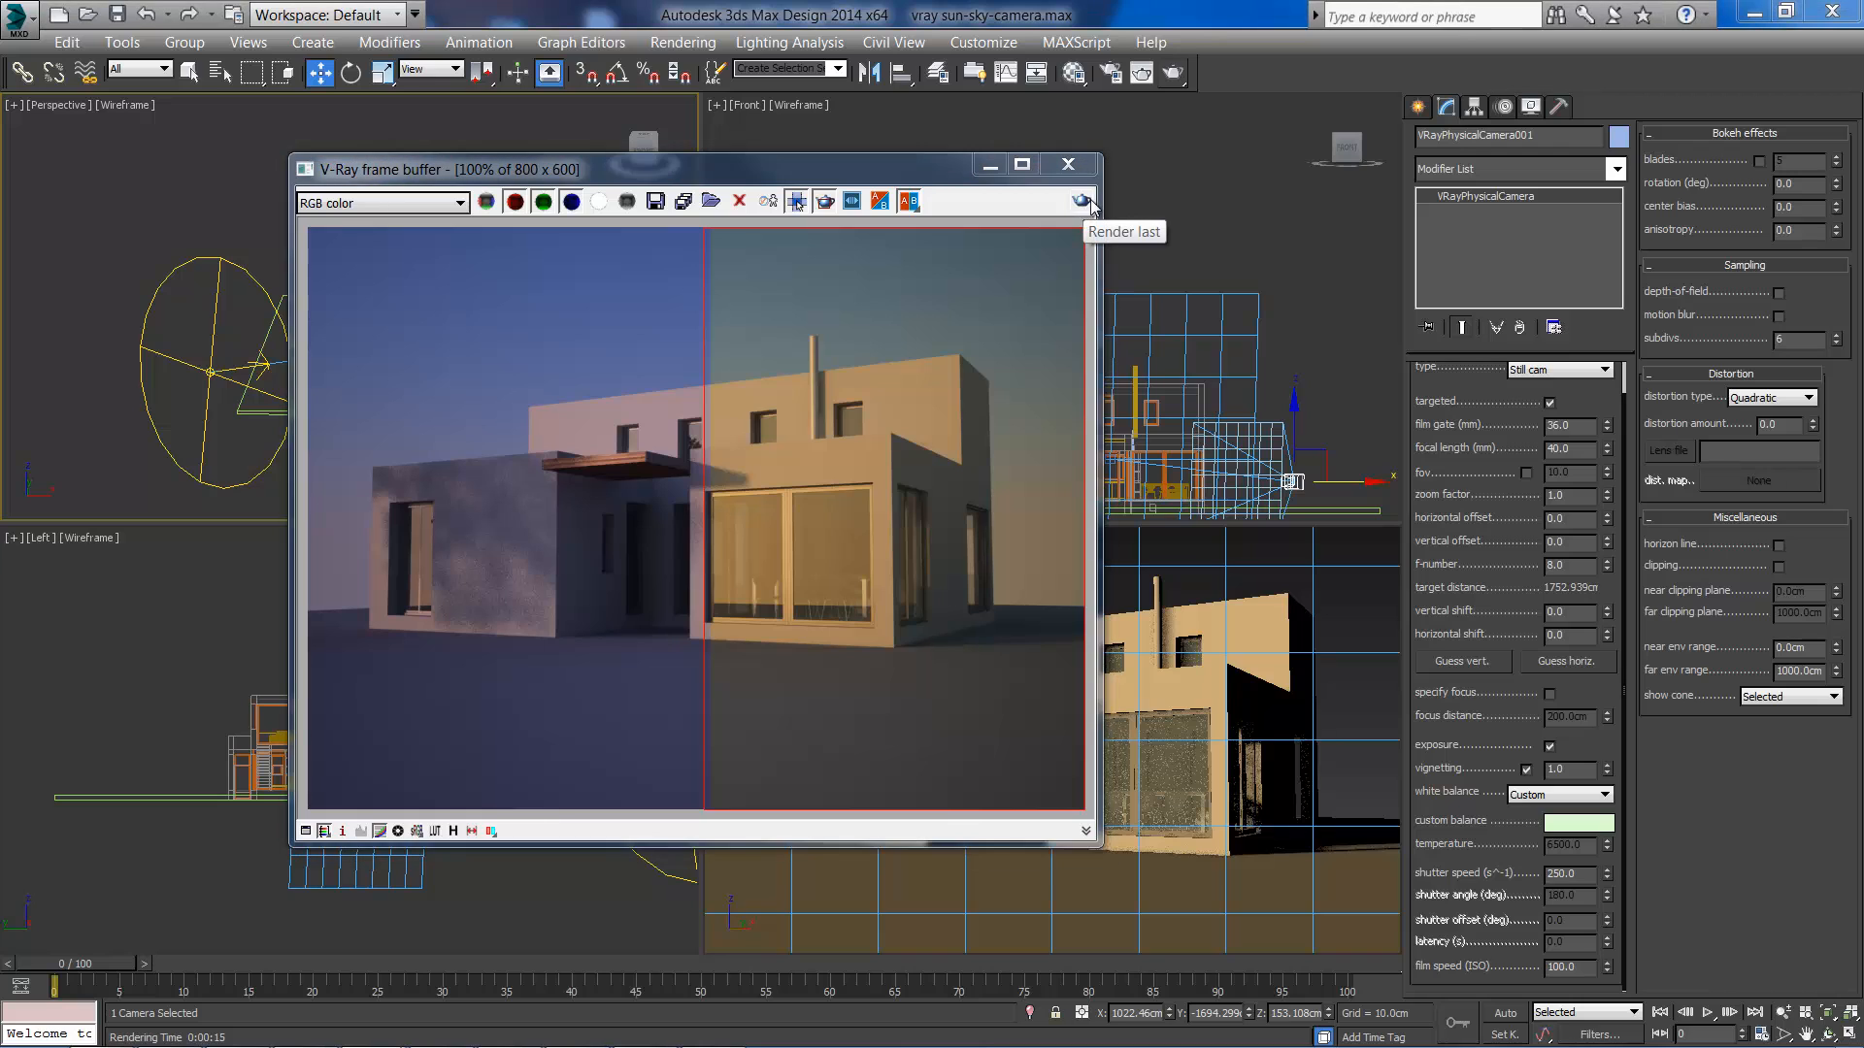